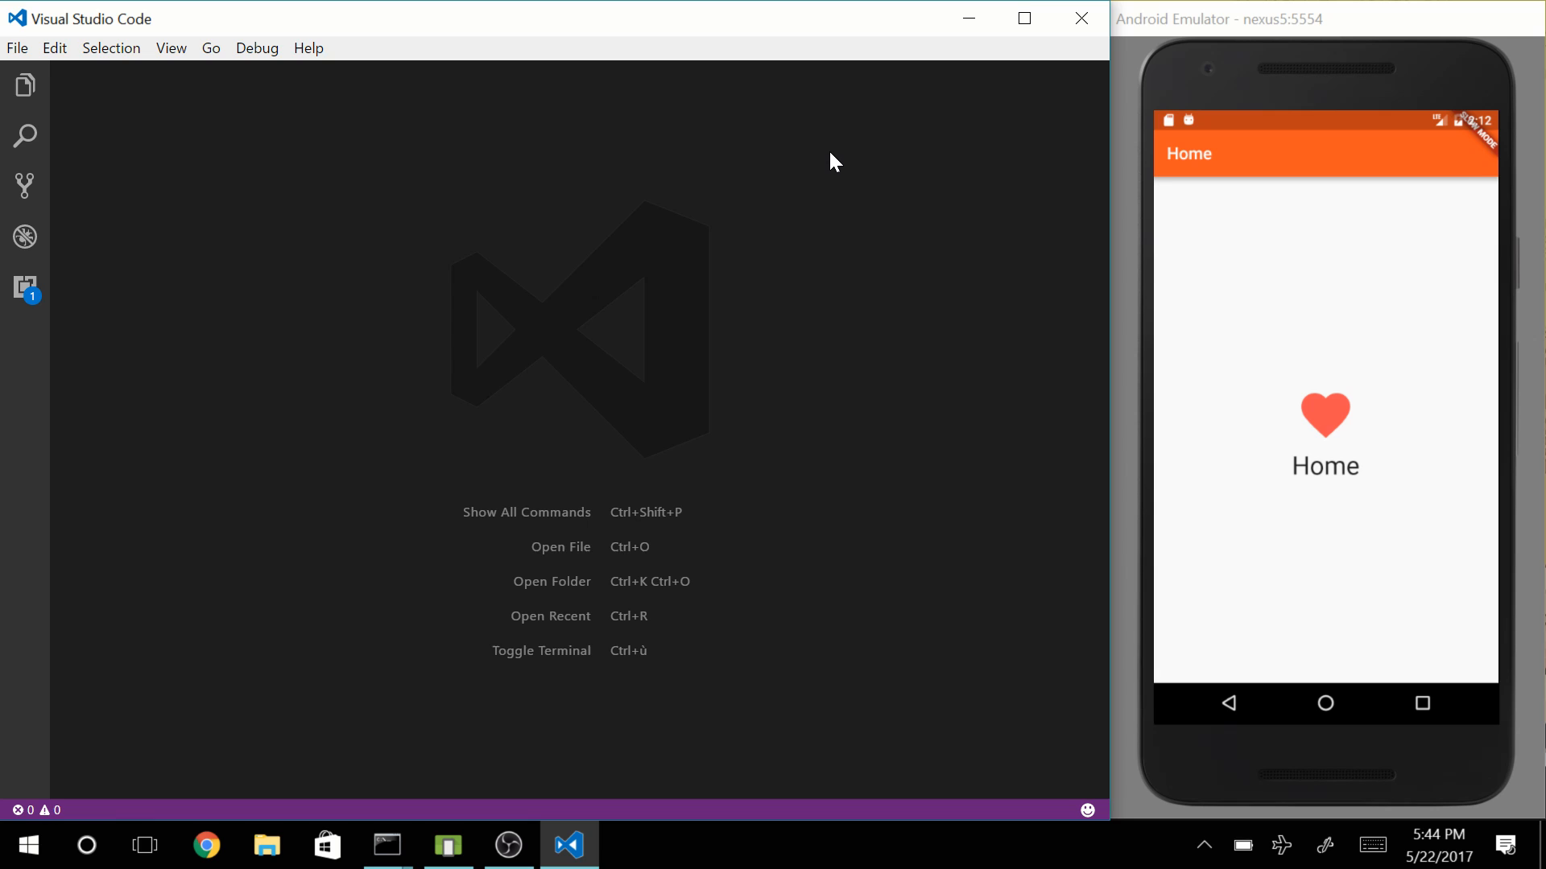
mouse_move(1398, 35)
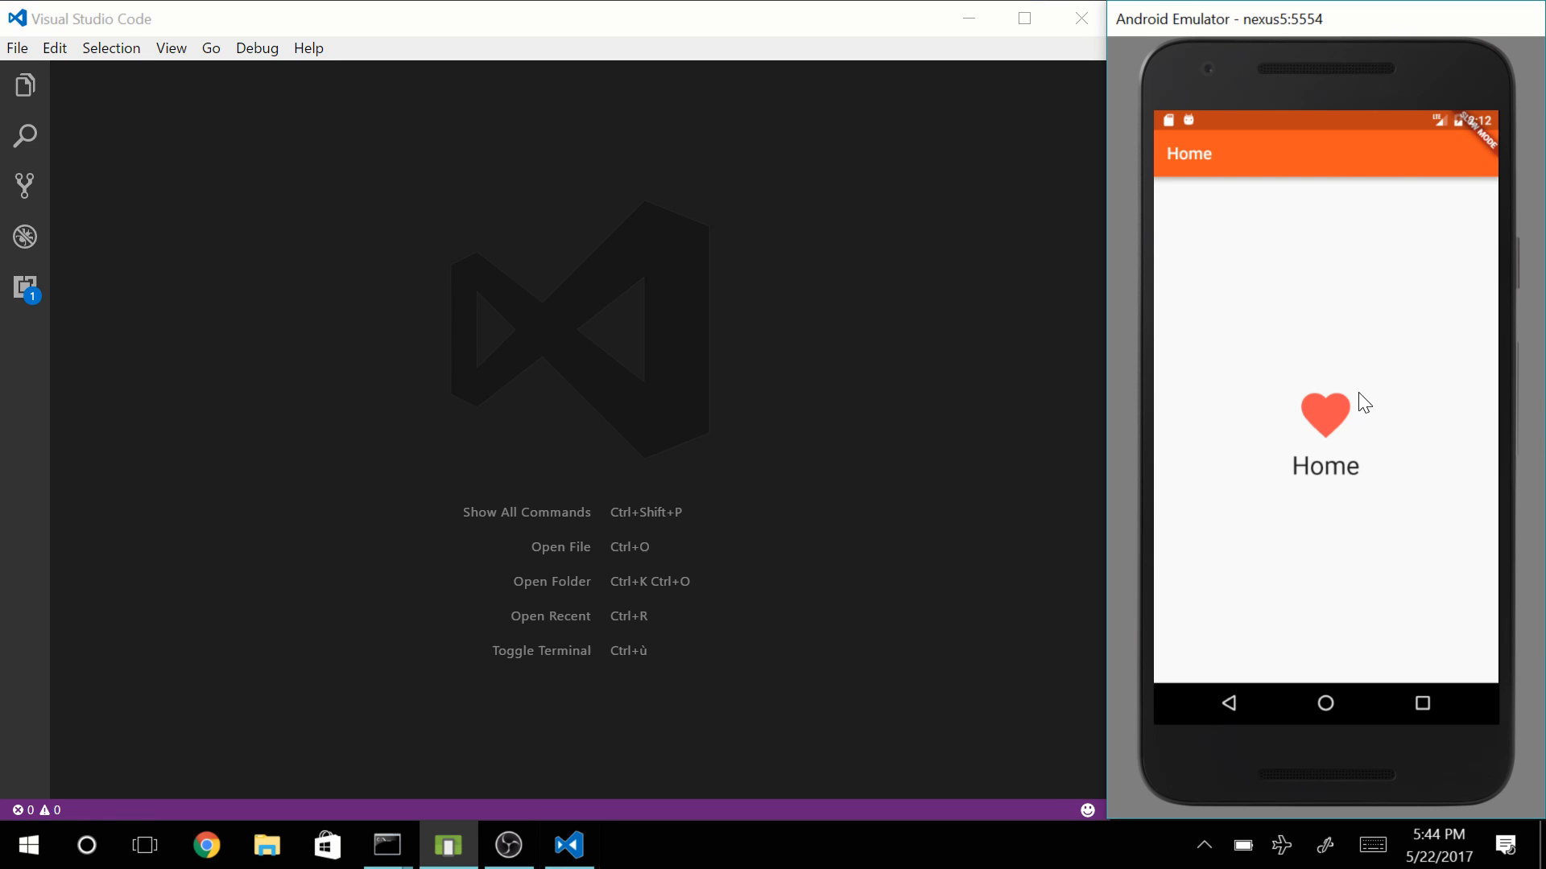
mouse_move(1351, 428)
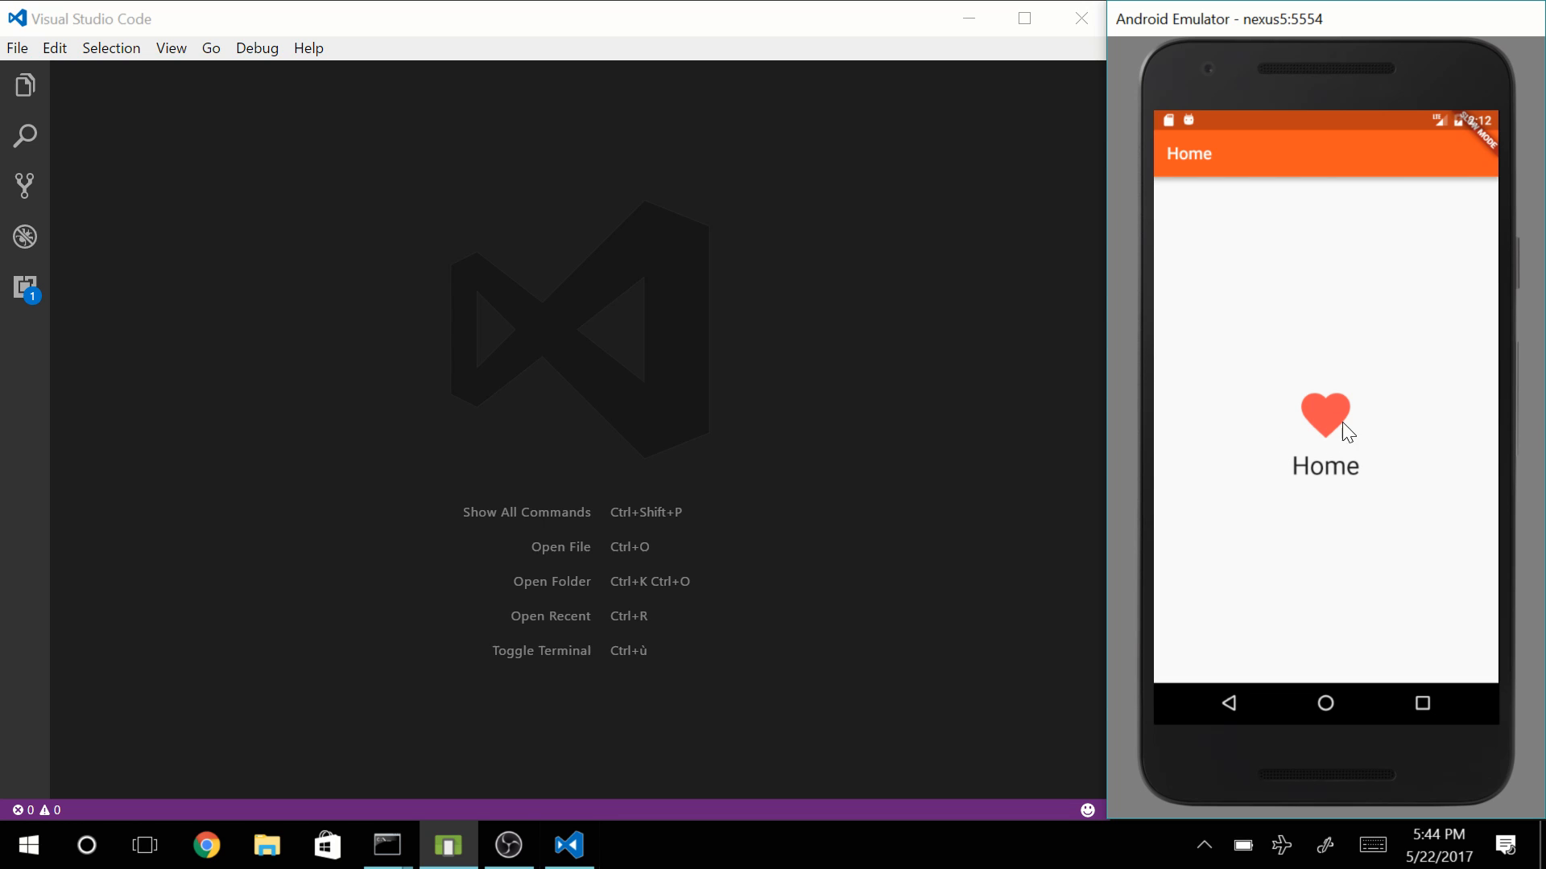
- Try the heart navigation in the emulator, then run 'flutter create tutorial' in Command Prompt
left_click(1324, 419)
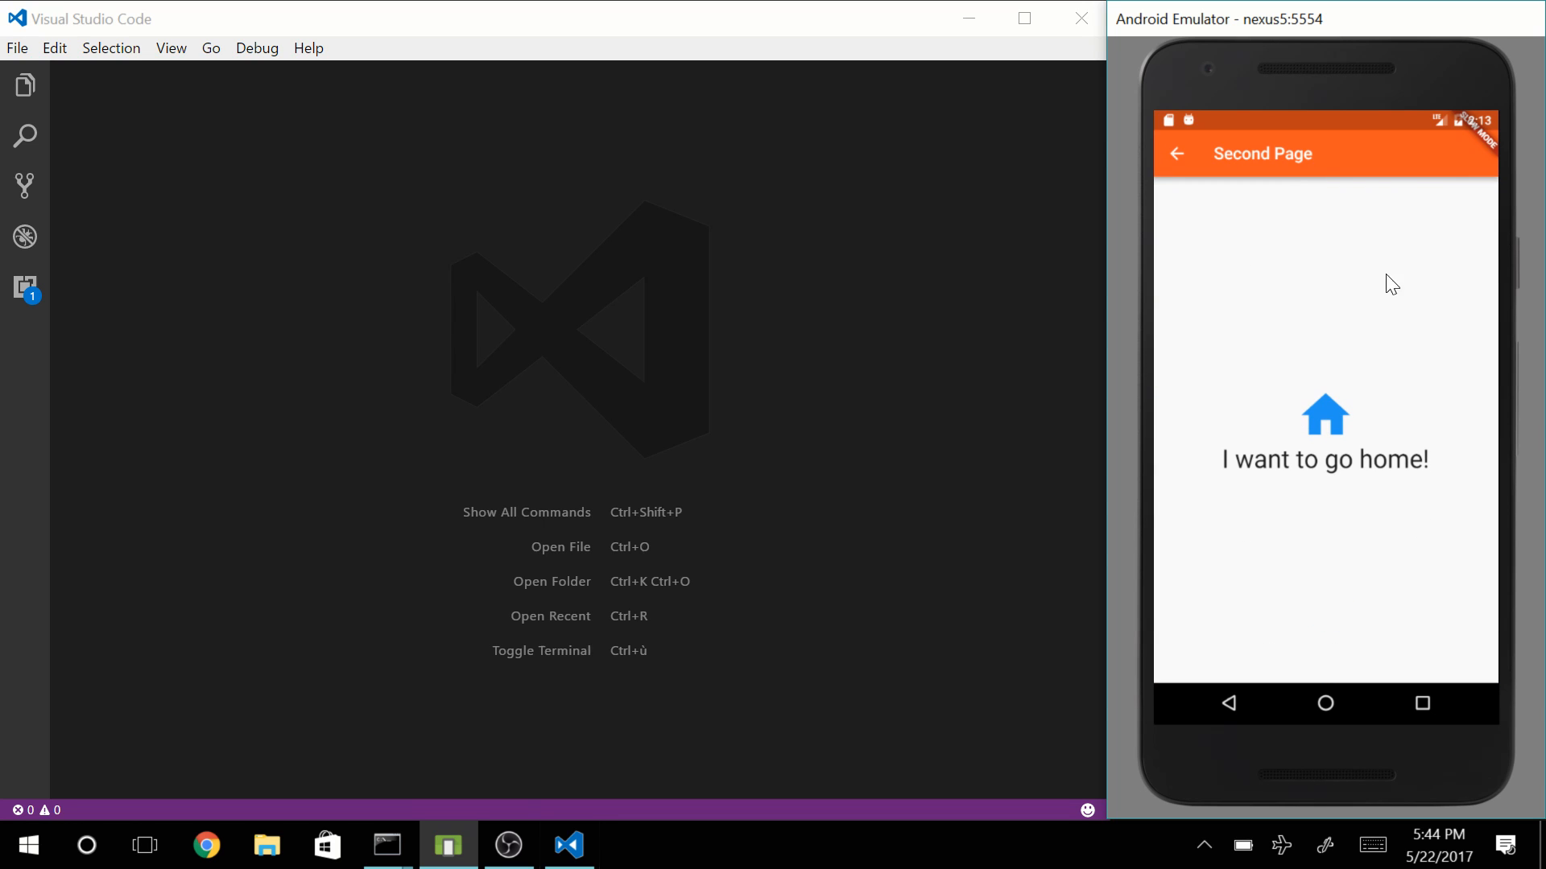
mouse_move(1227, 214)
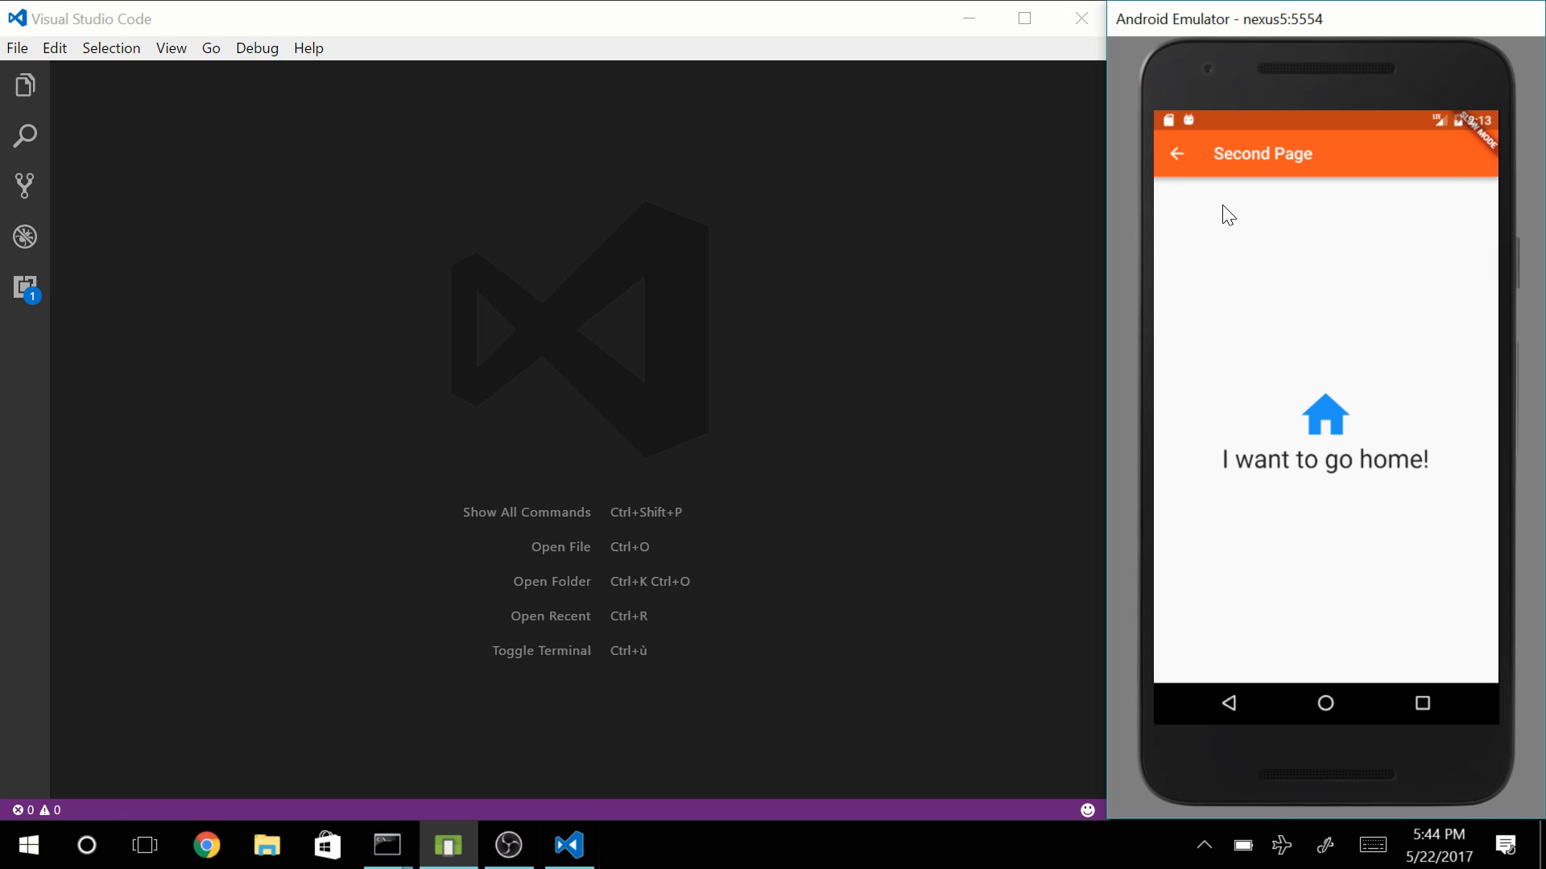
mouse_move(1184, 156)
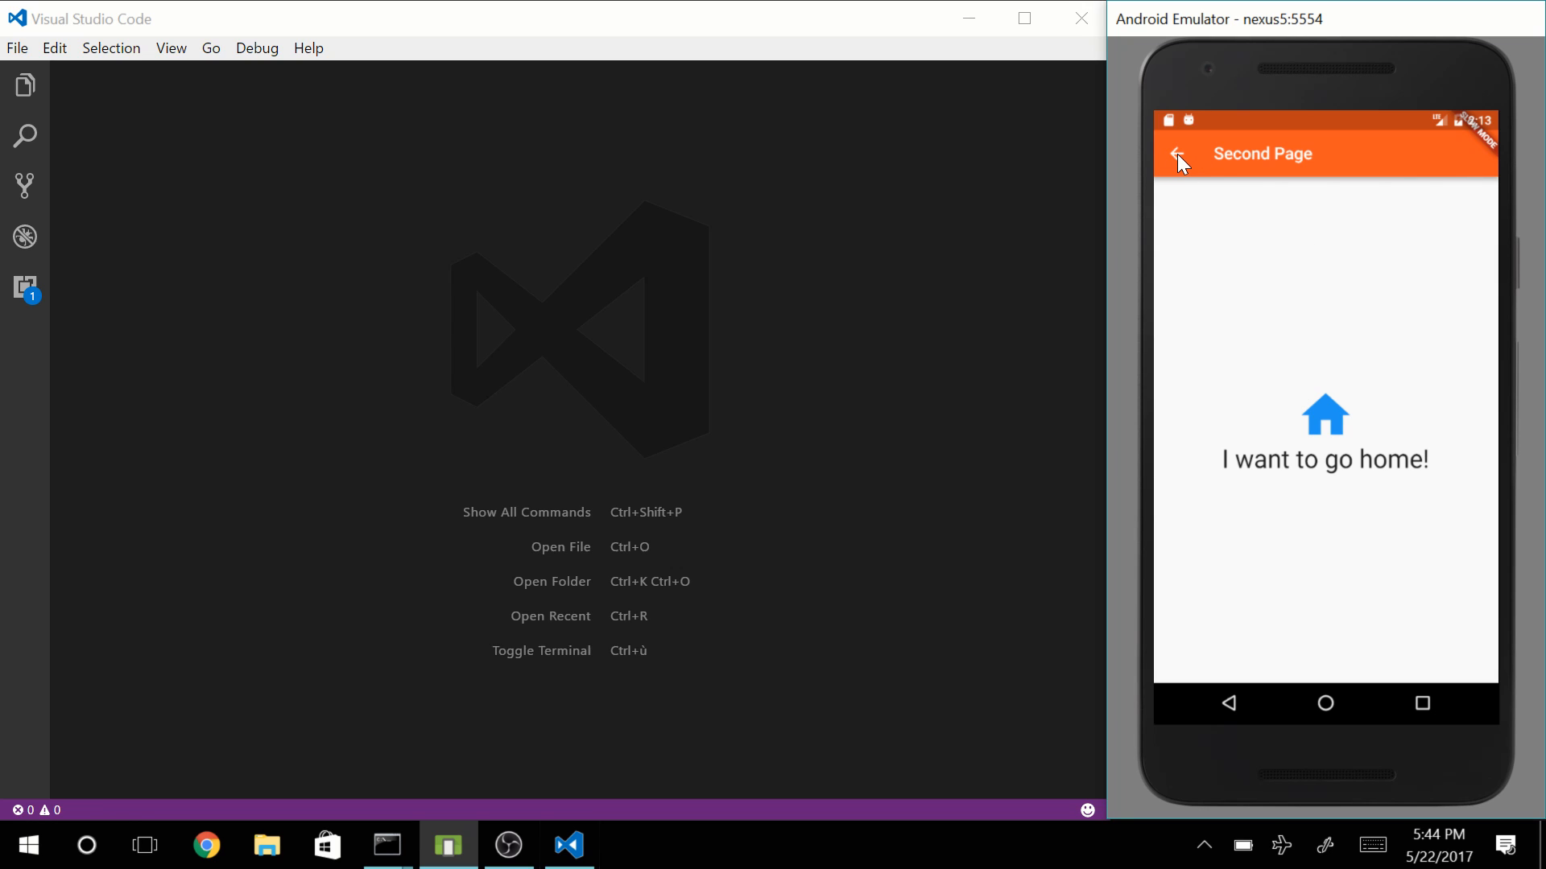
mouse_move(1338, 665)
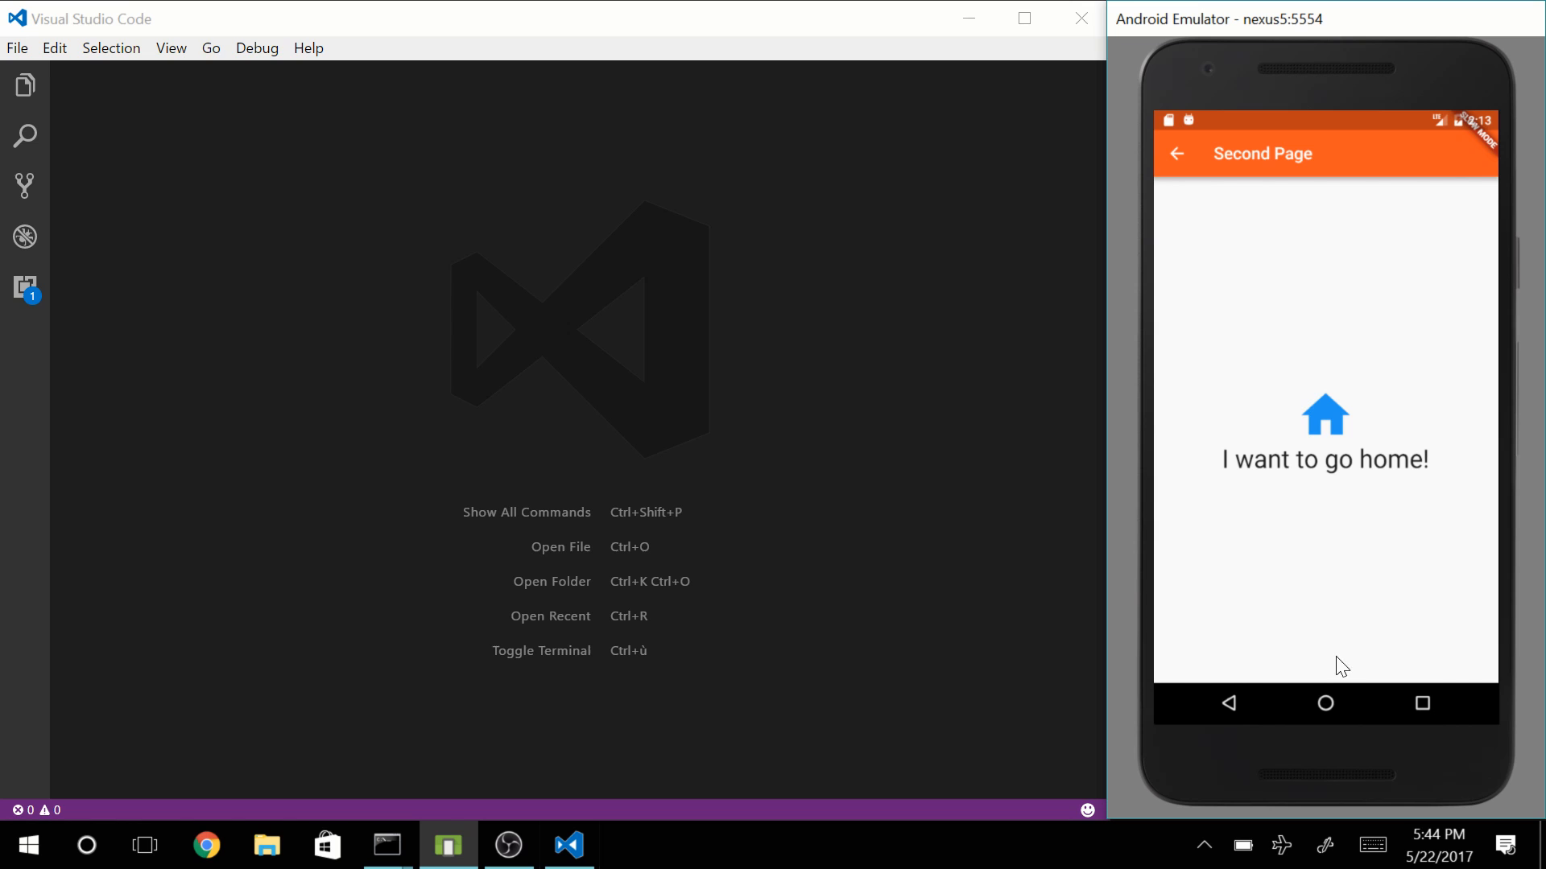
mouse_move(1235, 723)
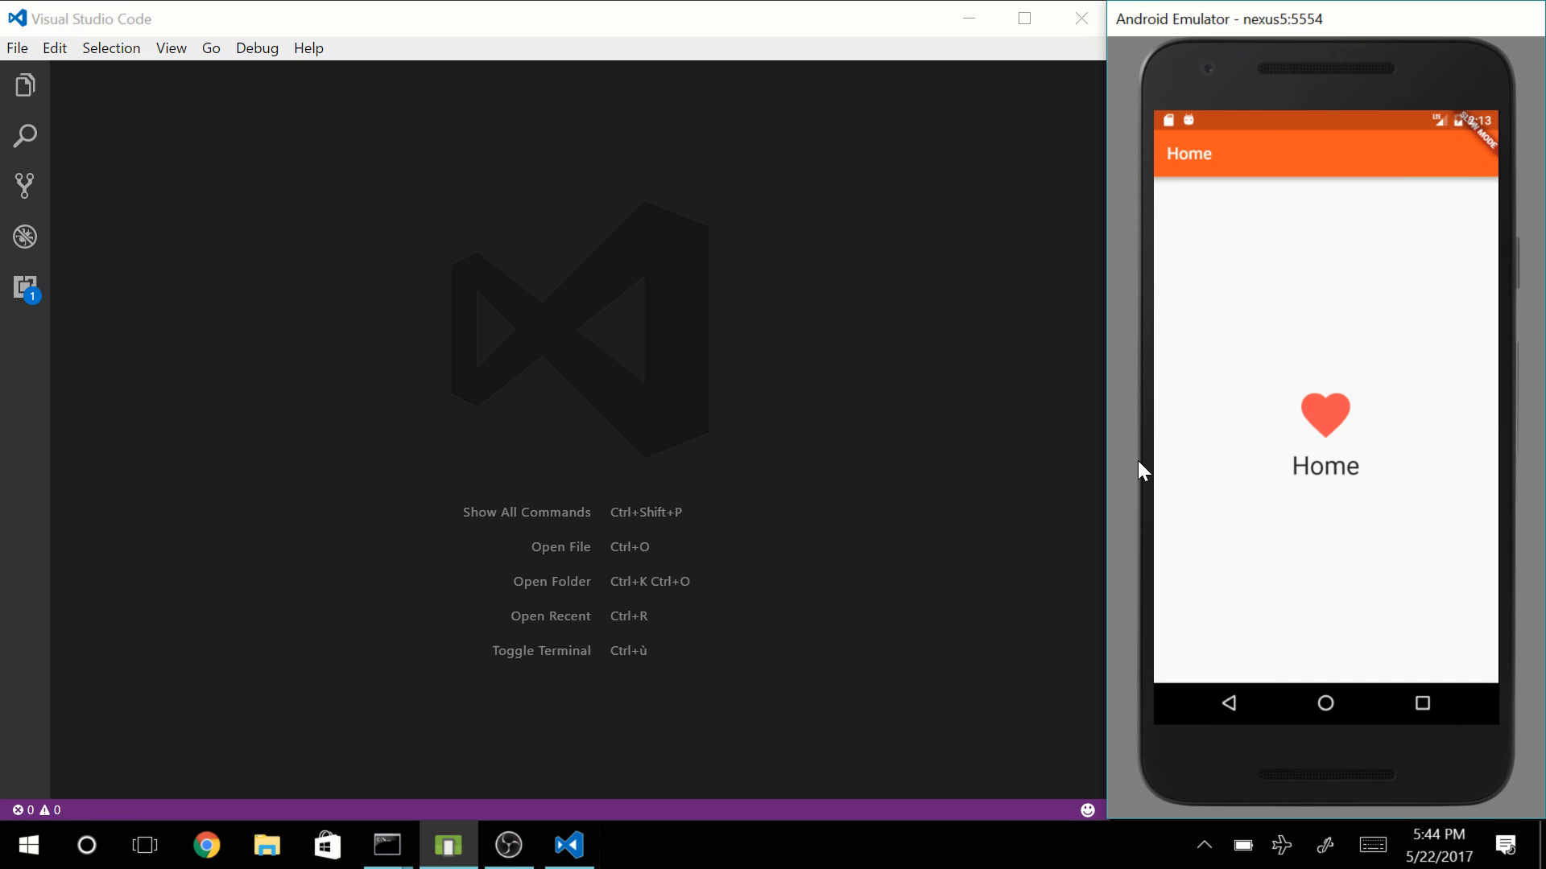
left_click(385, 845)
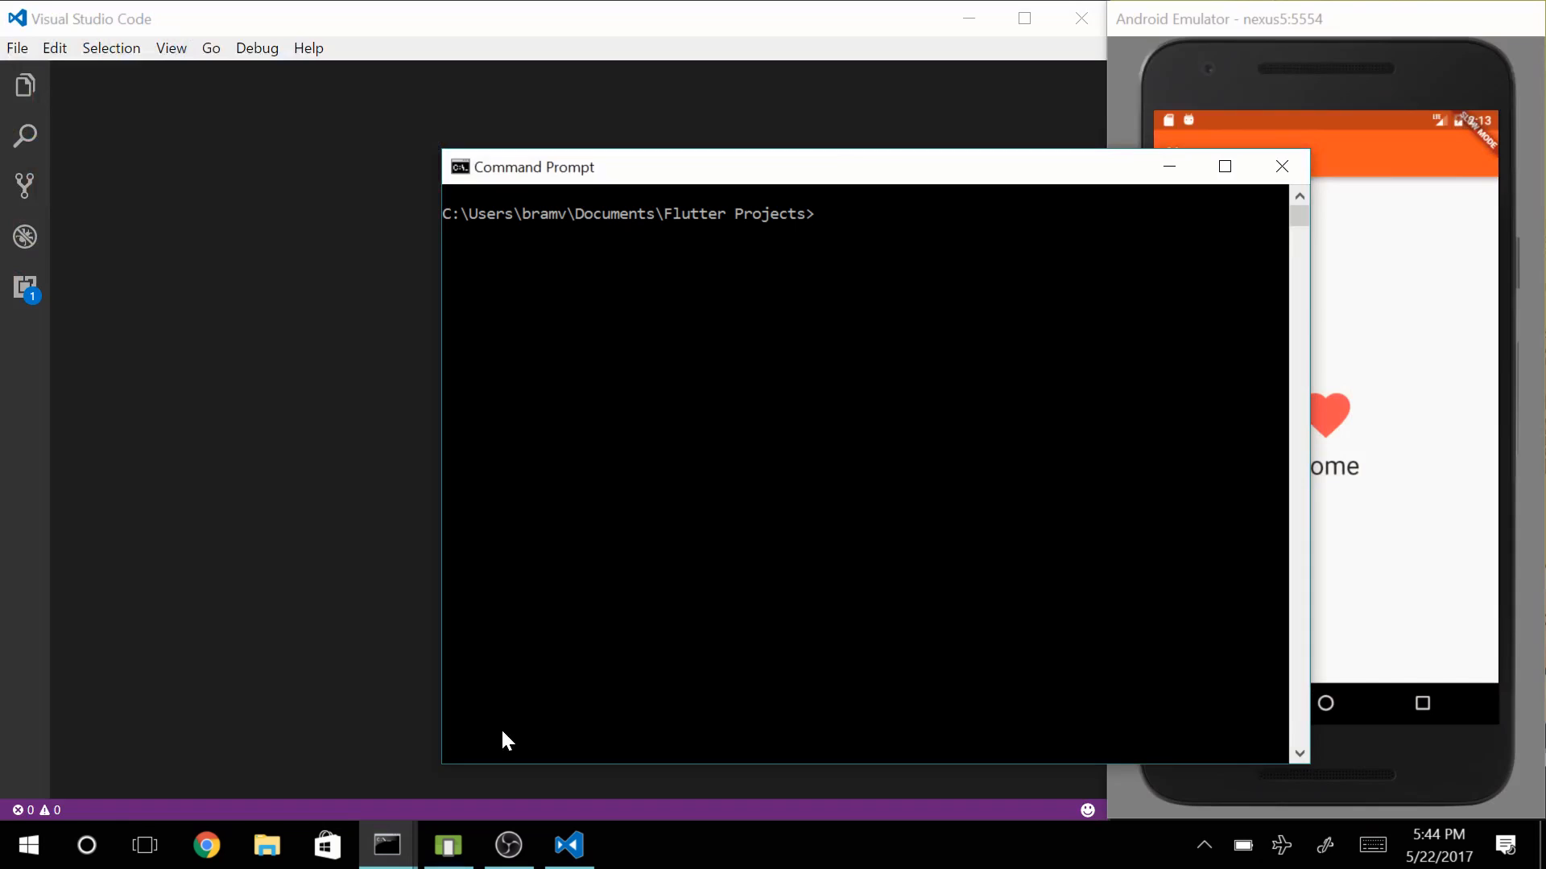
type("flutter create tutorial")
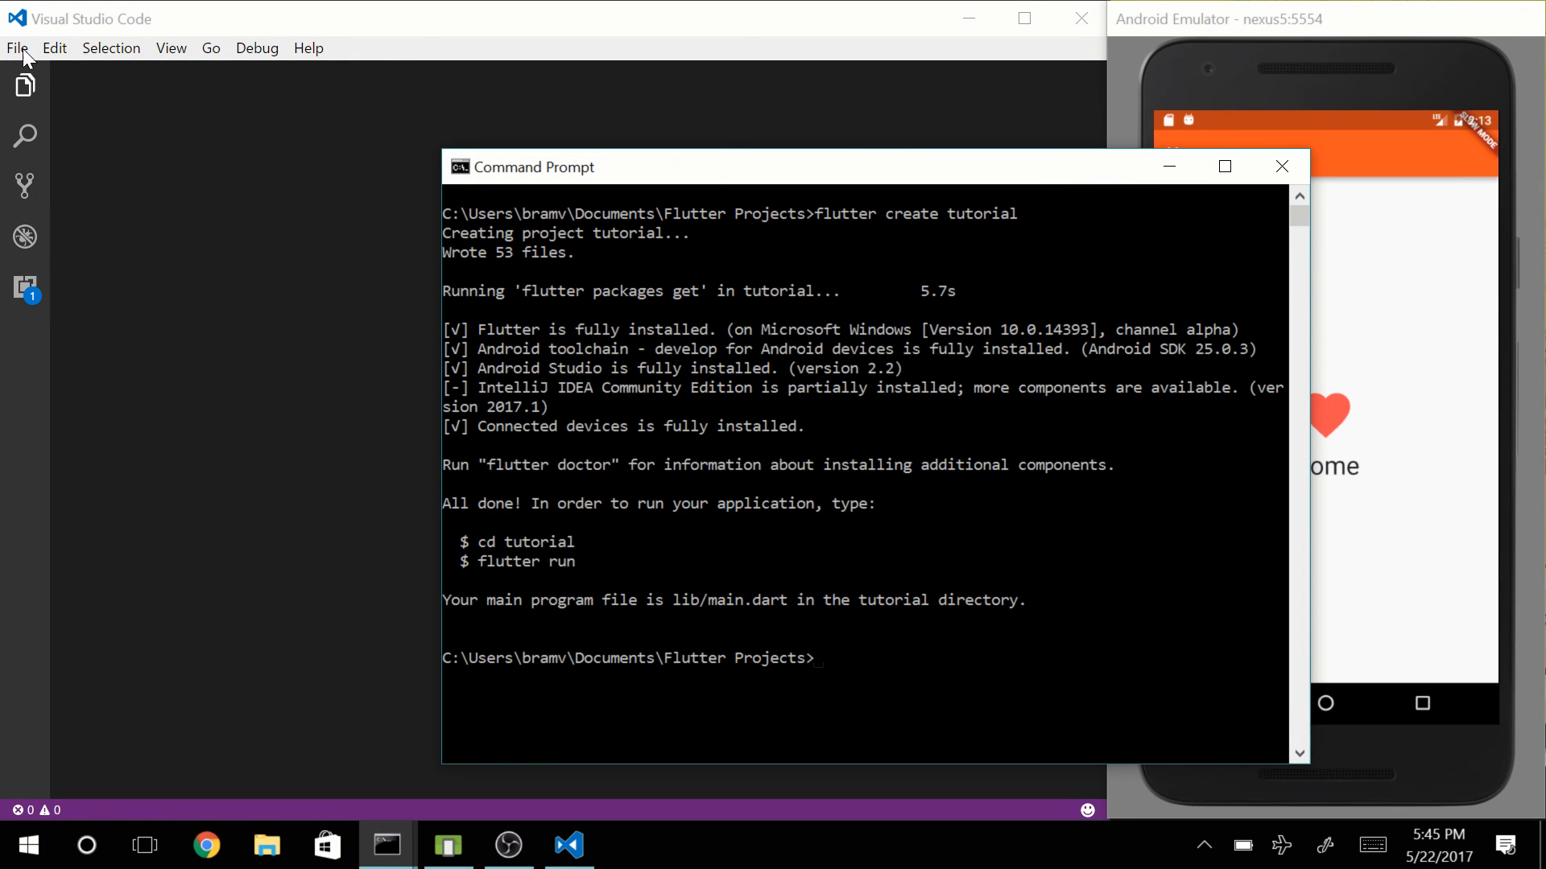
- Open the tutorial folder as the project and load lib/main.dart in the editor
left_click(16, 46)
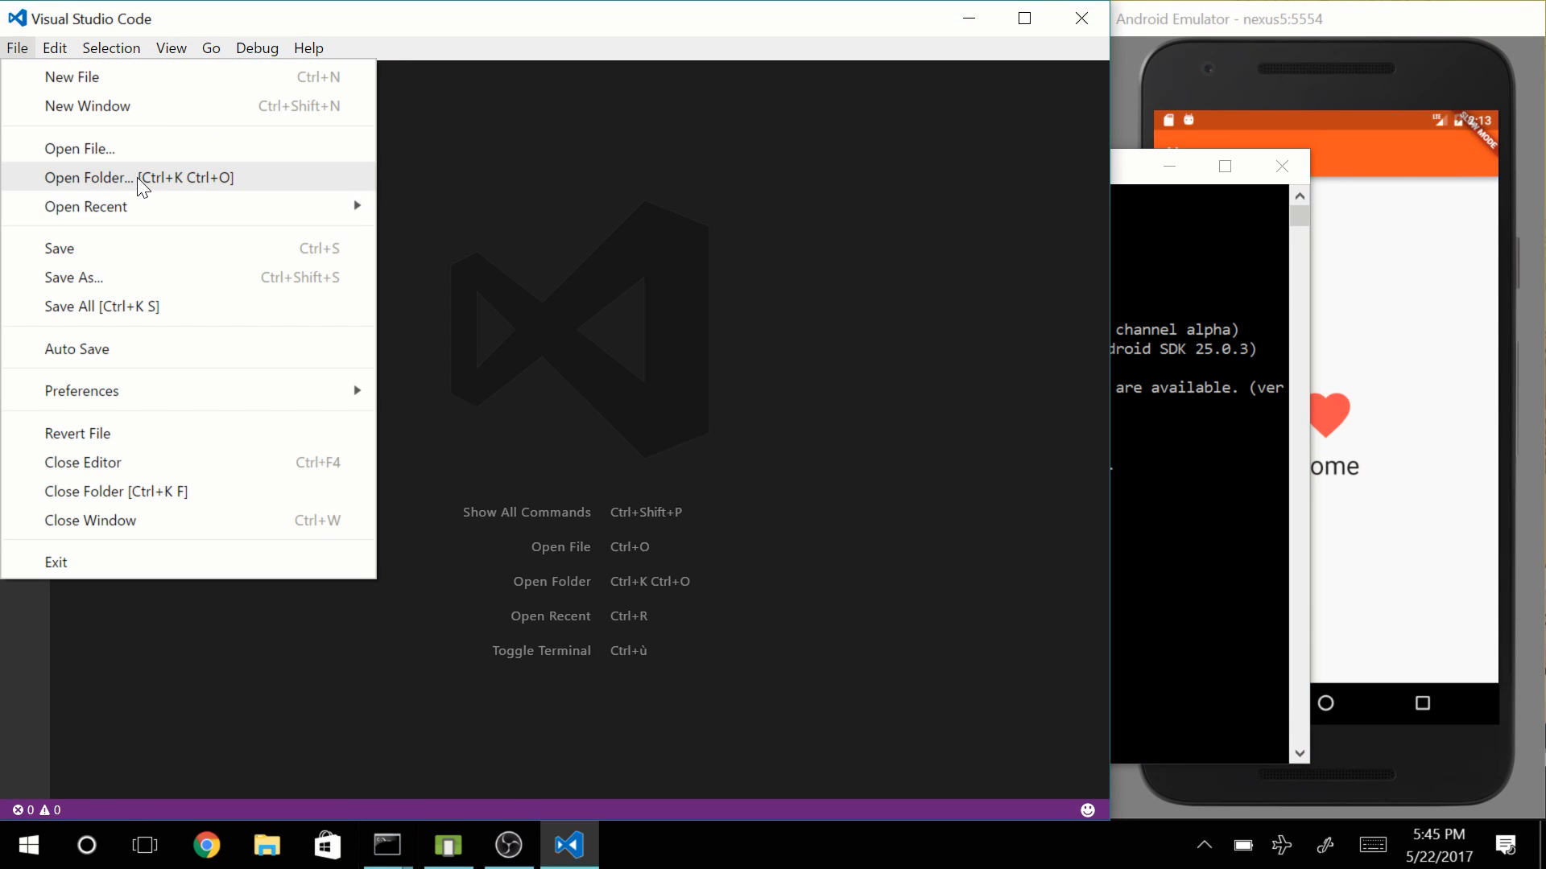
left_click(90, 177)
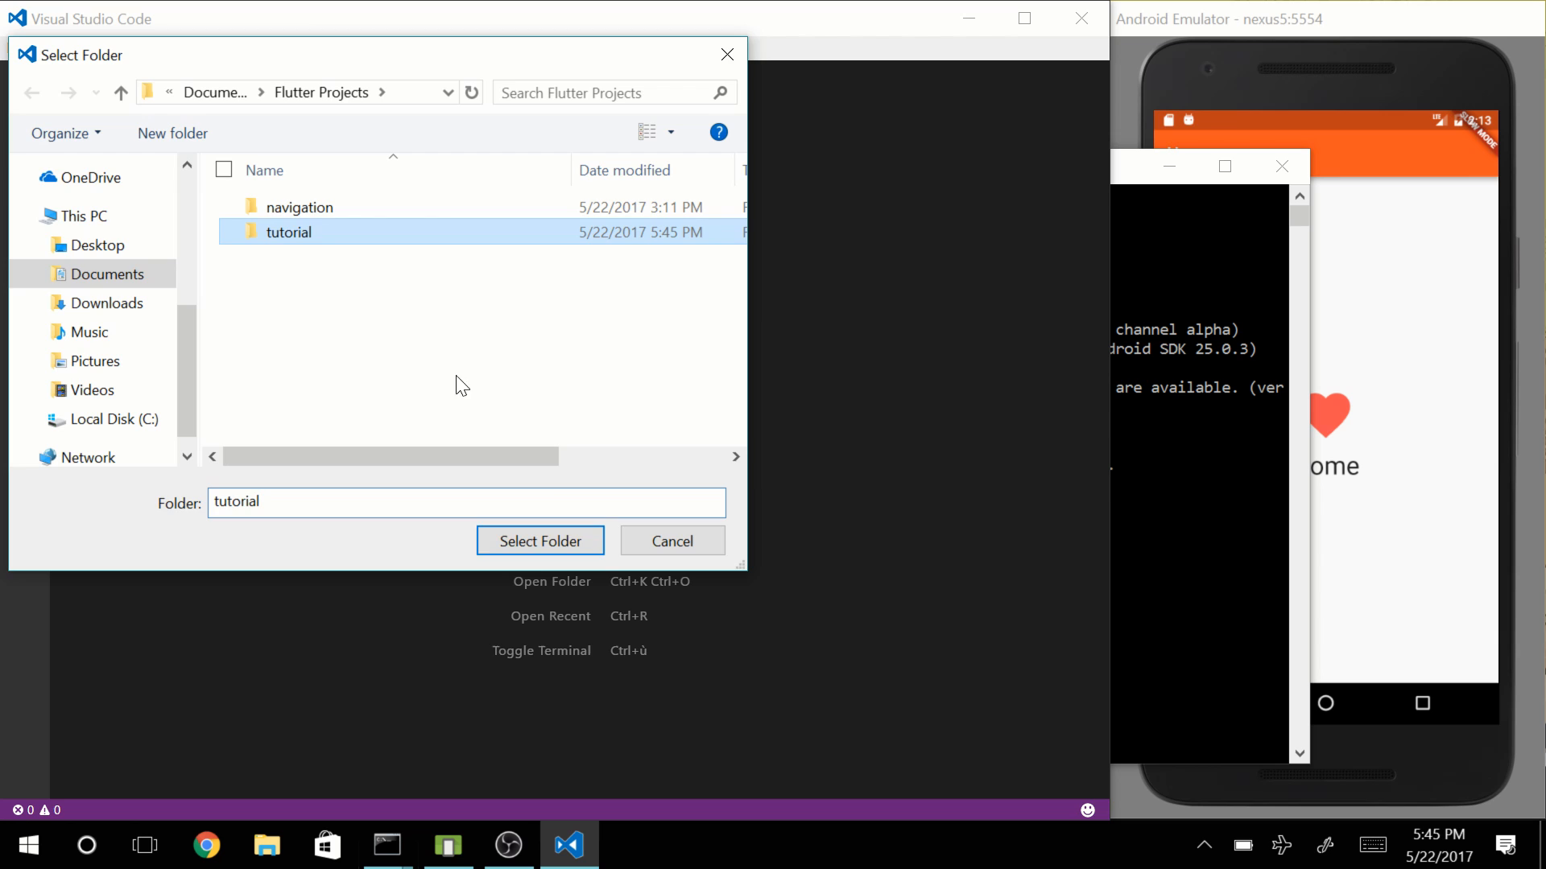
left_click(540, 541)
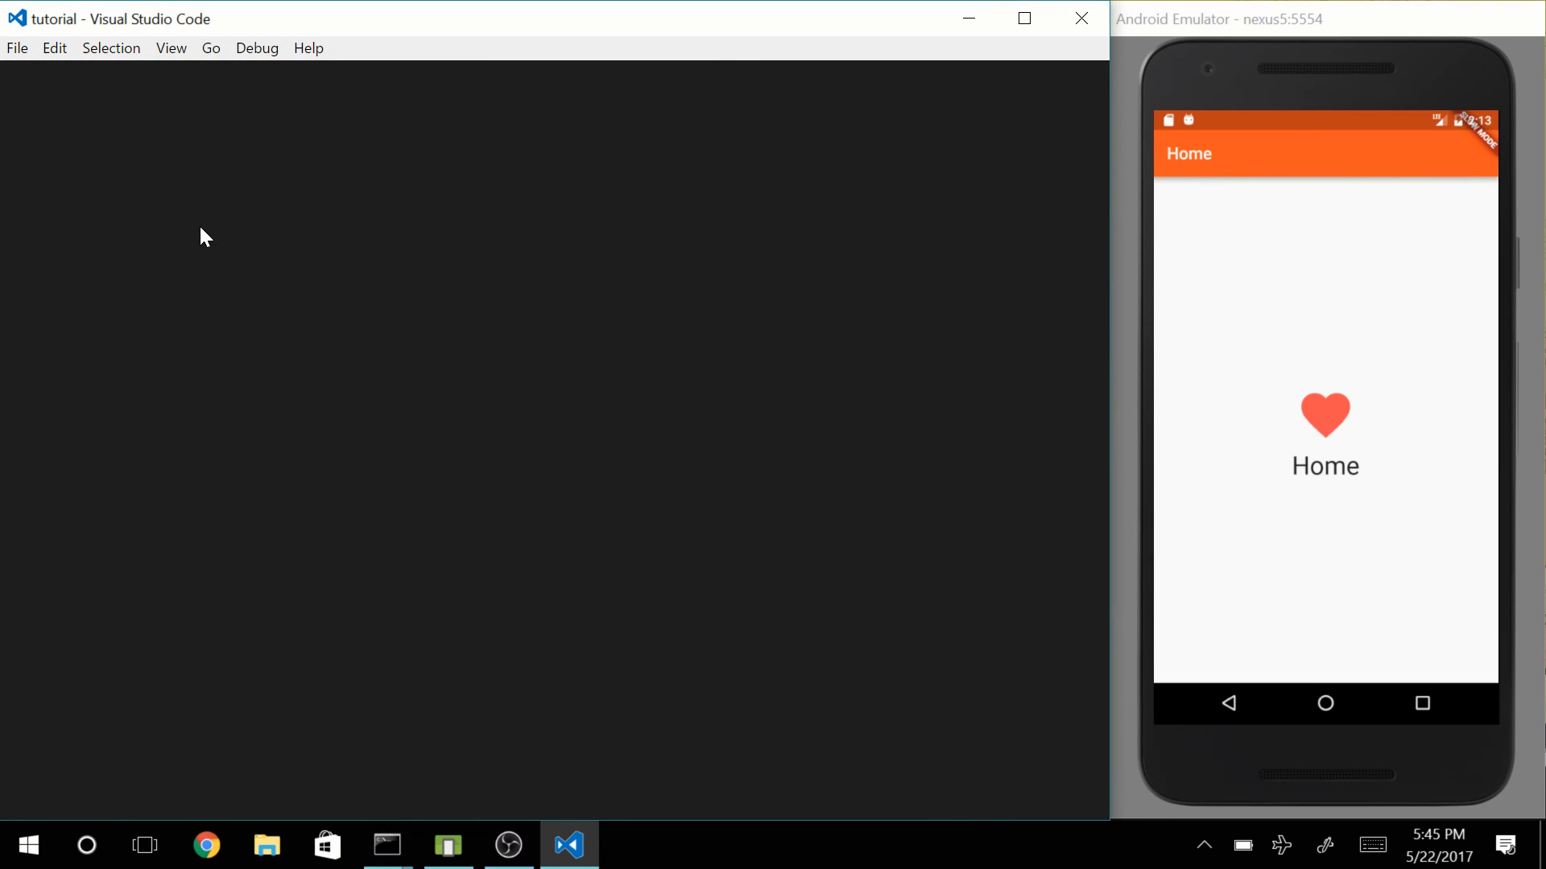
left_click(24, 85)
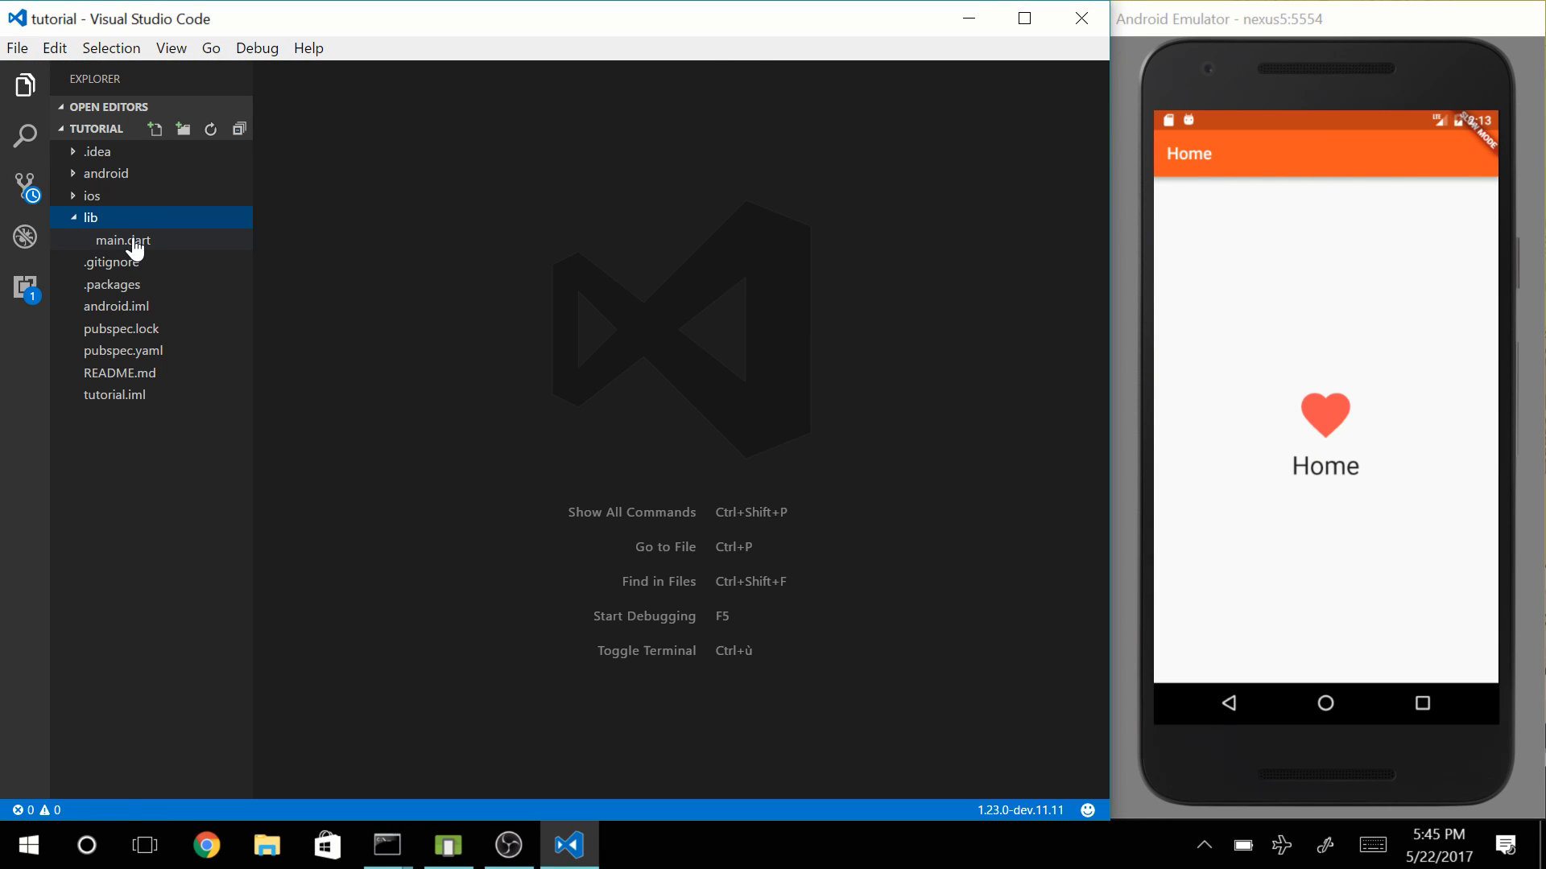
double_click(122, 240)
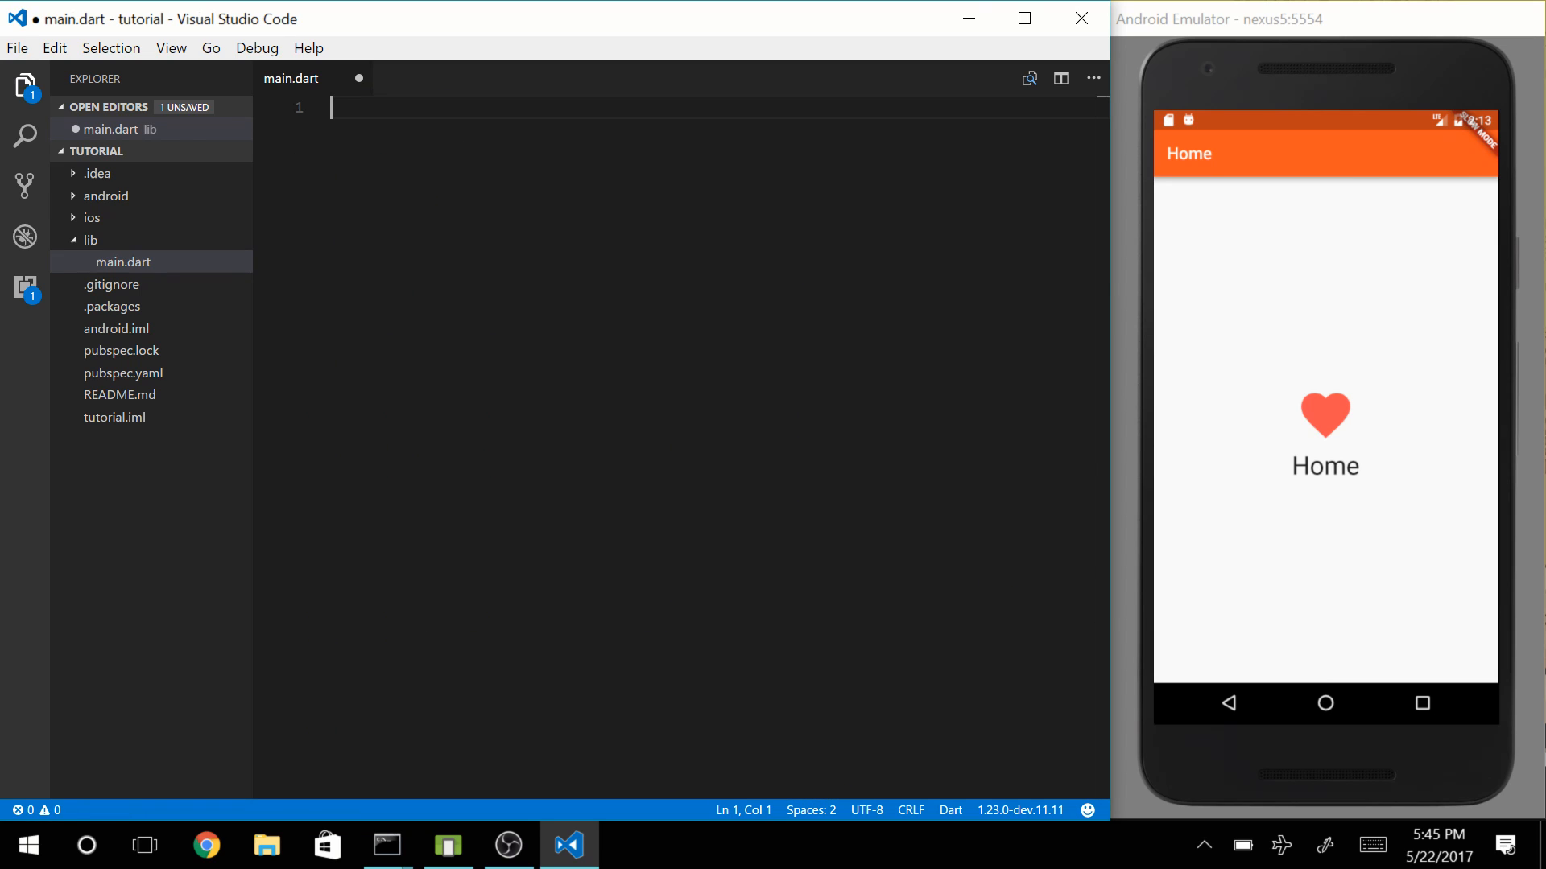
- Add the import for 'package:flutter/material.dart'
type("import '';")
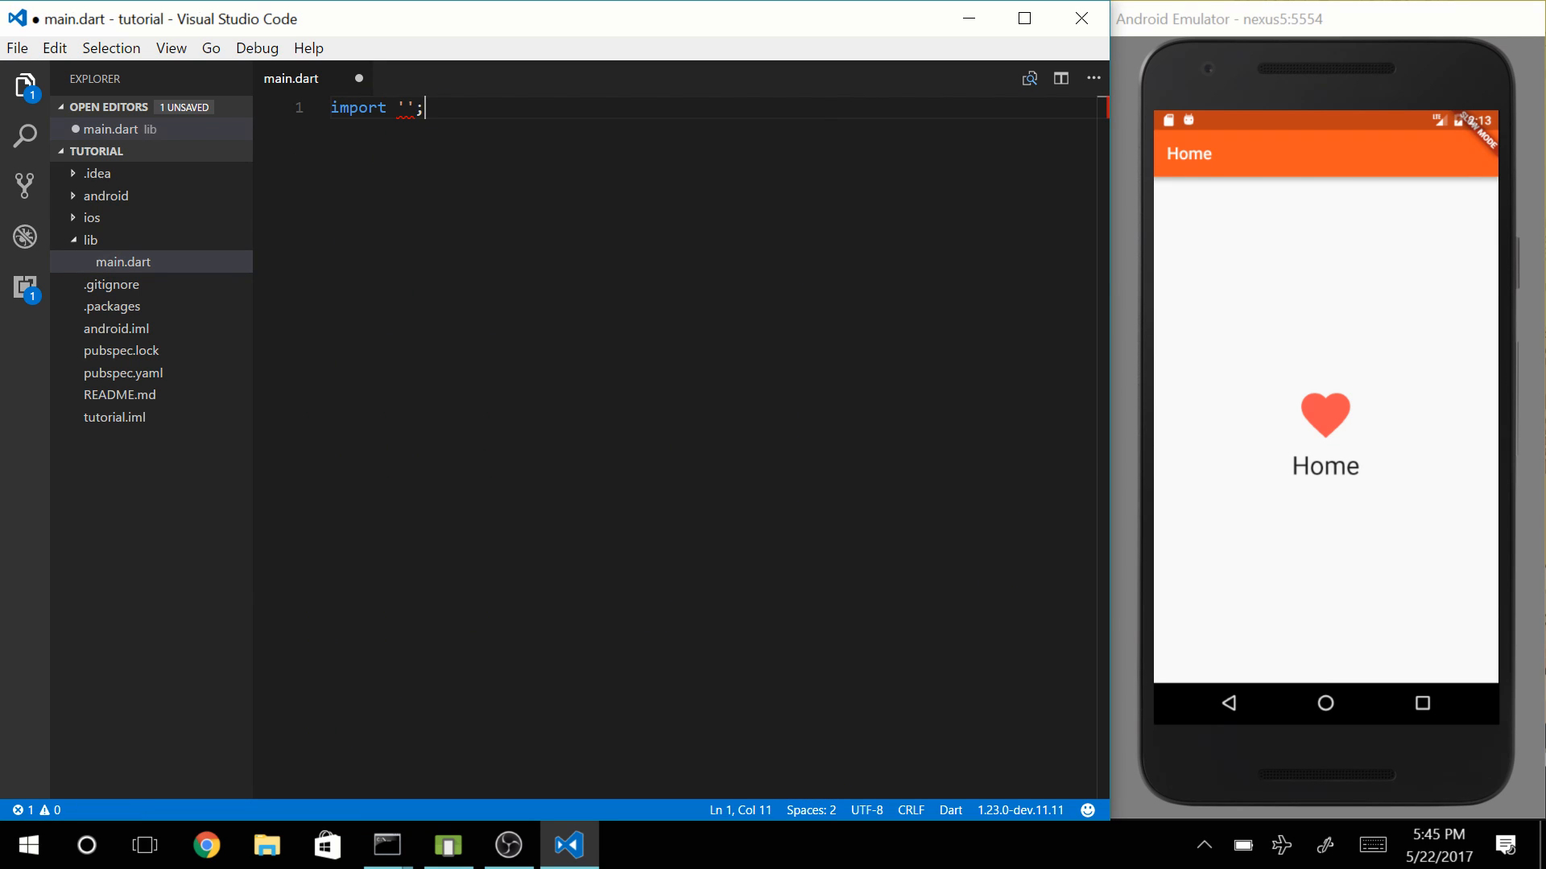
type("packa")
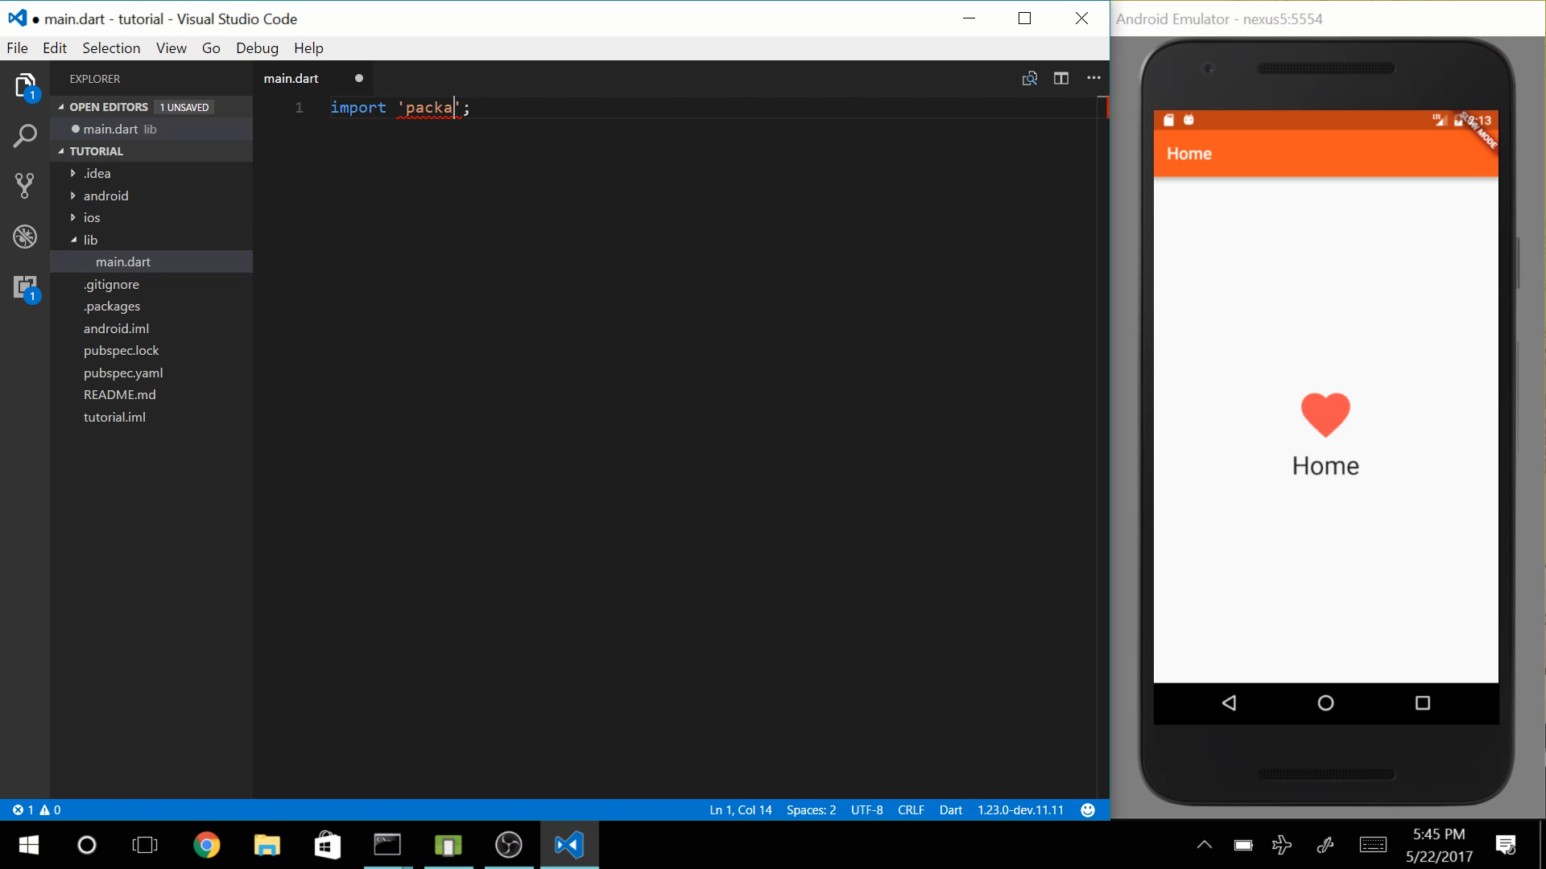
type("ge:flut")
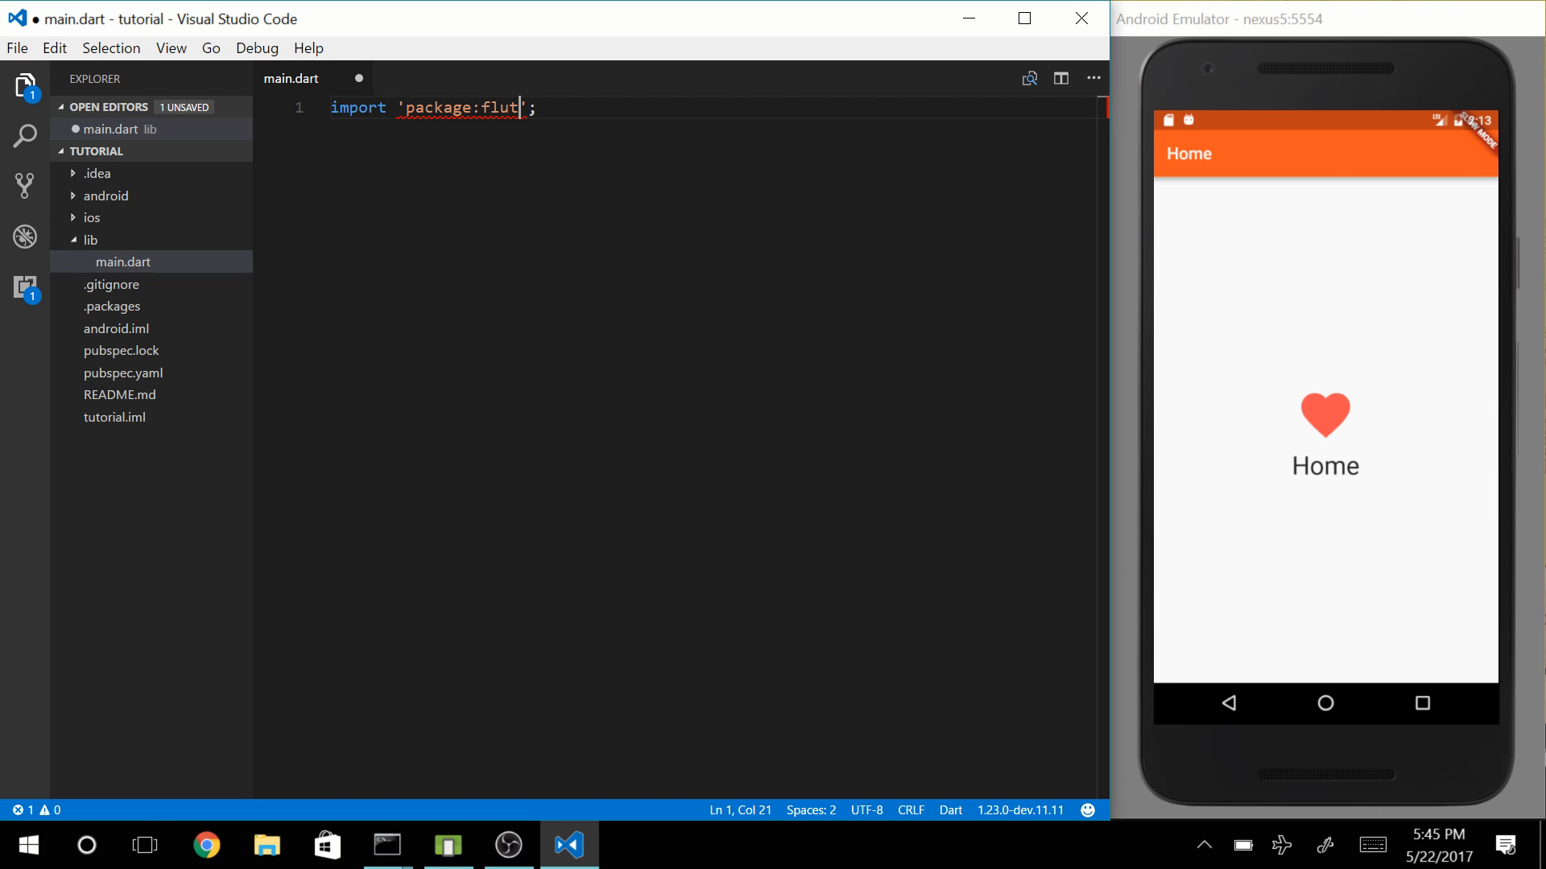
type("ter/material.dart")
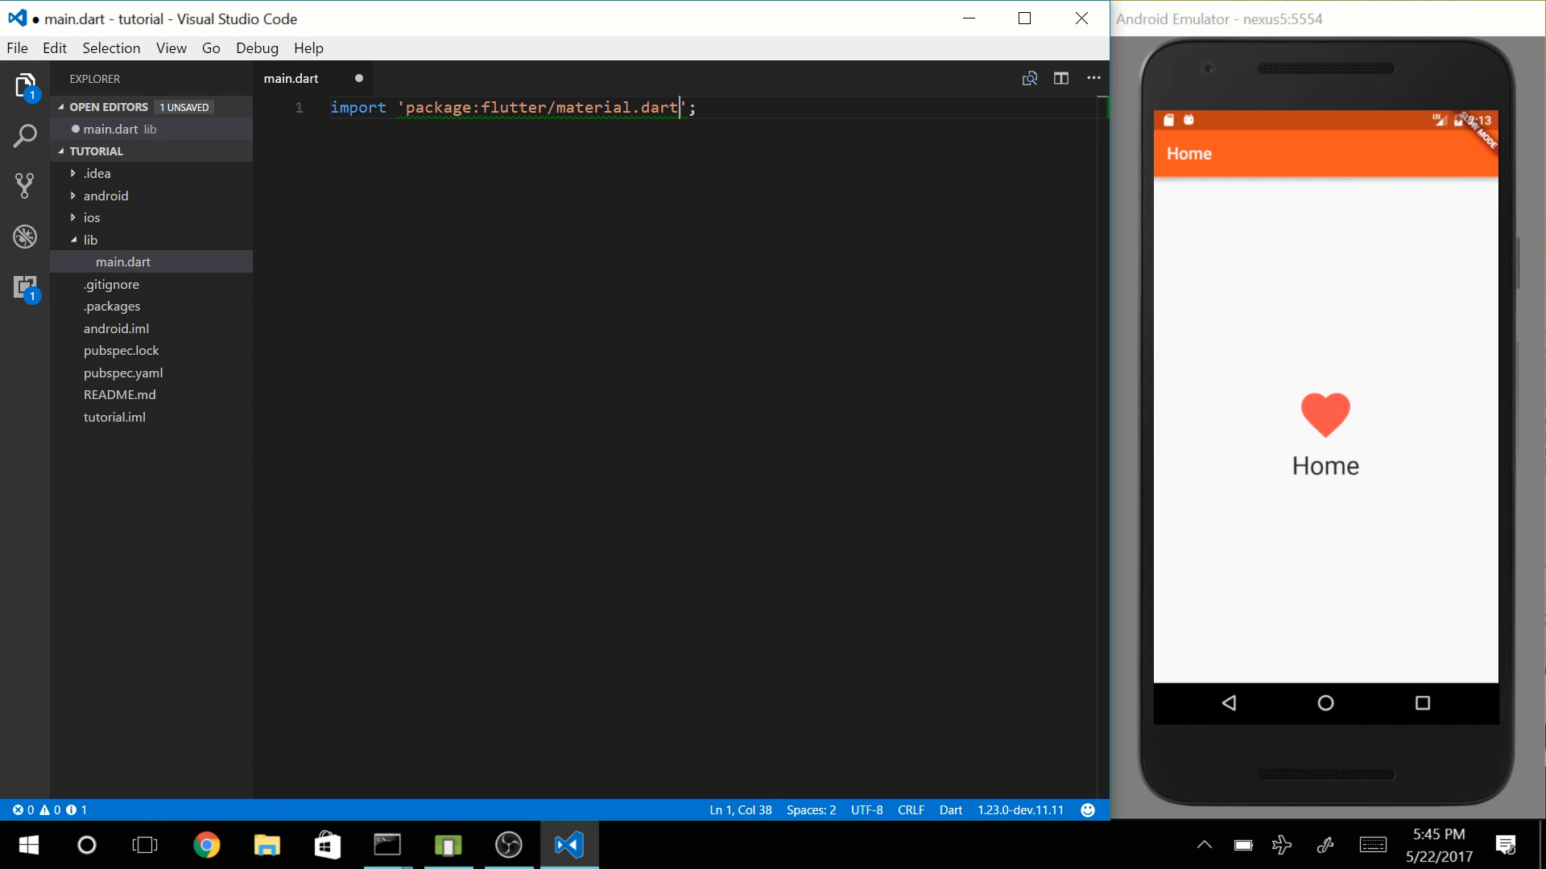
- Write void main() calling runApp with a new, empty MaterialApp
type("void main")
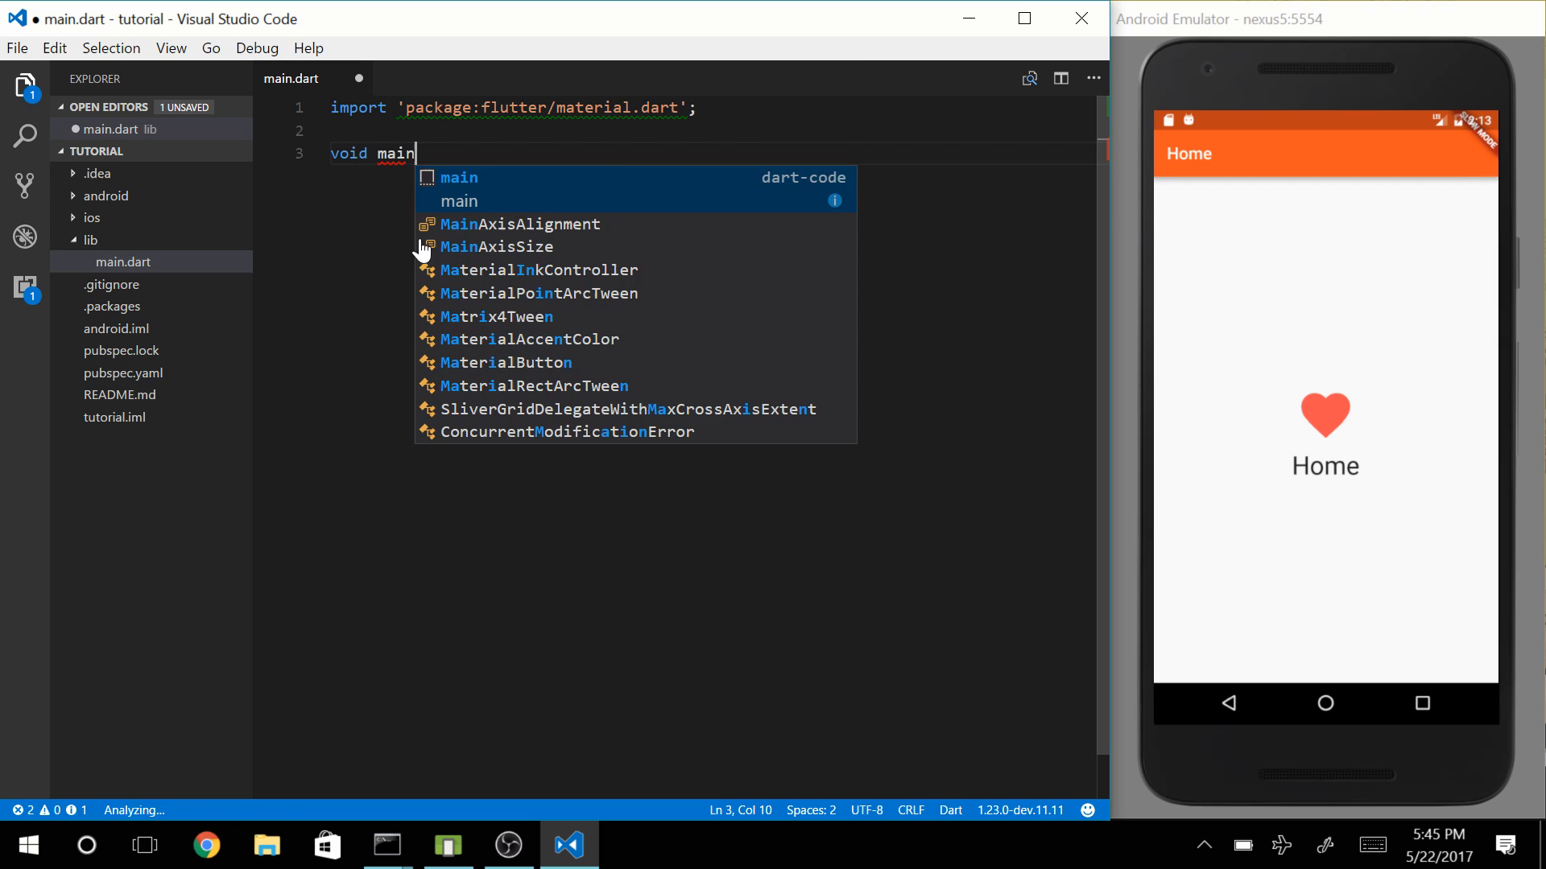
type("() {")
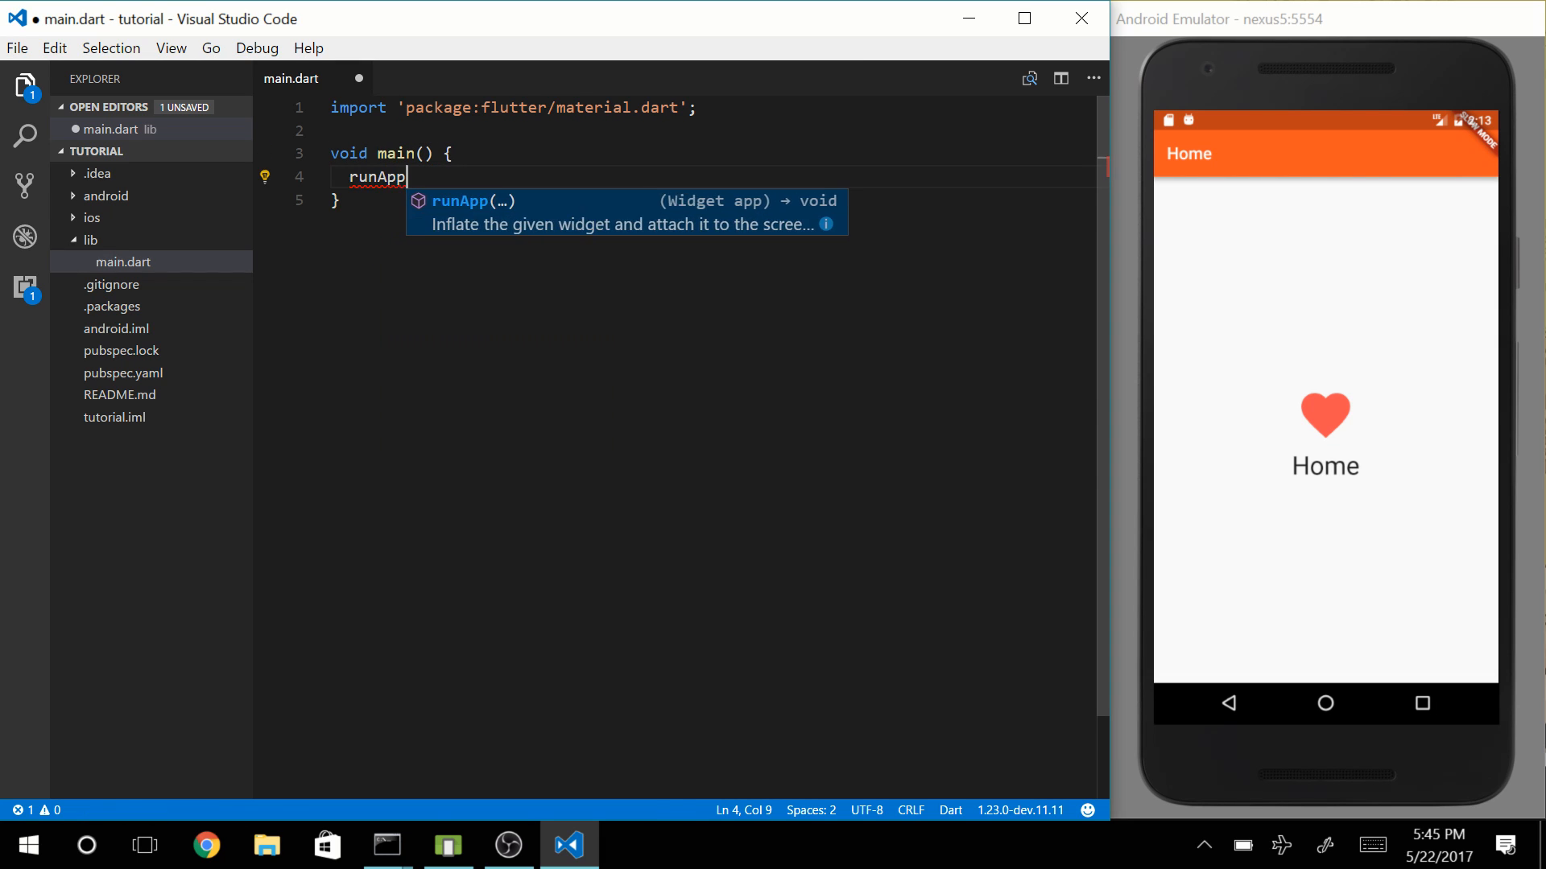
type("(app);")
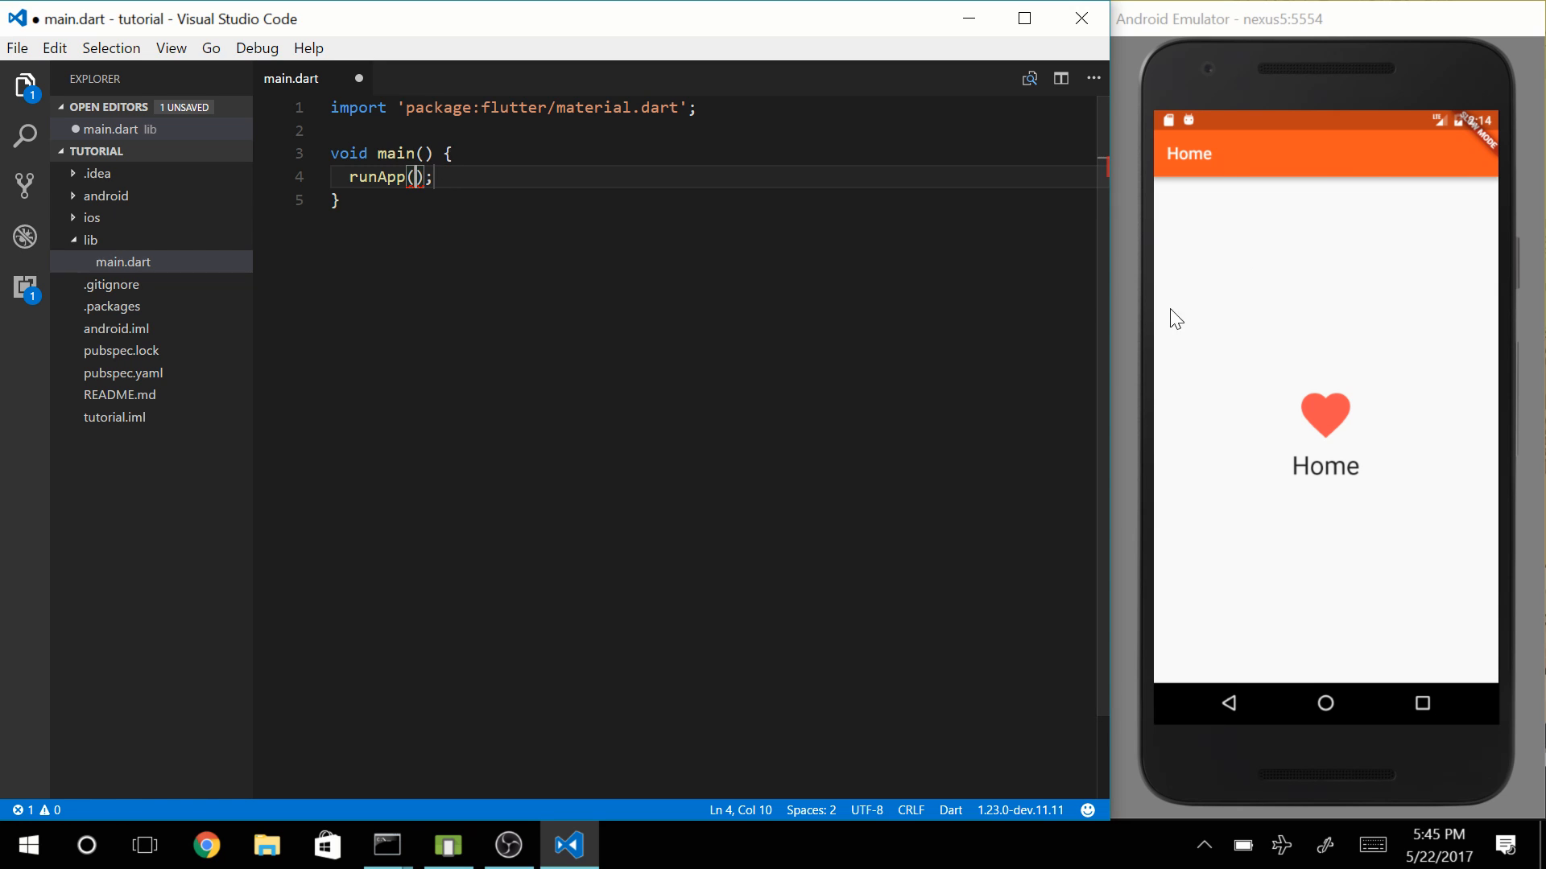
type("n")
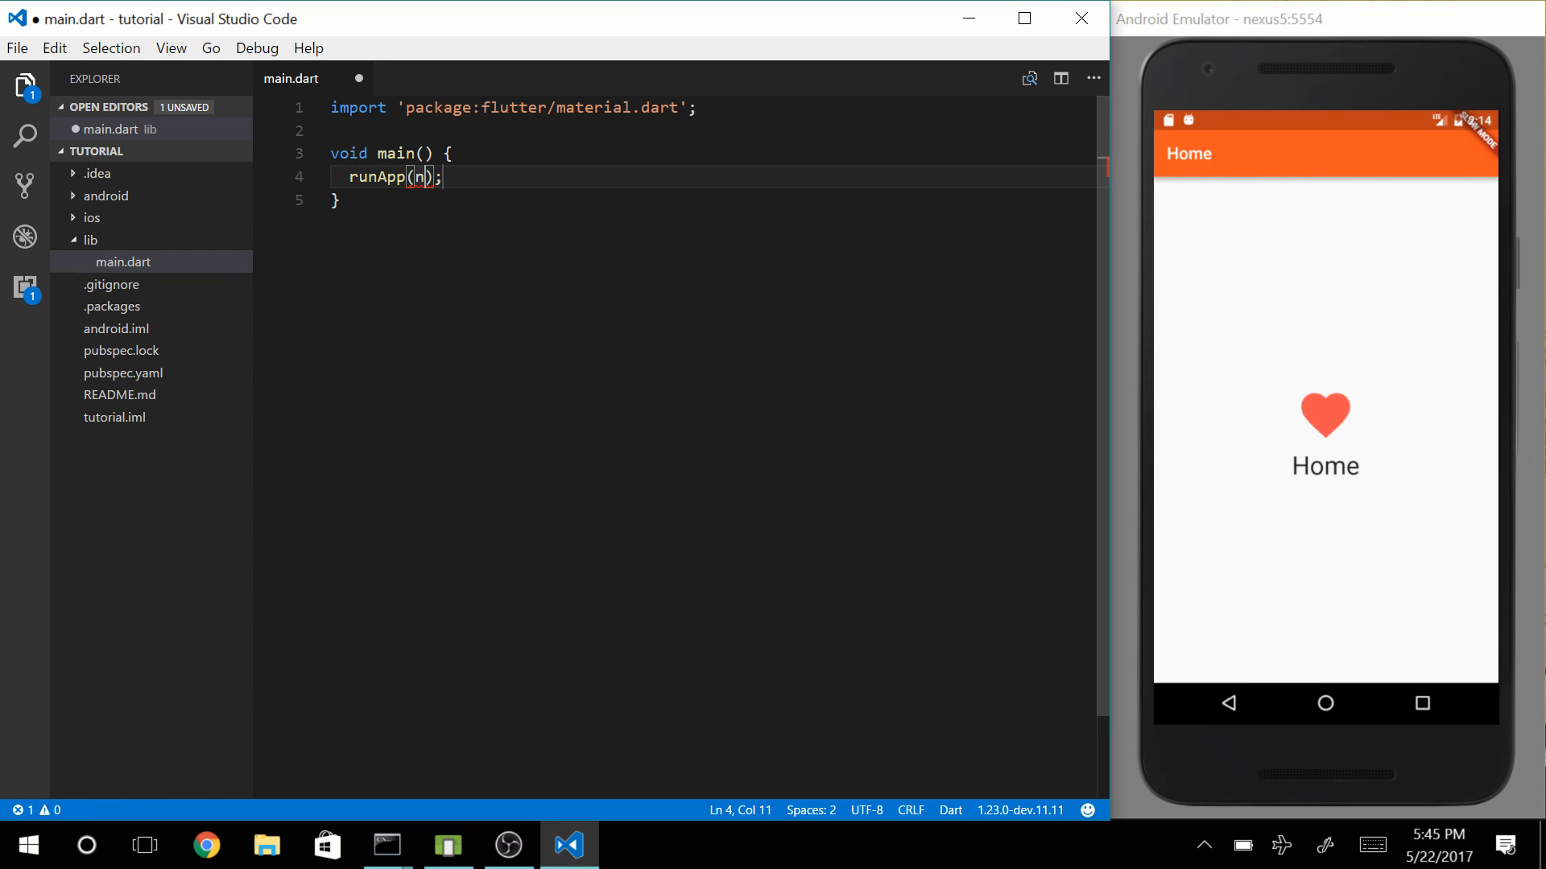
type("new Mater")
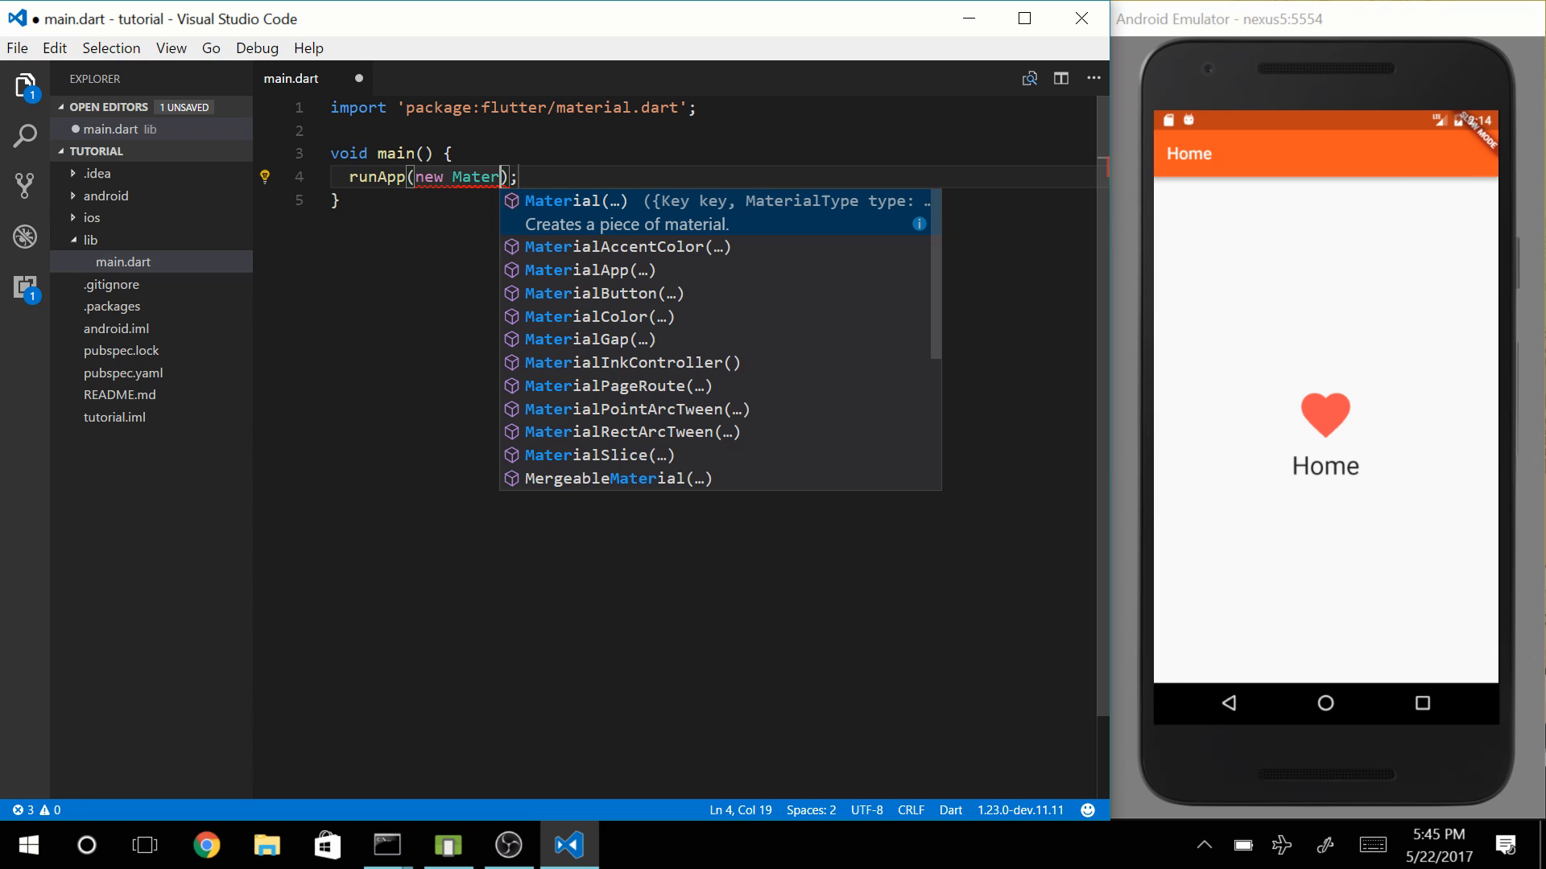
type("App(")
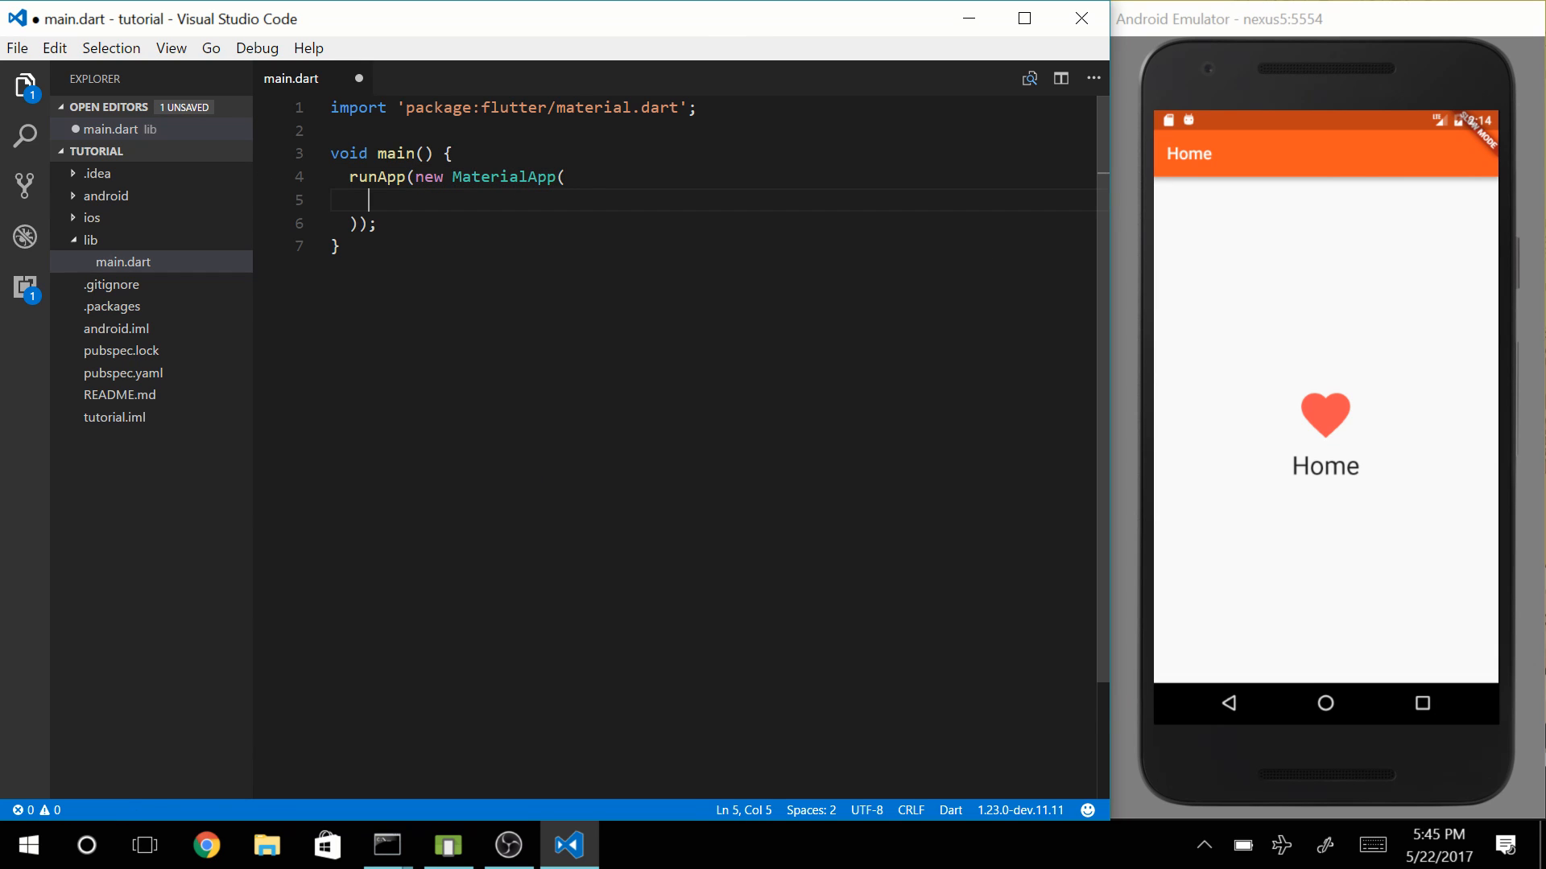
- Declare class HomePage extending StatelessWidget
type("home:")
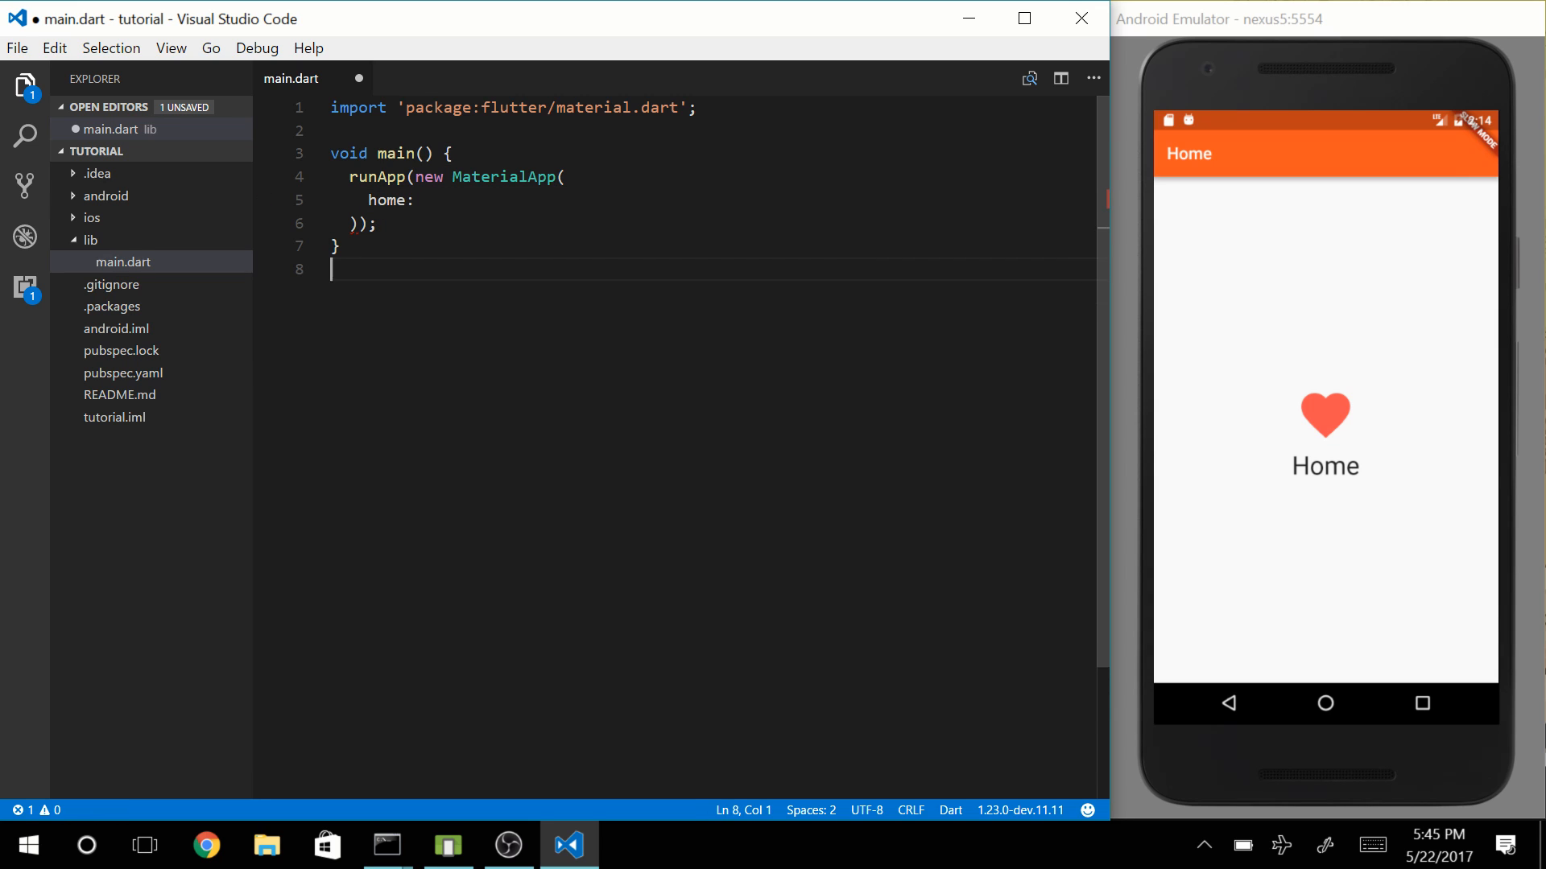
type("class")
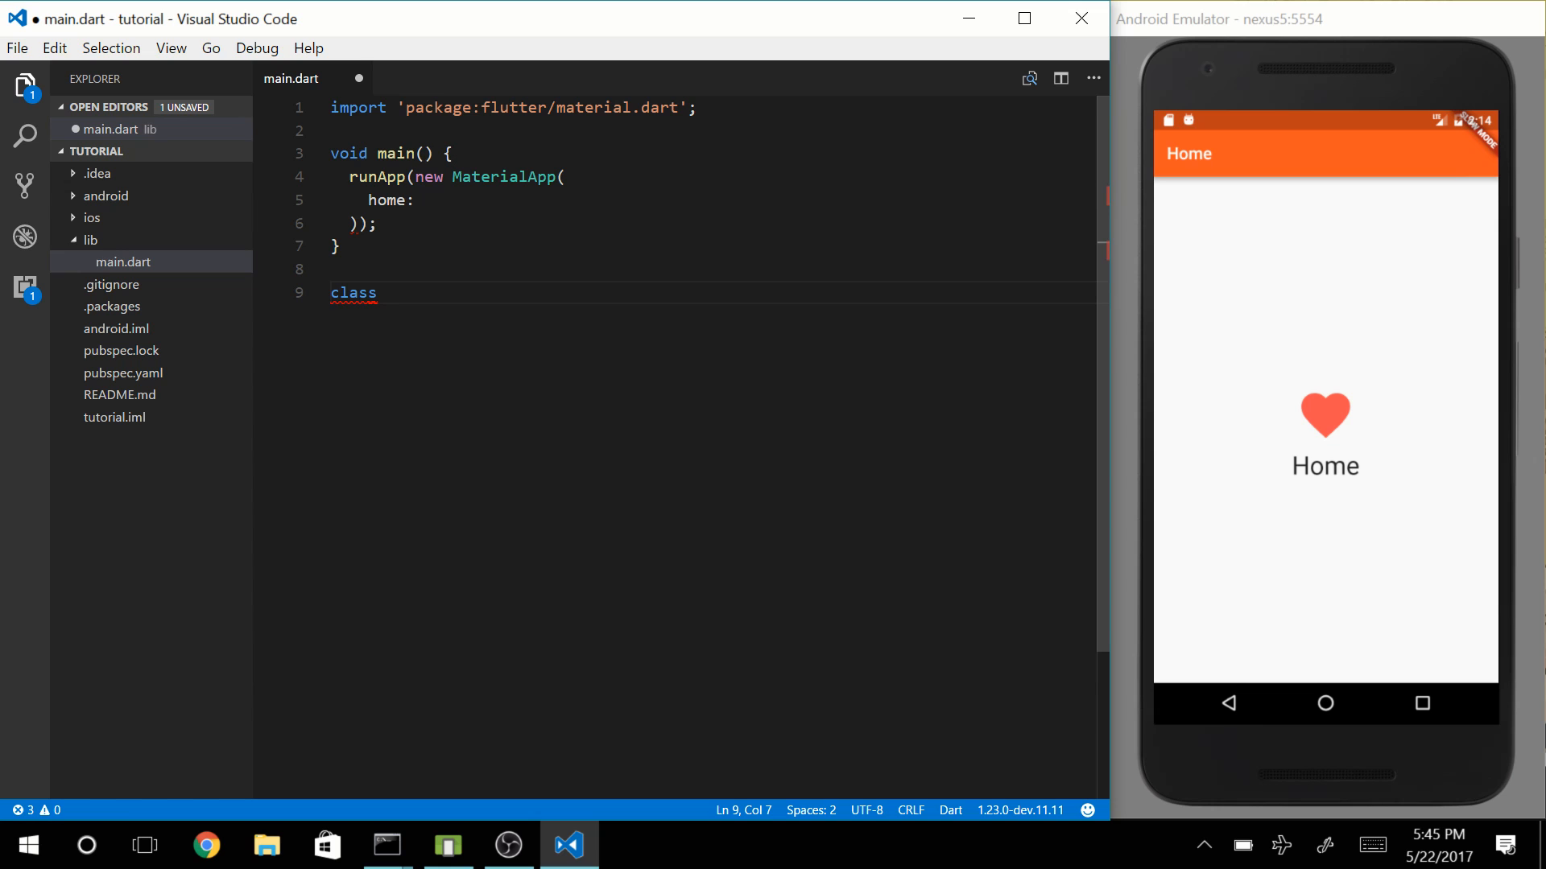
type("HomePage")
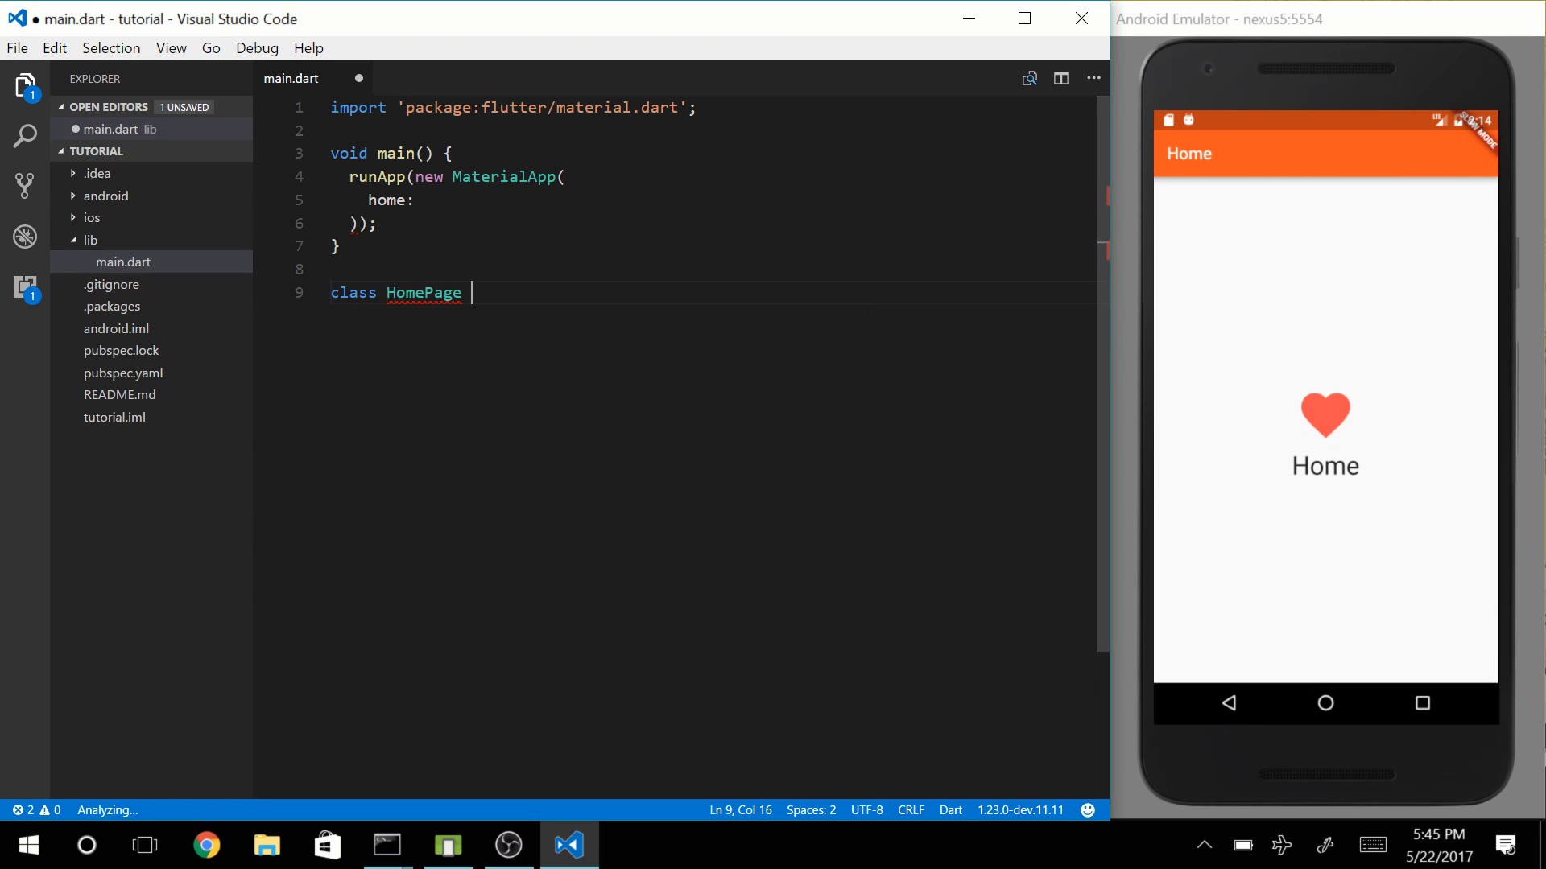
type("extends Sta")
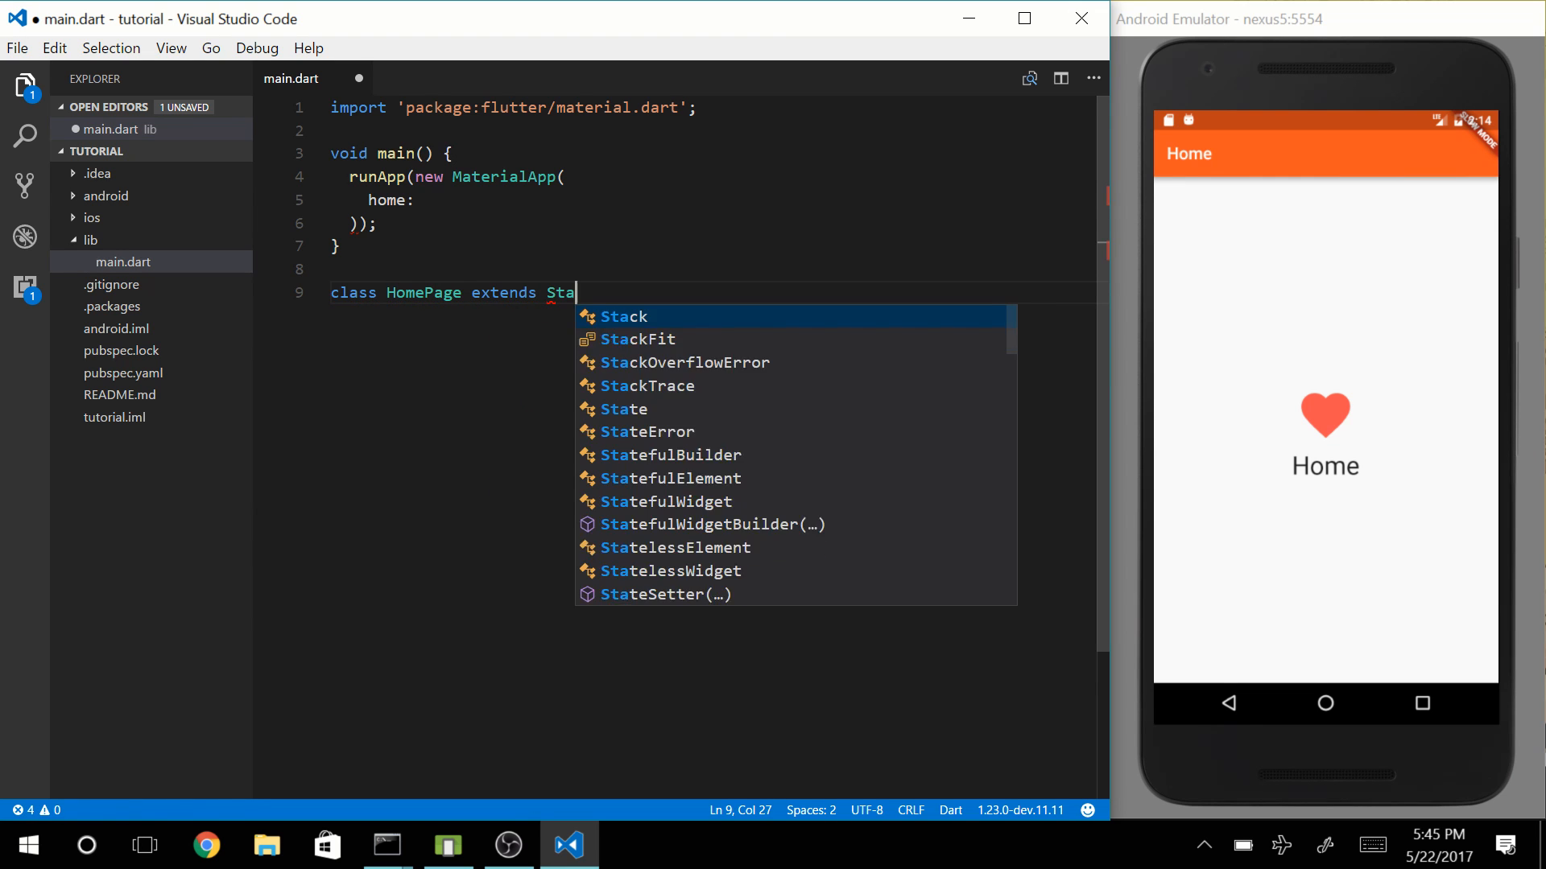
left_click(670, 570)
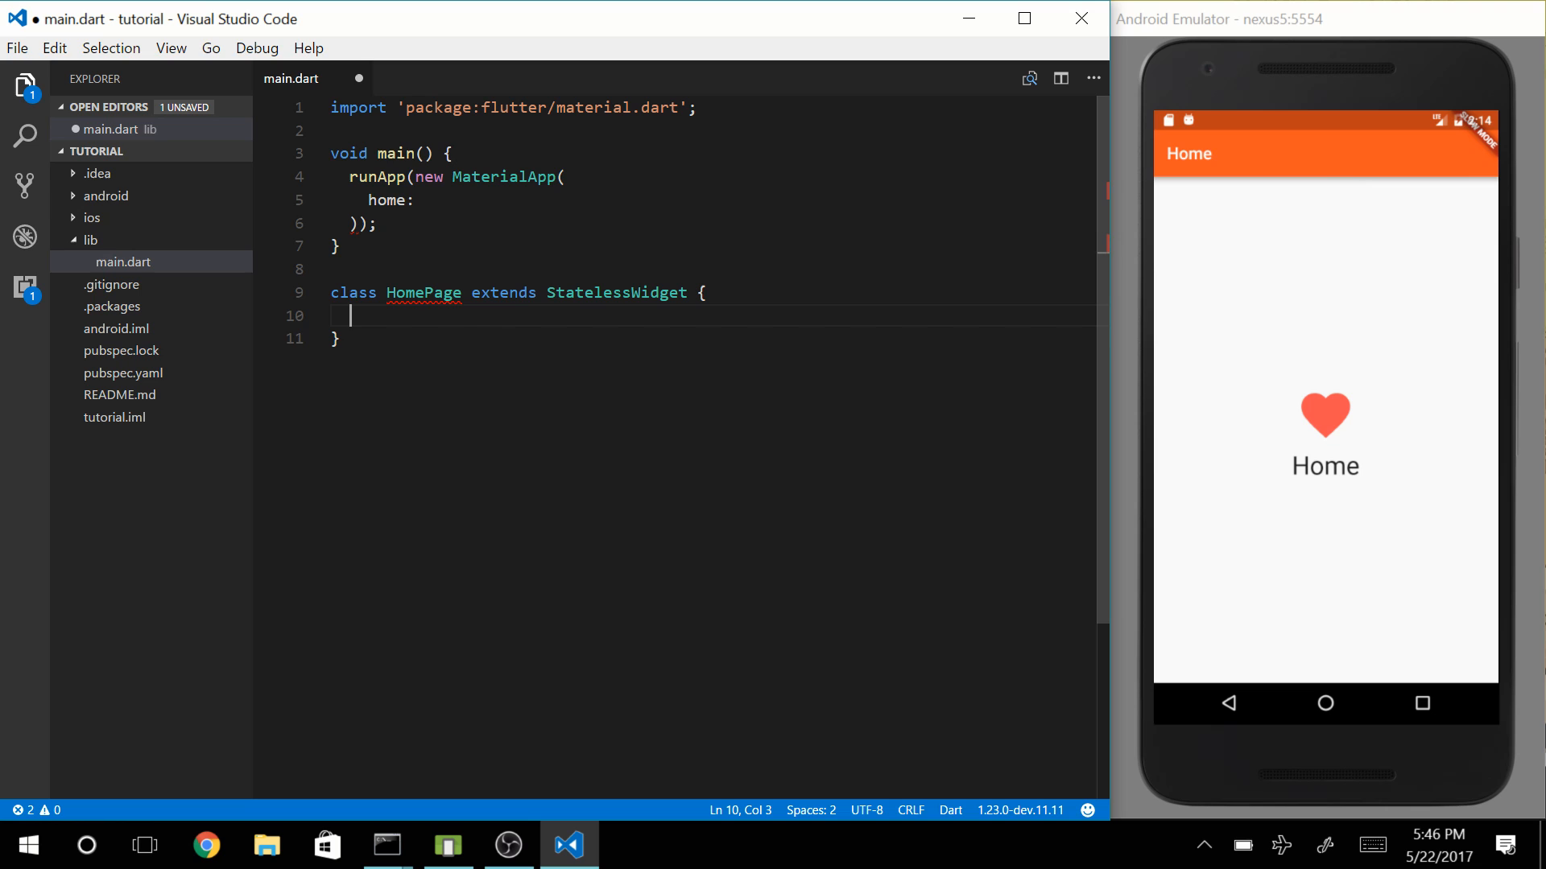
type("@override")
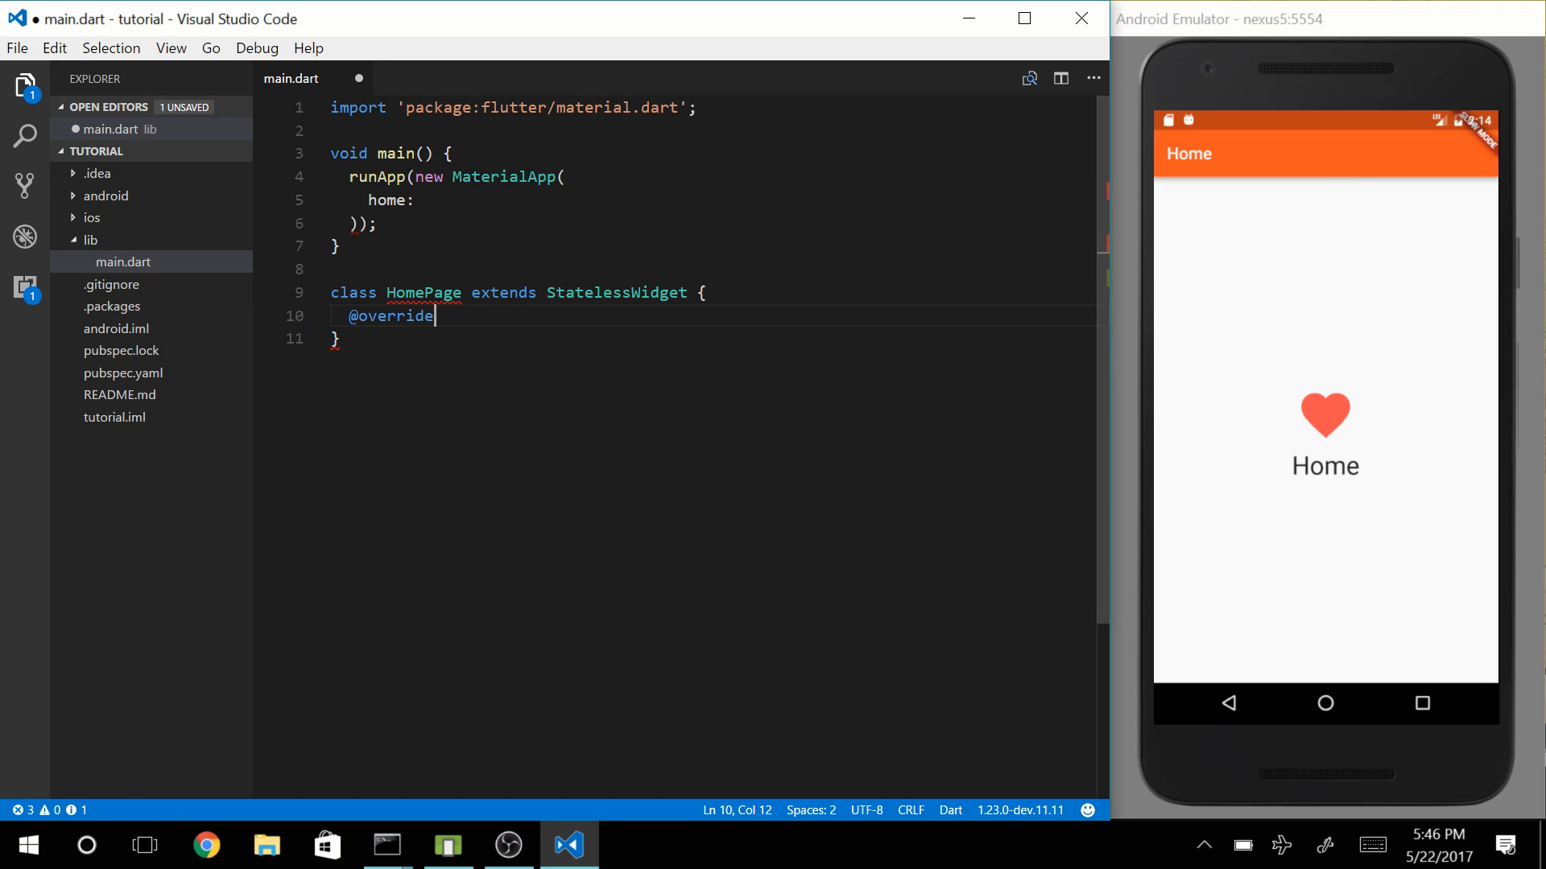
type("Widget build")
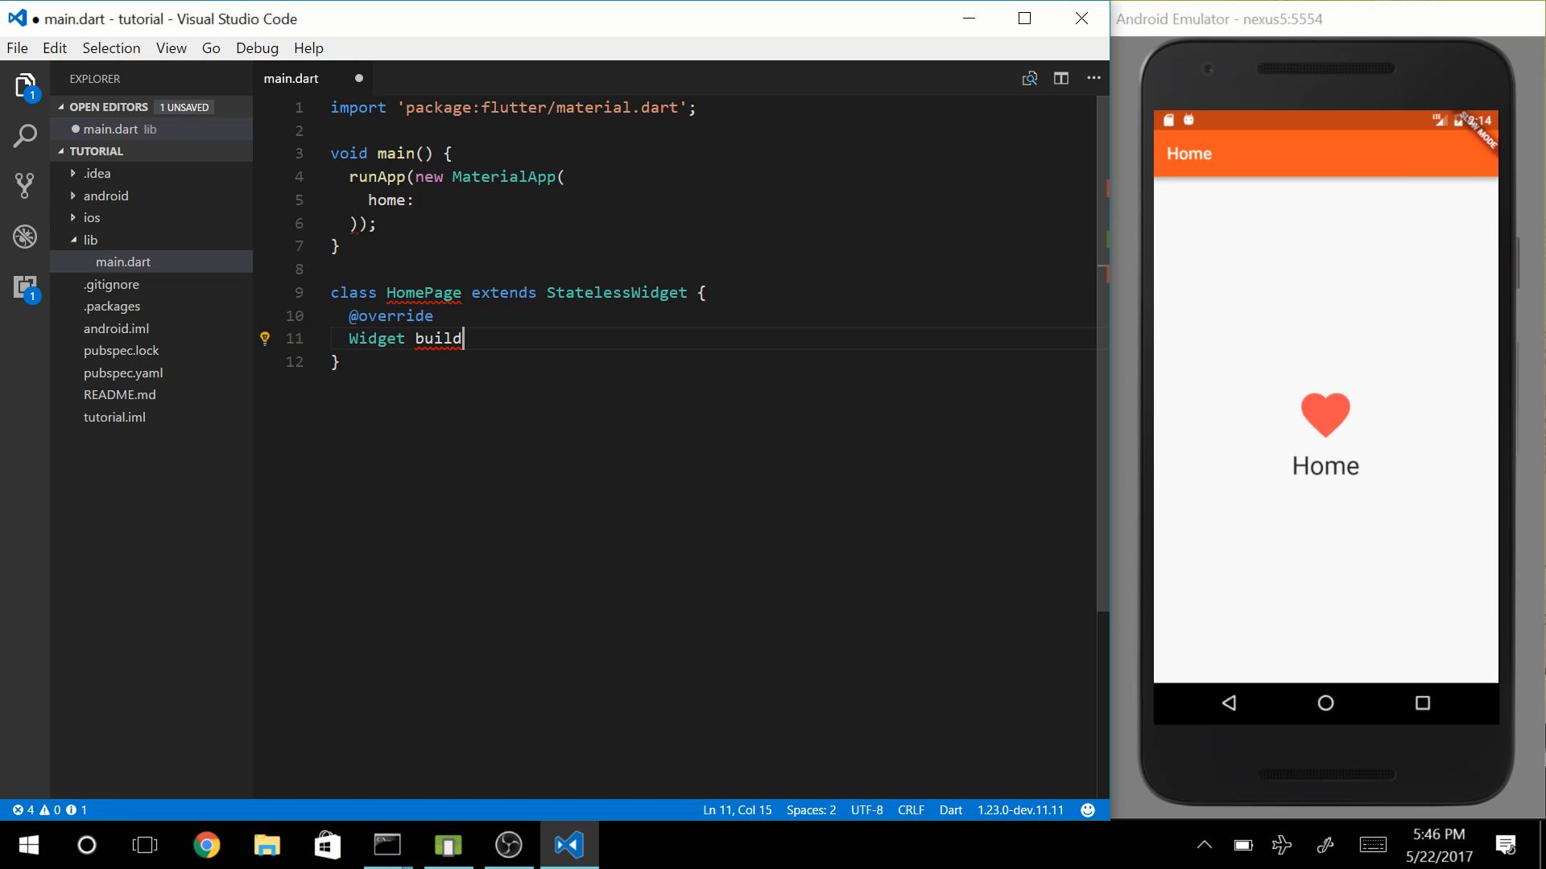
type("(Build)")
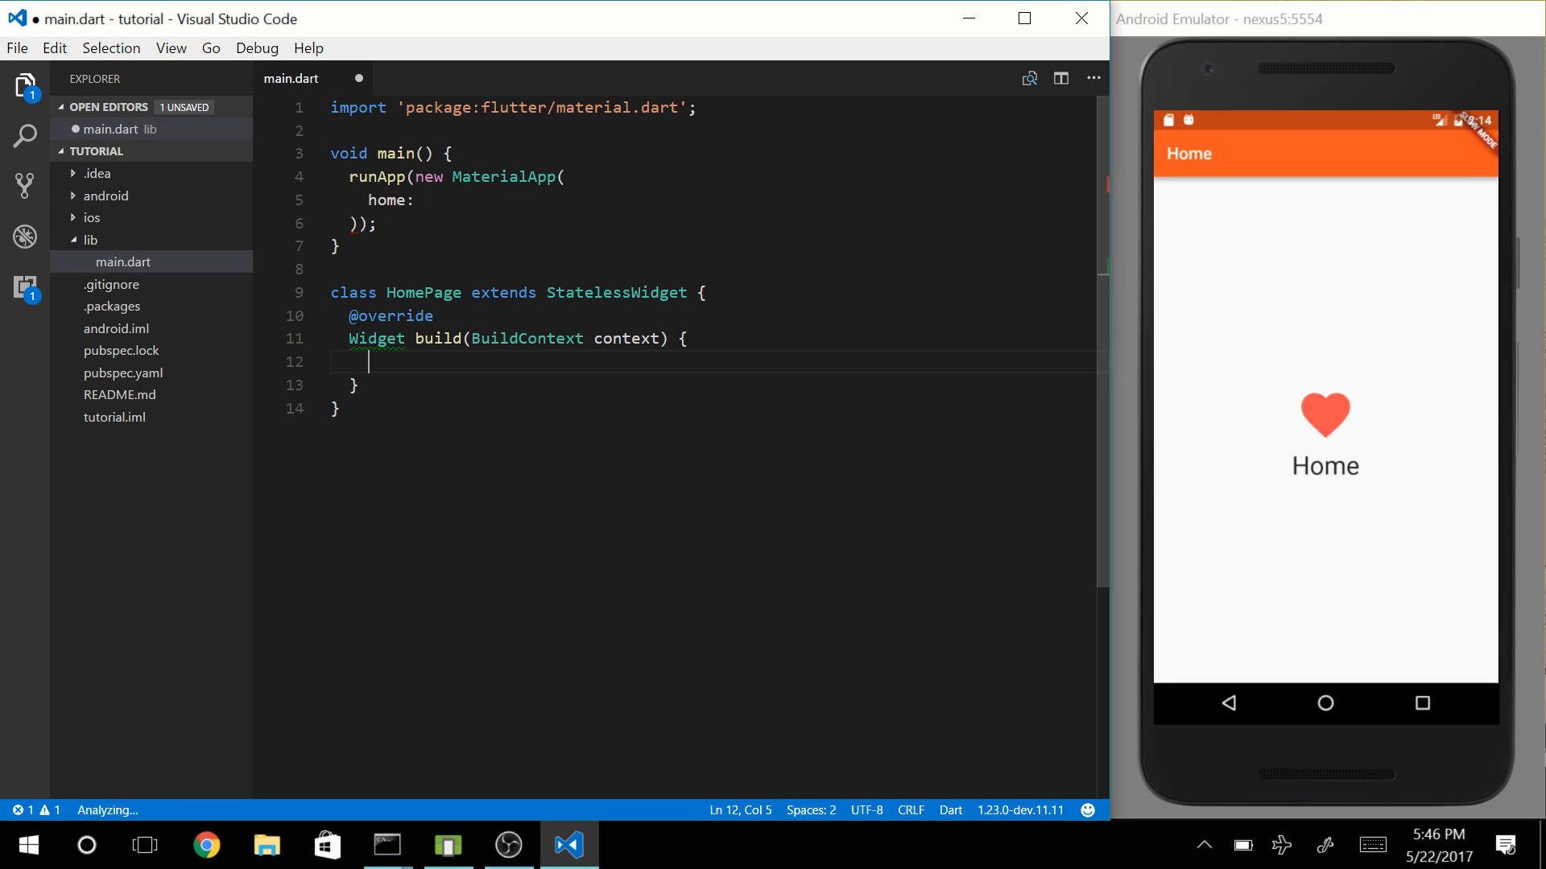
type("return n")
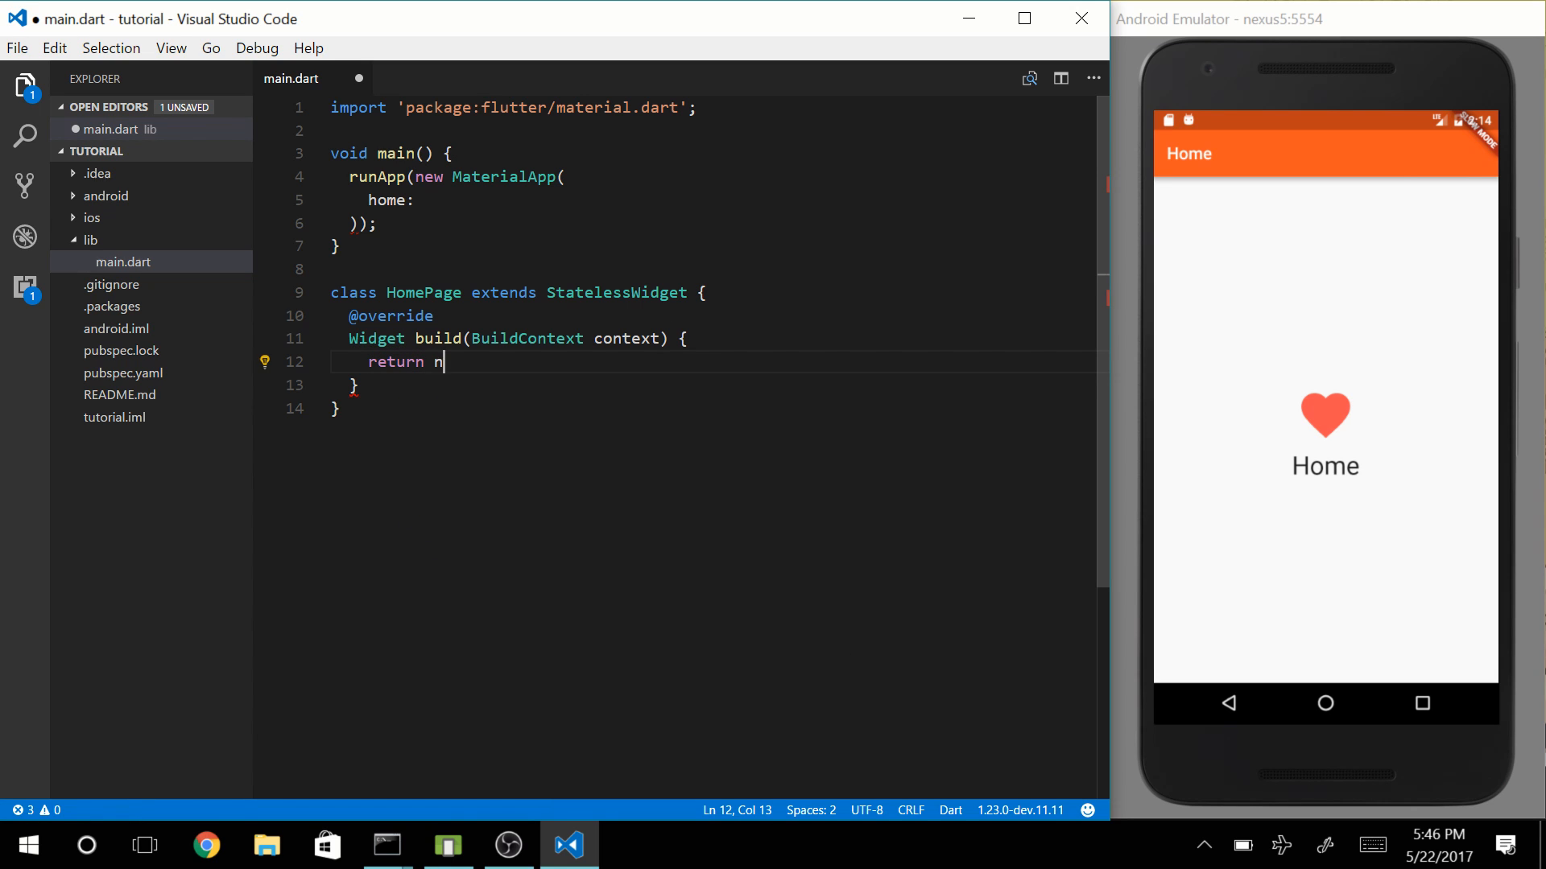
- Return a new Scaffold whose appBar is a new AppBar
type("new Scaffold()")
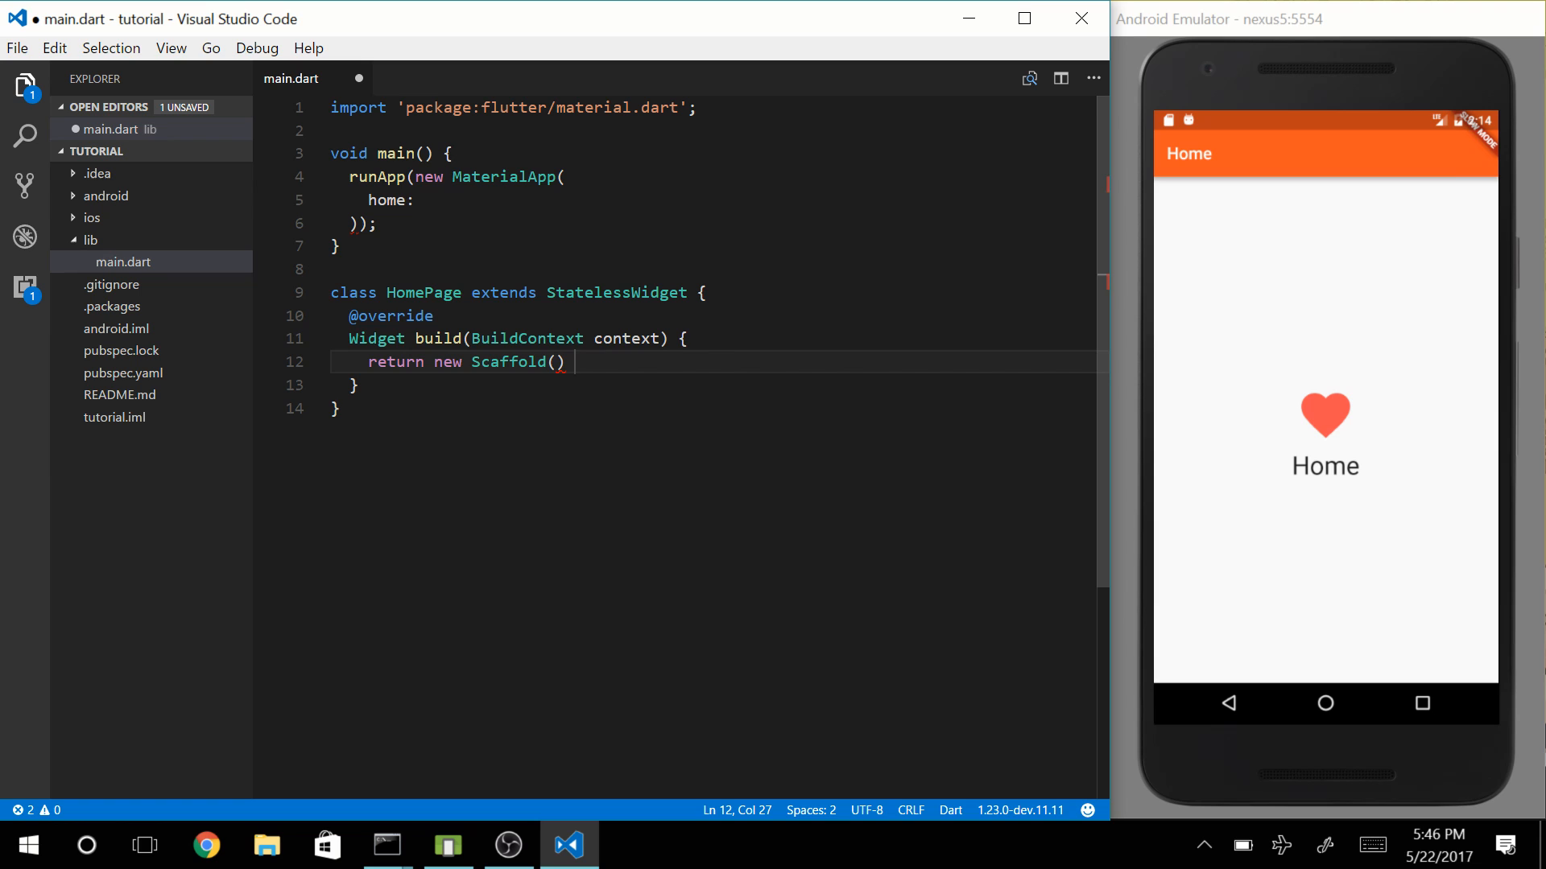
type(";")
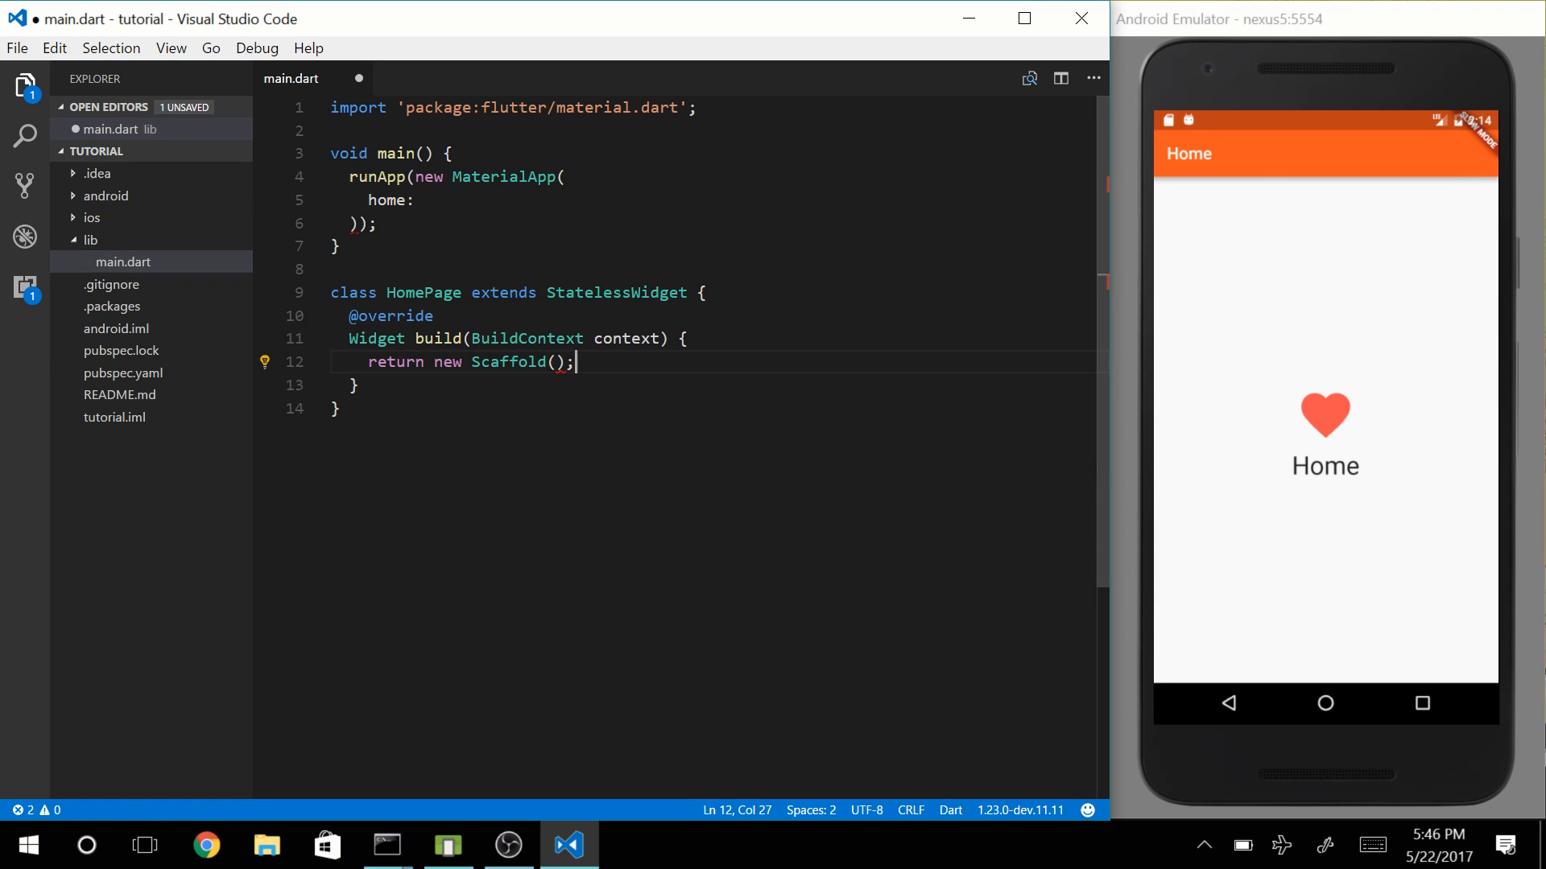
type("chi")
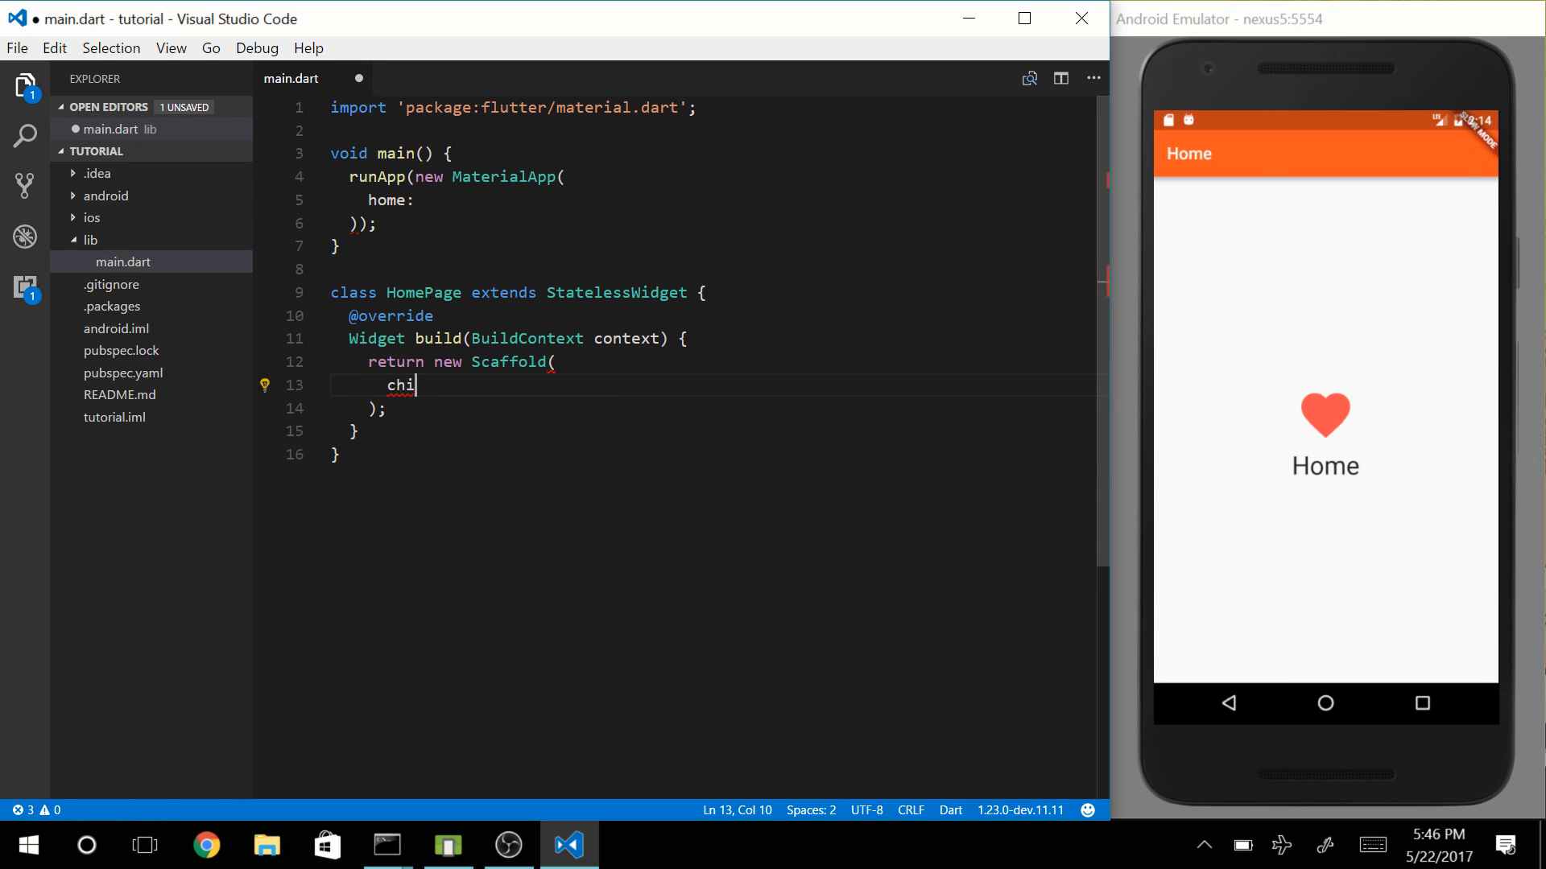
type("ld: new")
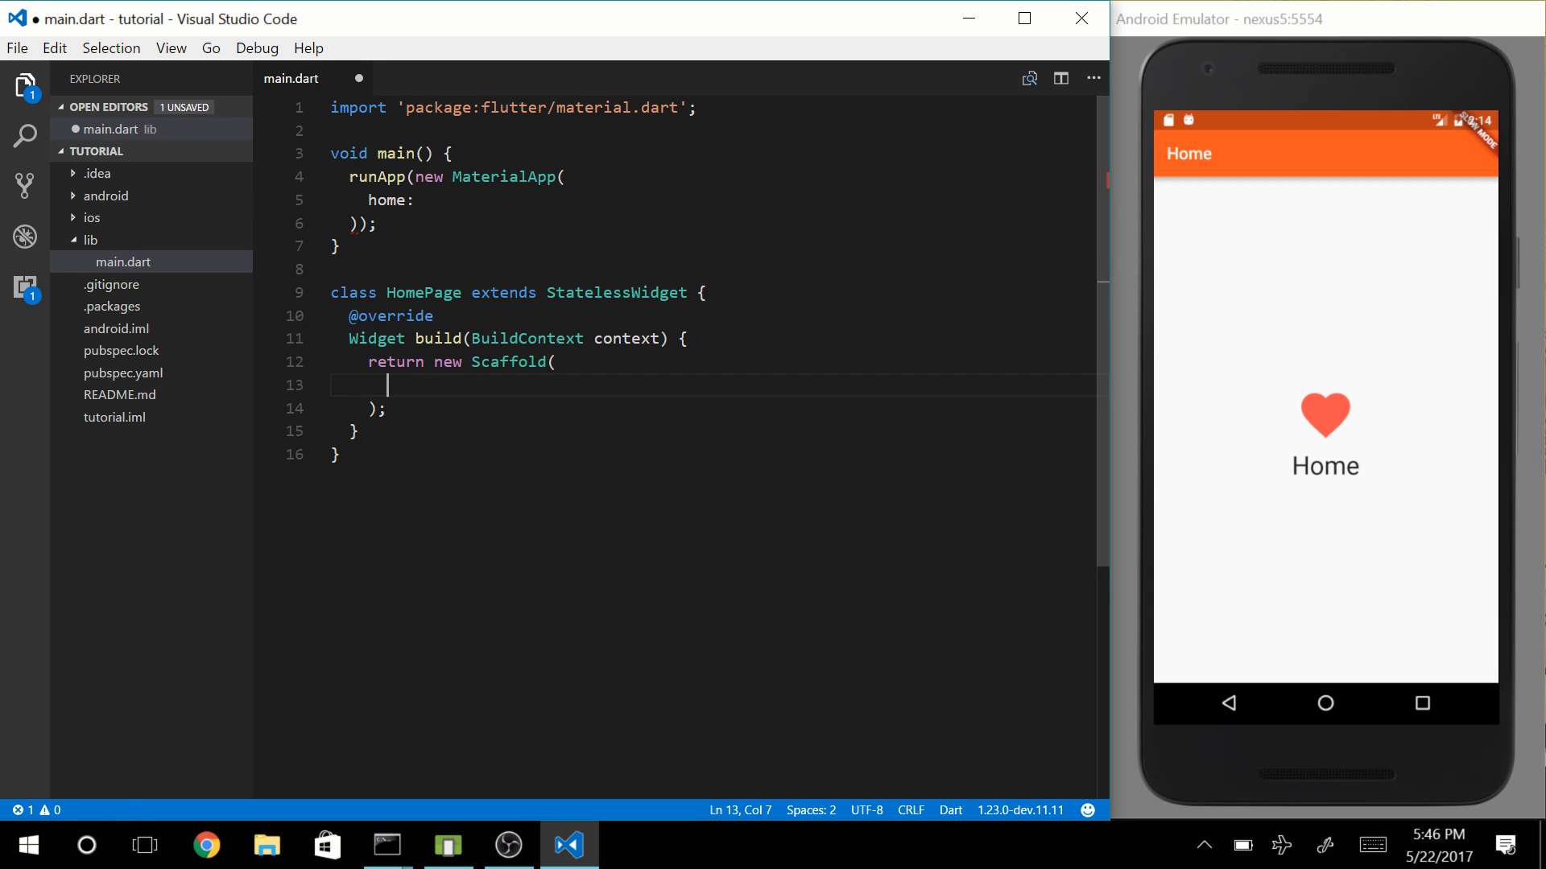
type("appBar: appBar")
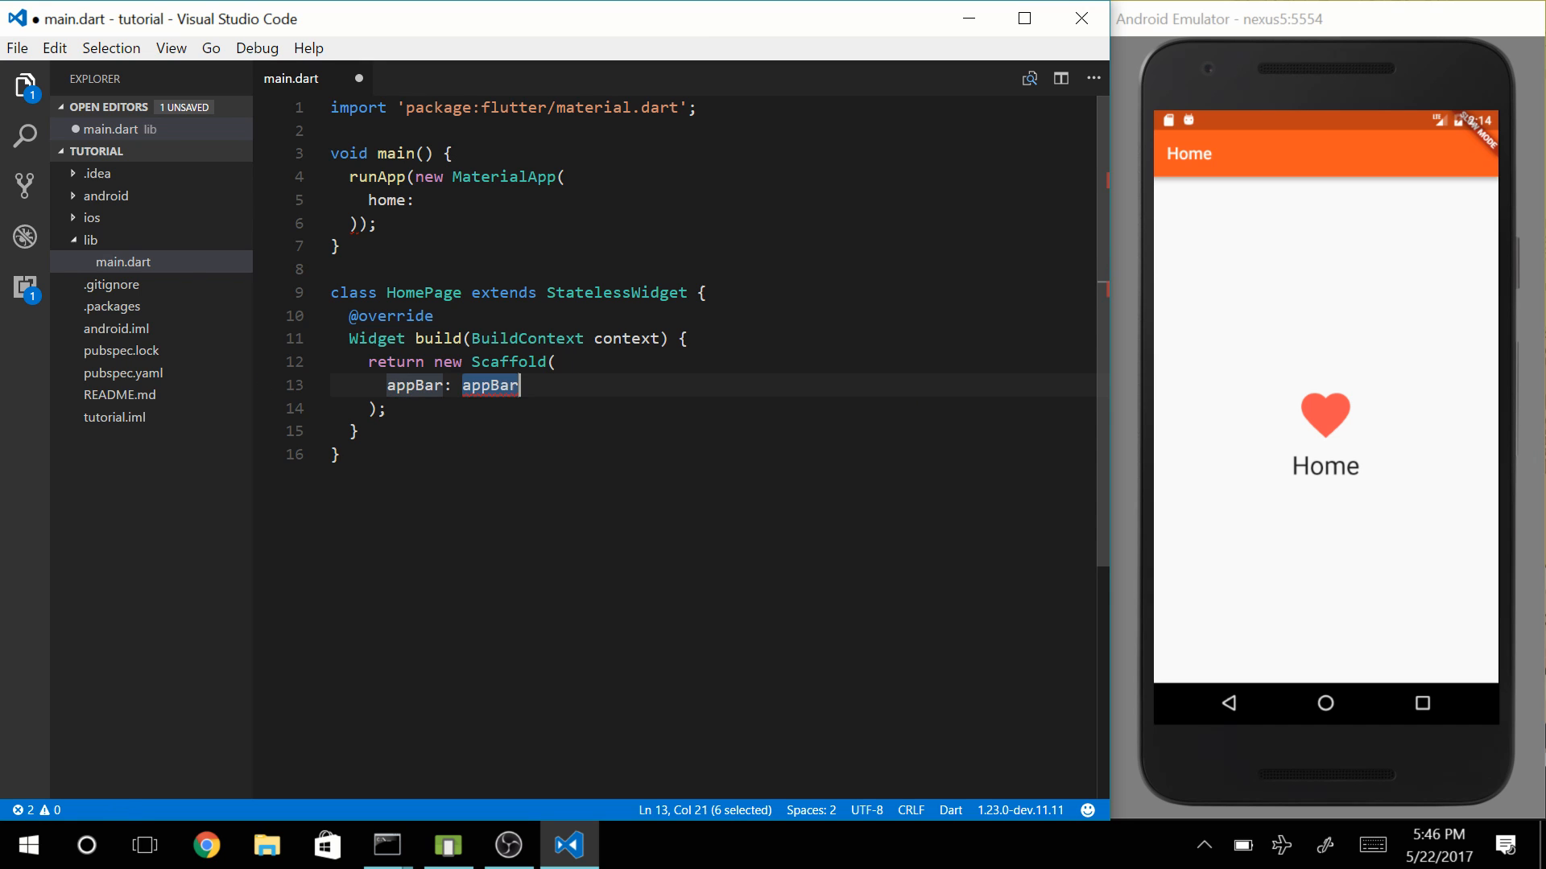
type("new App")
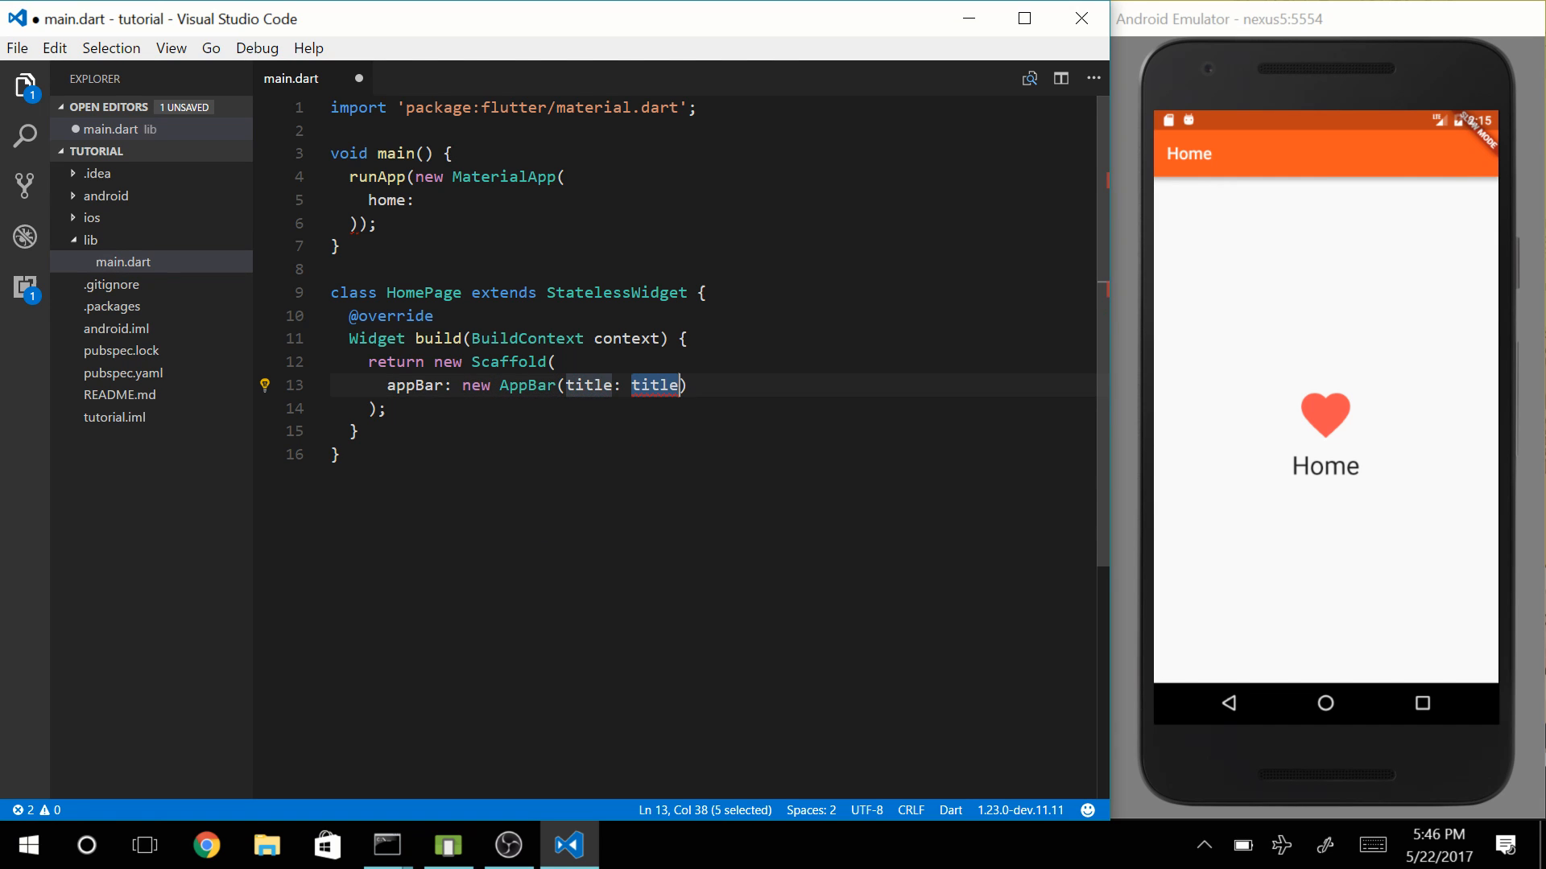
- Give the AppBar the title Text 'Home' and backgroundColor Colors.deepOrange
type("new TEx")
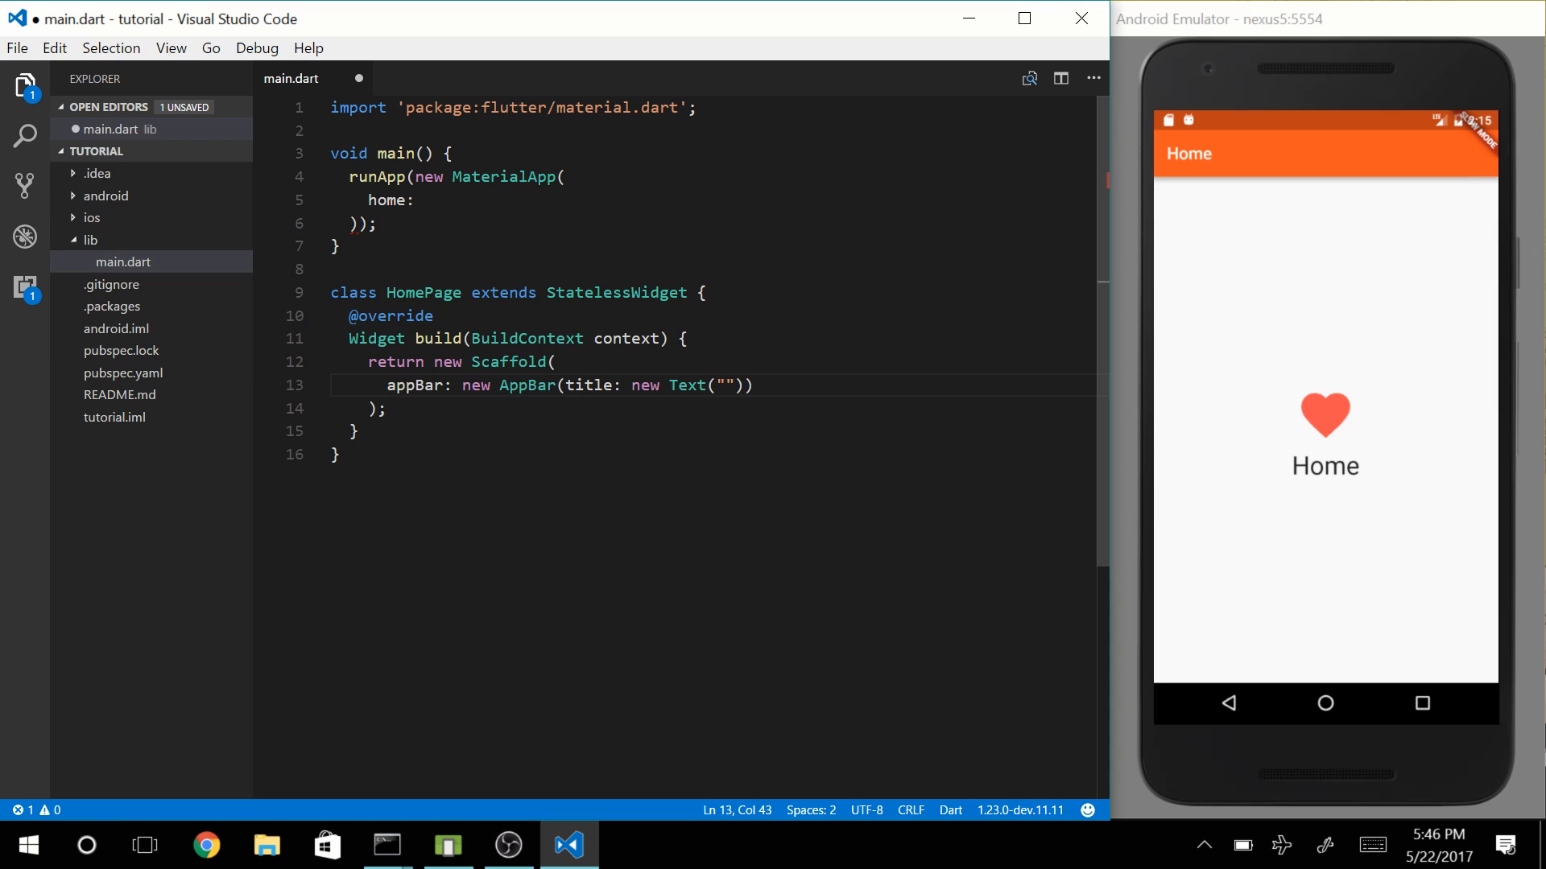
type("Home")
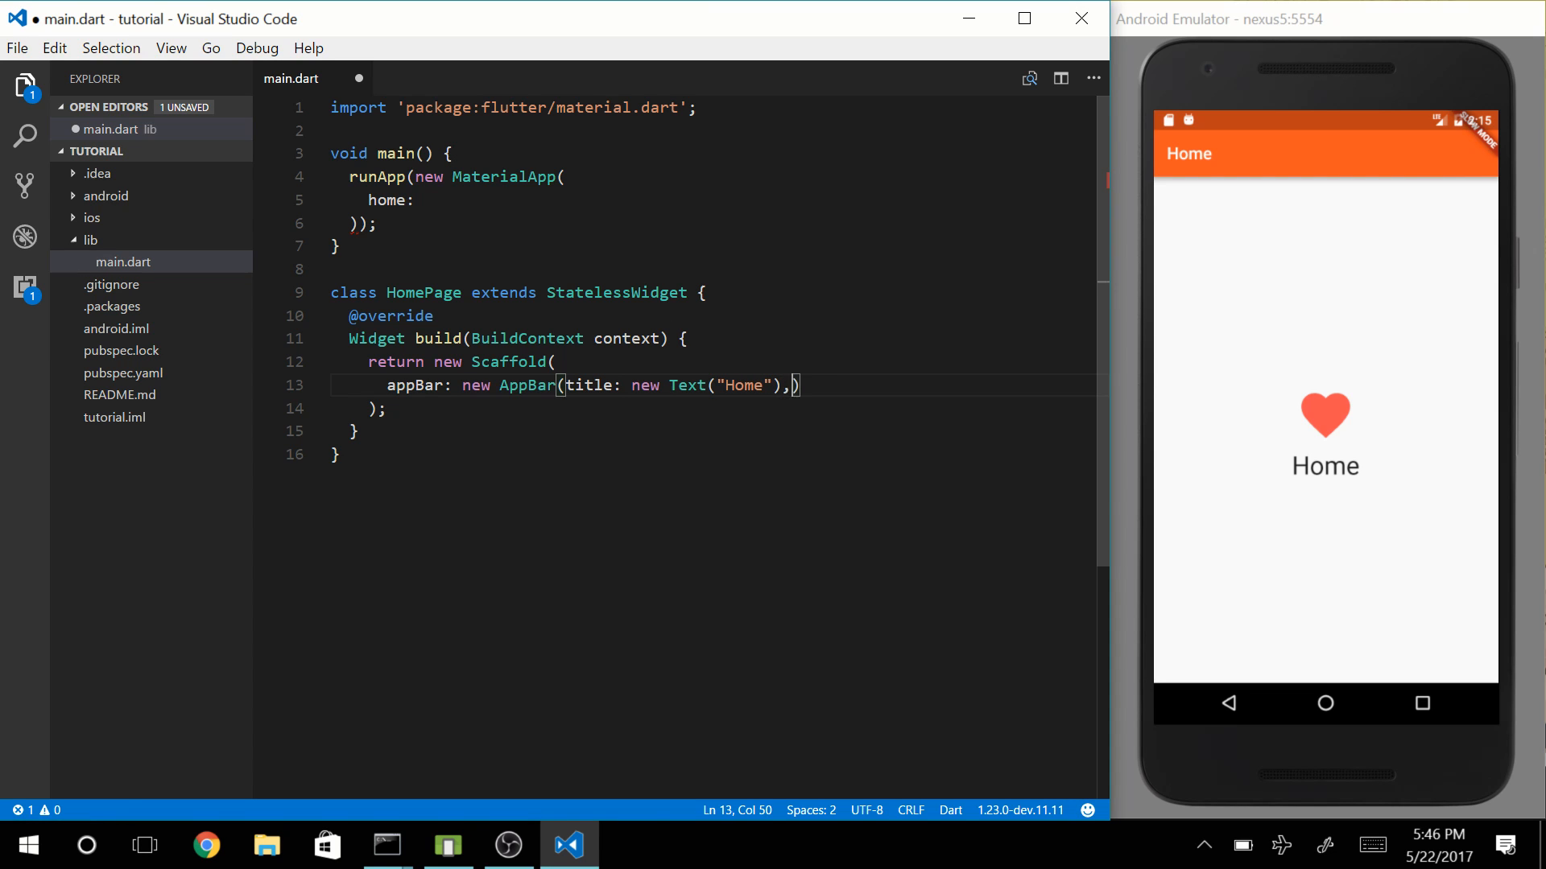
type(", co")
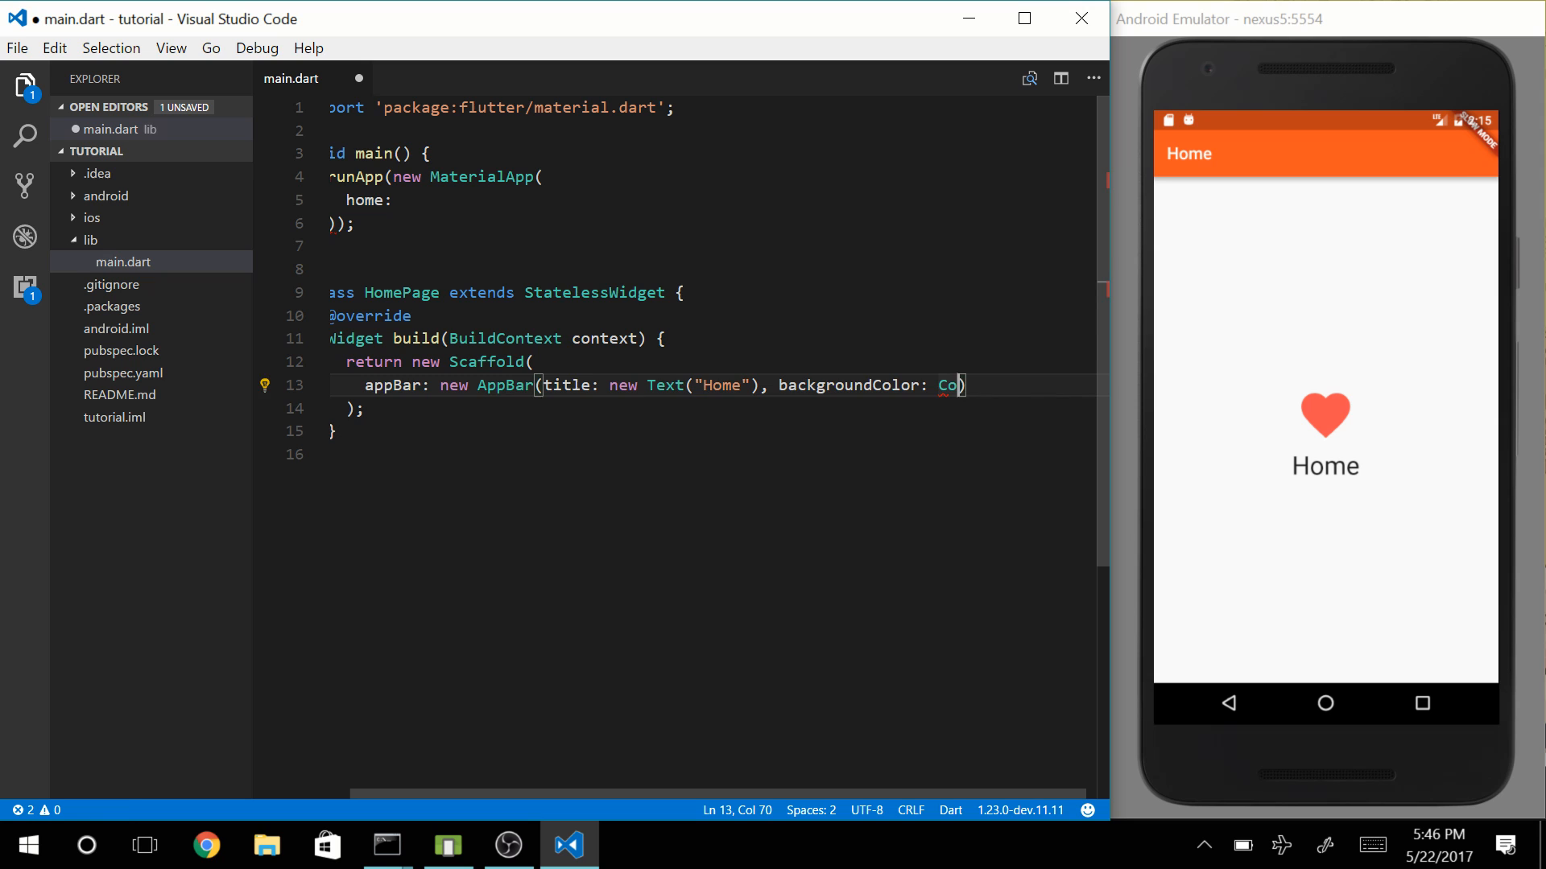
type("lors.")
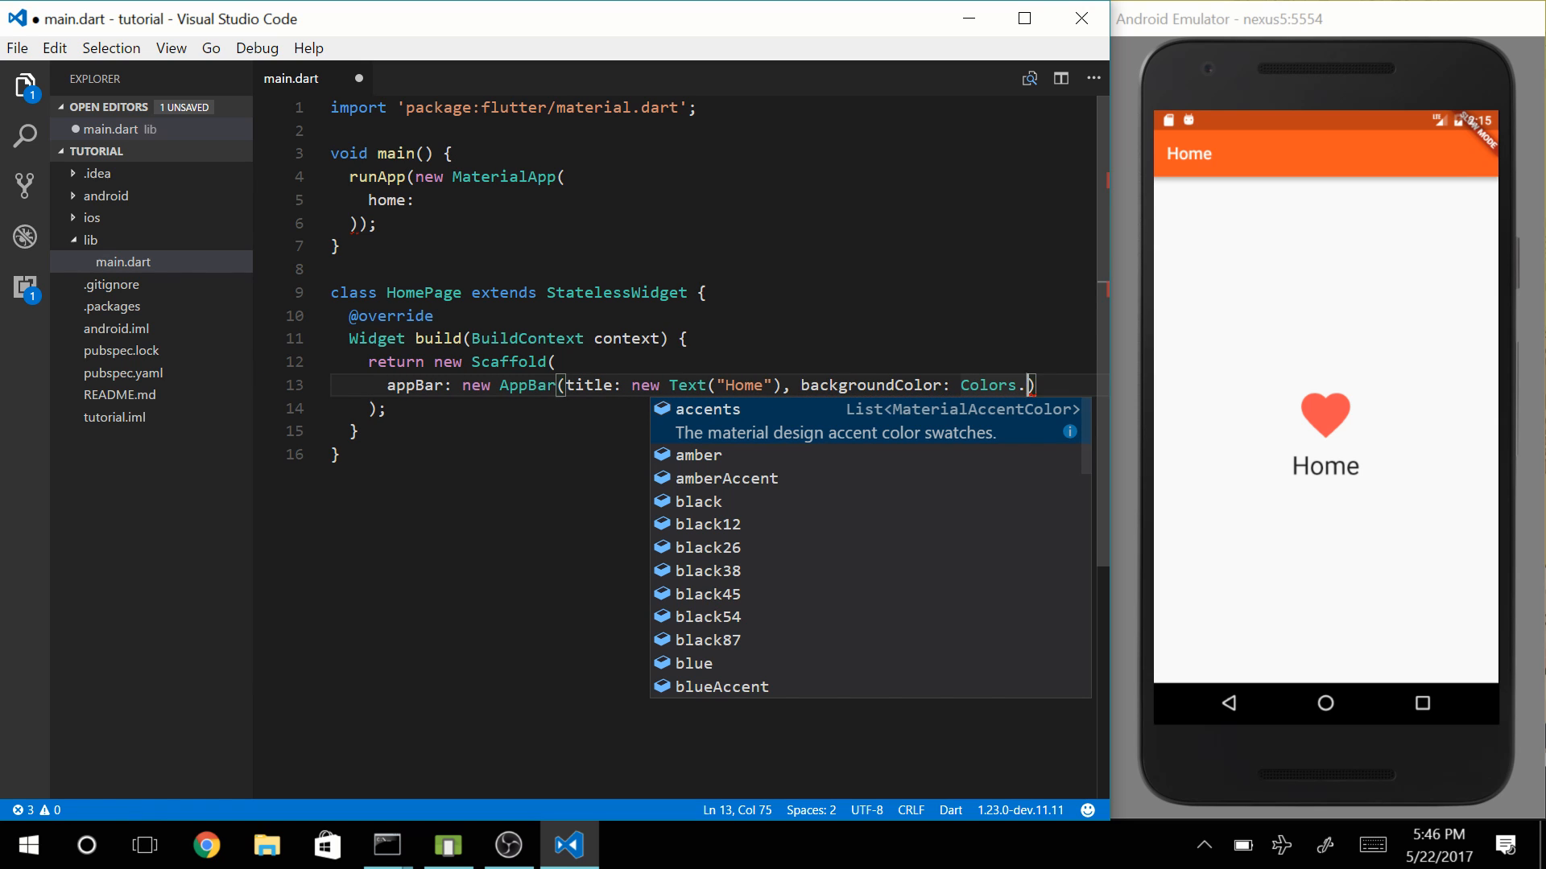
type("deepOrange")
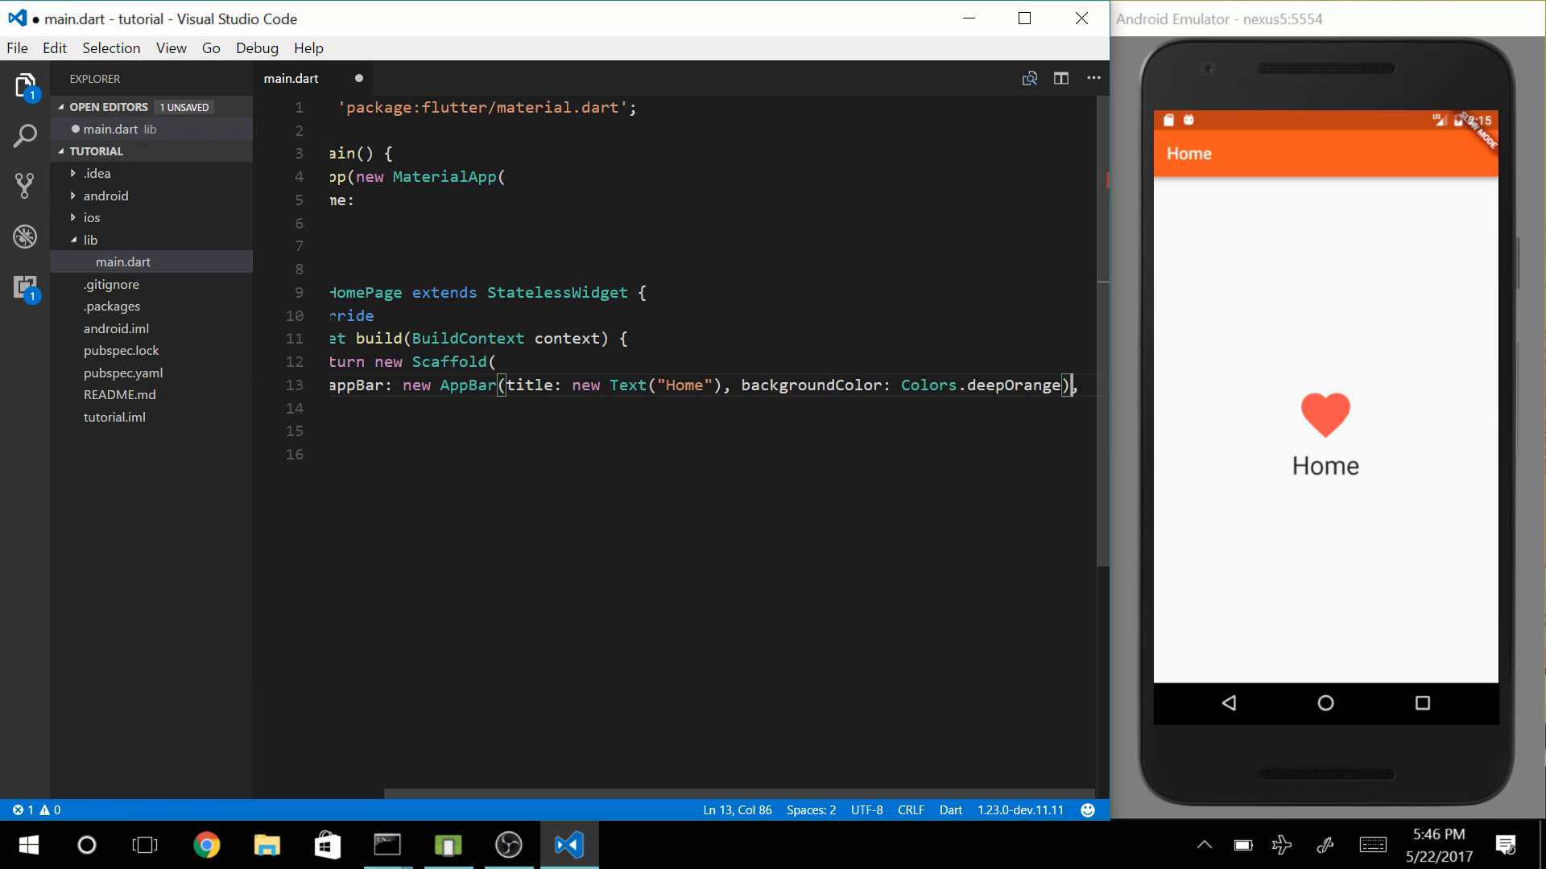
- Set body to a Container wrapping a Center with a Column and an empty <Widget>[] children list
type("body:")
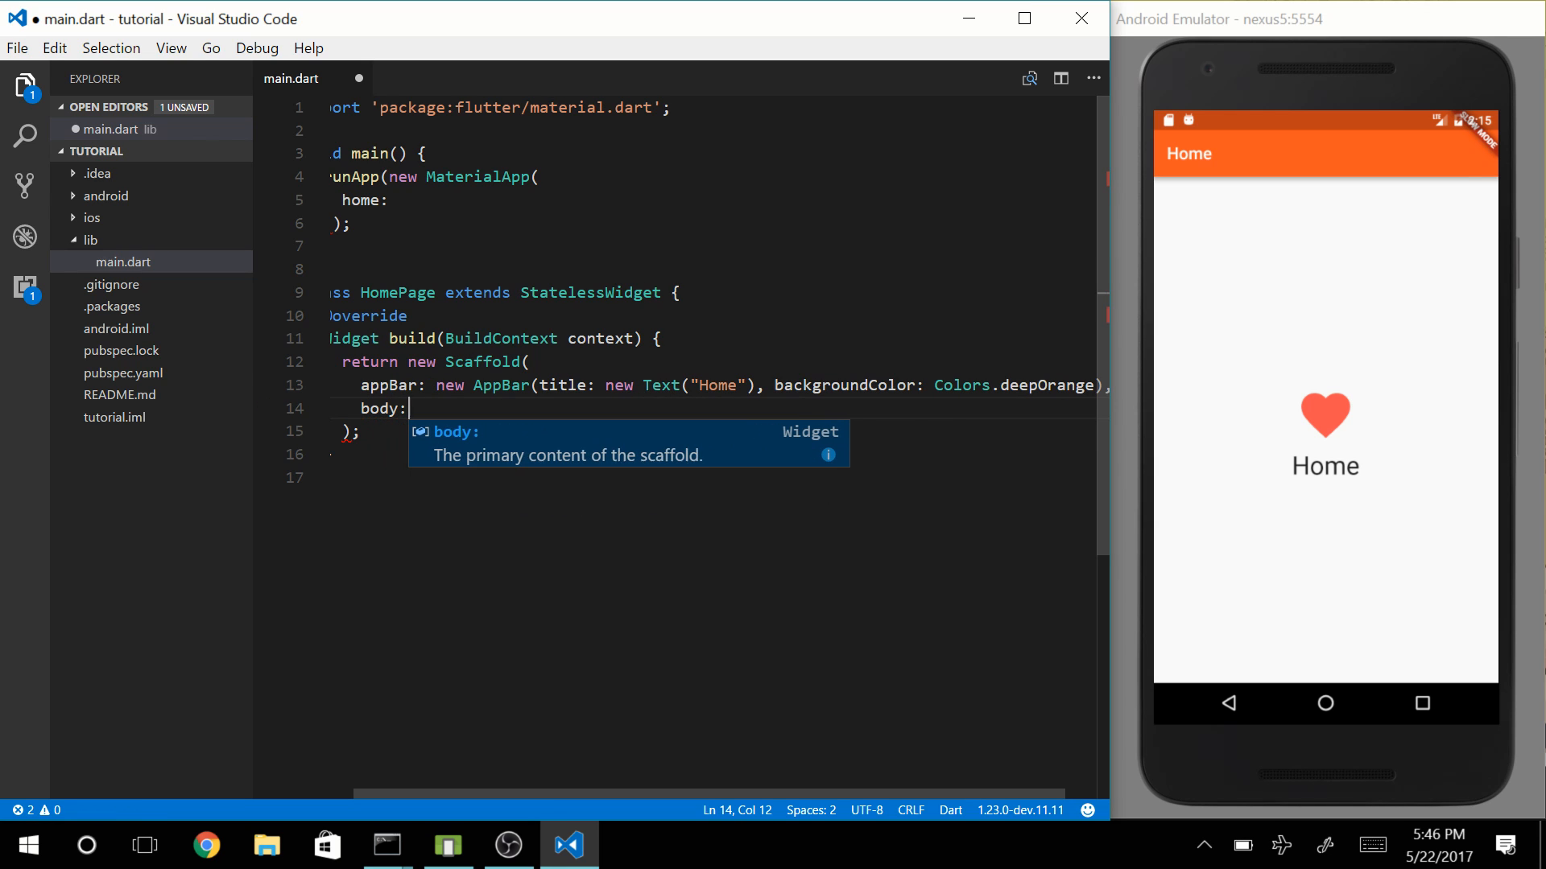
type("new Container(")
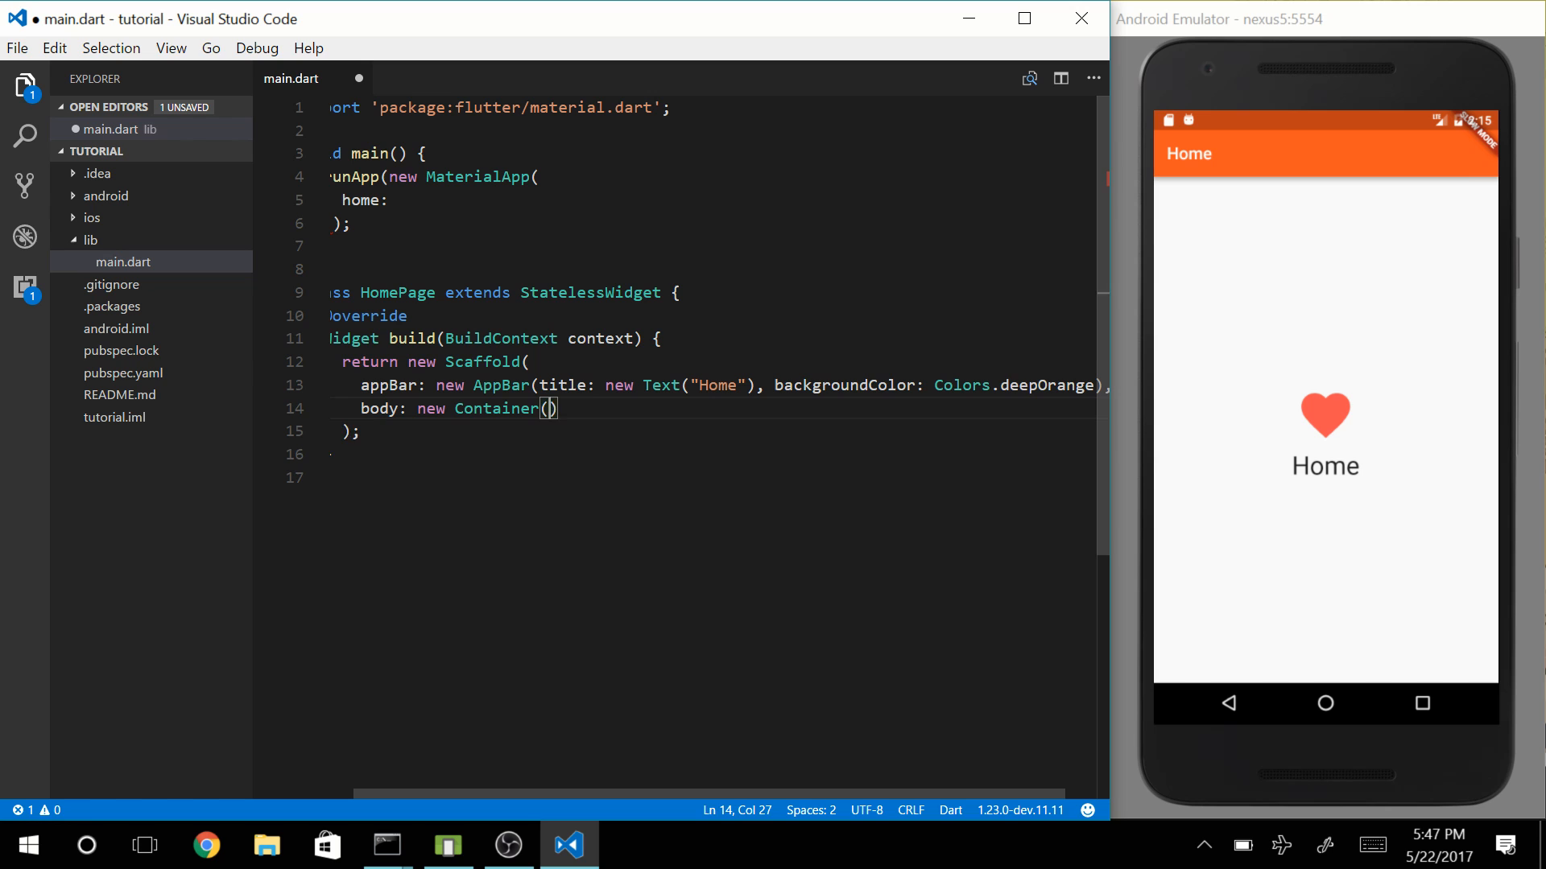
type("c")
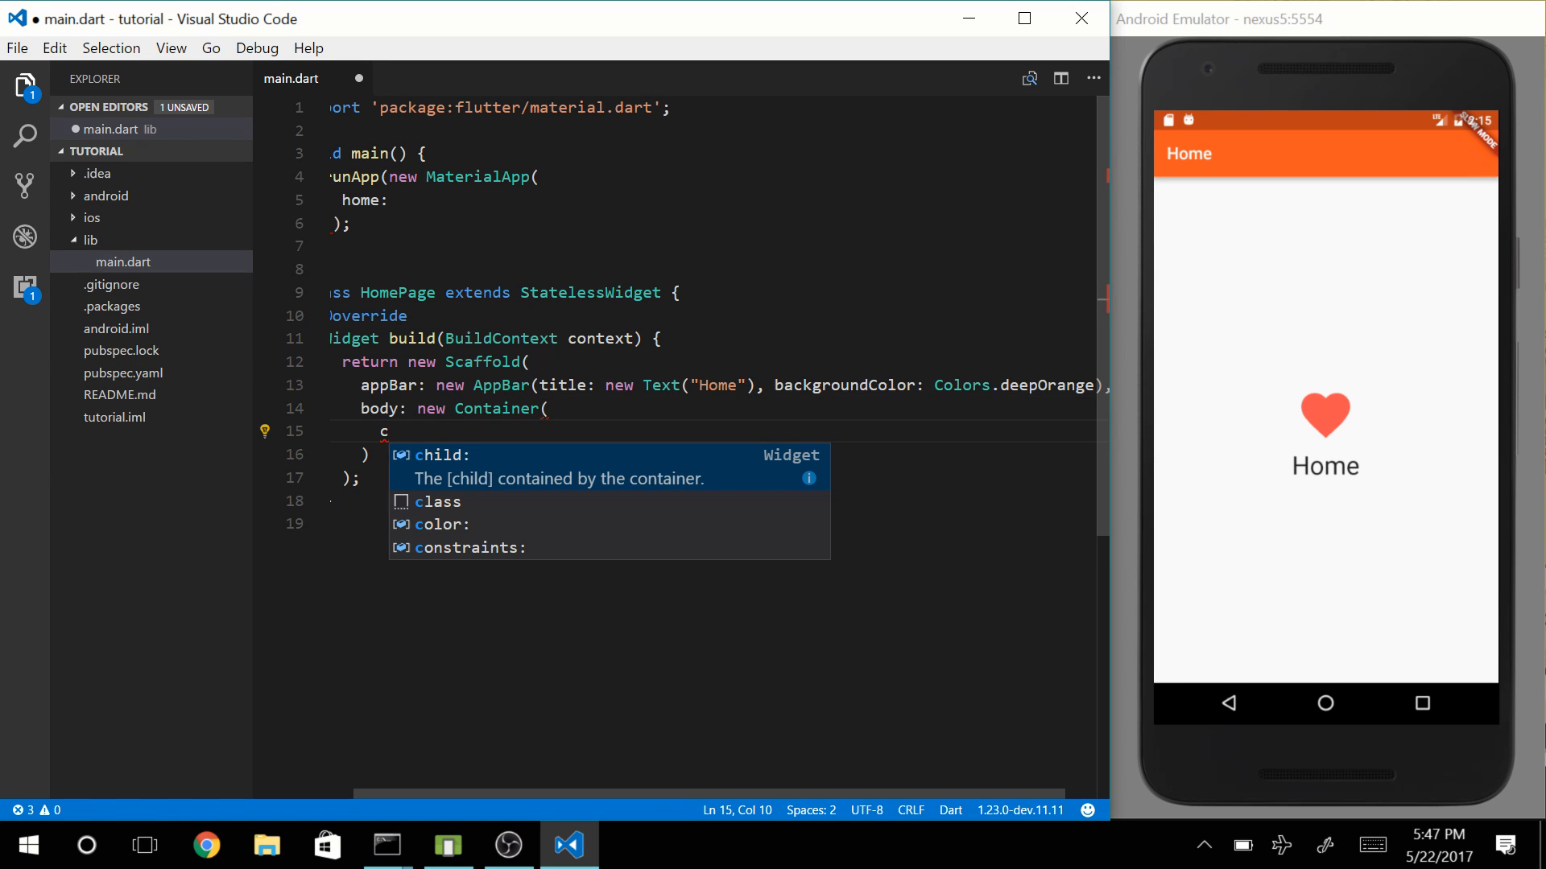
type("hild: new Center(")
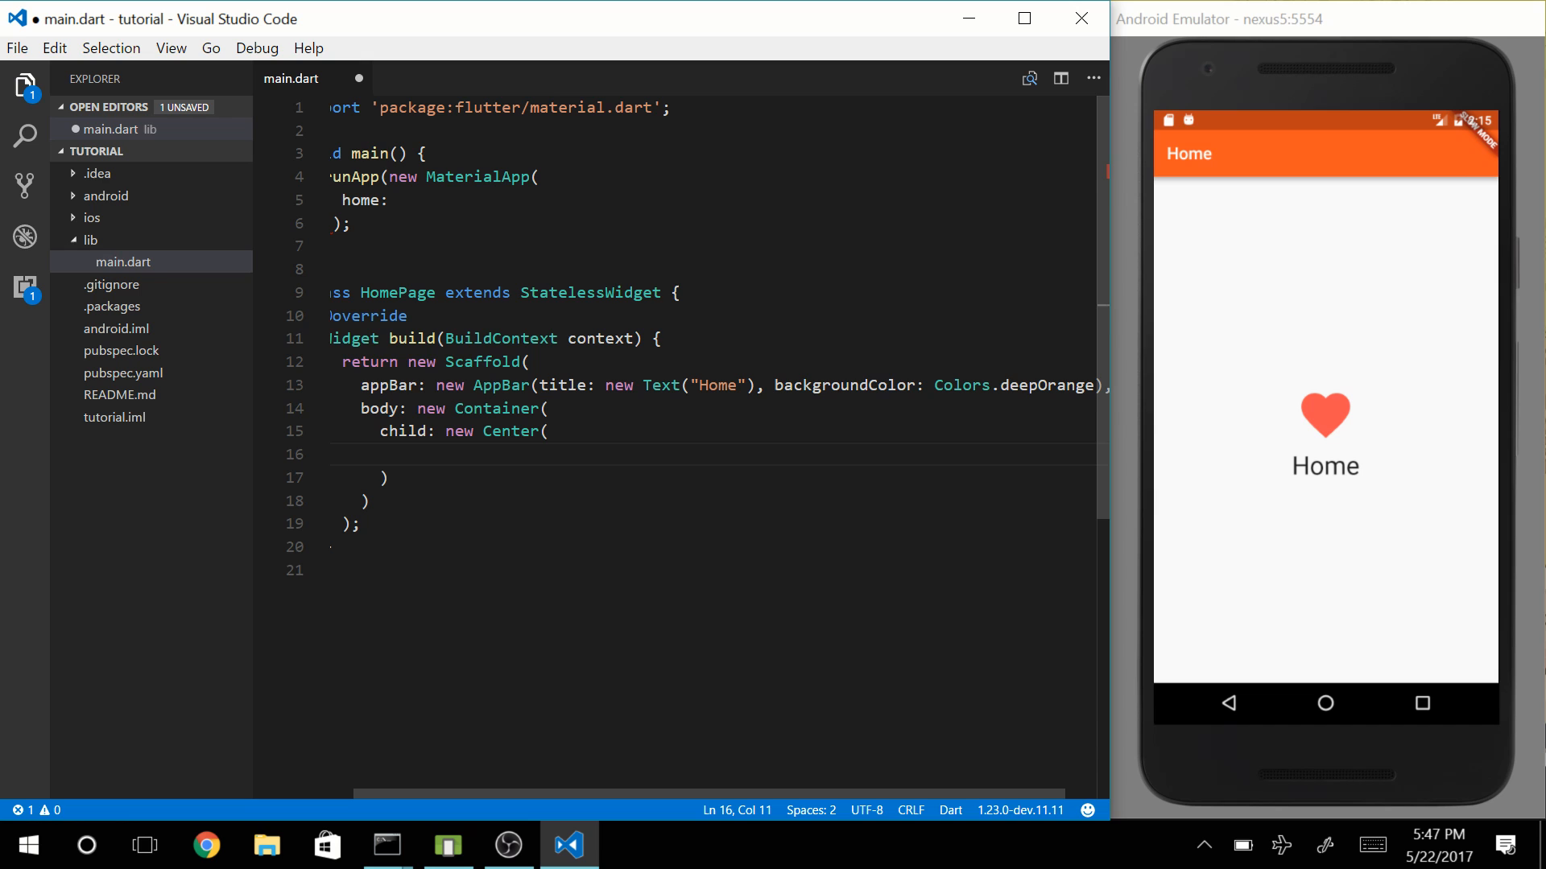
type("child:")
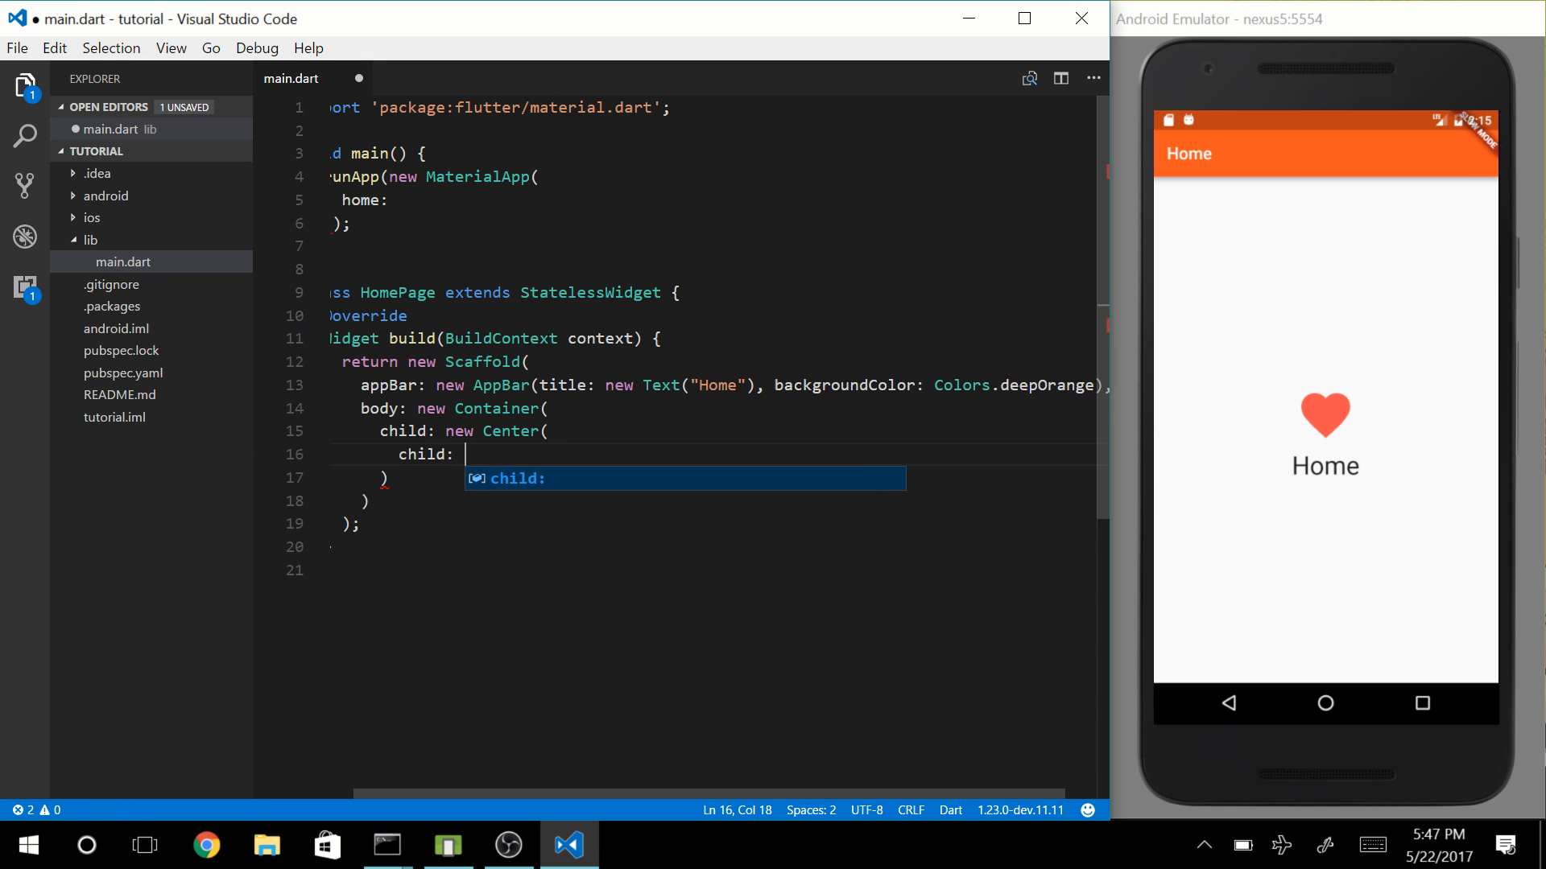
type("new")
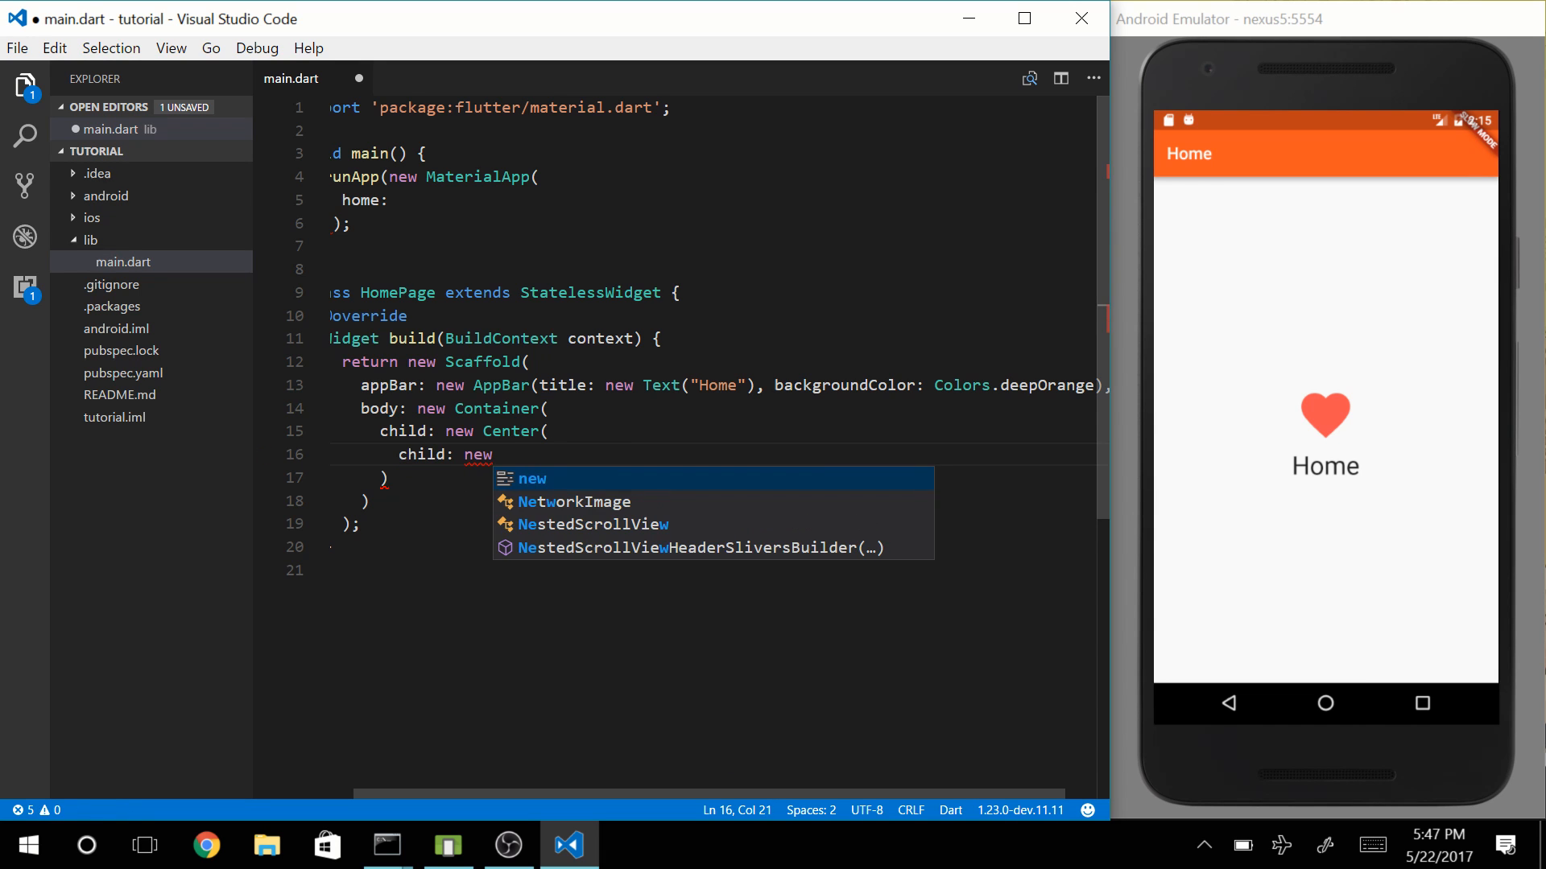
type("Column(")
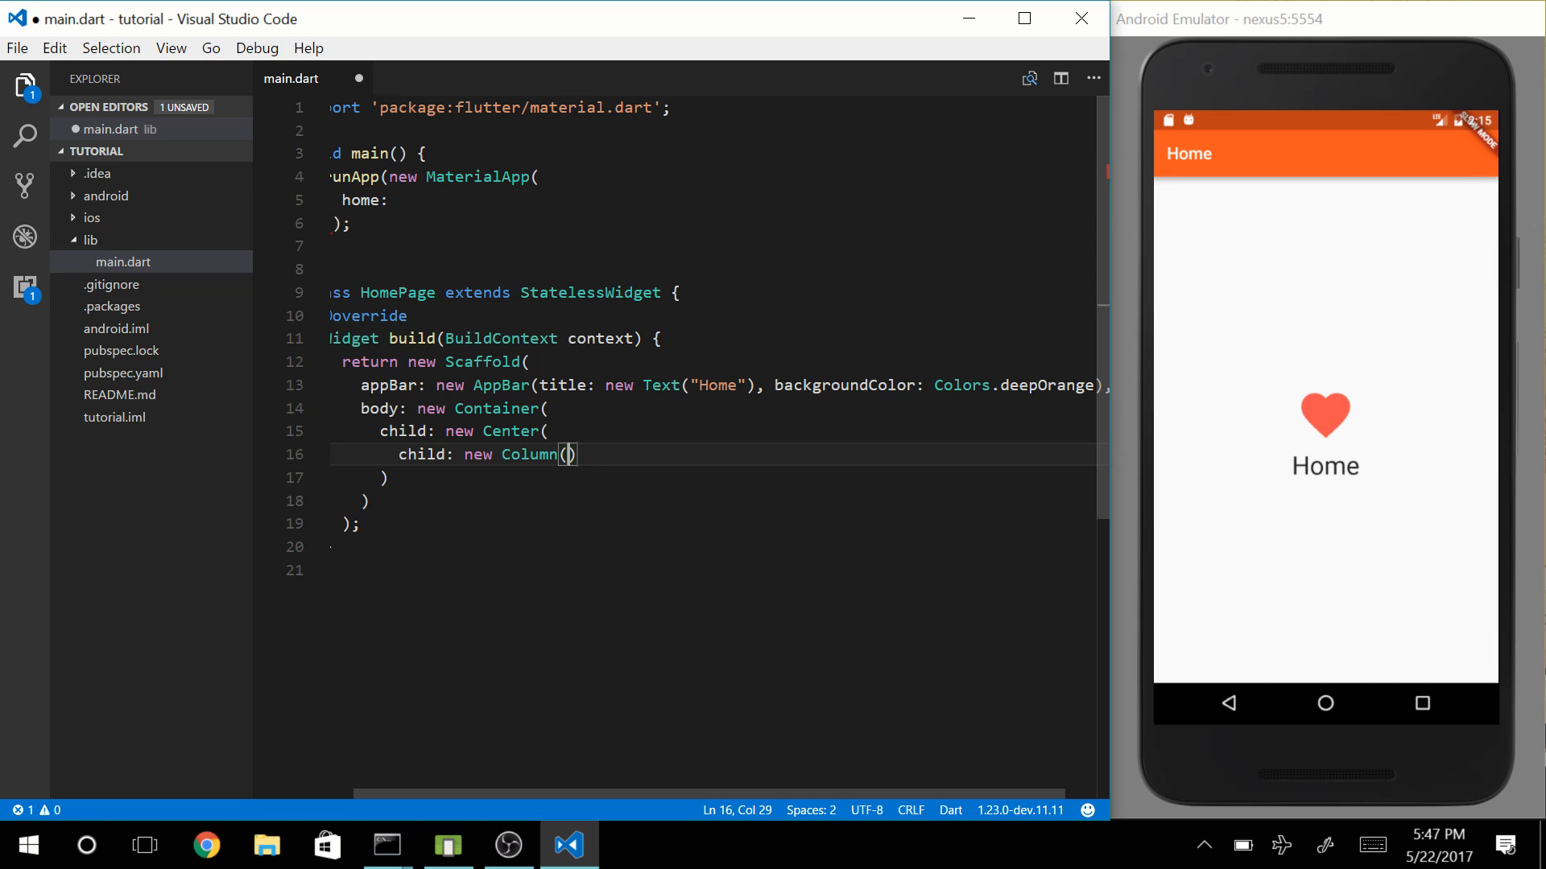
key("enter")
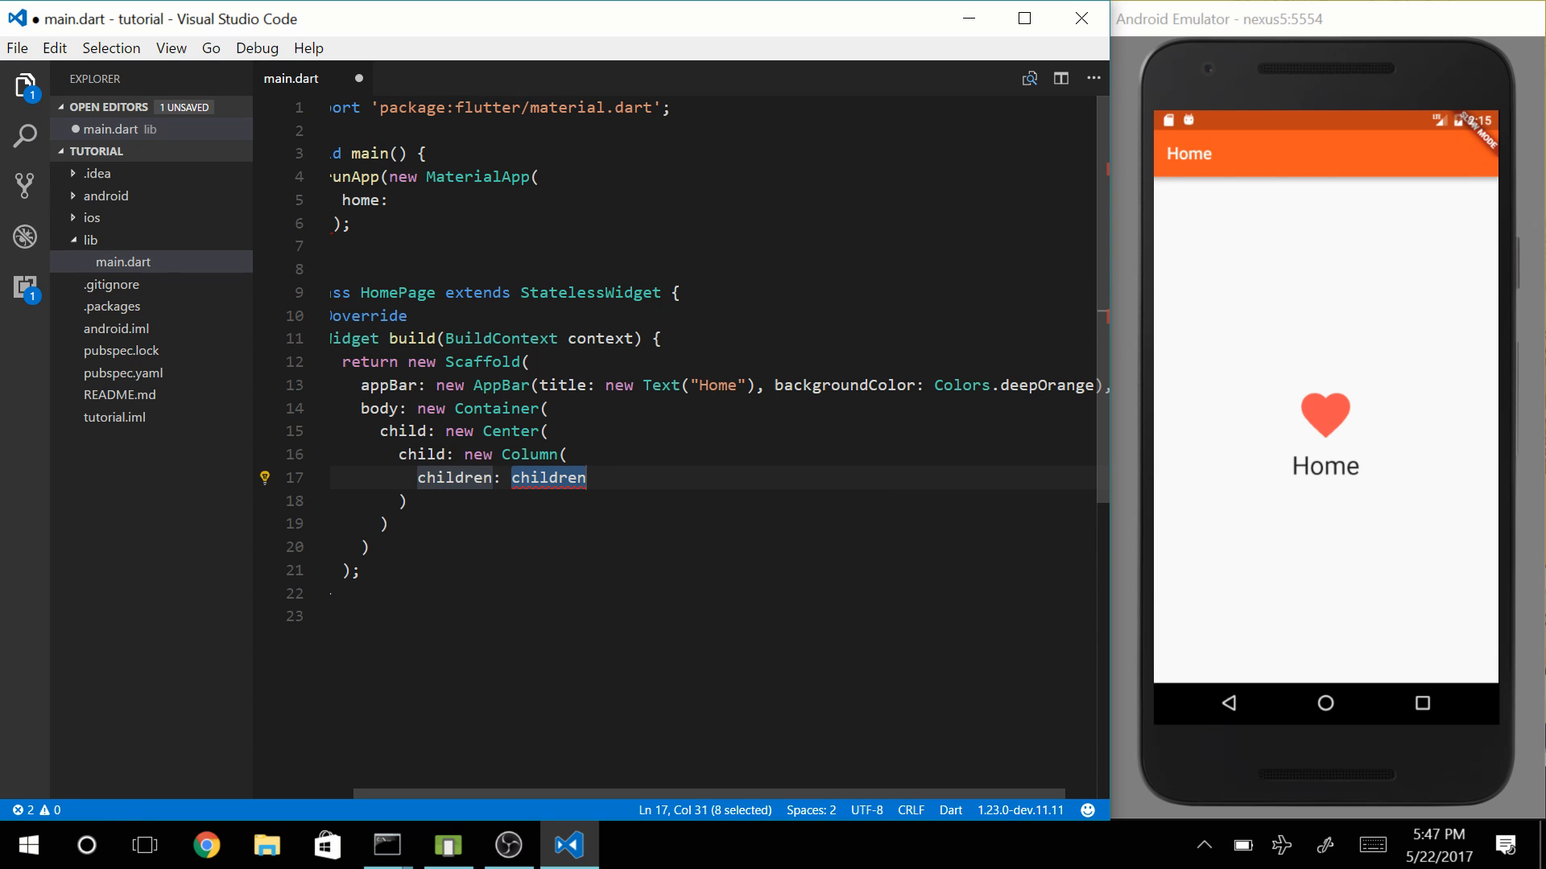
type("<Widget>")
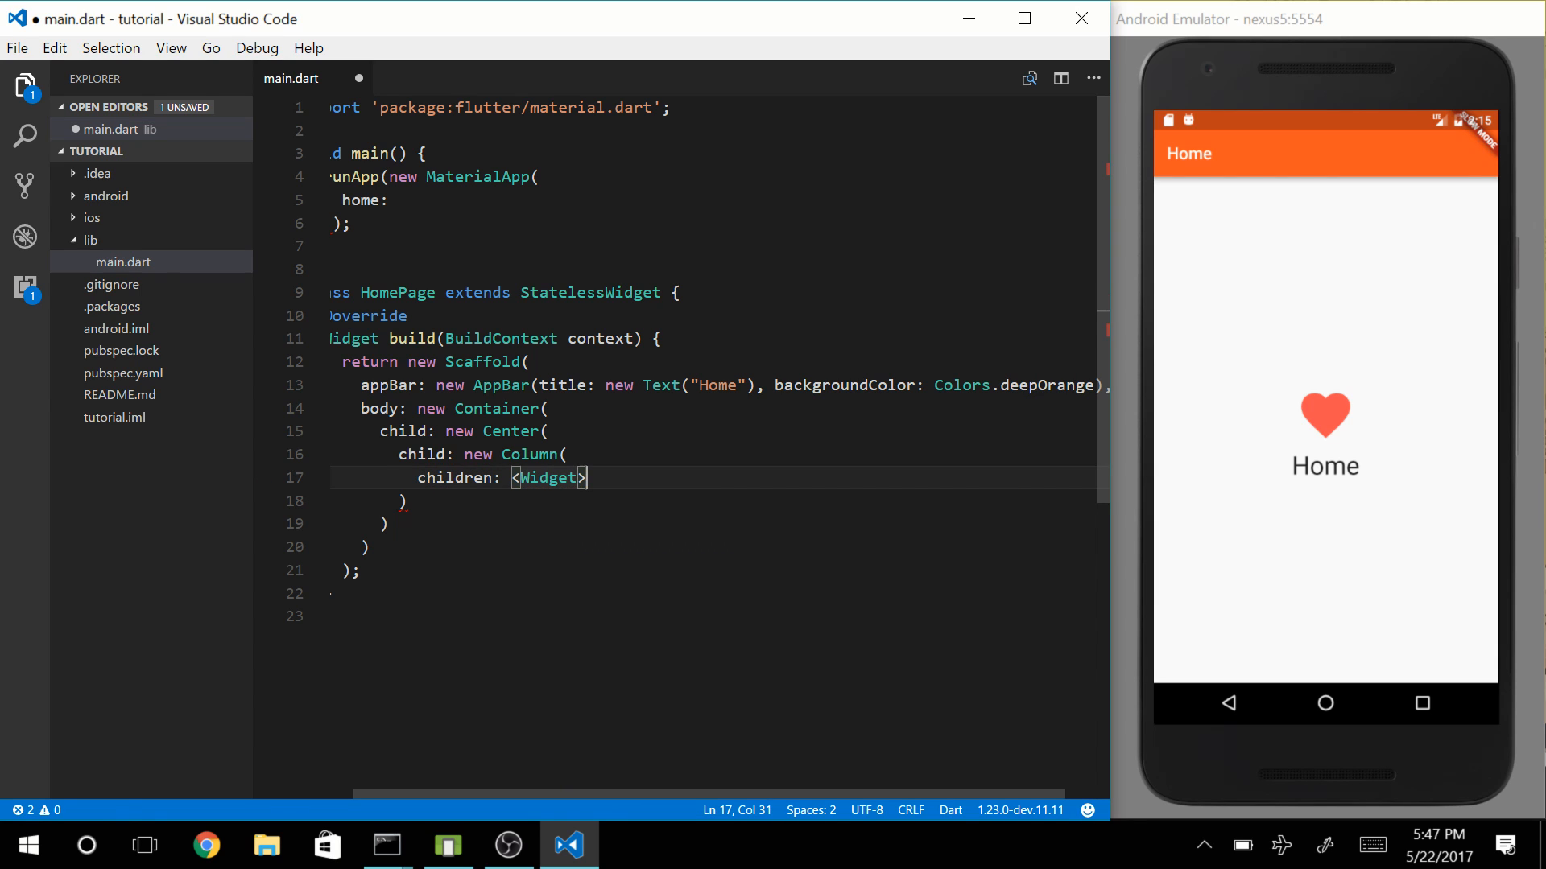
type("[")
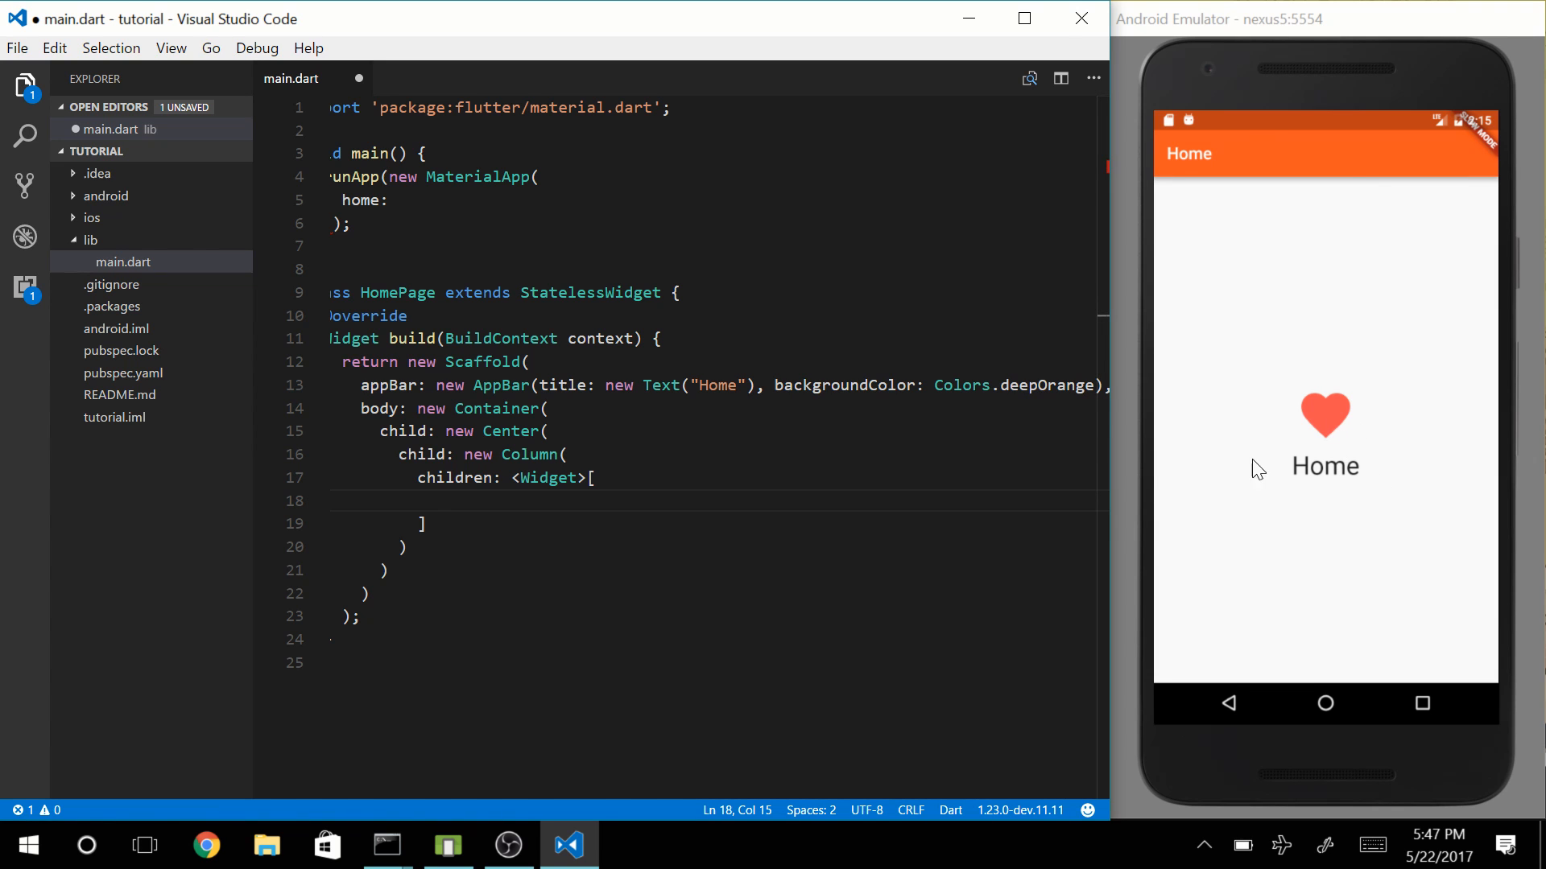
- Add an IconButton child whose icon is Icons.favorite
type("new")
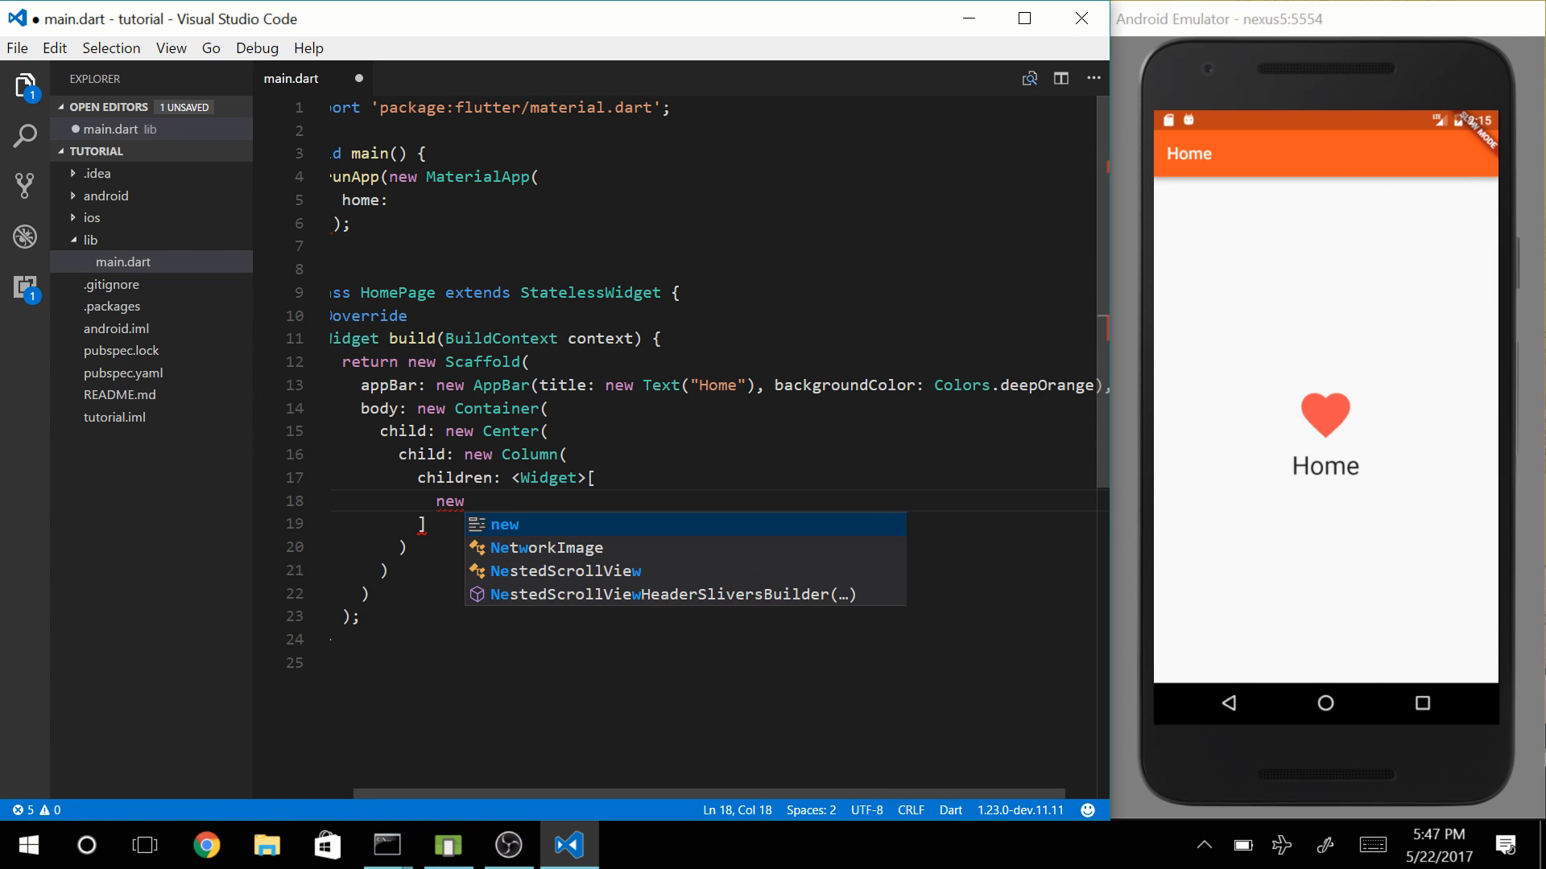
type("Icon")
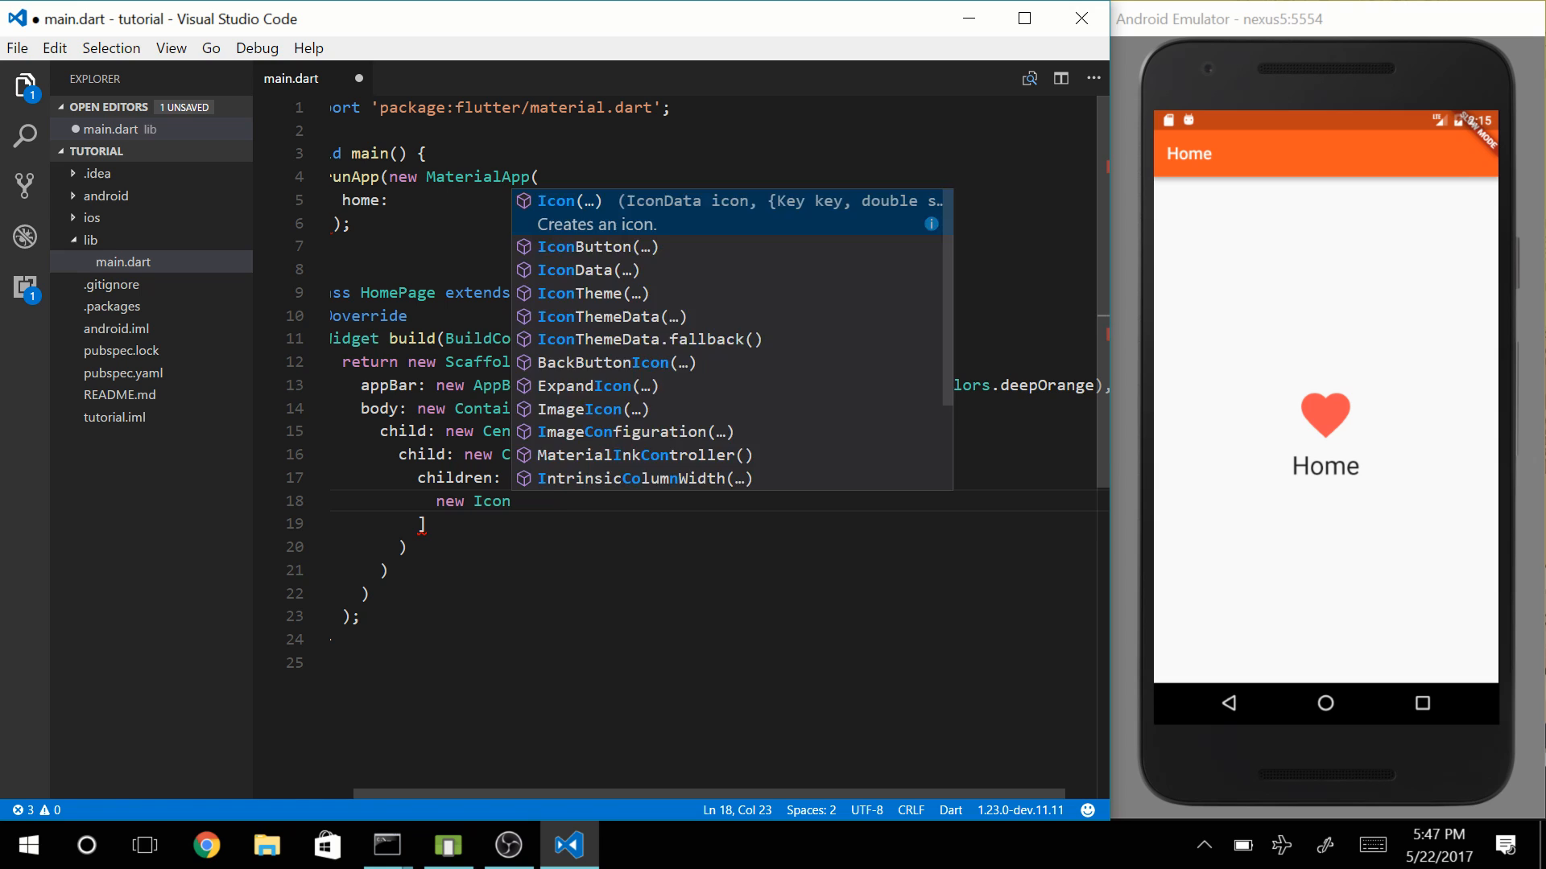
left_click(585, 246)
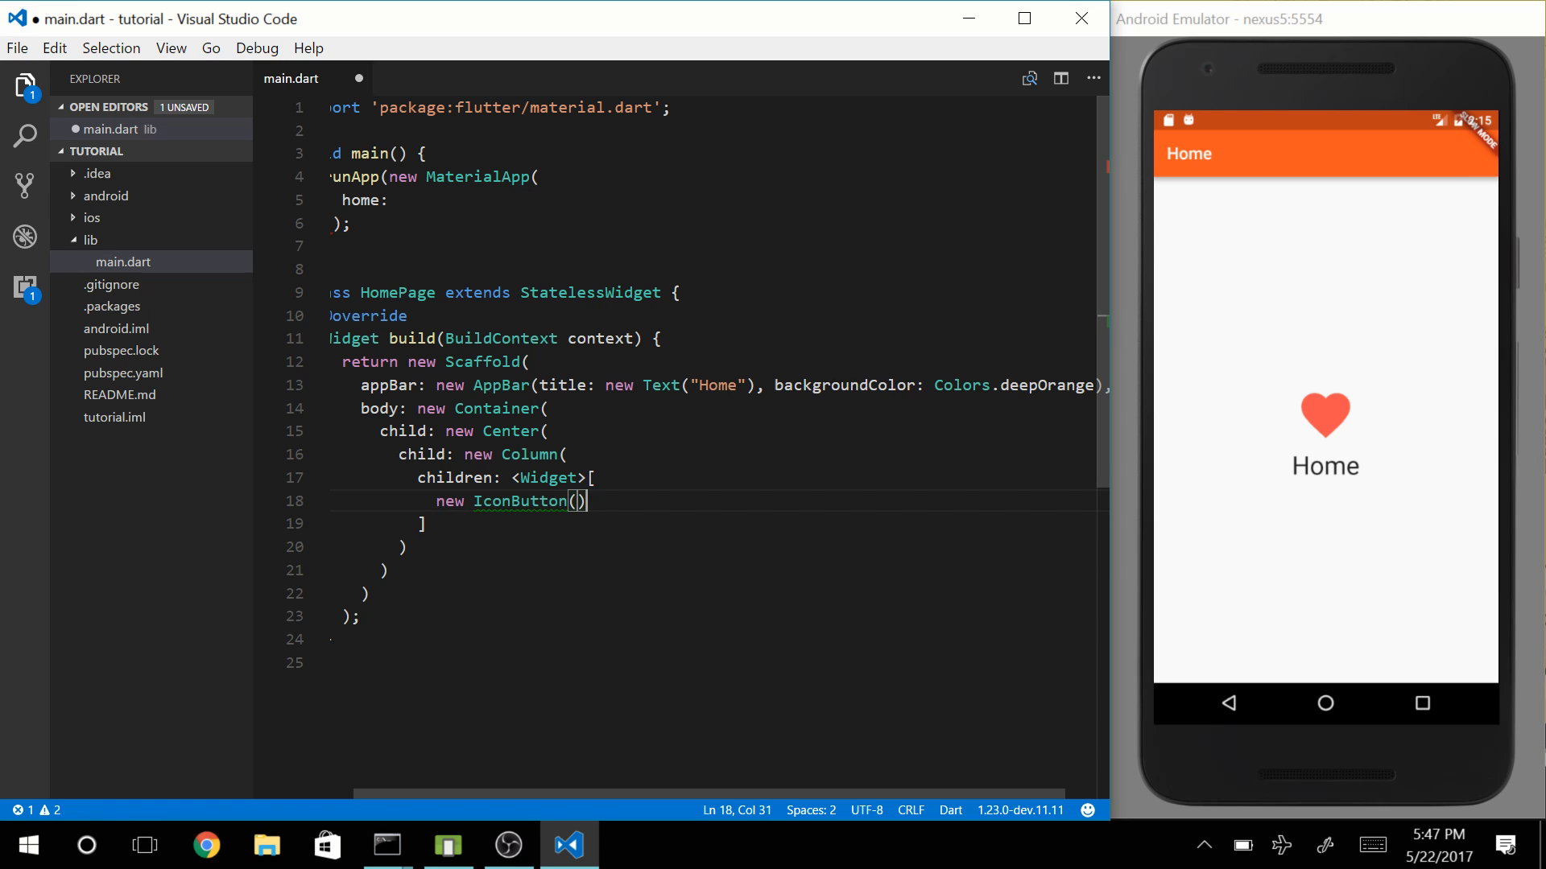
type("icon: icon")
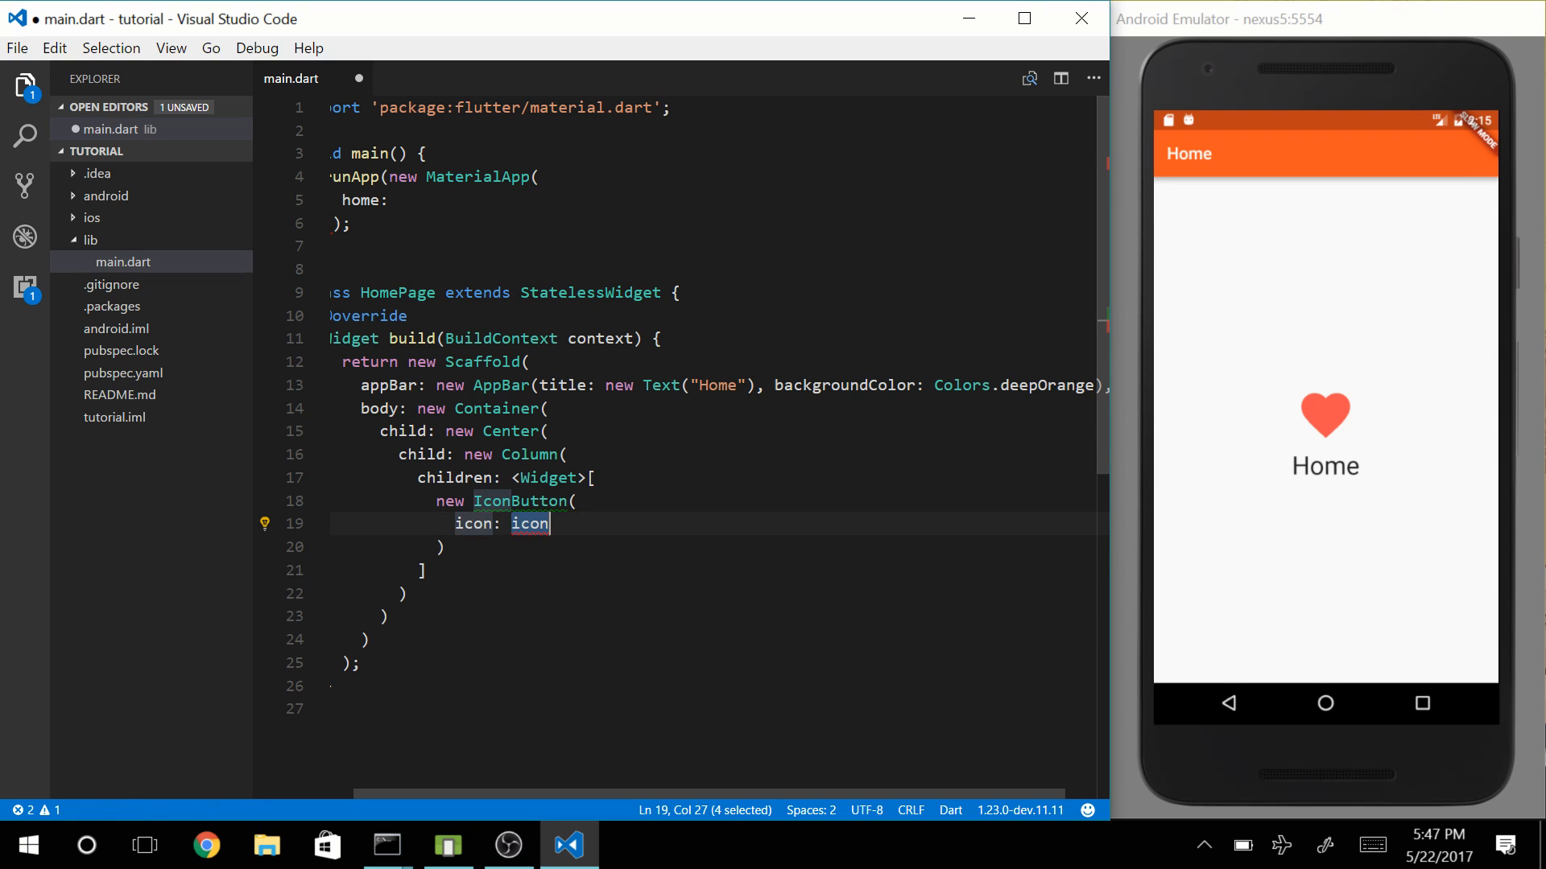
type("new Icon(")
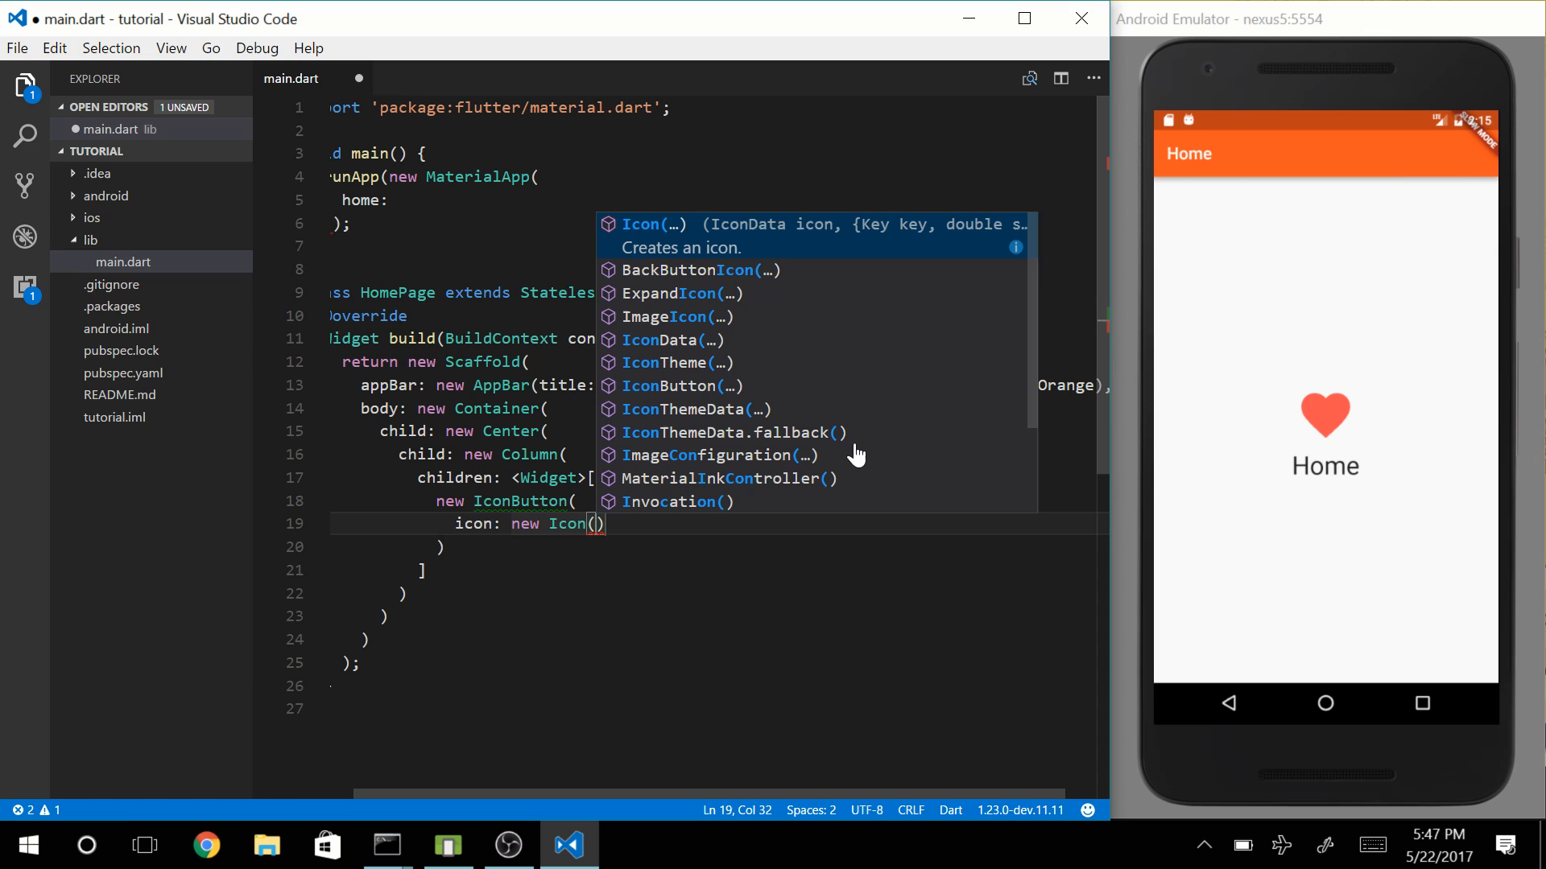
type("Ic")
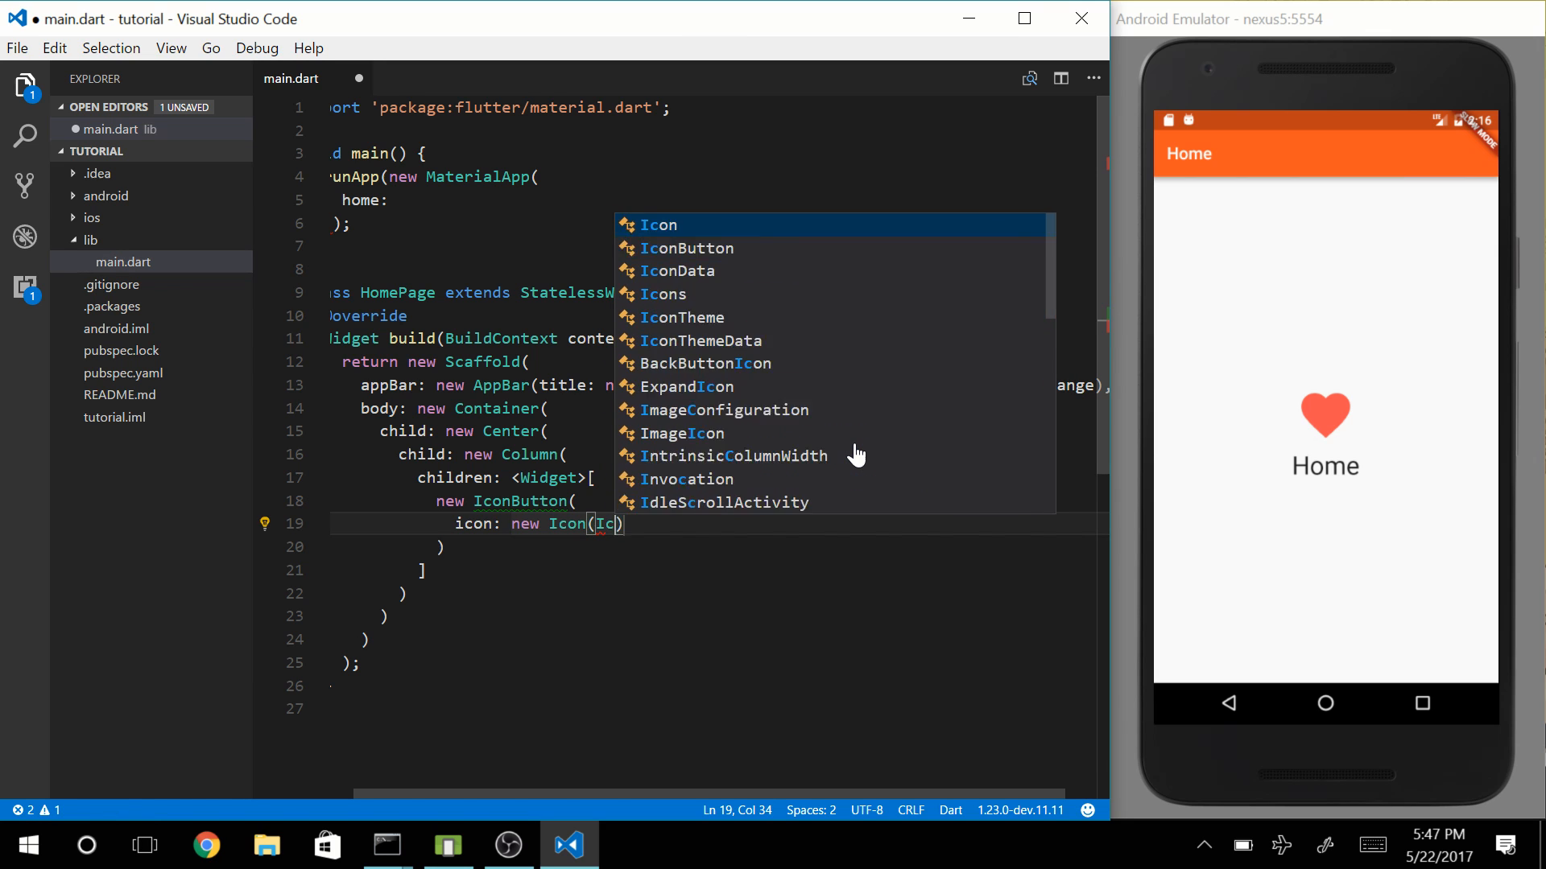
type("ons.favorite, color: color")
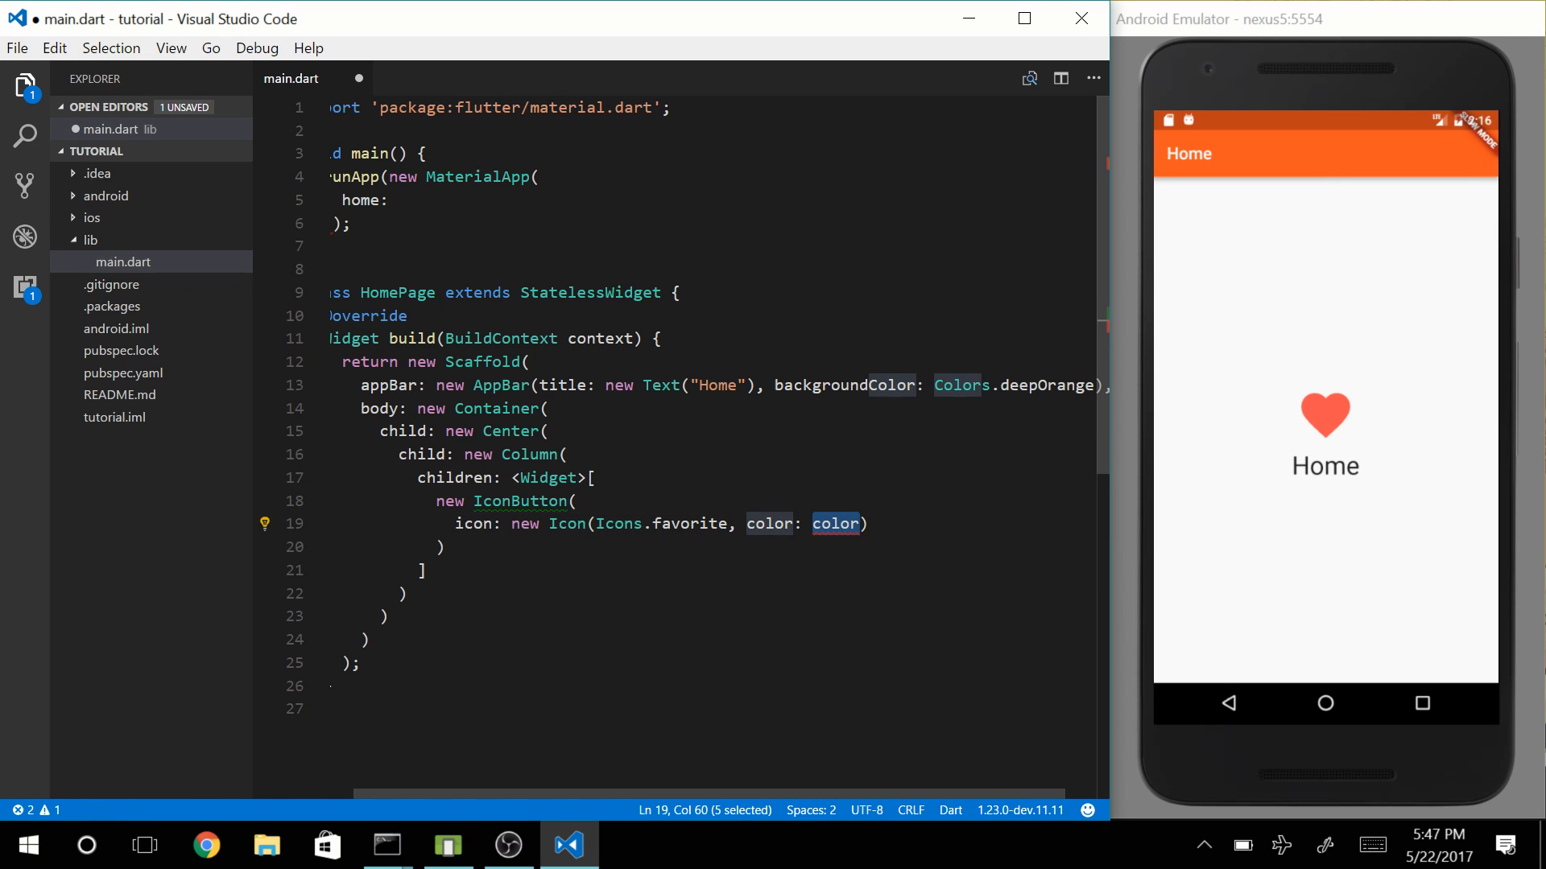
- Colour the heart Colors.redAccent, set iconSize 70.0 and onPressed null
type("Colors.redQ")
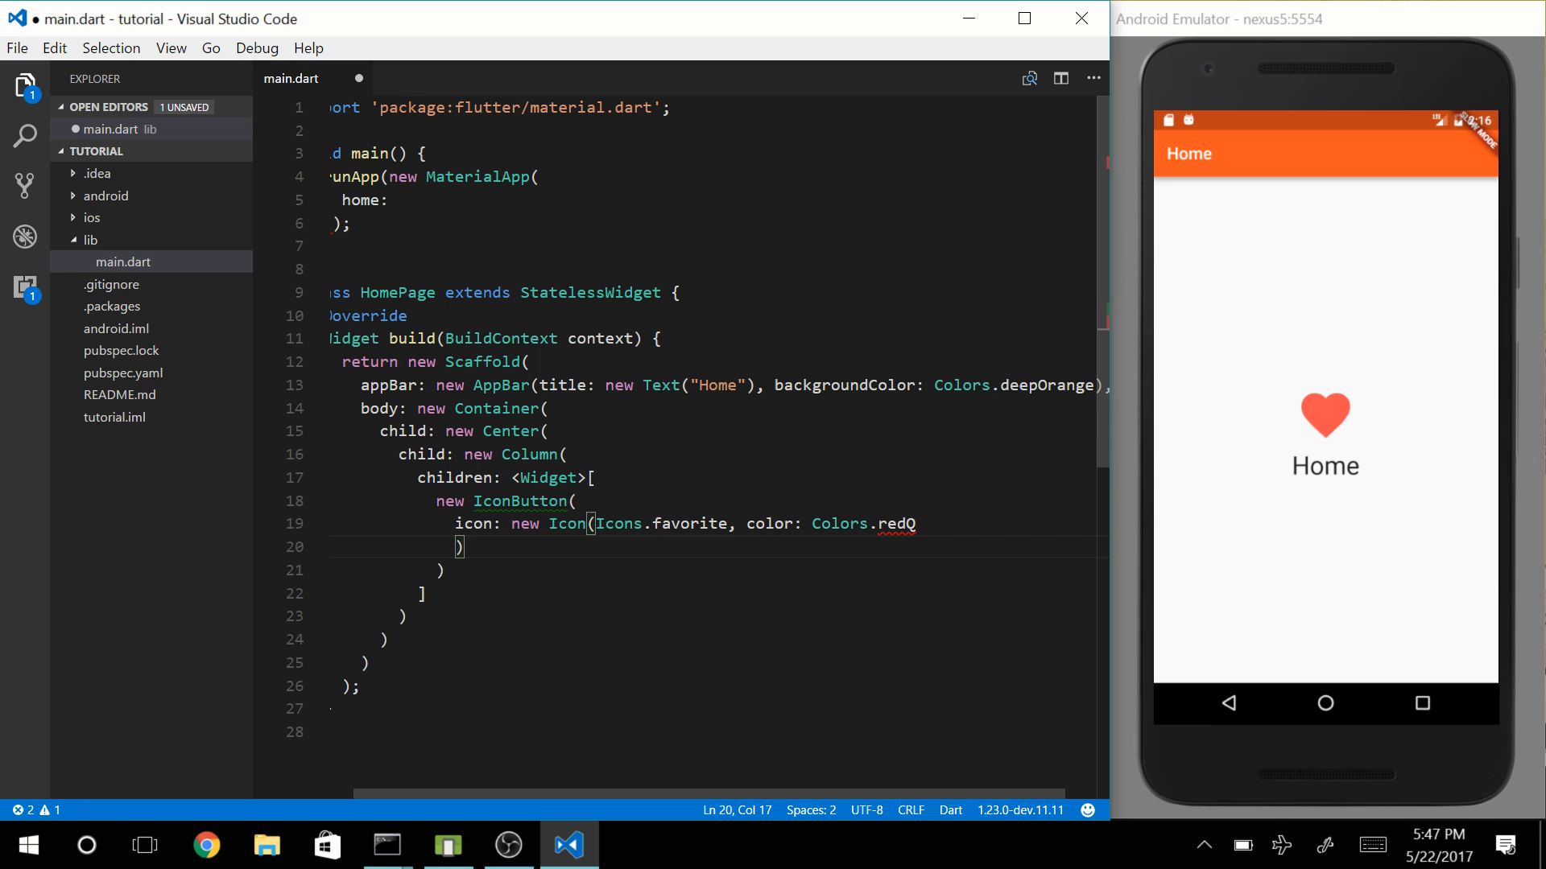
type("cc")
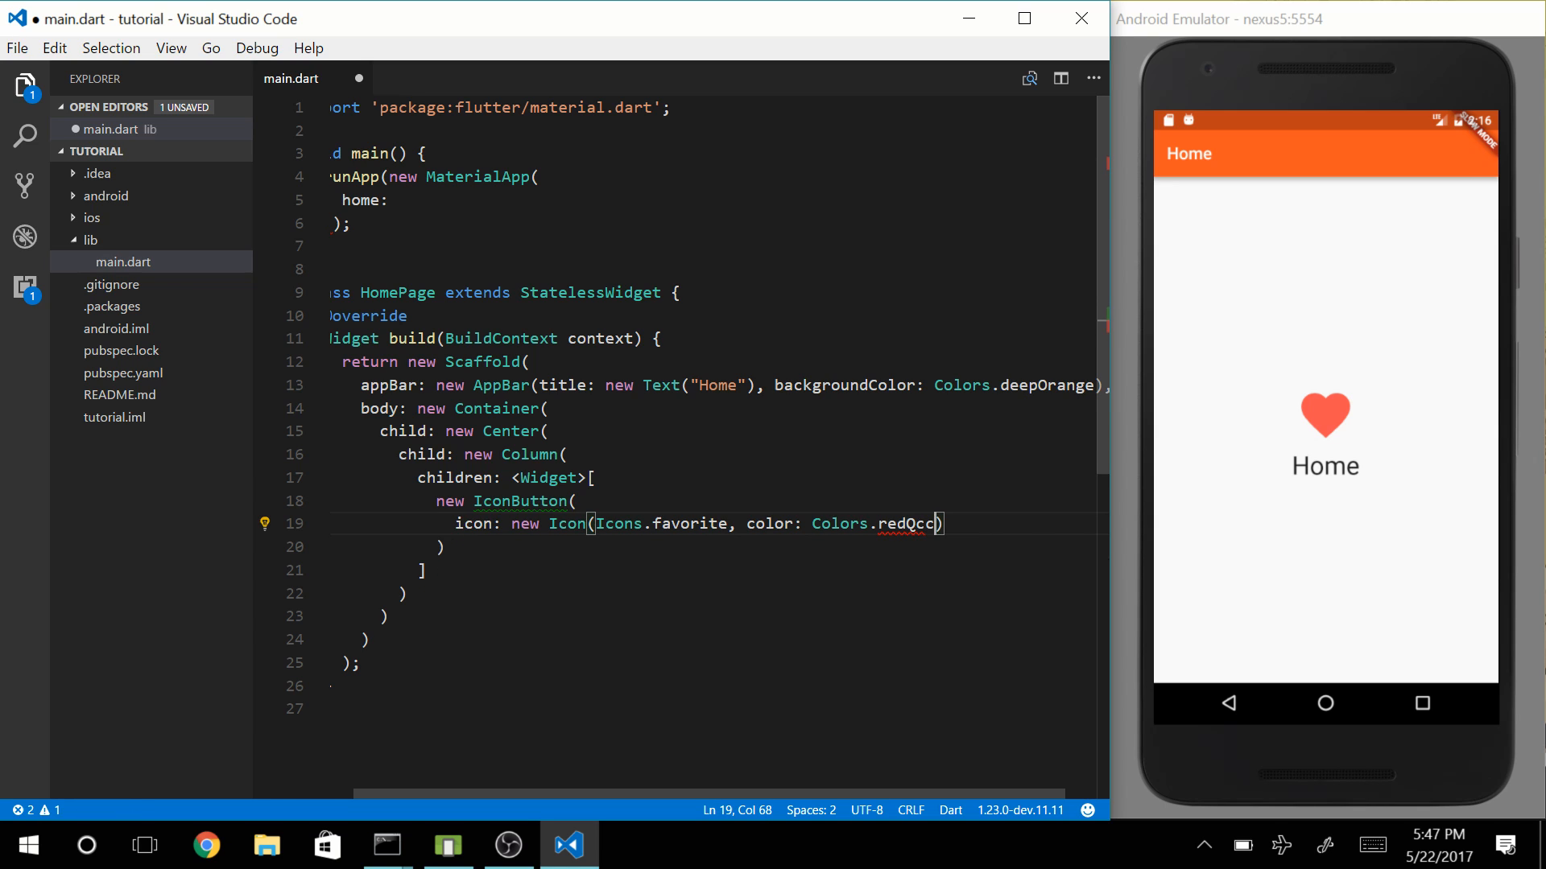
key("Backspace")
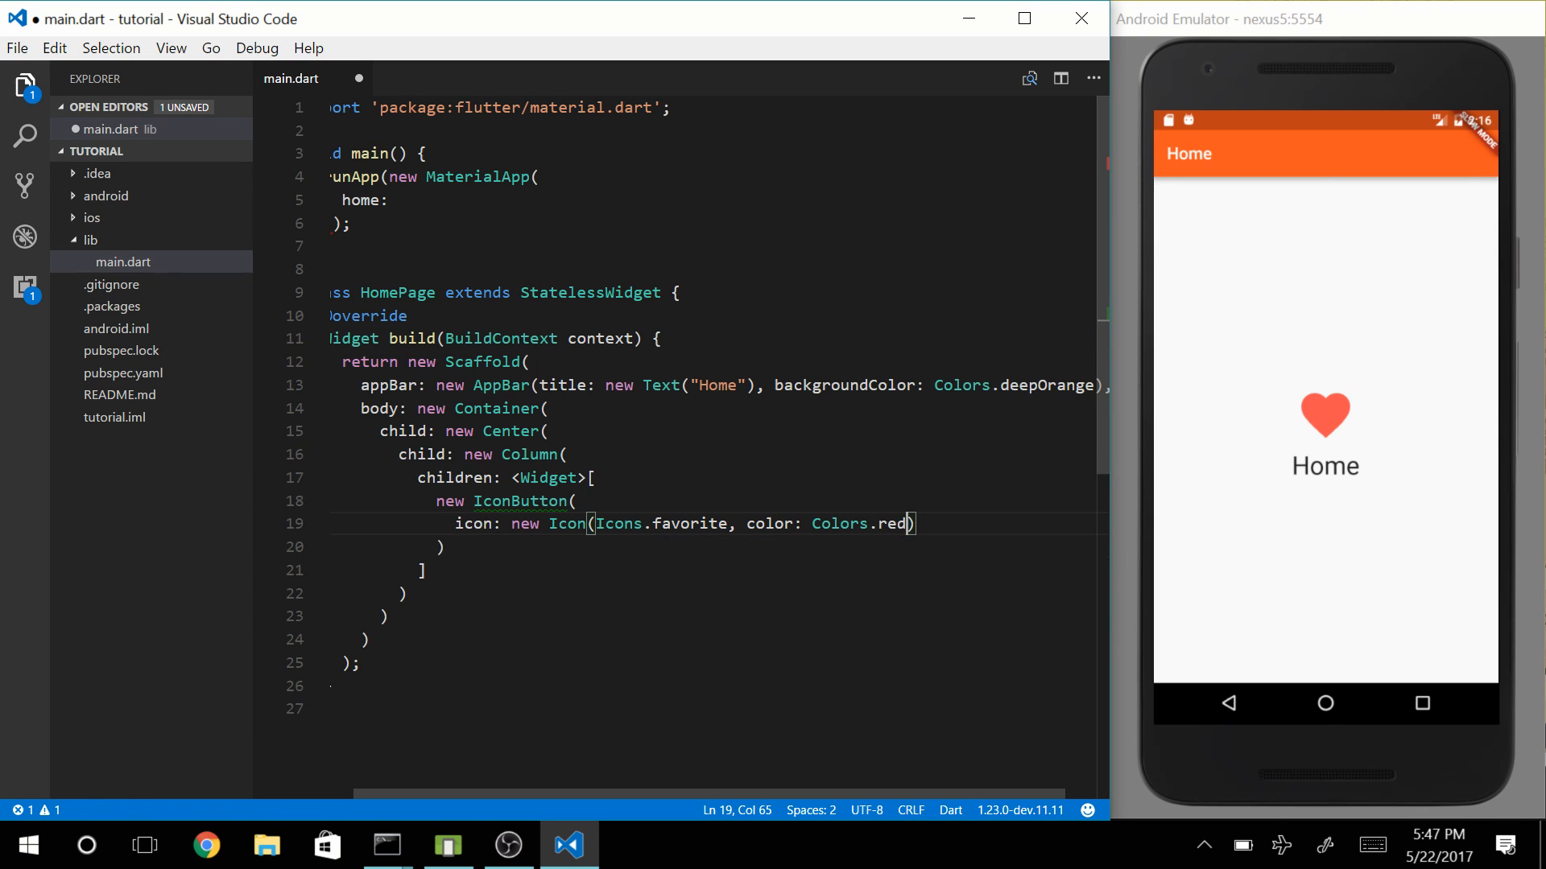
type("Accent")
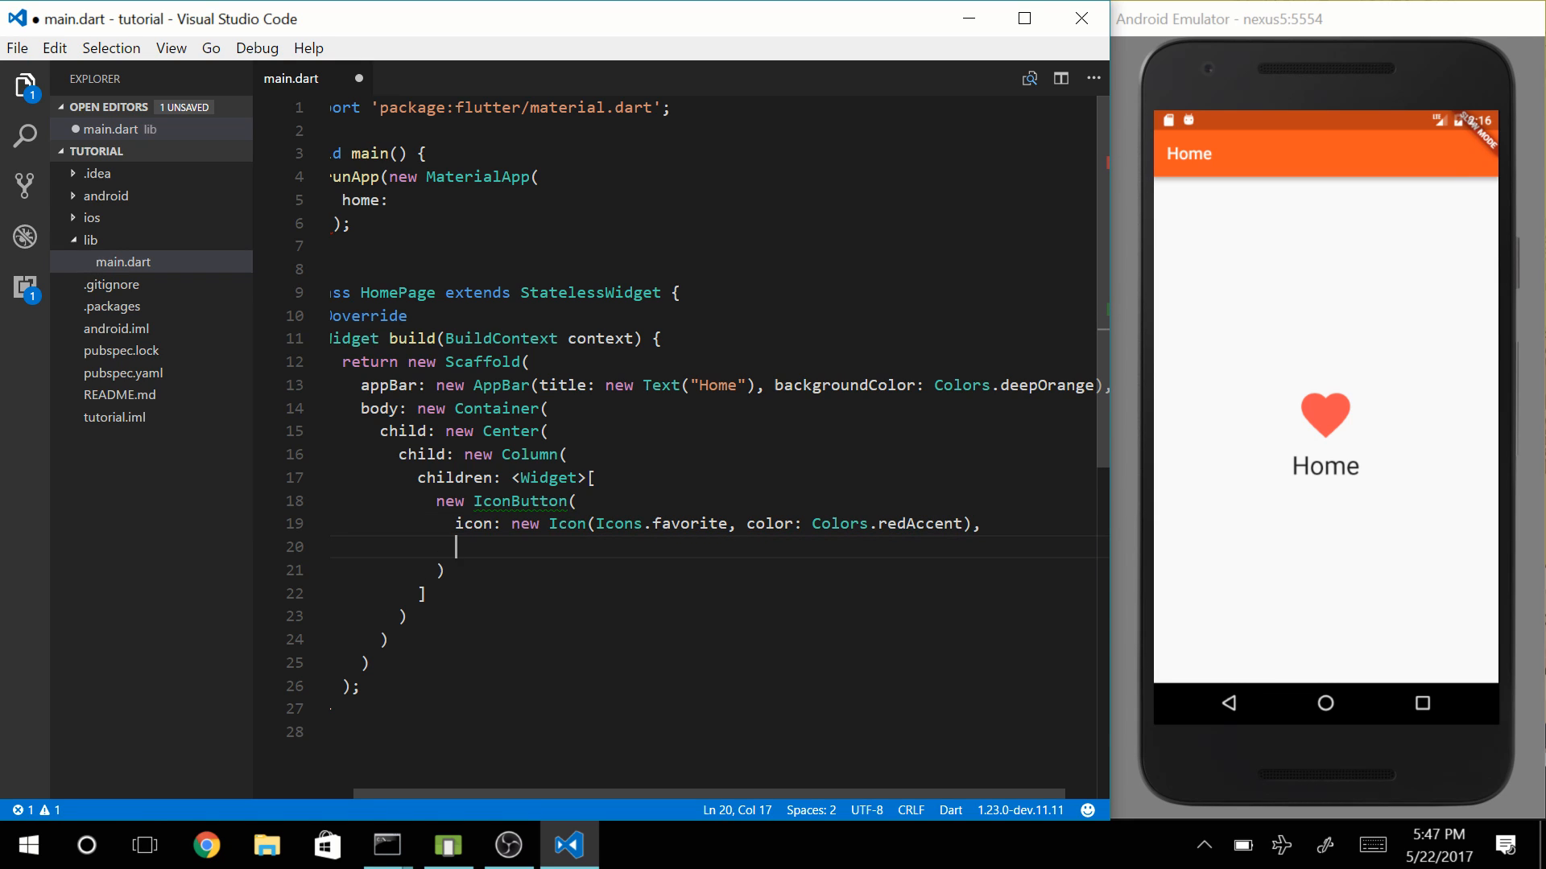
type("s")
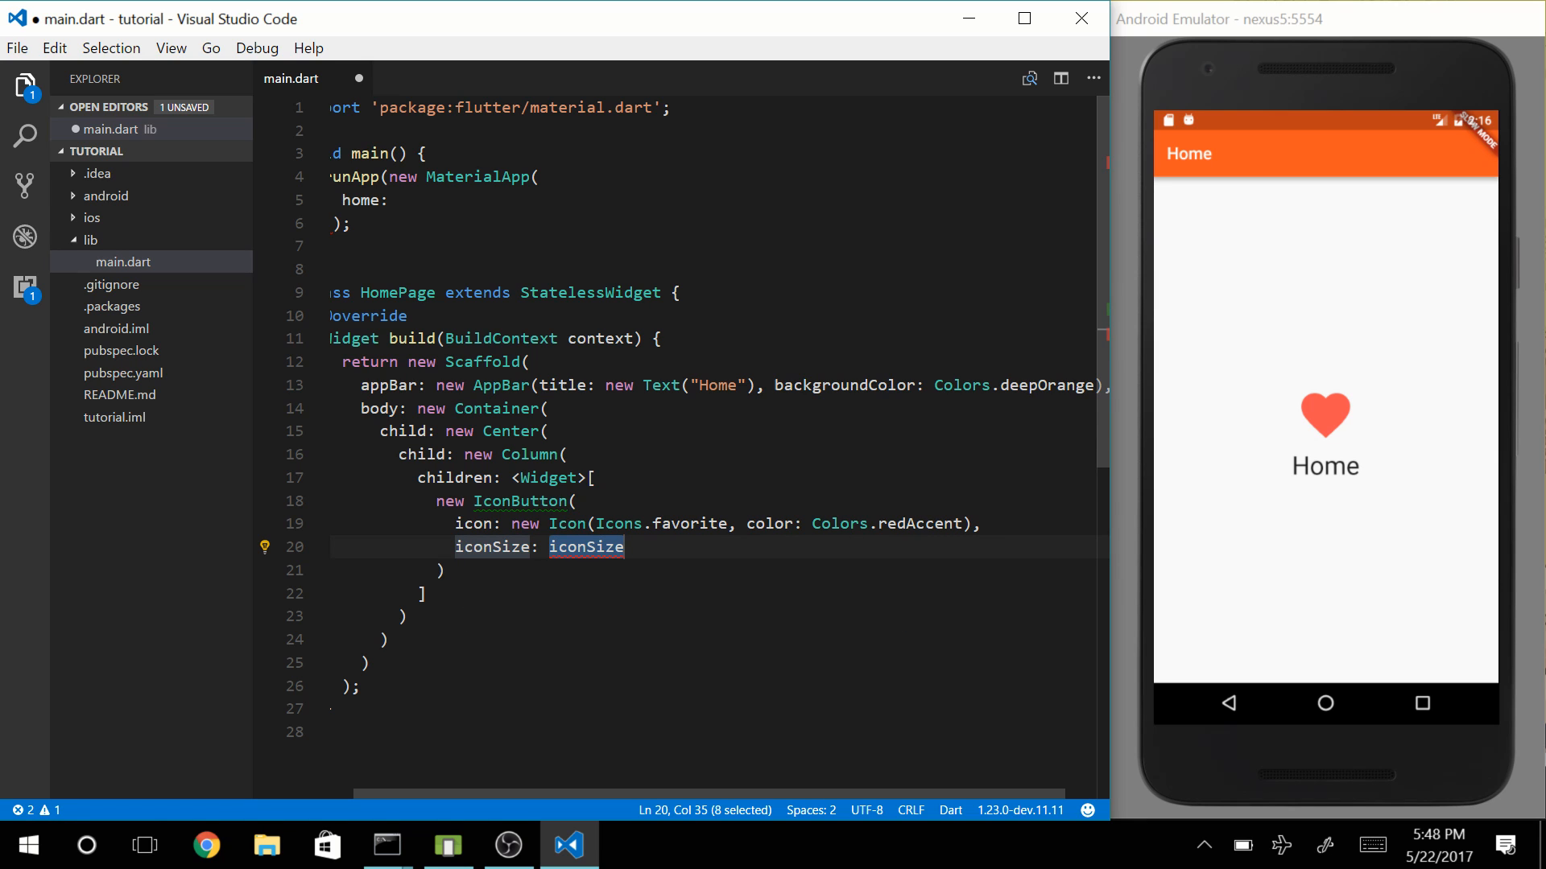
type("70.0,")
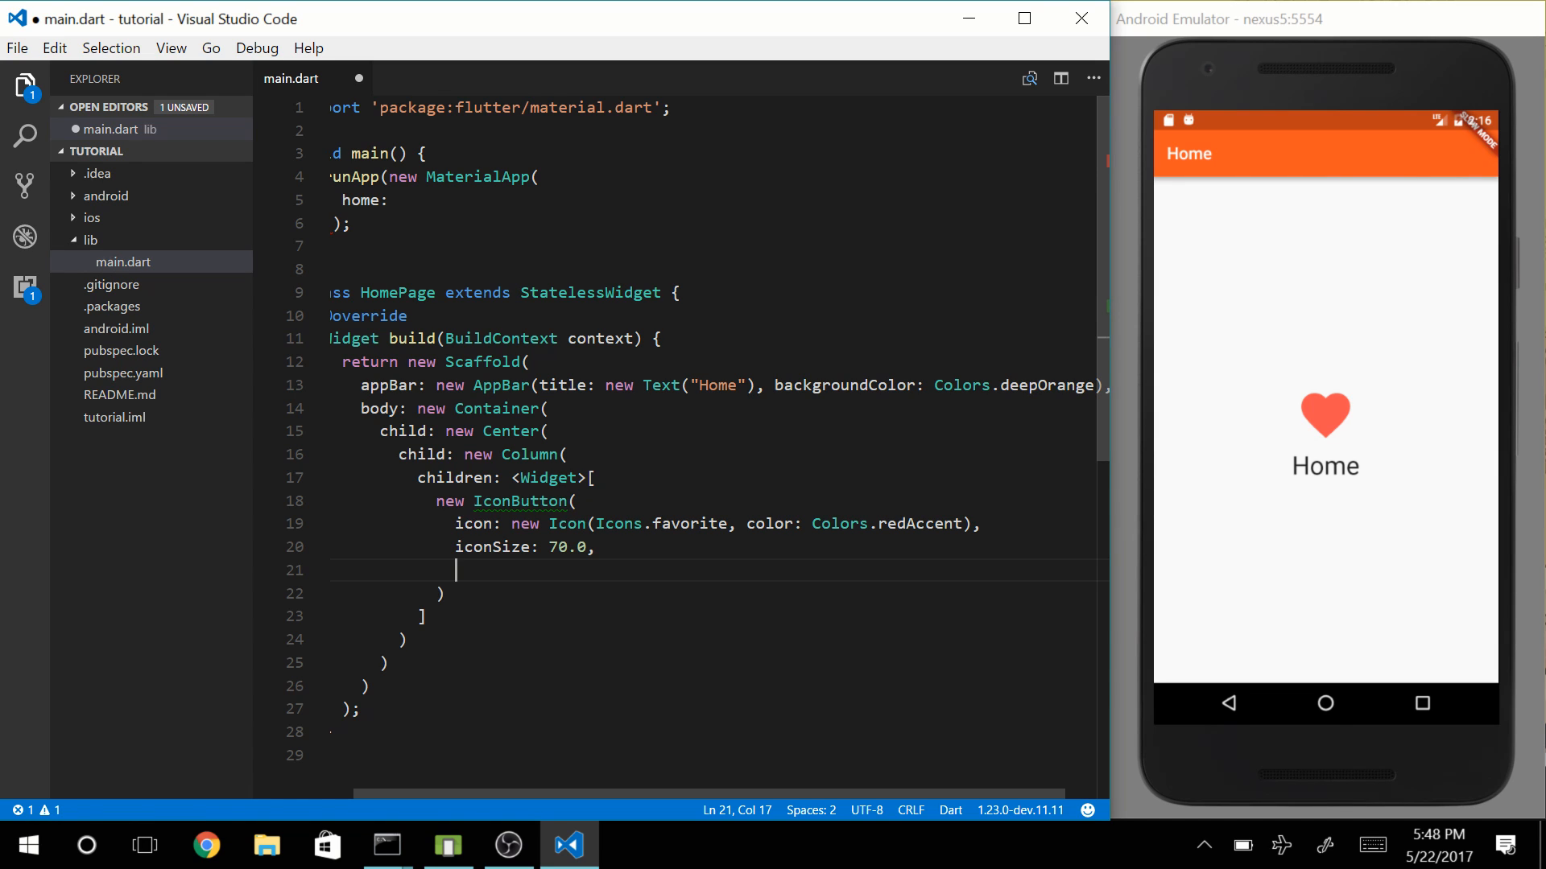
type("on")
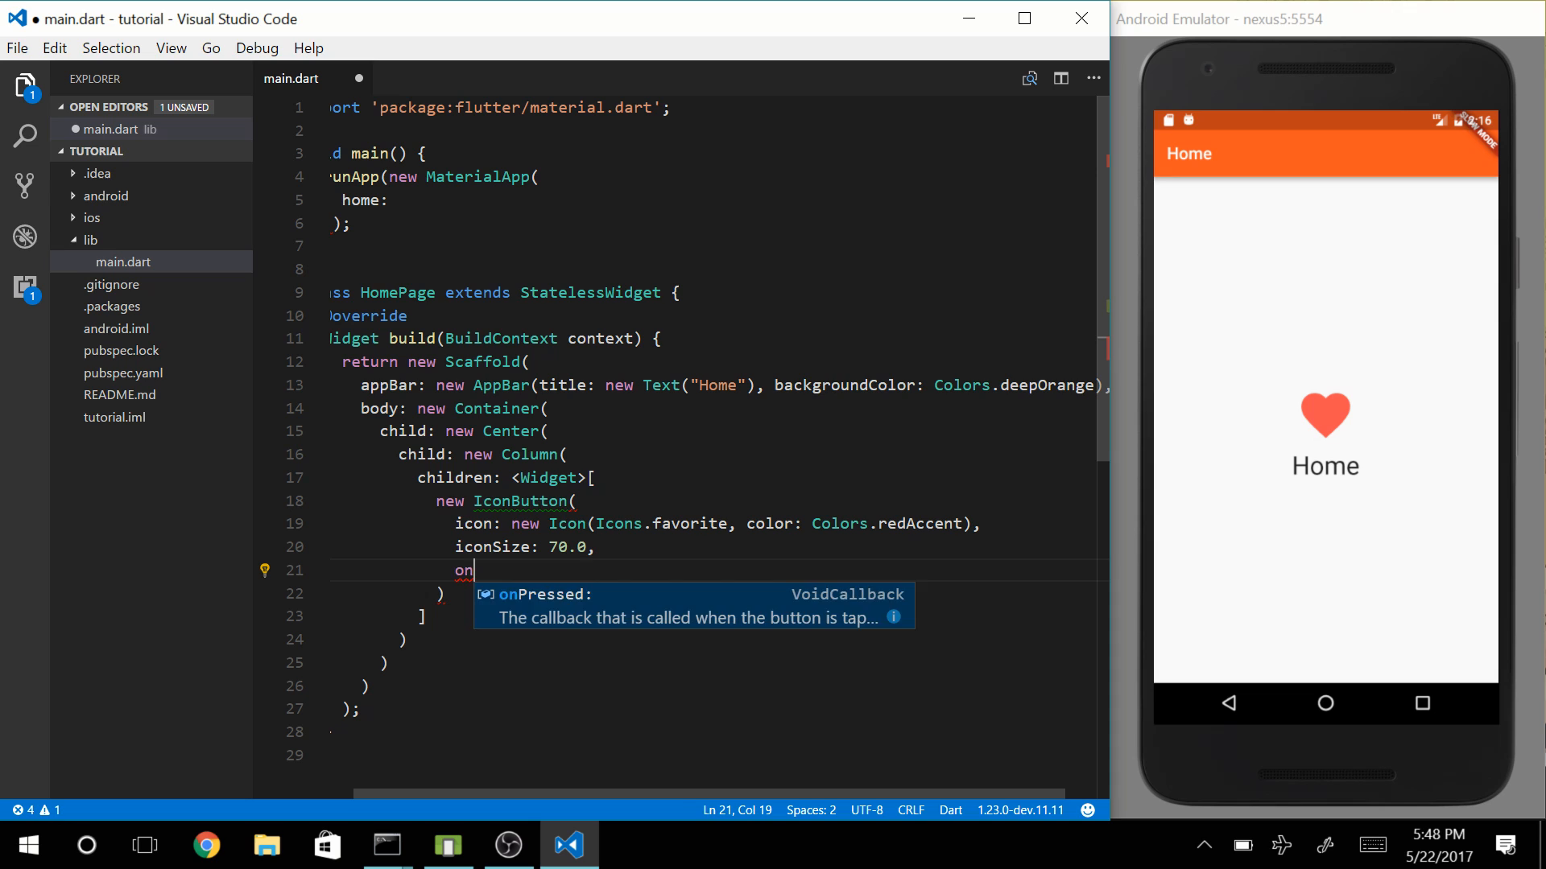
type("Pressed: null")
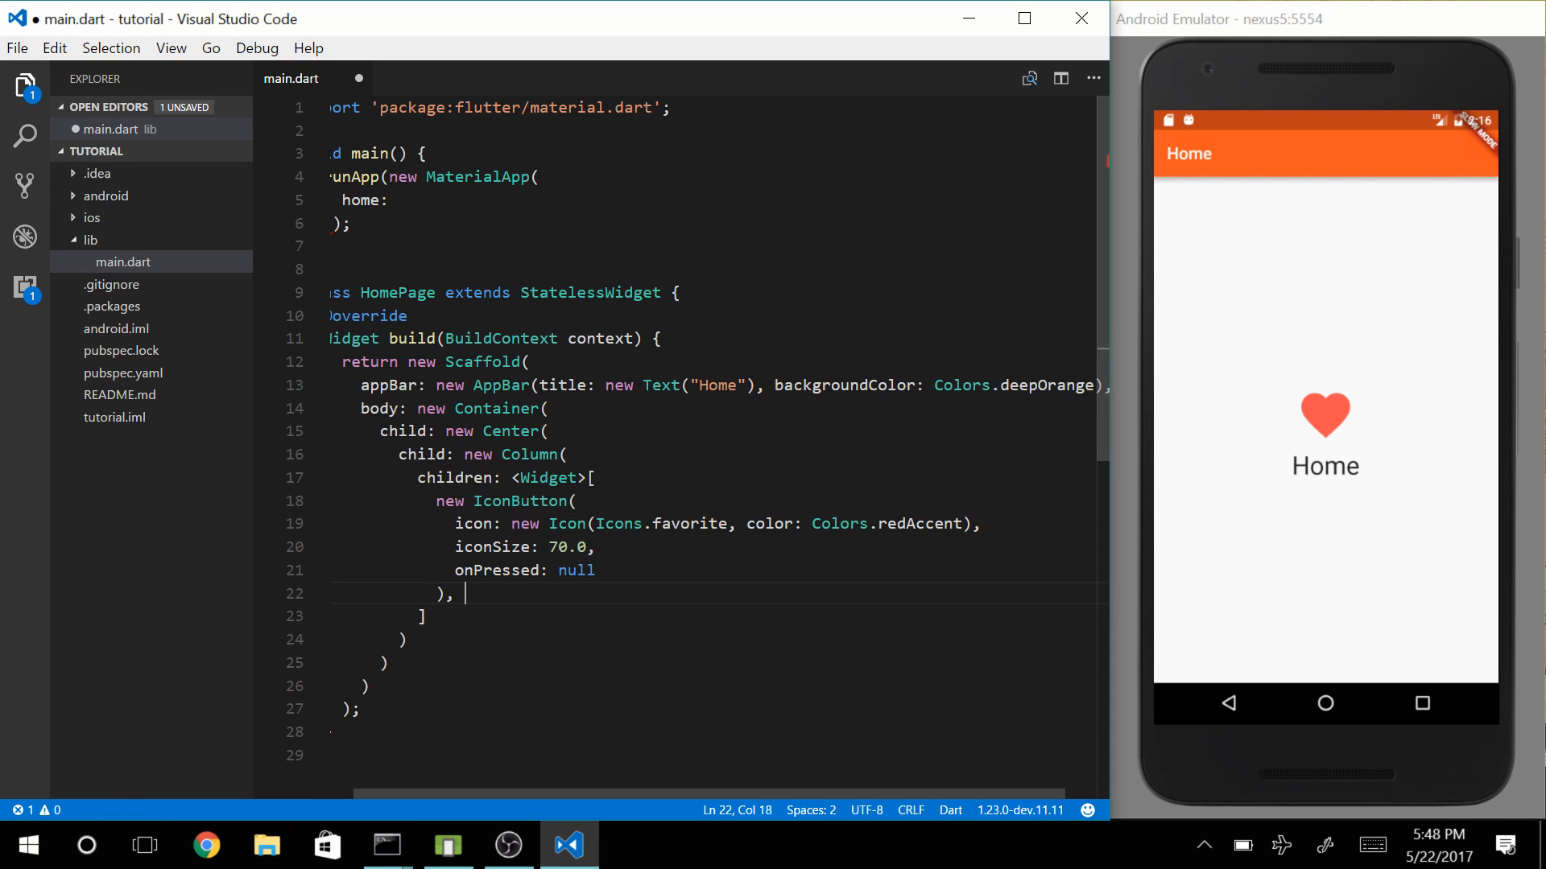
key("Backspace")
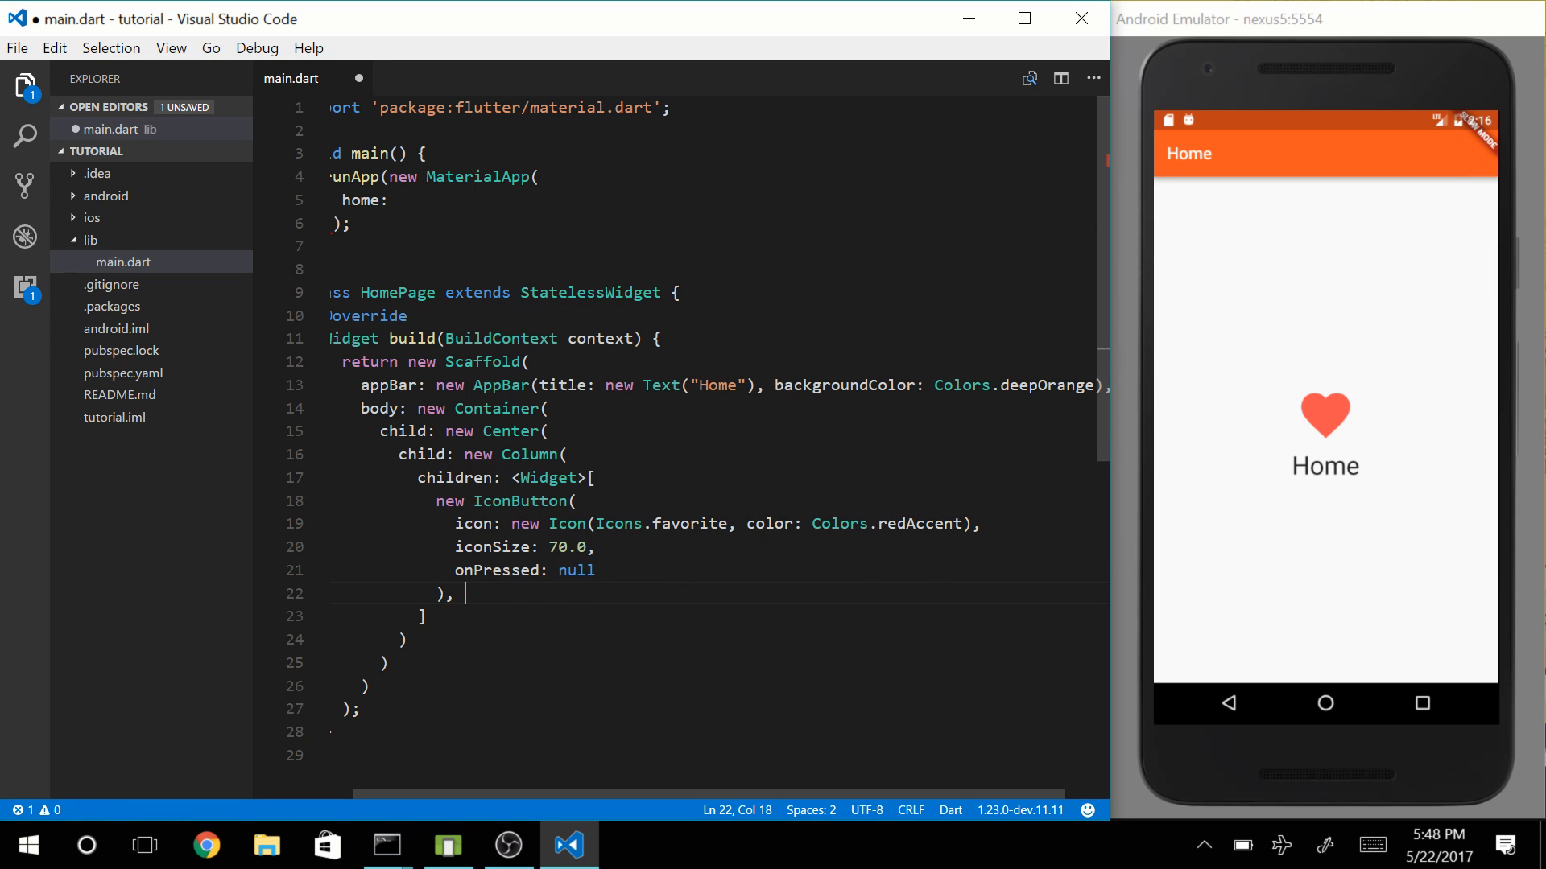
- Add a Text 'Home' child after the heart and set home: new HomePage() in MaterialApp
type("new Text(\"")
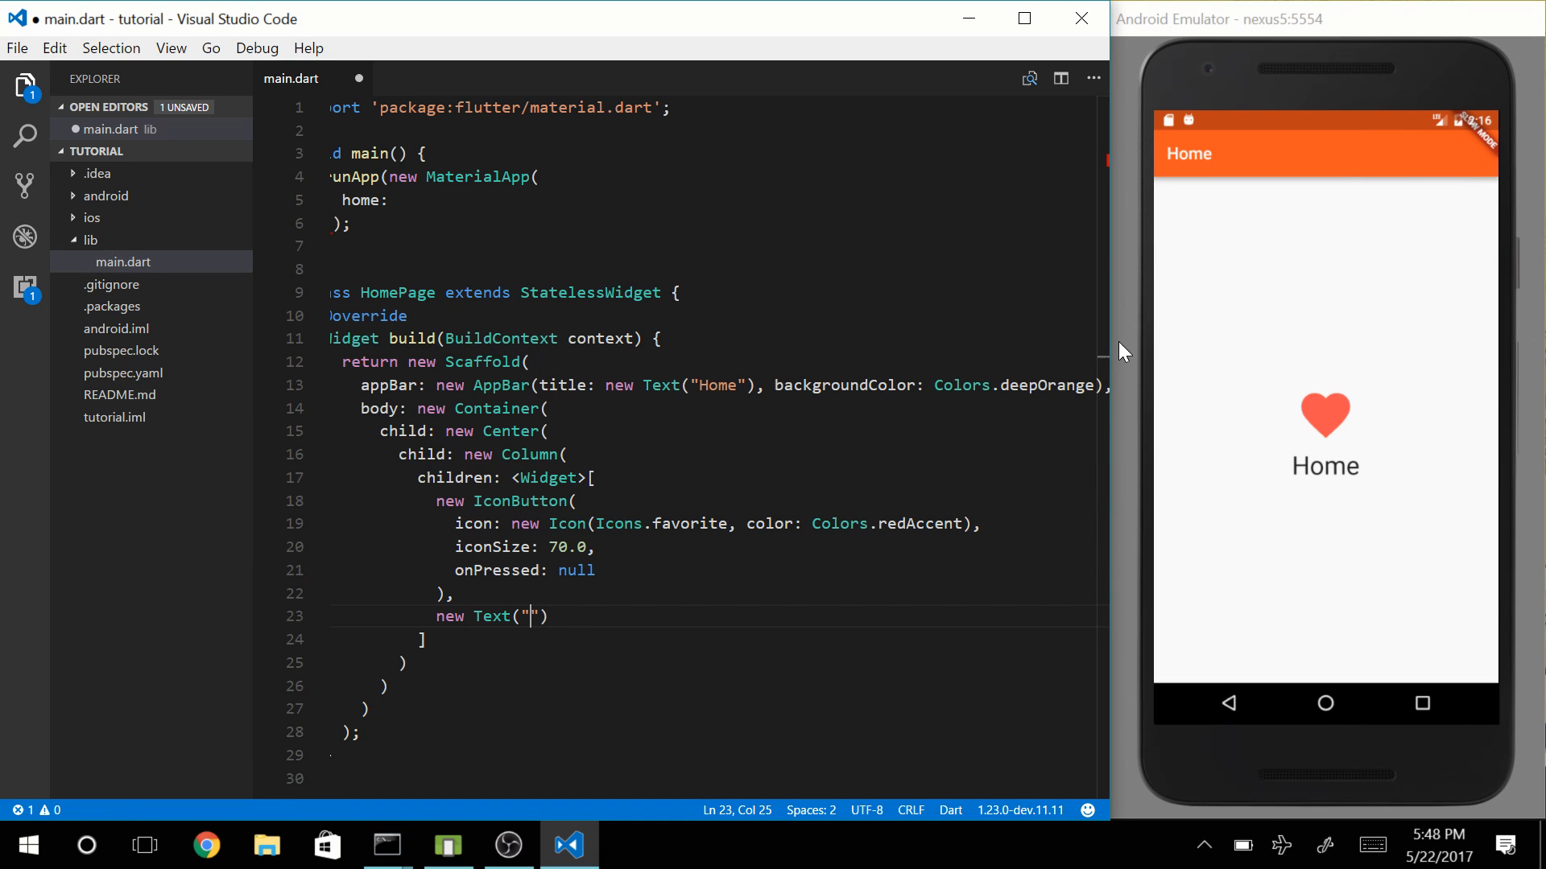
type("Home")
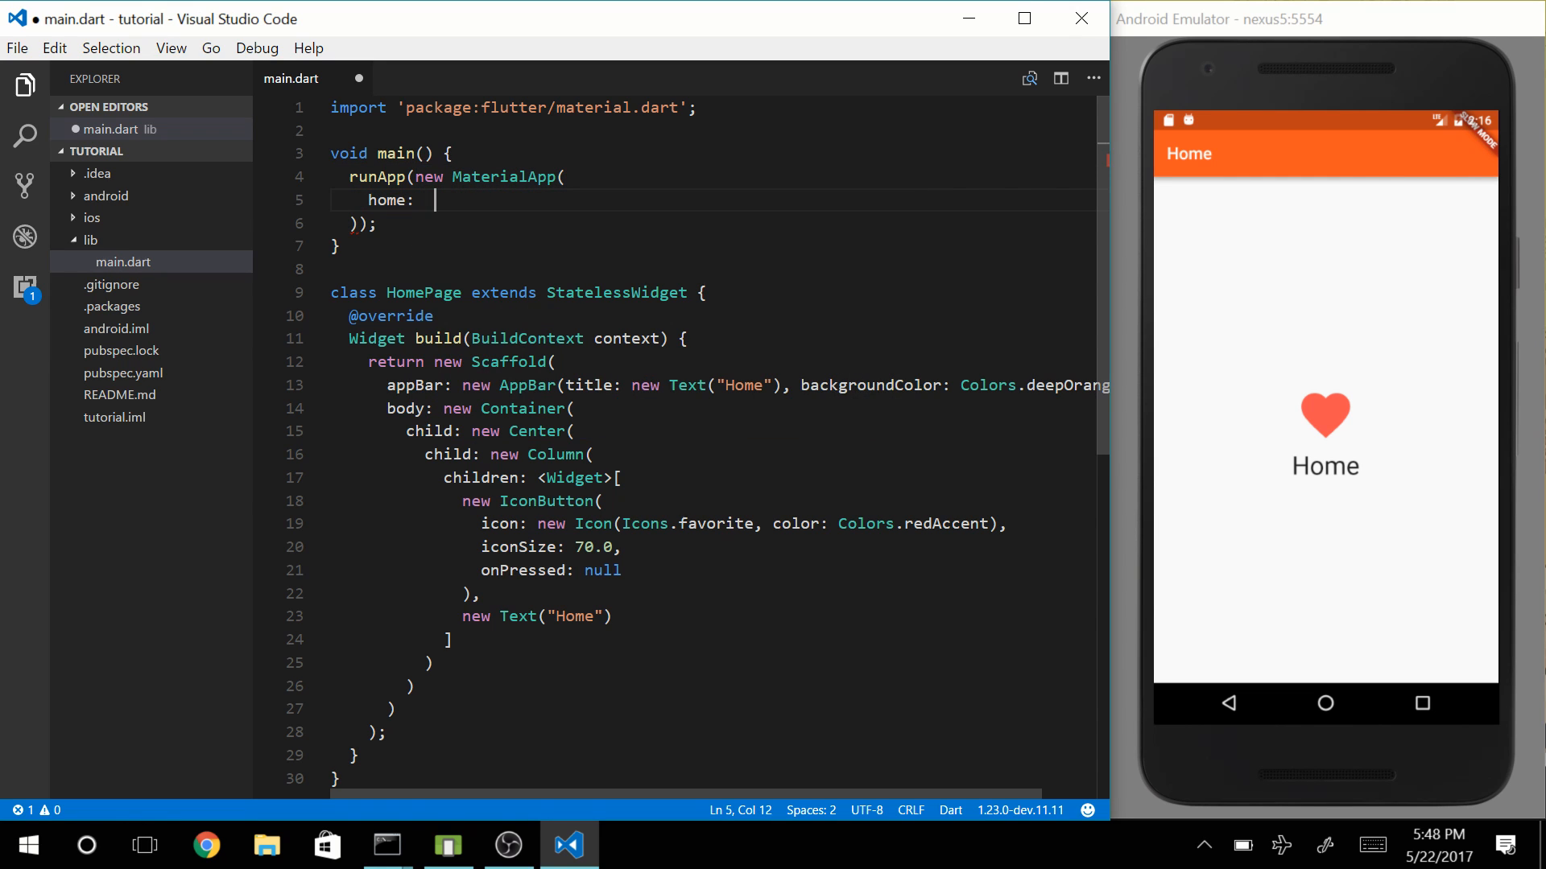
type("new H")
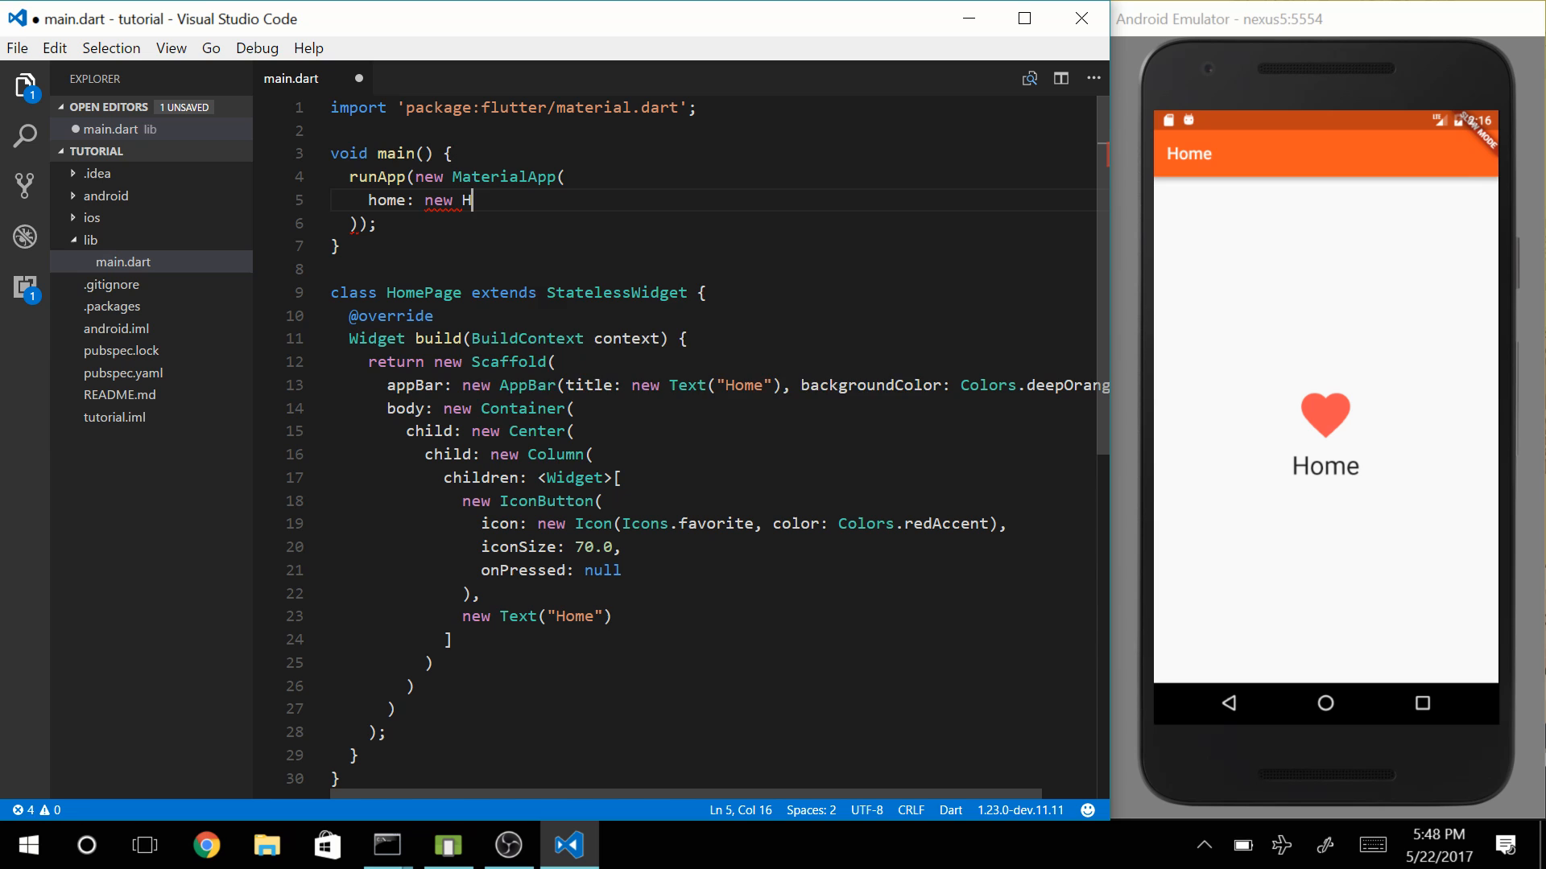
type("omePage()")
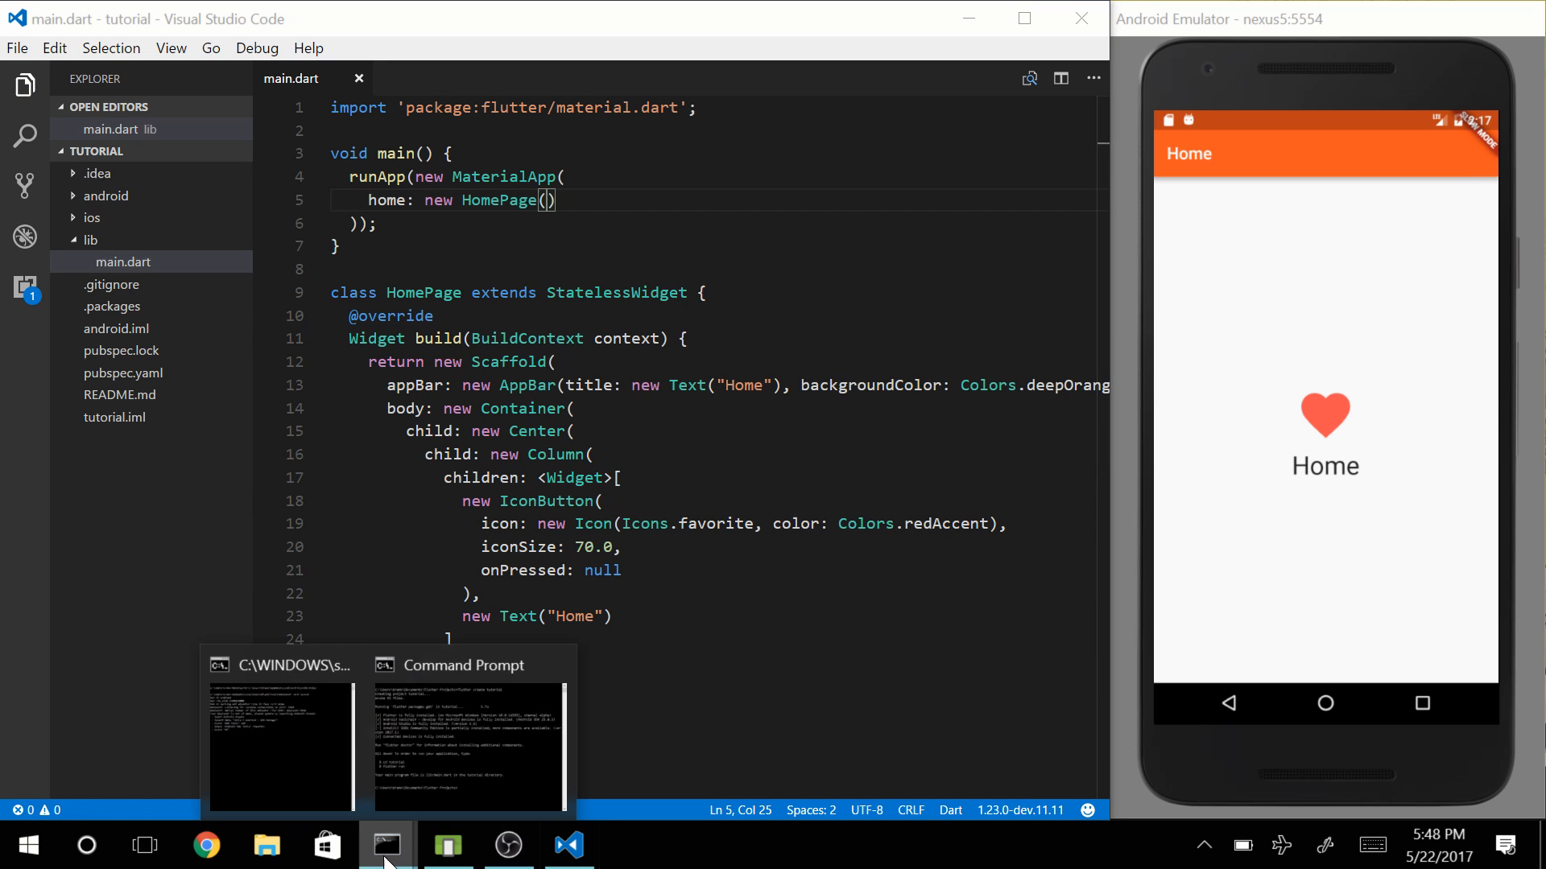
- Hot-reload the app from the Command Prompt so the emulator shows the red heart
left_click(470, 665)
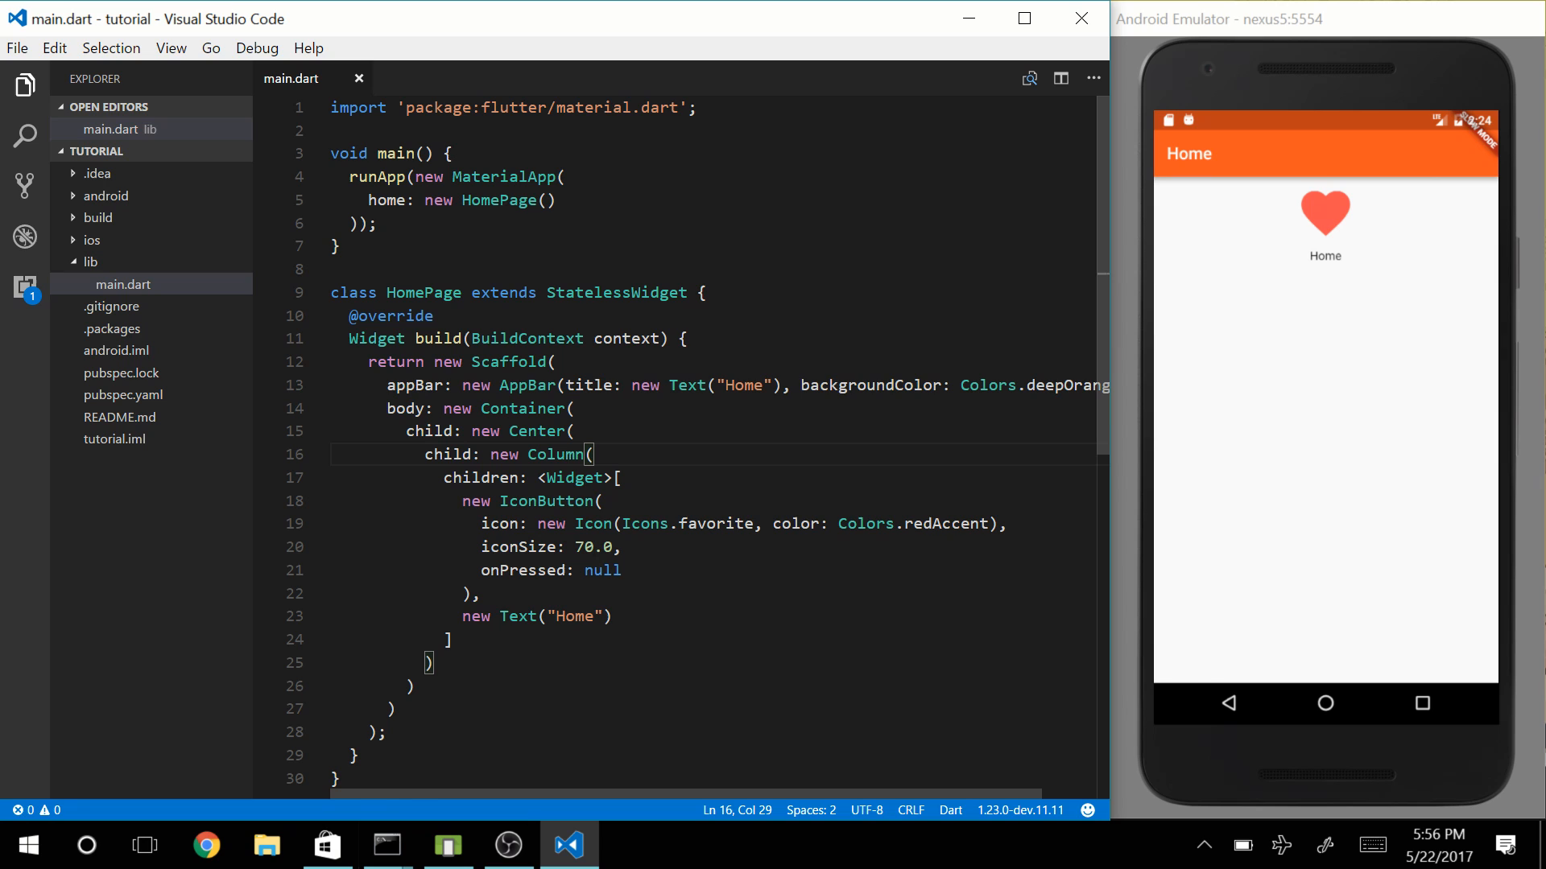
- Set the Column's mainAxisAlignment to MainAxisAlignment.center
key("enter")
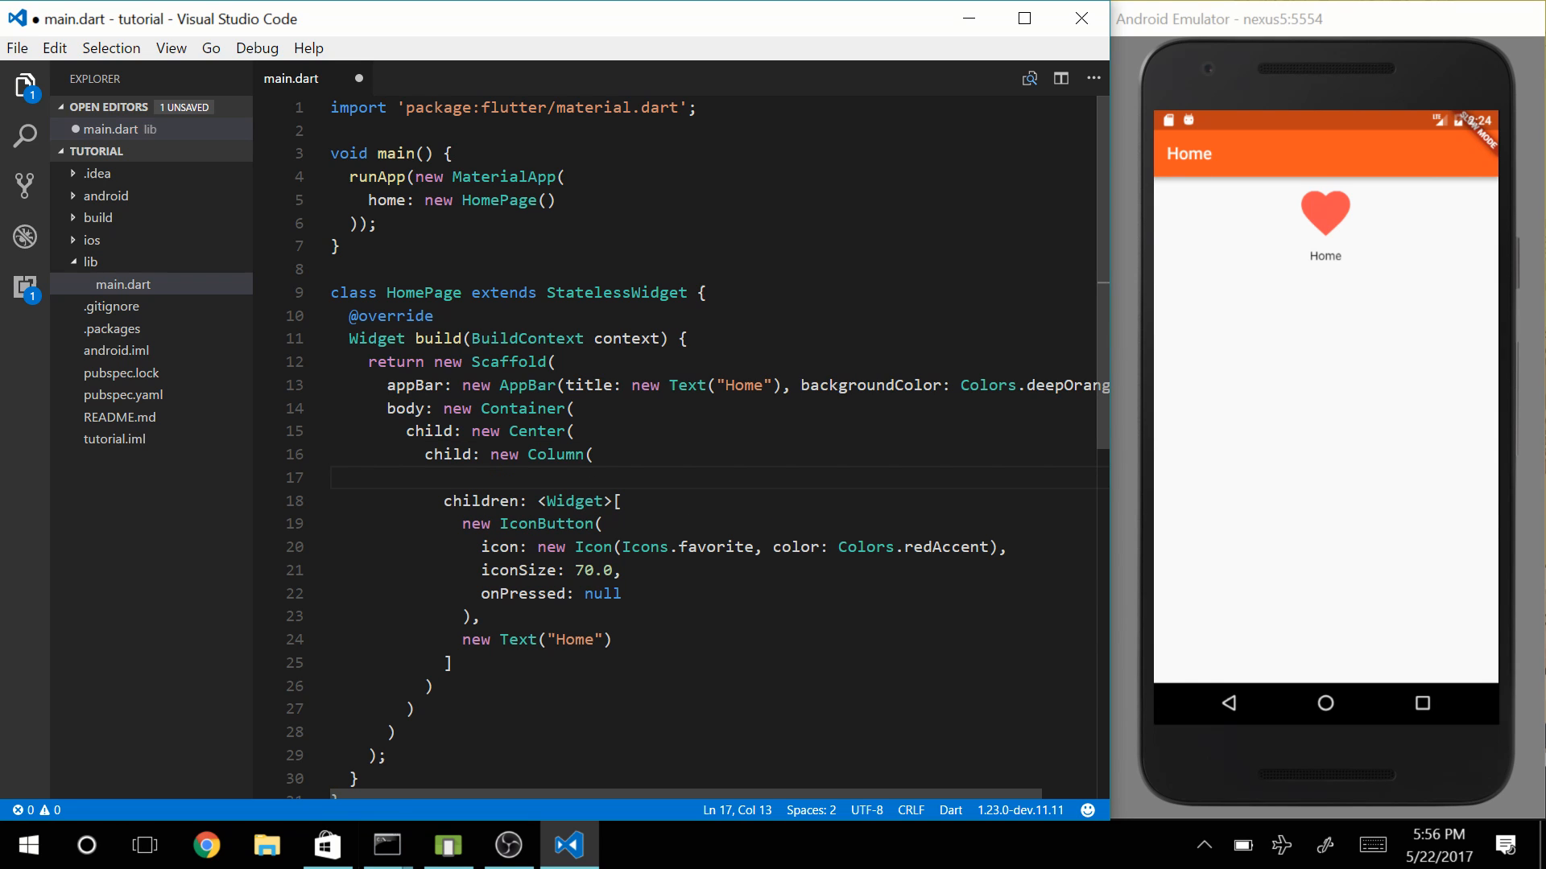
type("mainAxisAlignment: mainAxisAlignment")
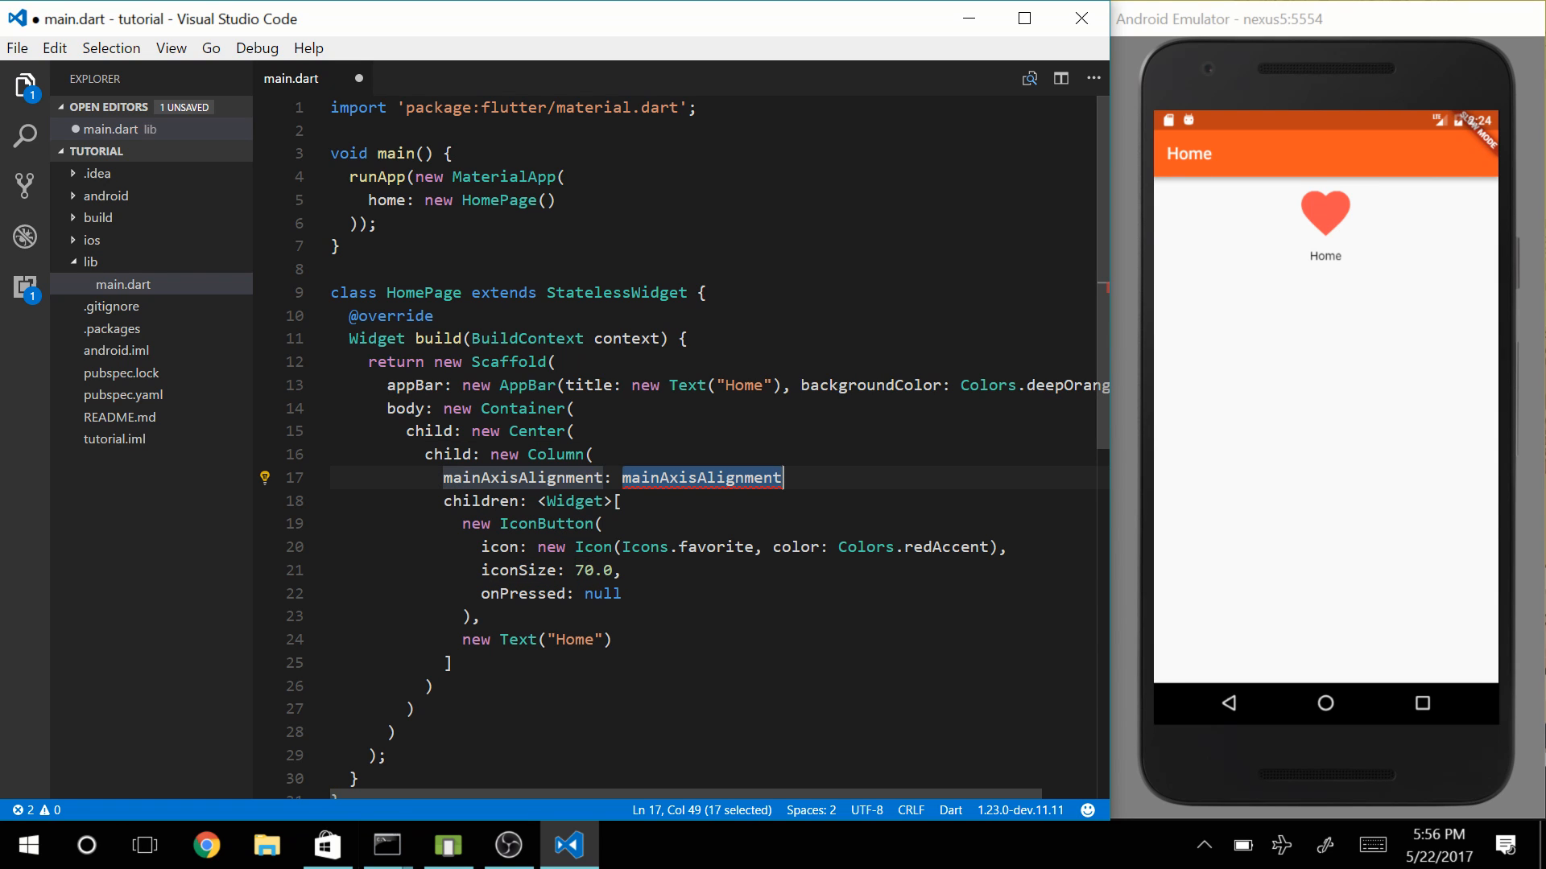
type("MainAx")
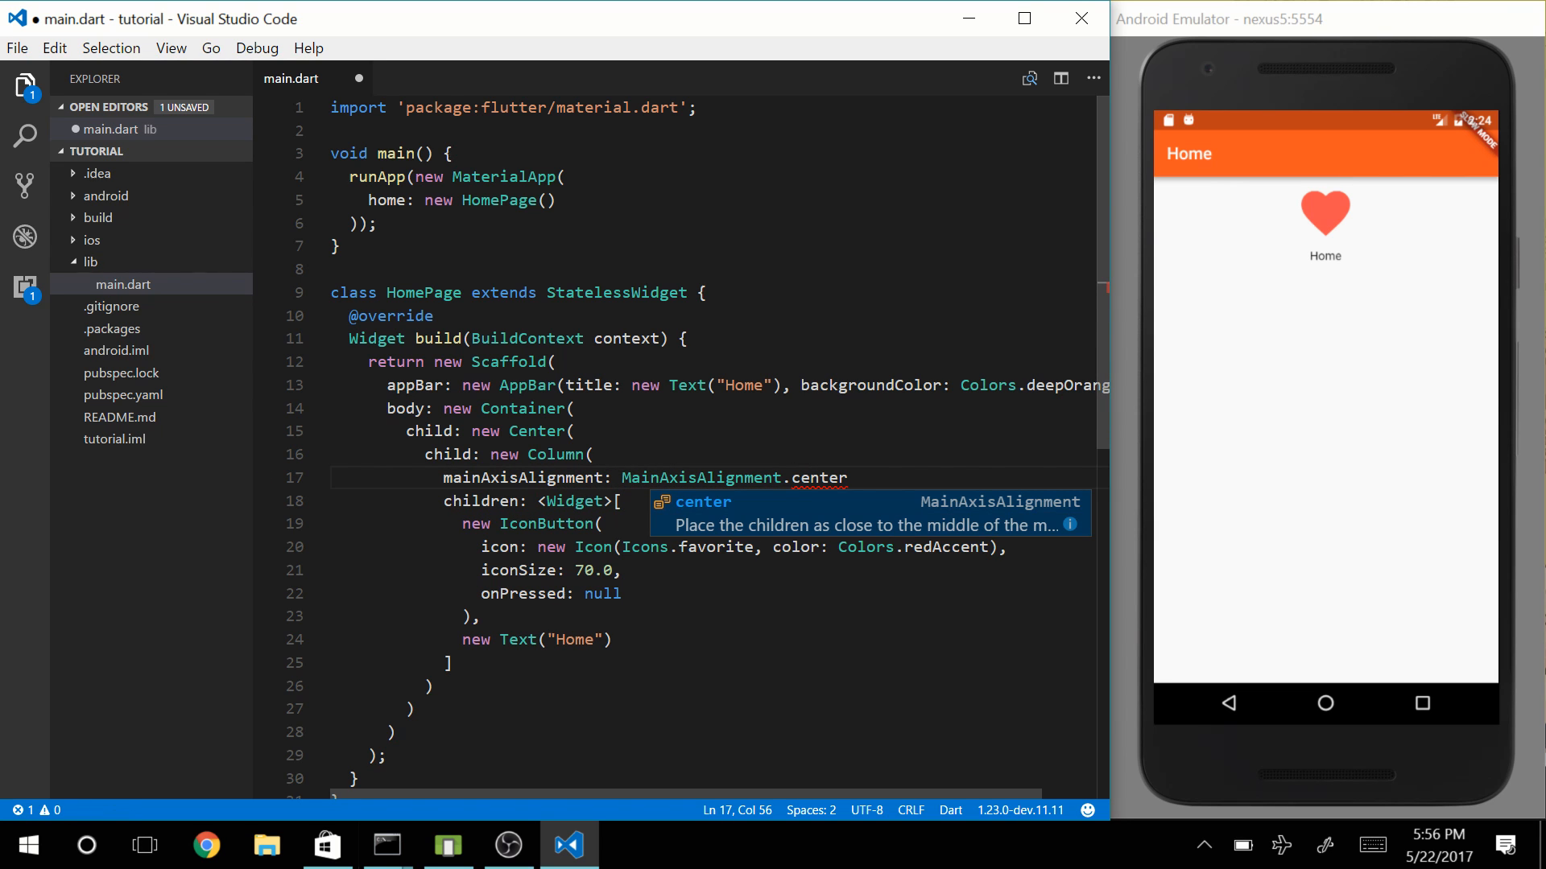
left_click(385, 845)
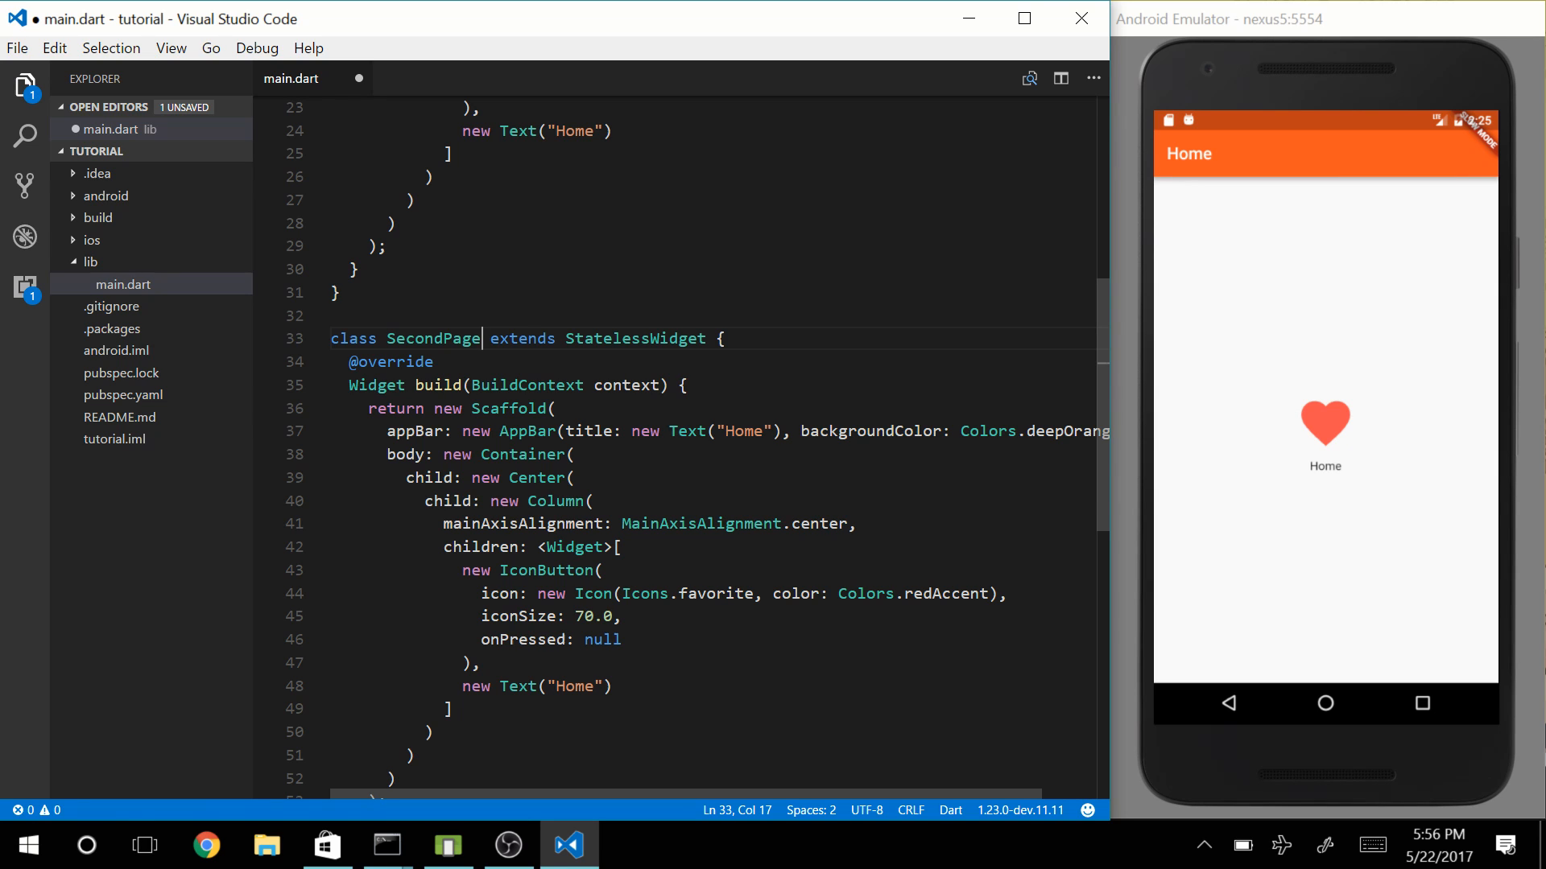
- Retitle the copied page 'Second Page' with Icons.home in blue and a 'Second Page' label
double_click(744, 431)
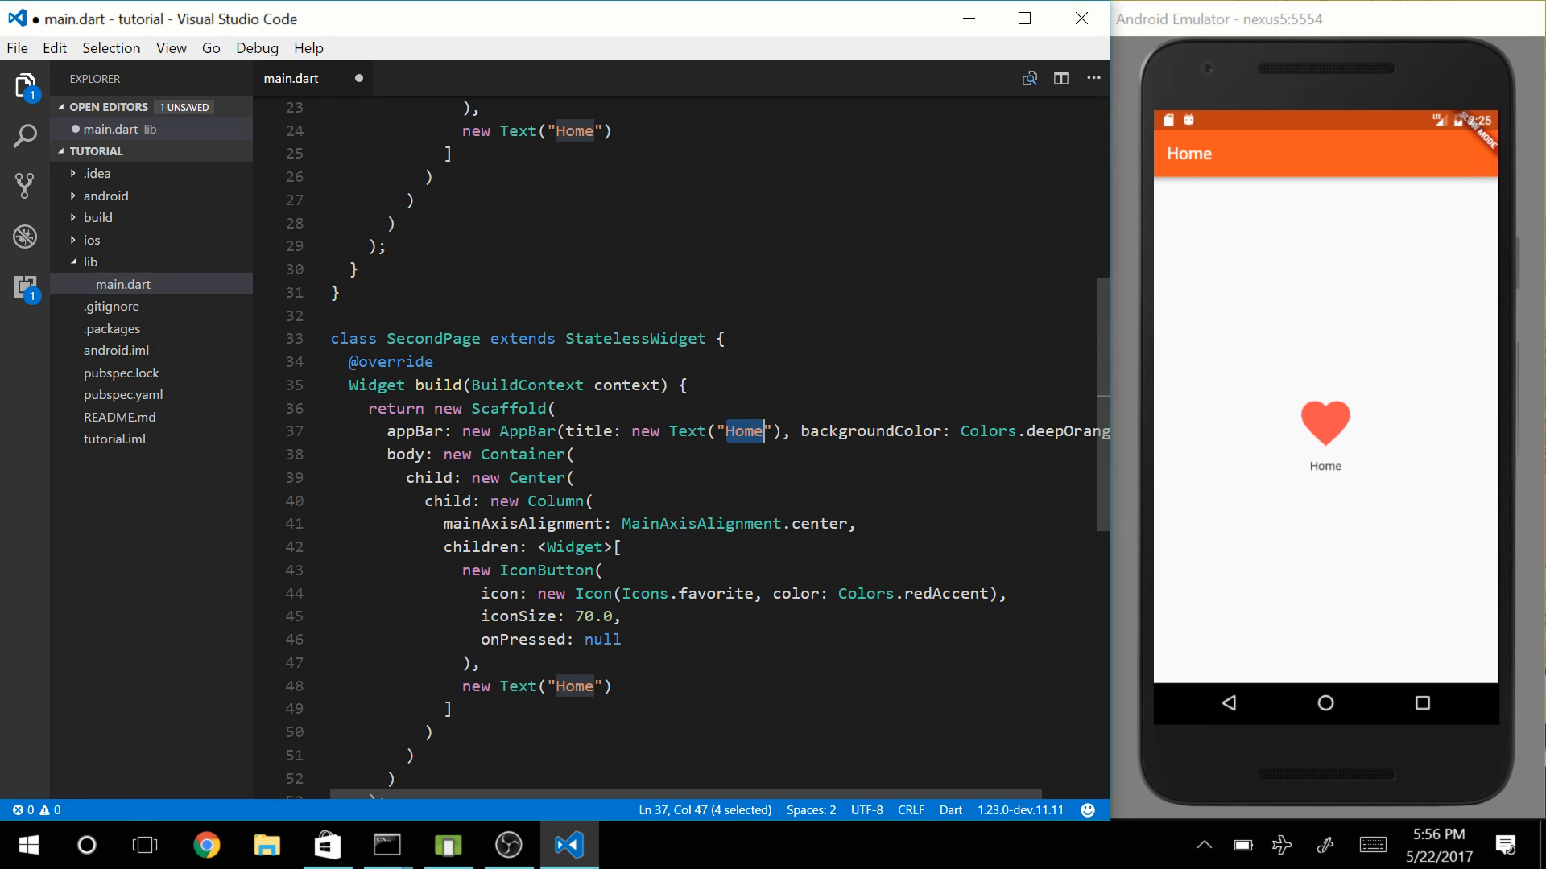
type("Second Page")
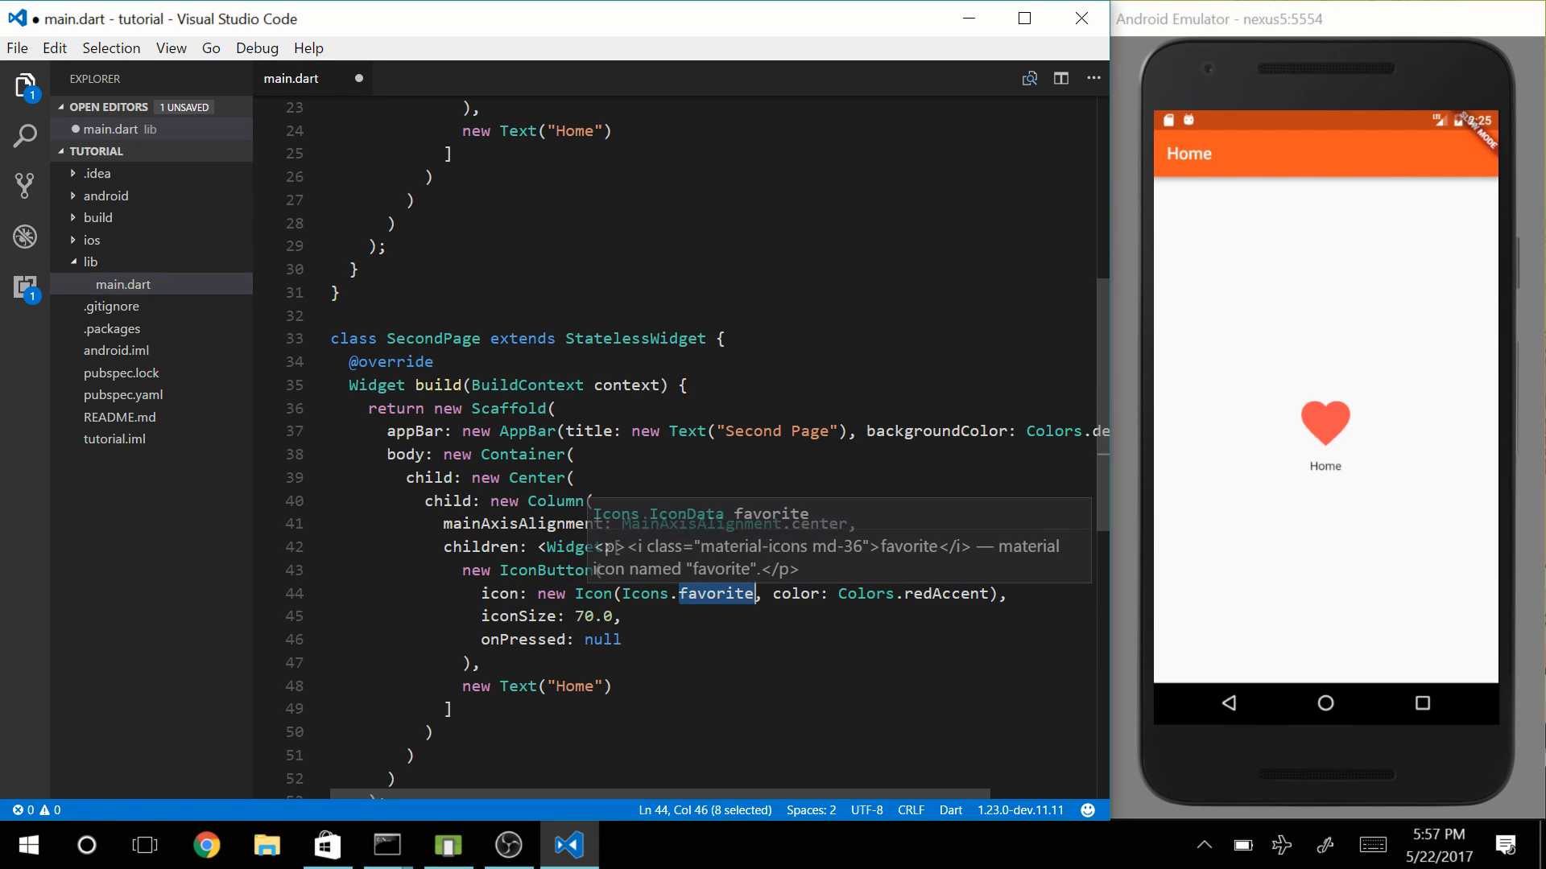
type("home")
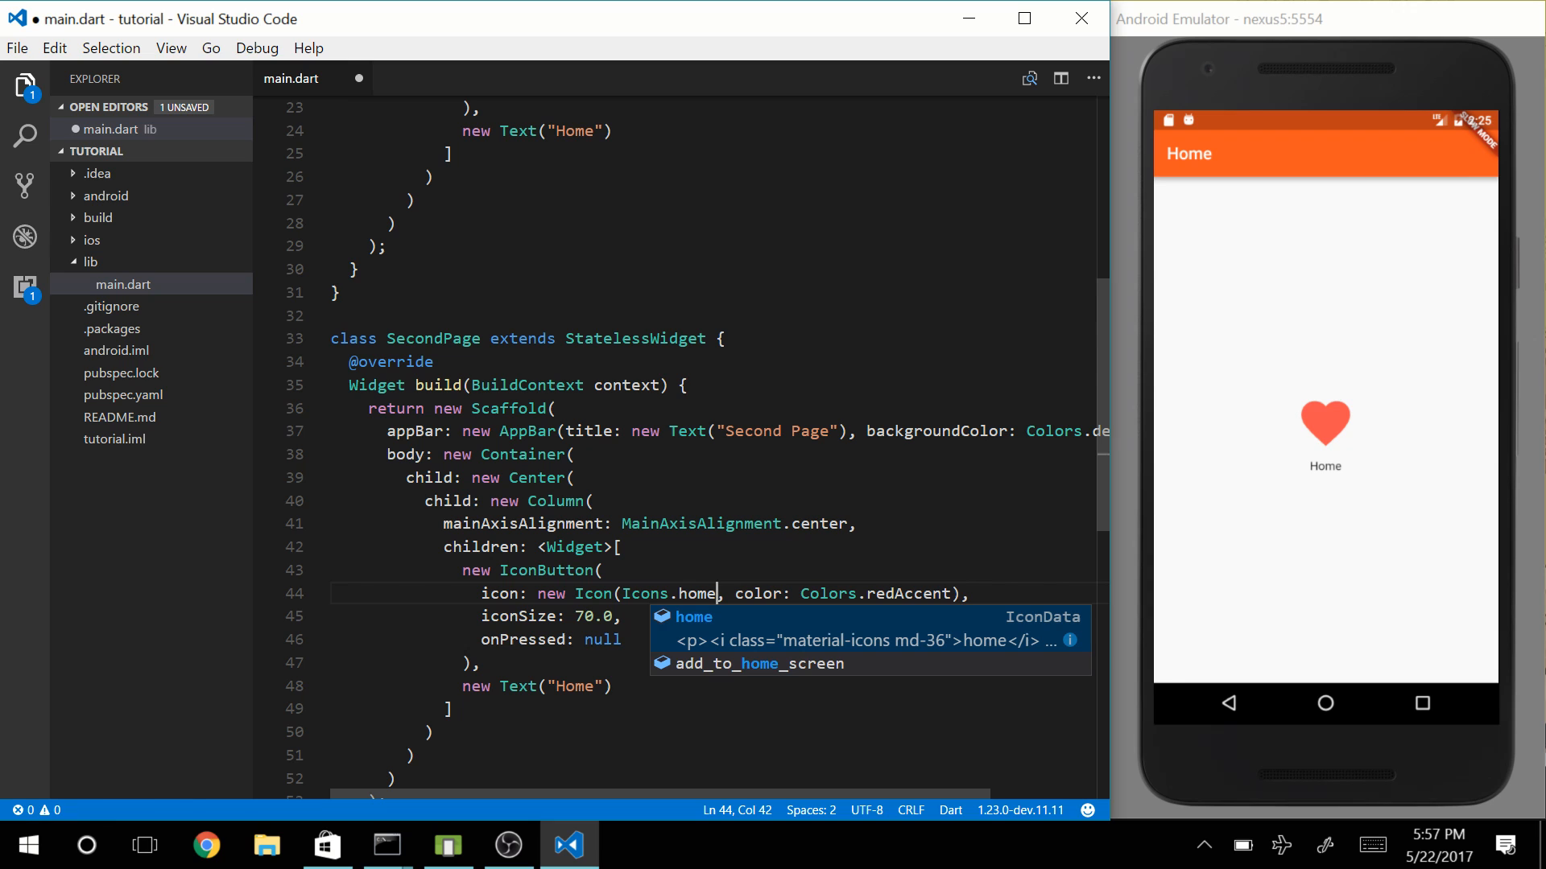
type("blue")
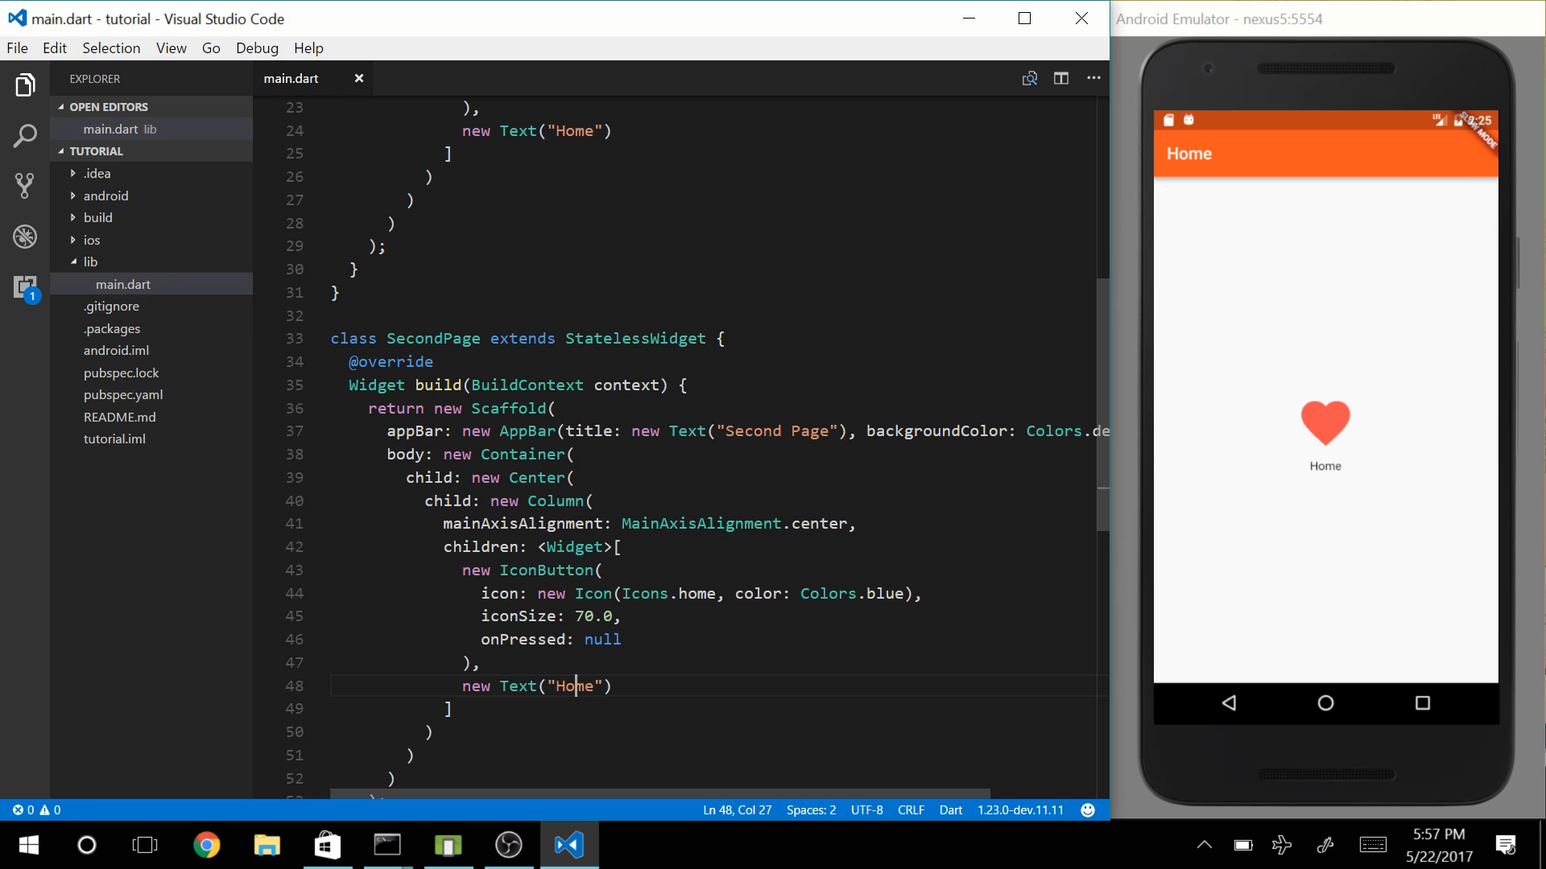
type("Second Page")
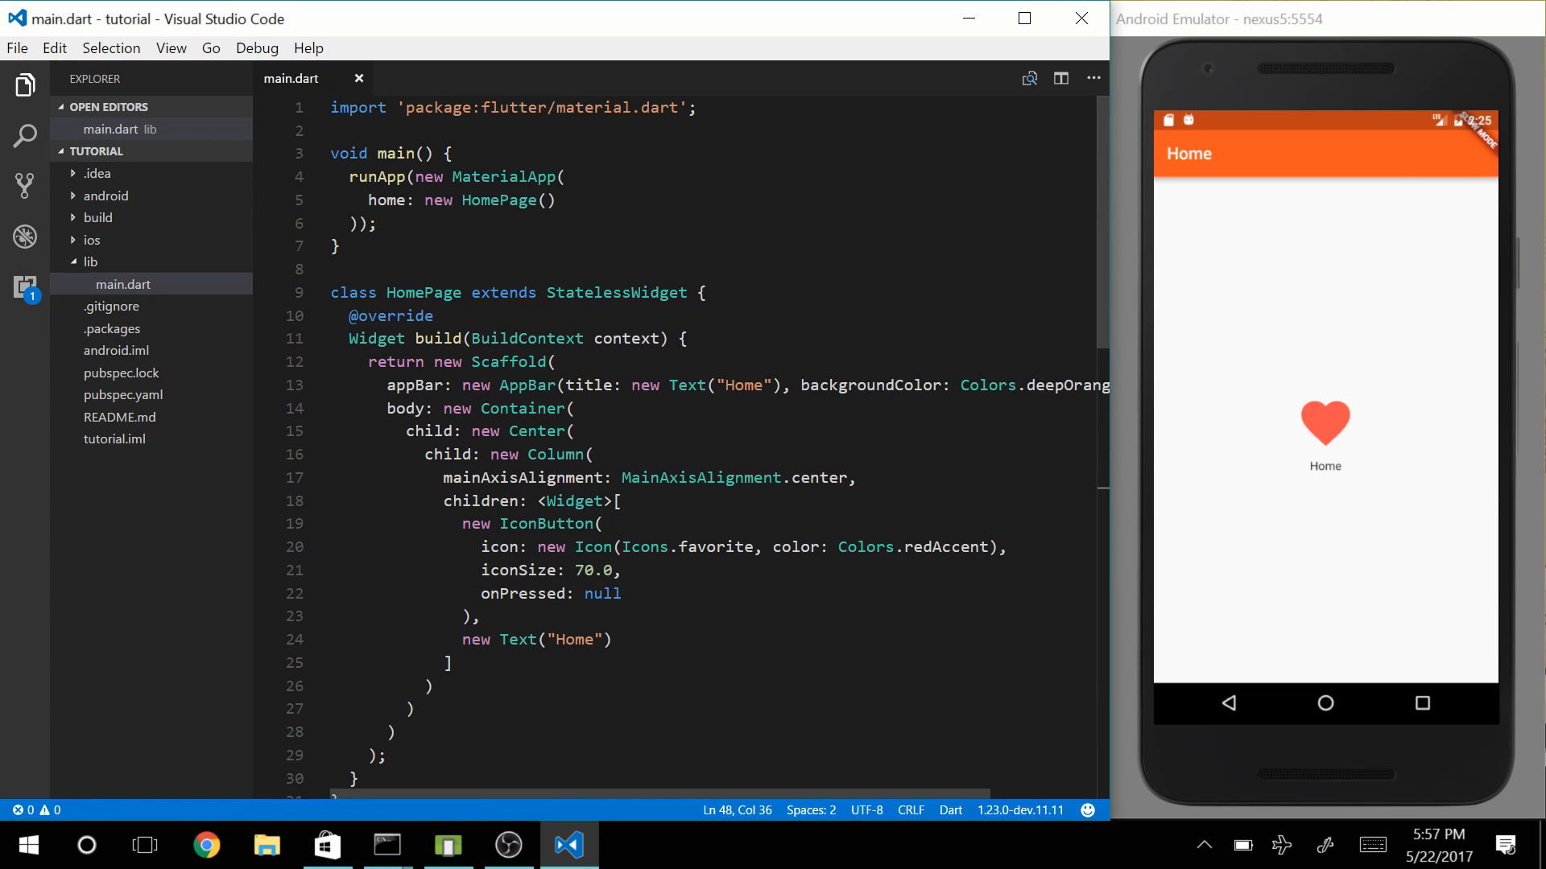
- Add routes: <String, WidgetBuilder> { } to MaterialApp after home: new HomePage()
type(",")
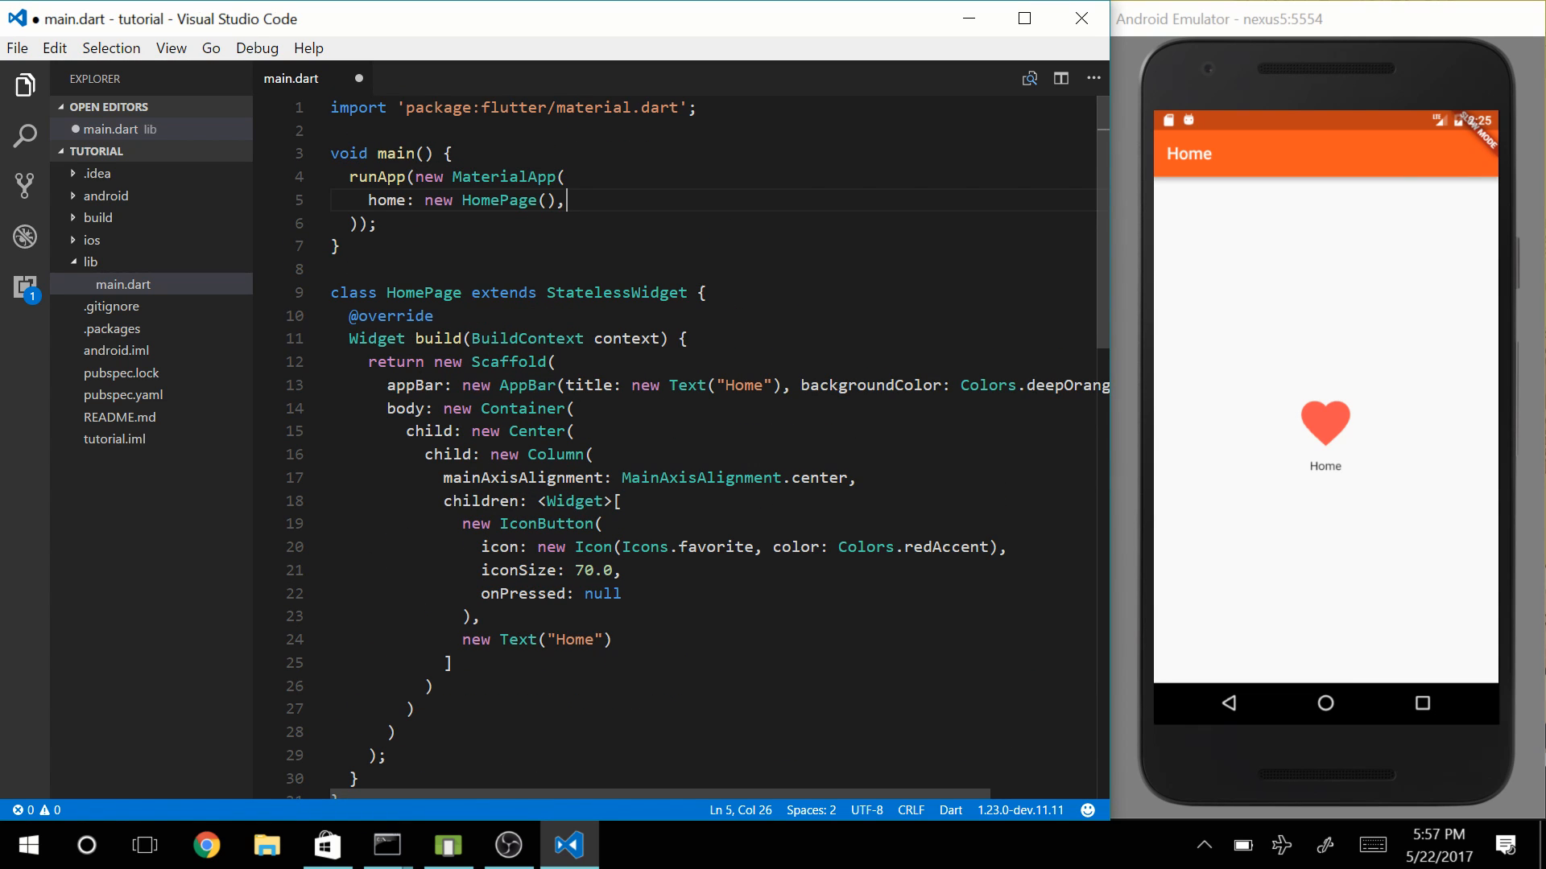
type("routes: <")
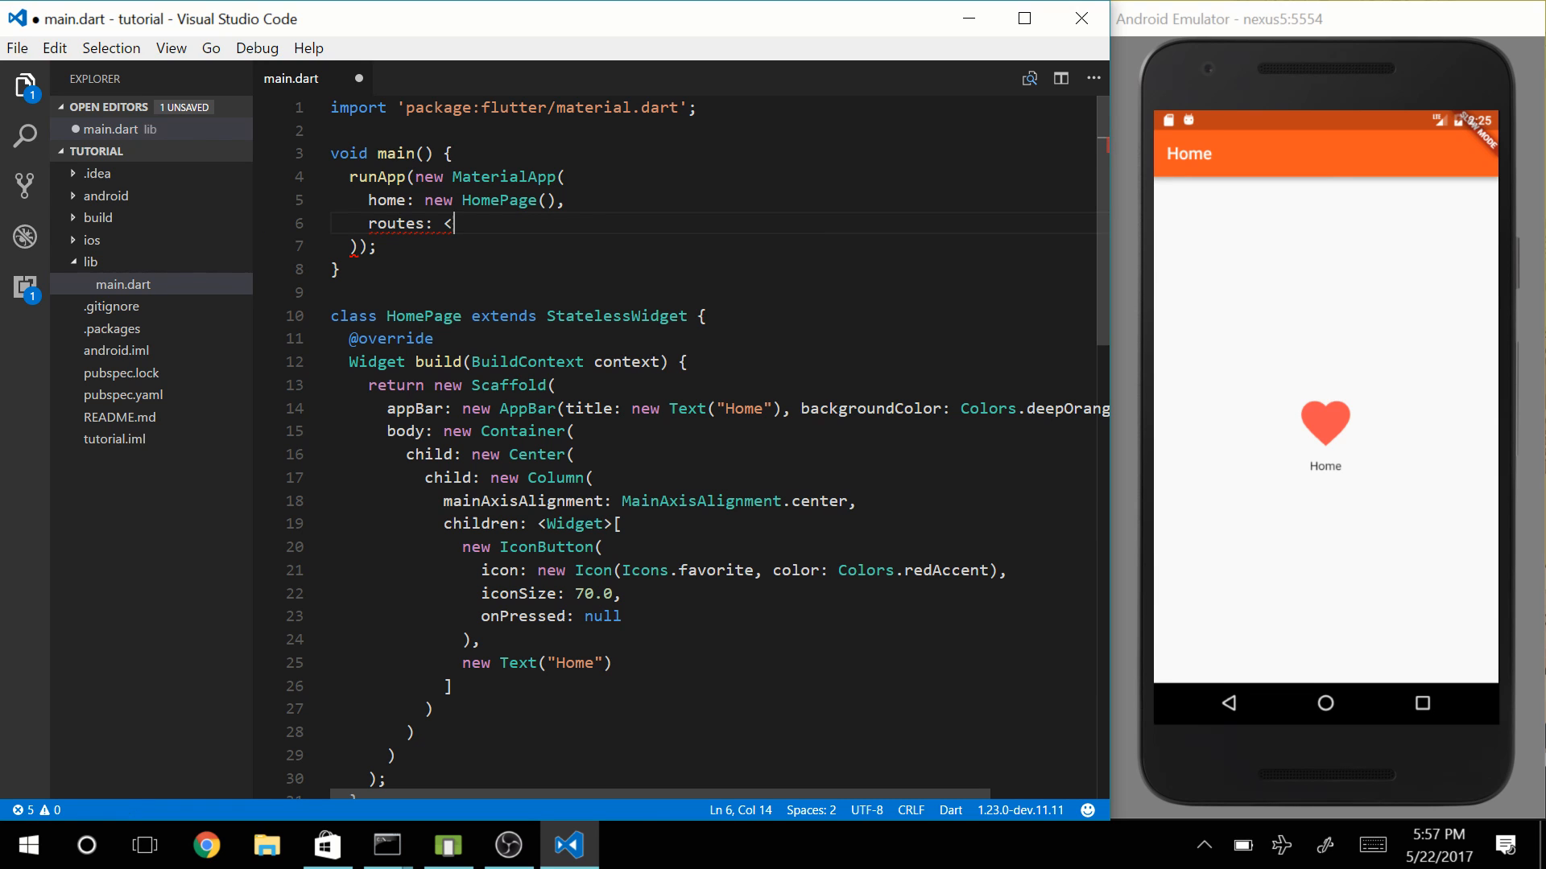
type("String,")
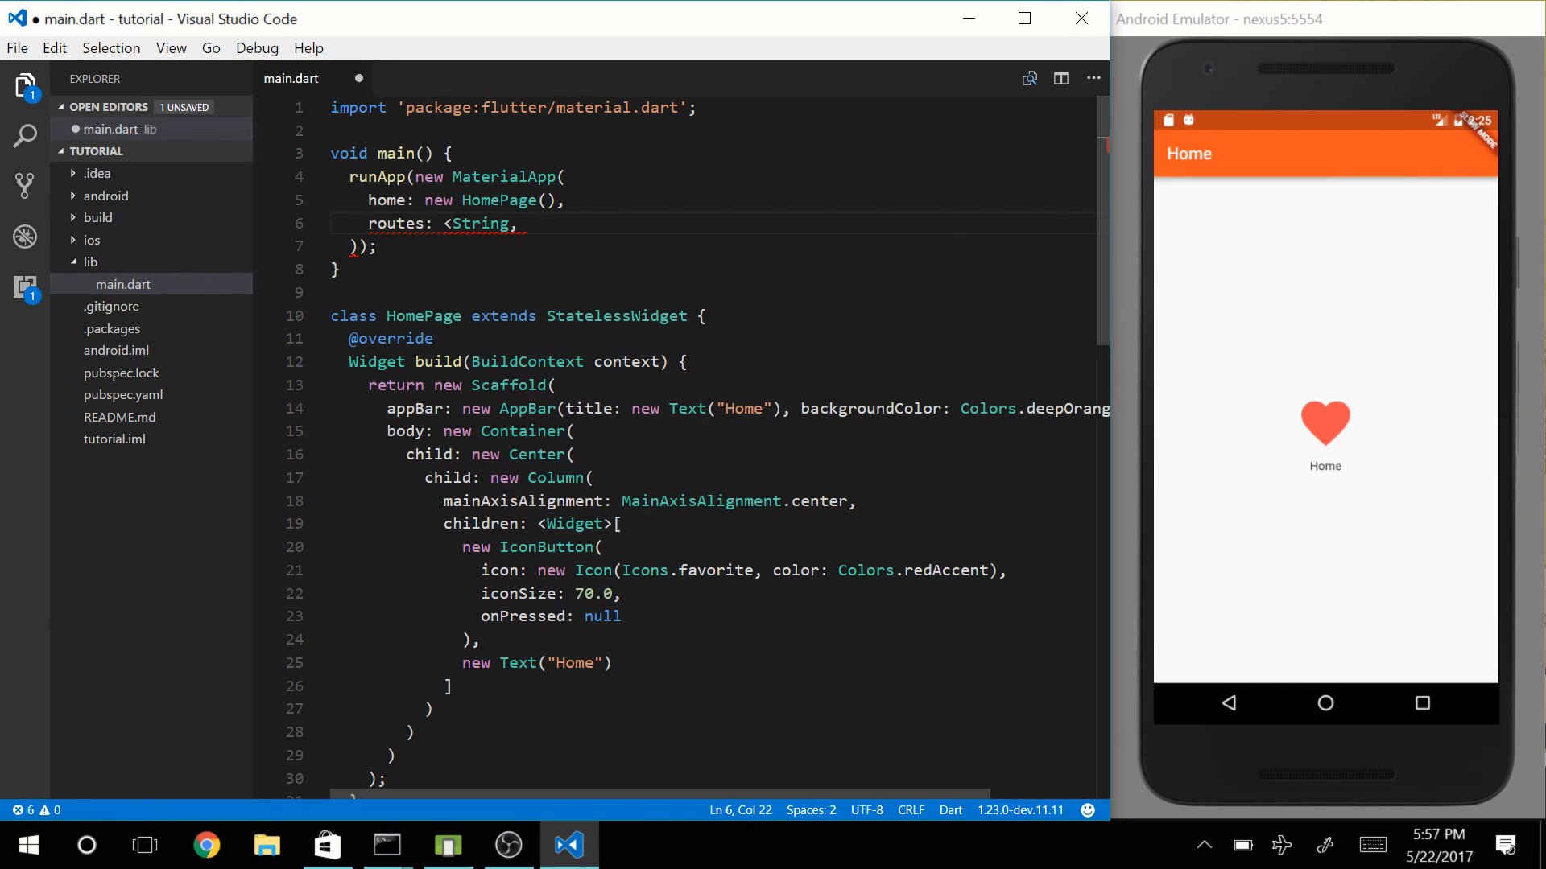
type("Widget")
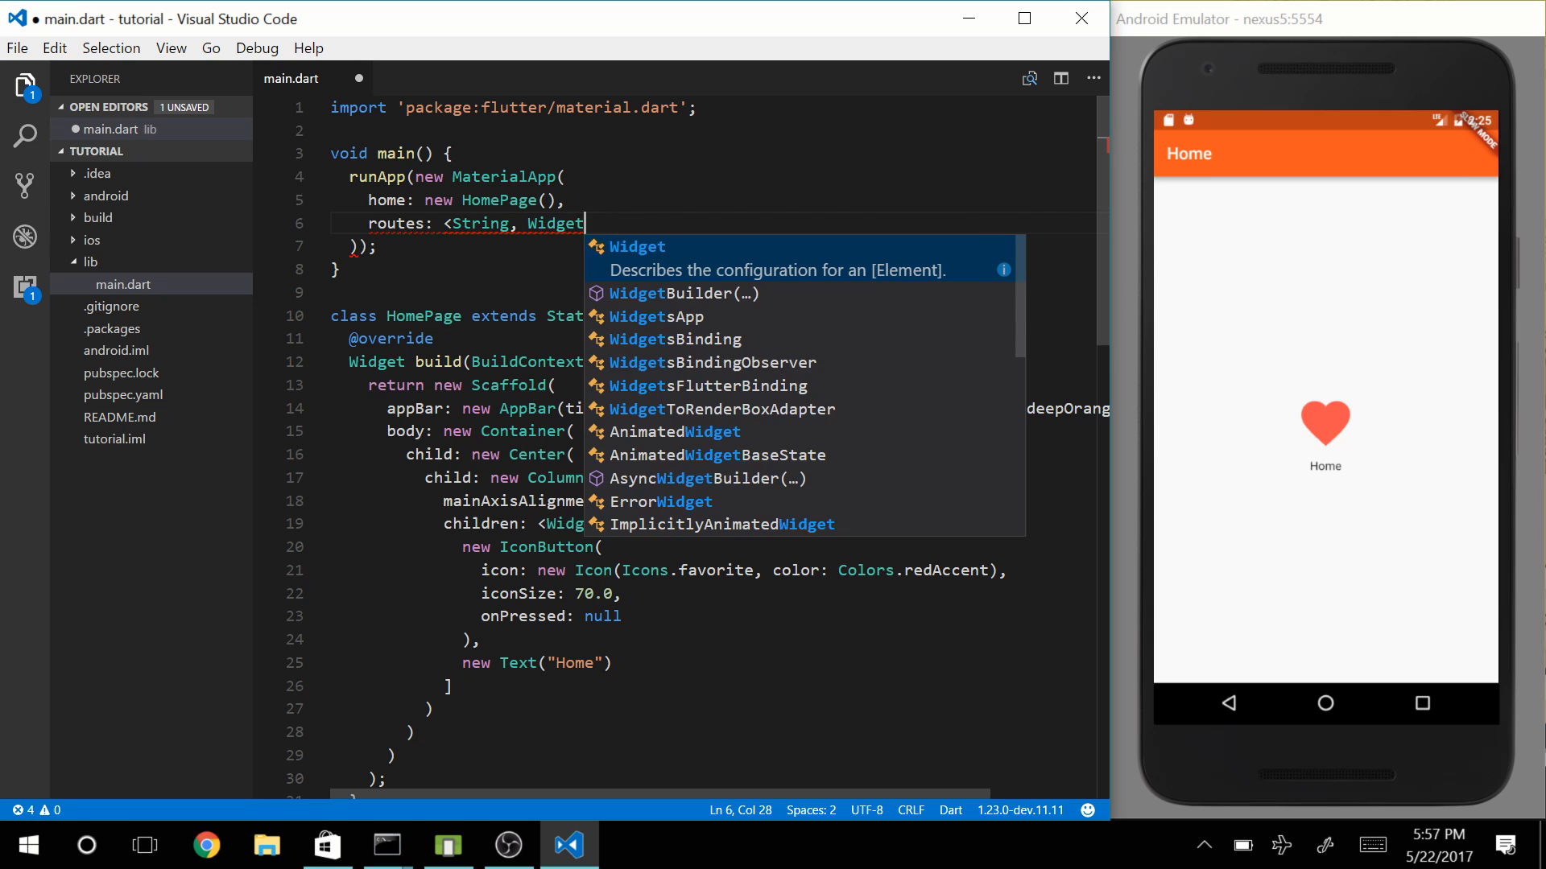
type("Builder")
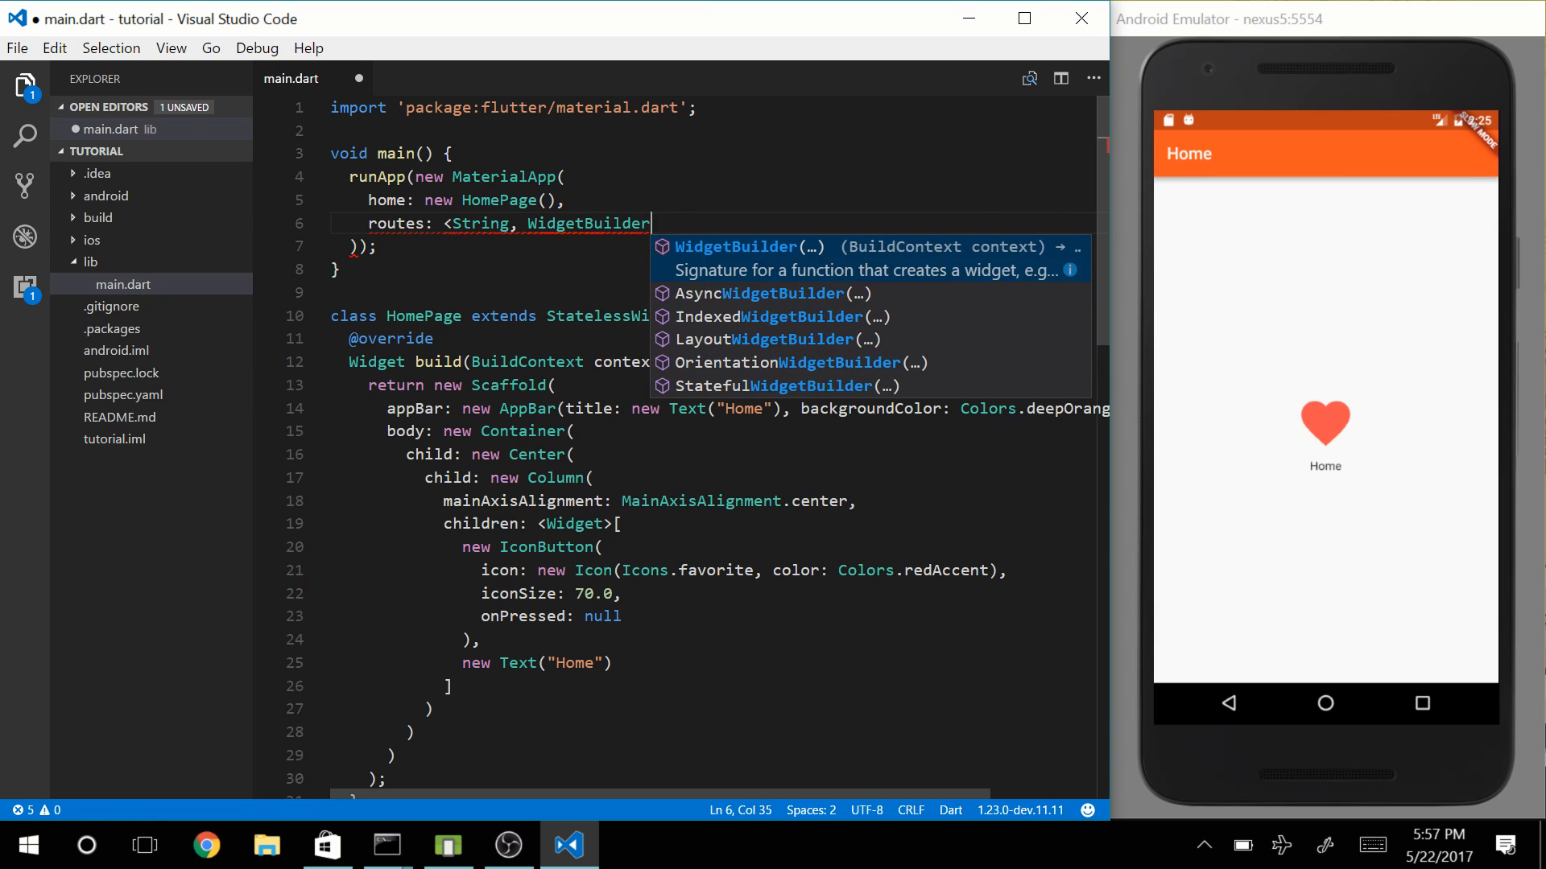
type("{")
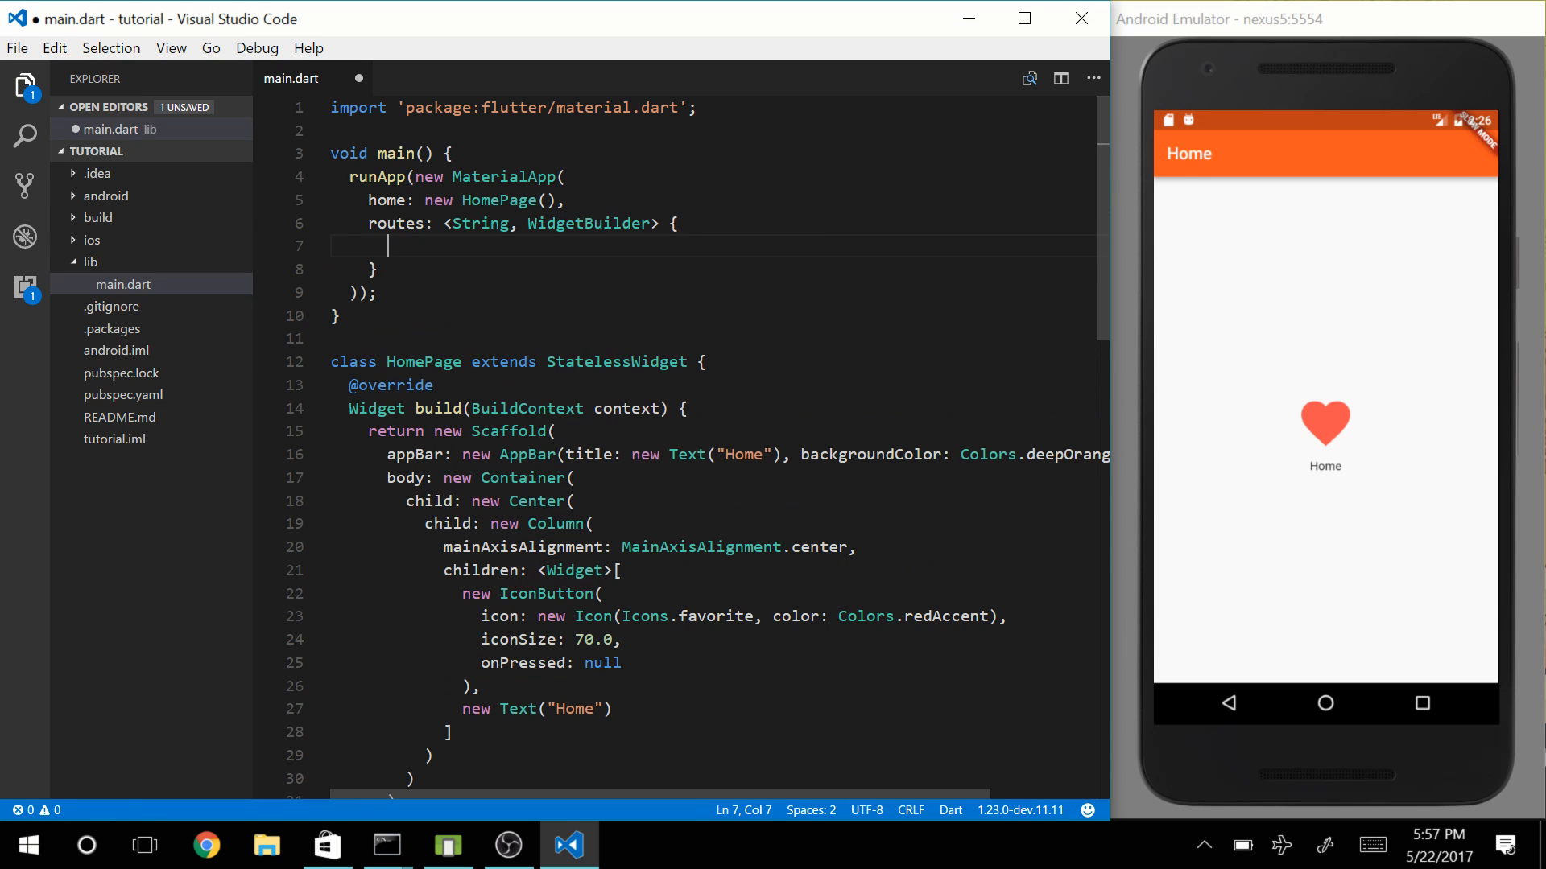
- Add the "/SecondPage" key to the routes map
double_click(396, 224)
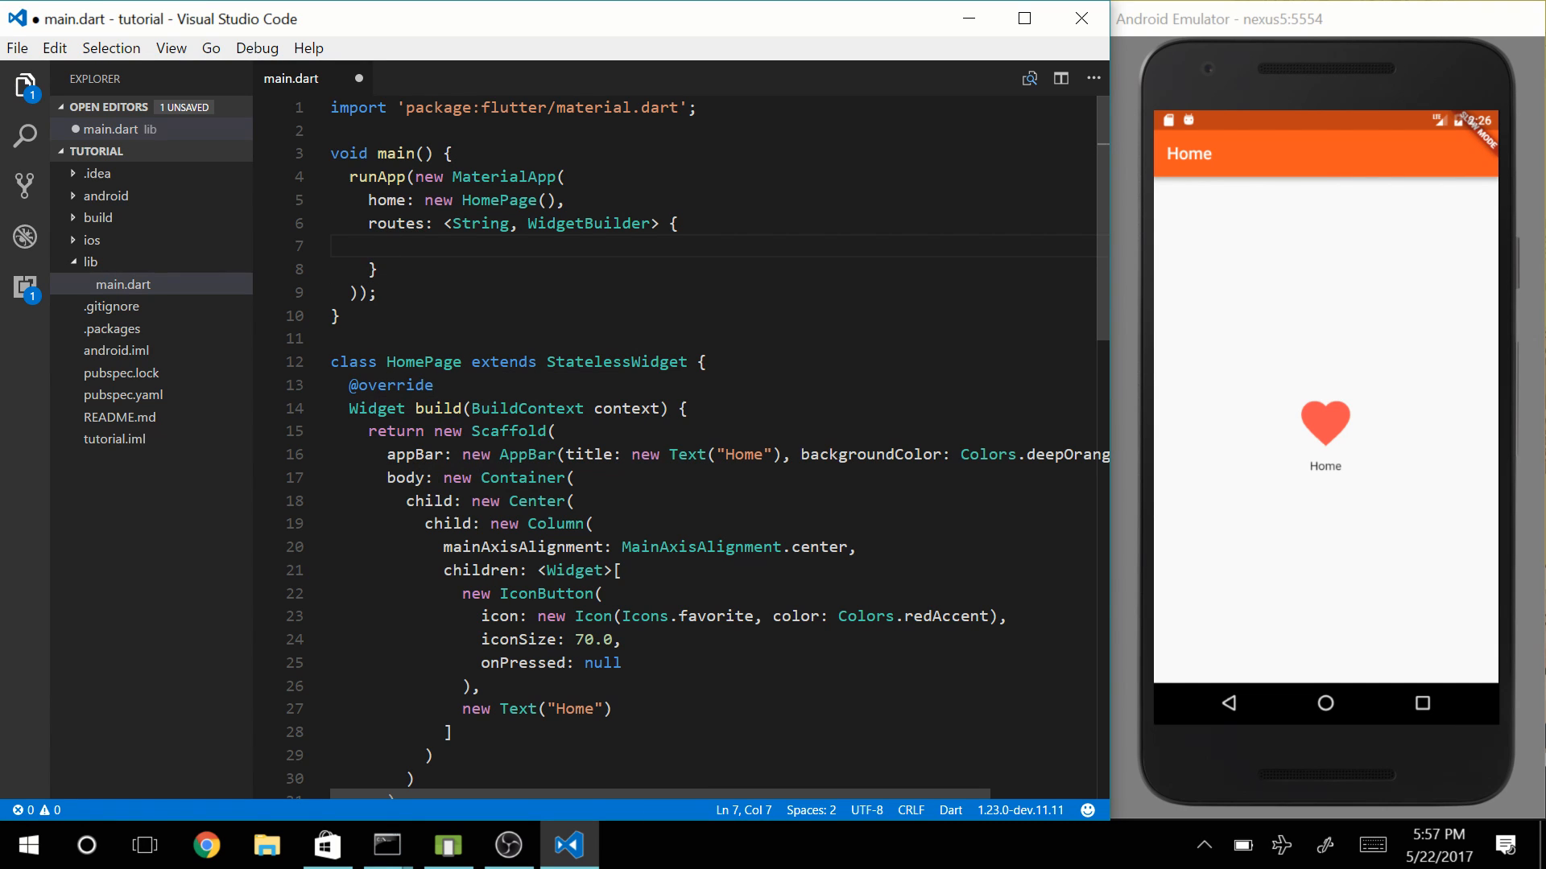
type("\"\"")
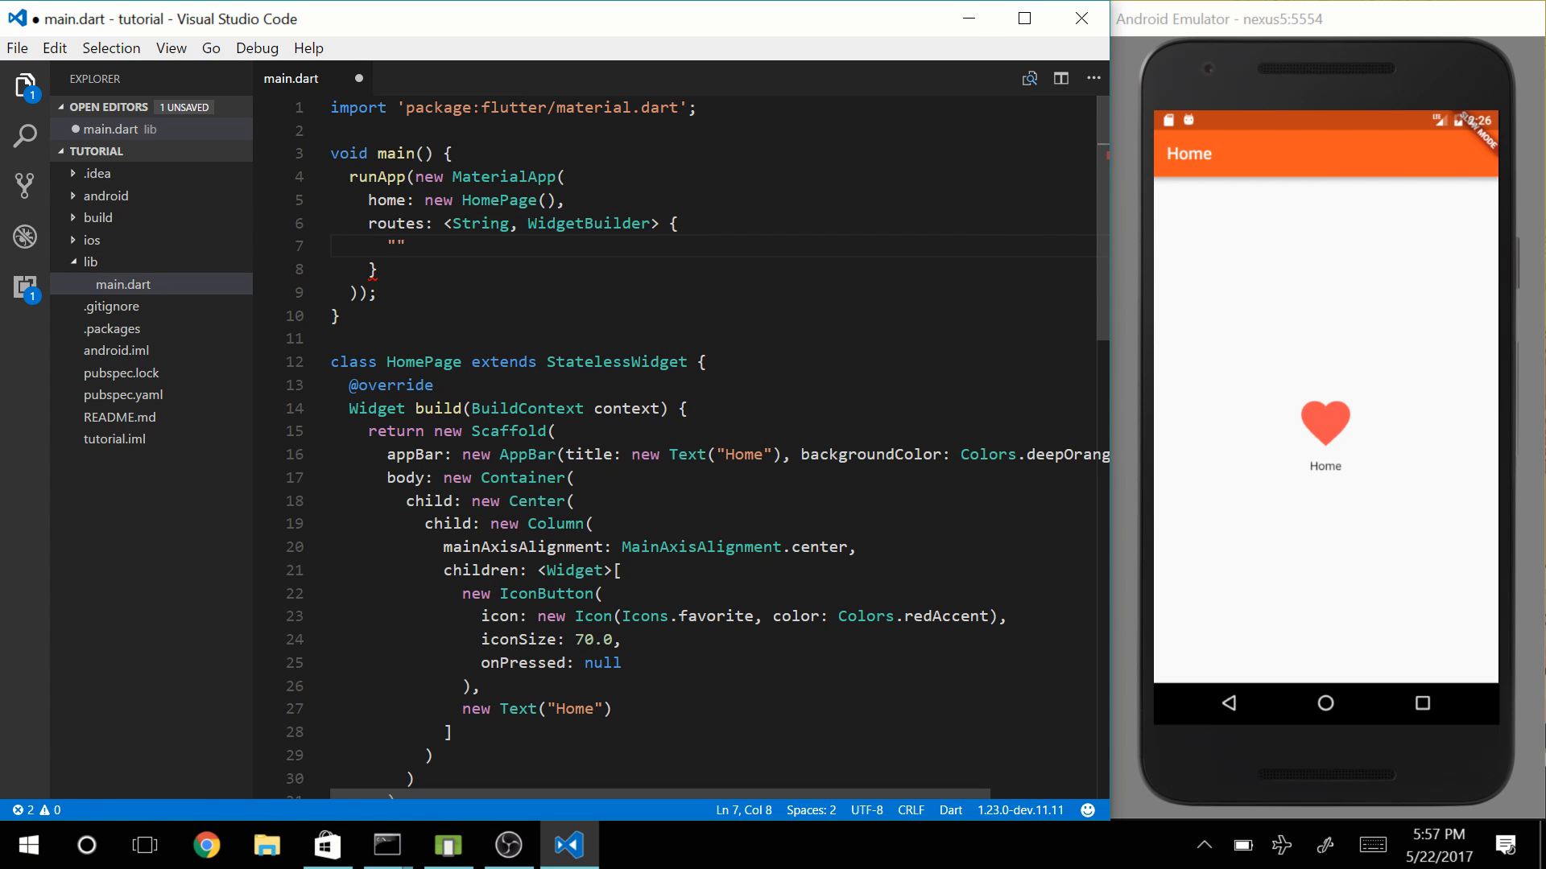
type("/Sec")
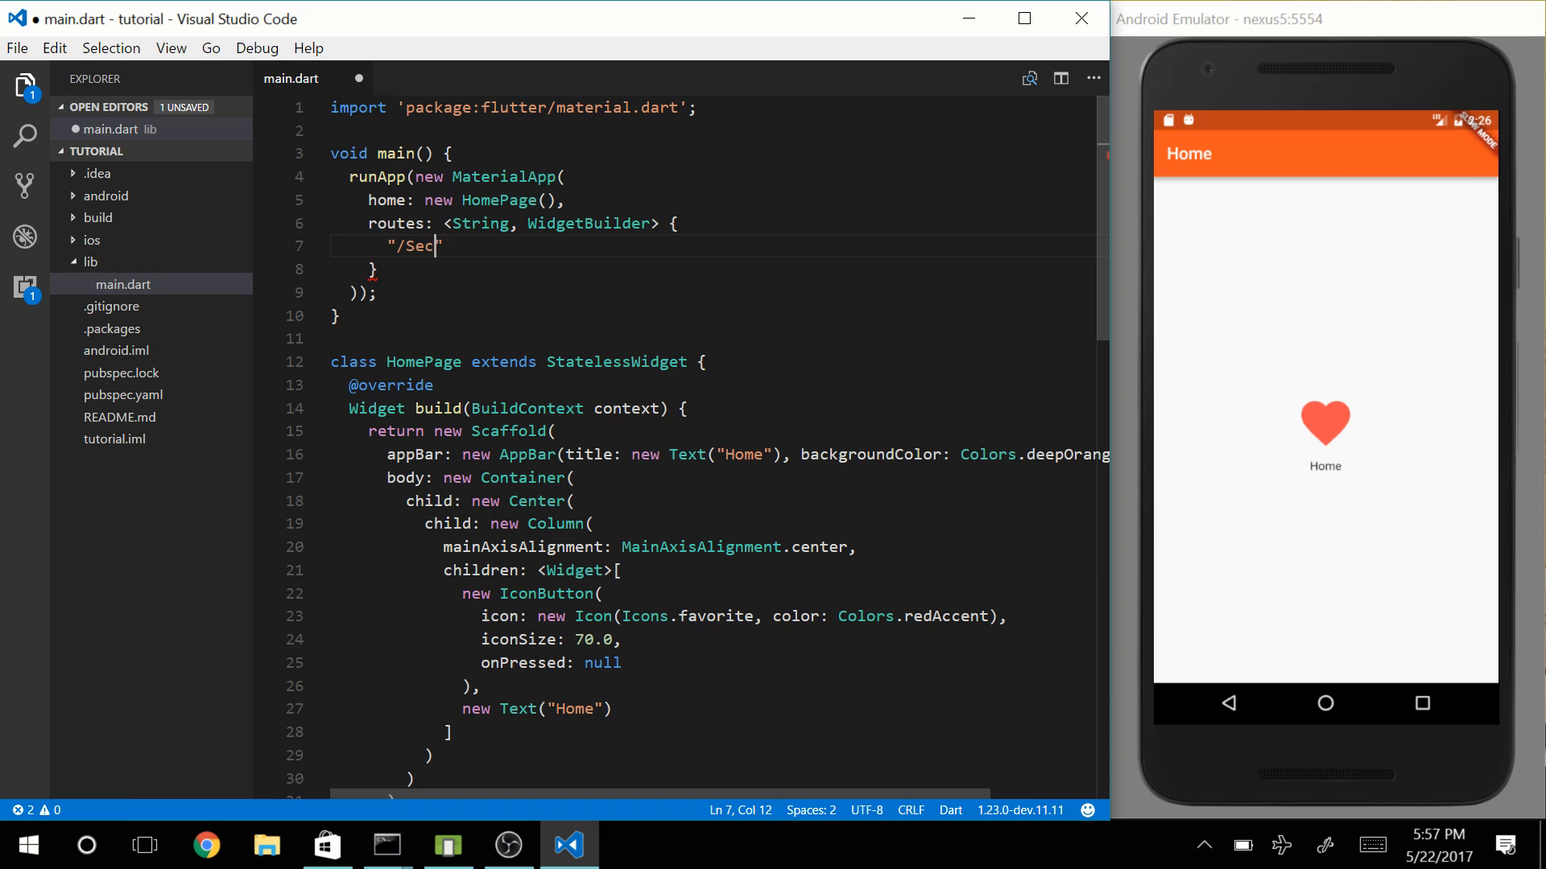
type("ondPage\"")
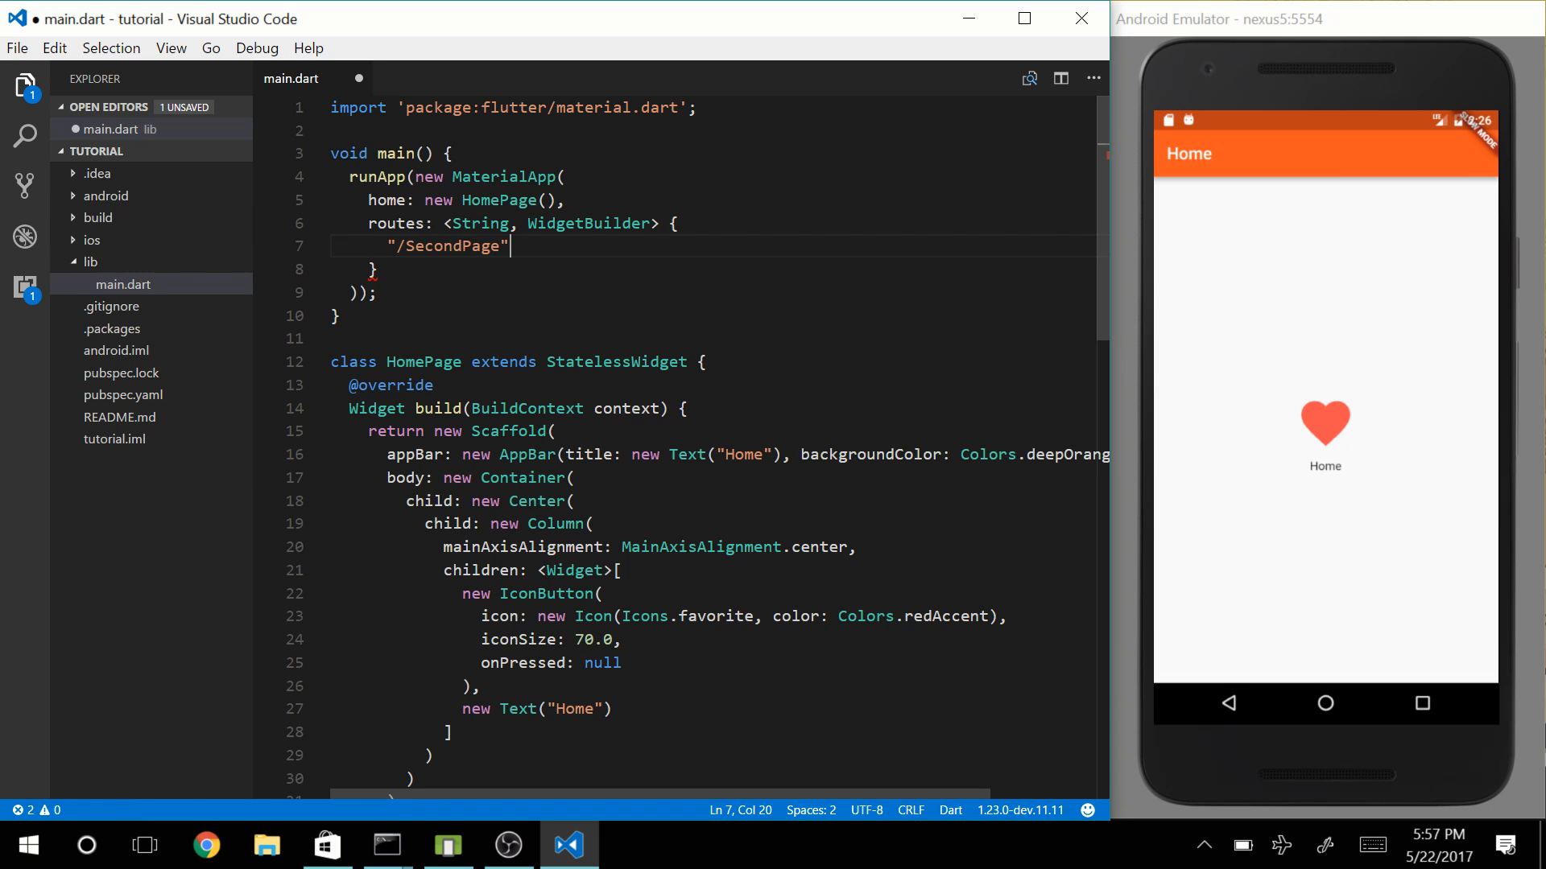
type(":")
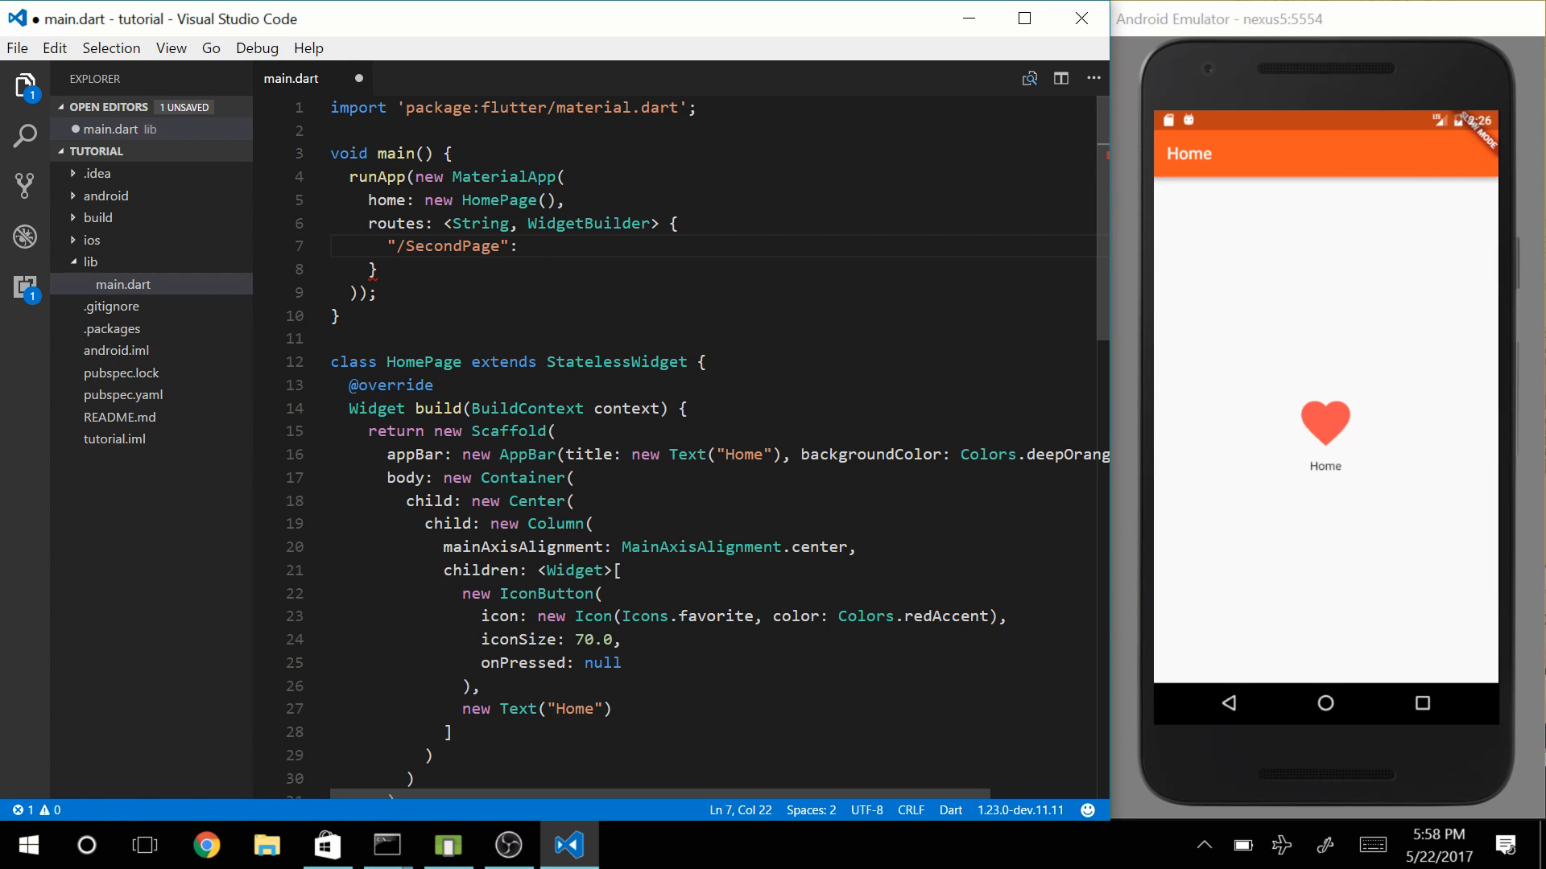
- Map it to (BuildContext context) => new SecondPage() and save main.dart
type("(B")
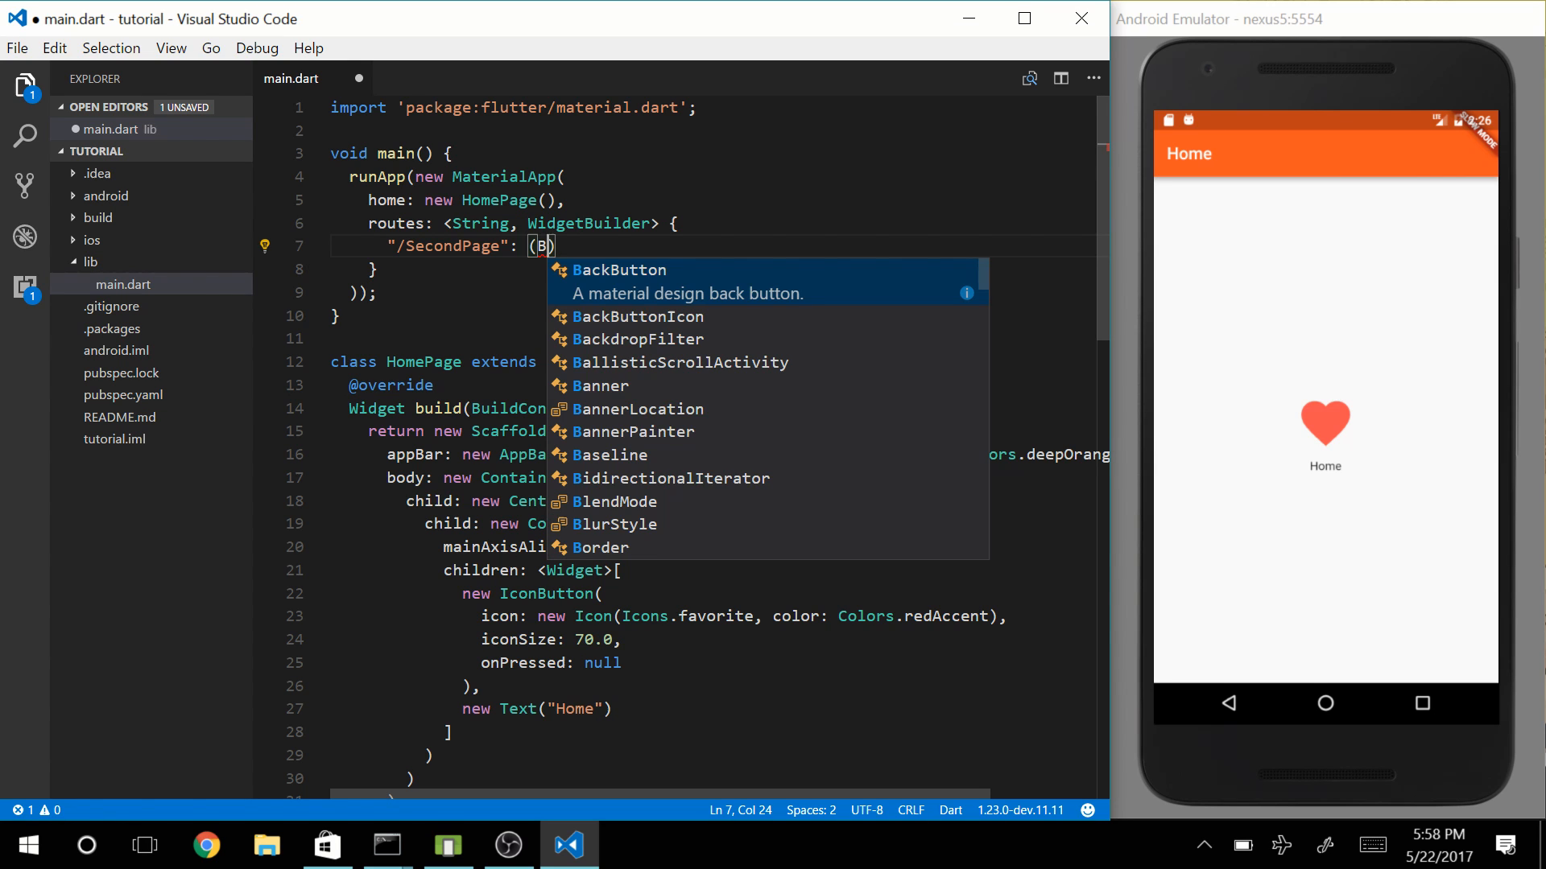
type("uild")
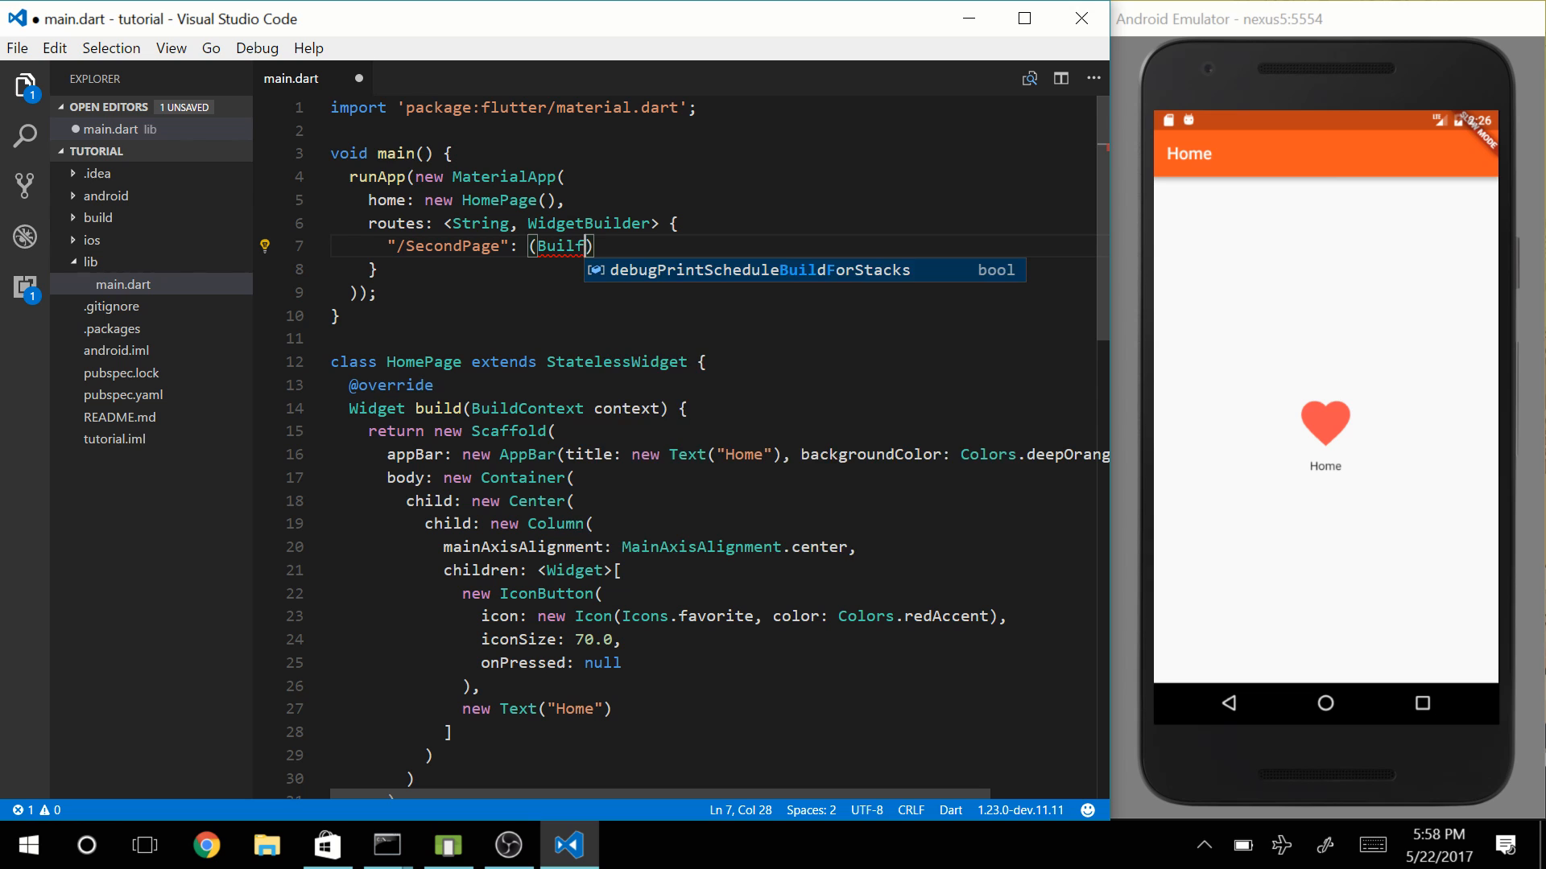
type("Context context")
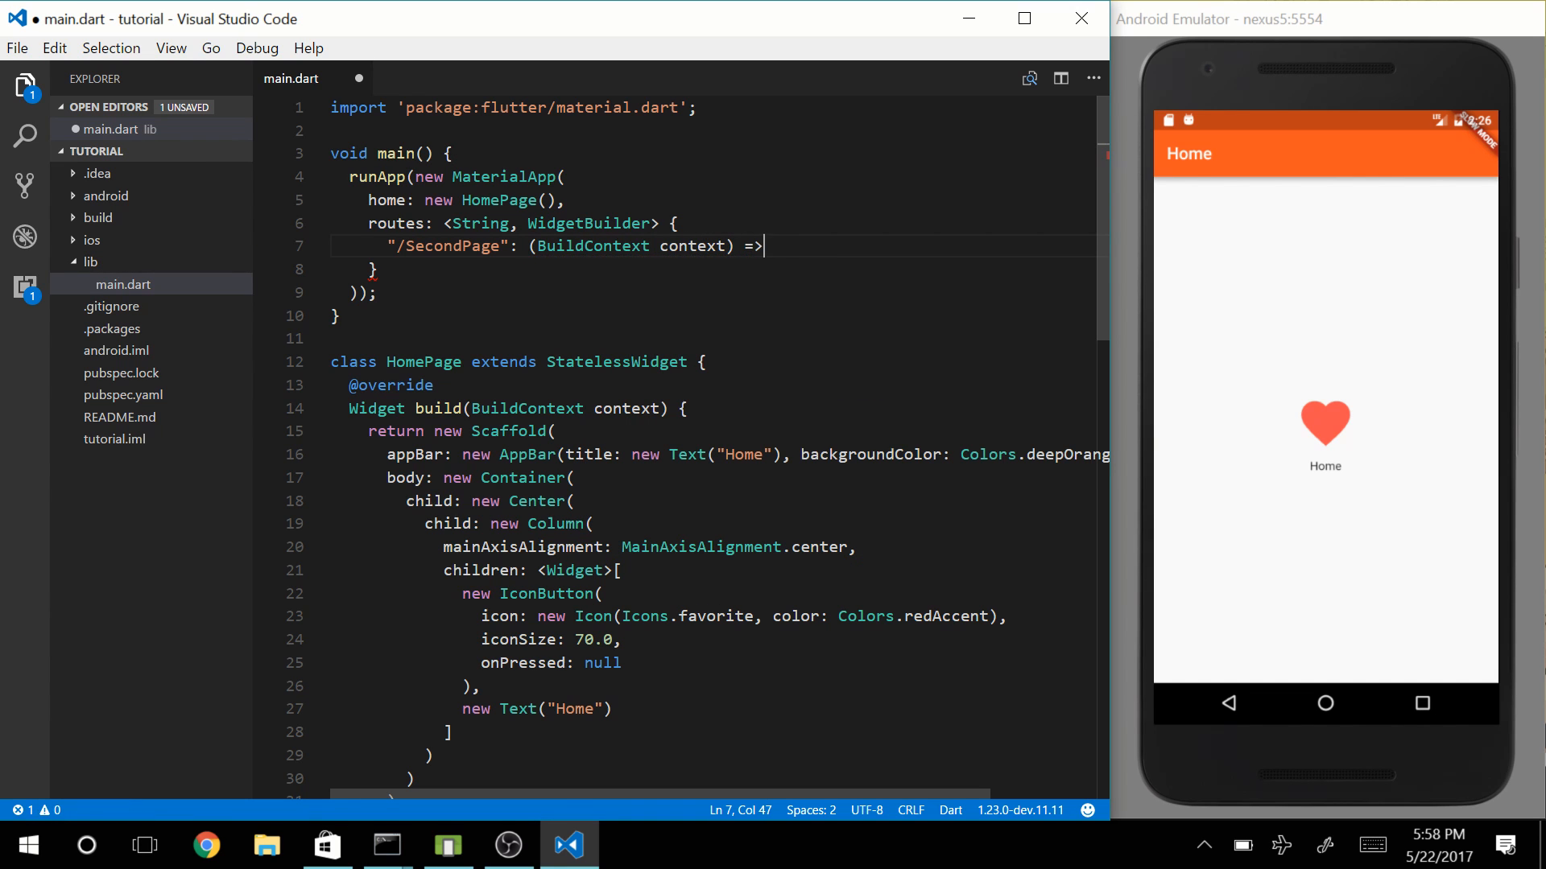
type("new SecondPage(")
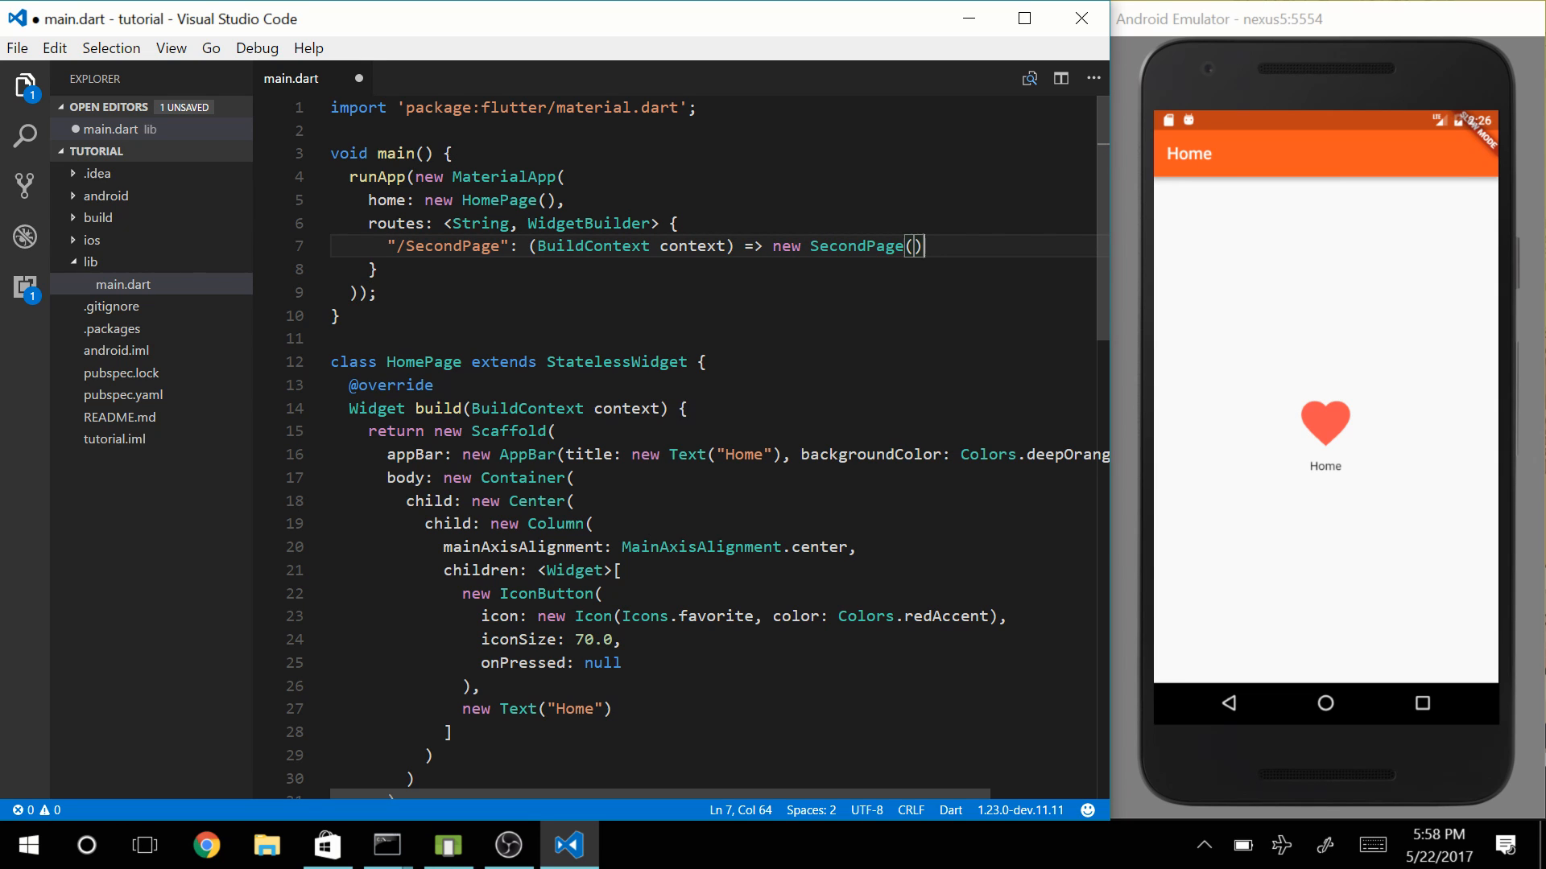
key("ctrl+s")
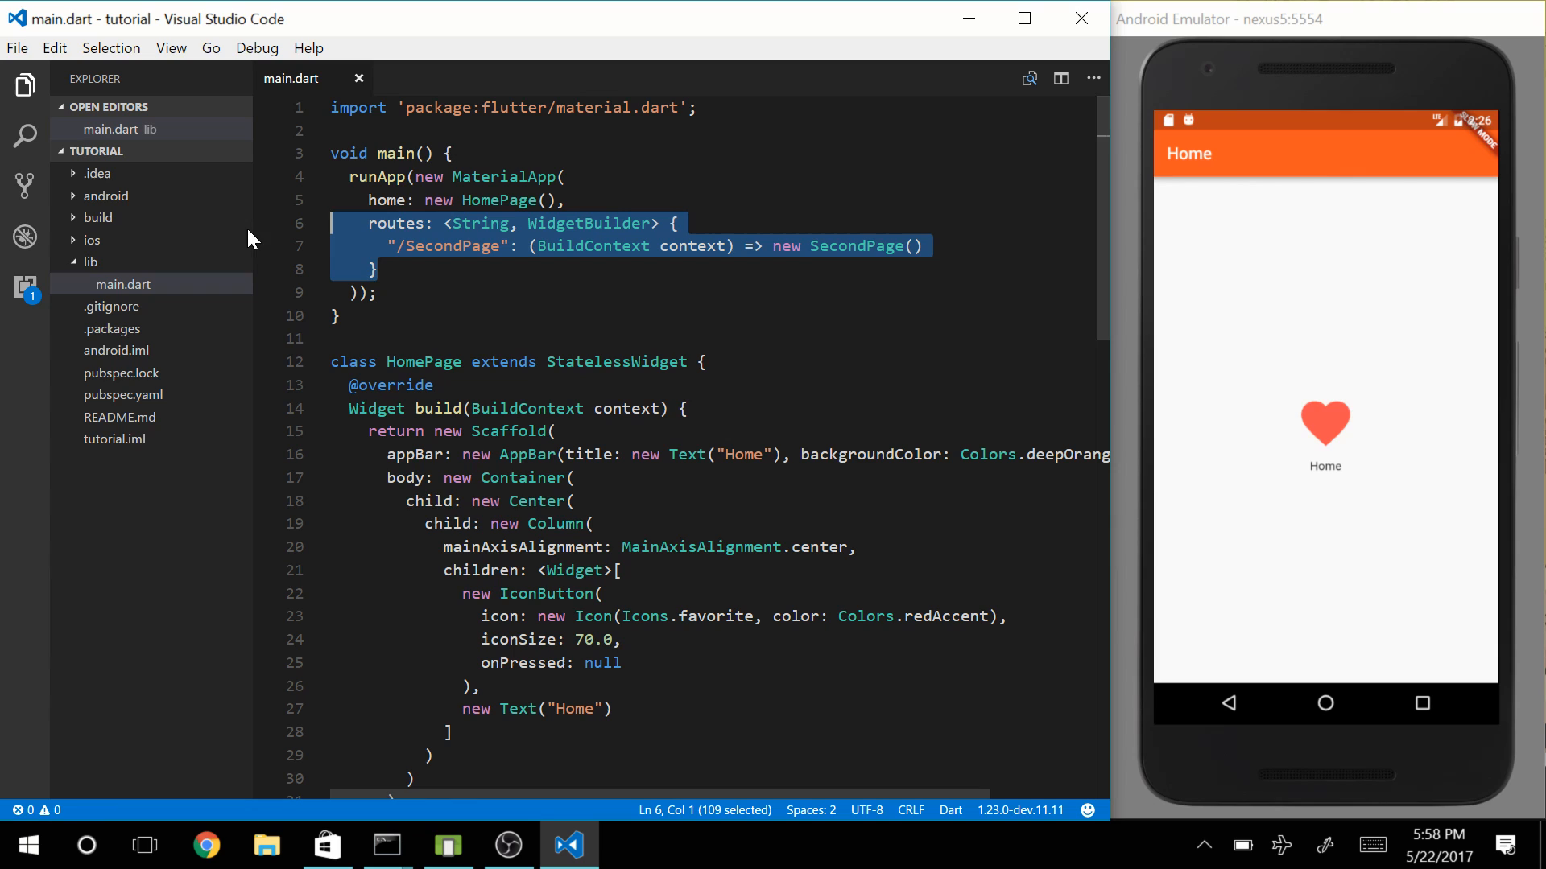
left_click(424, 244)
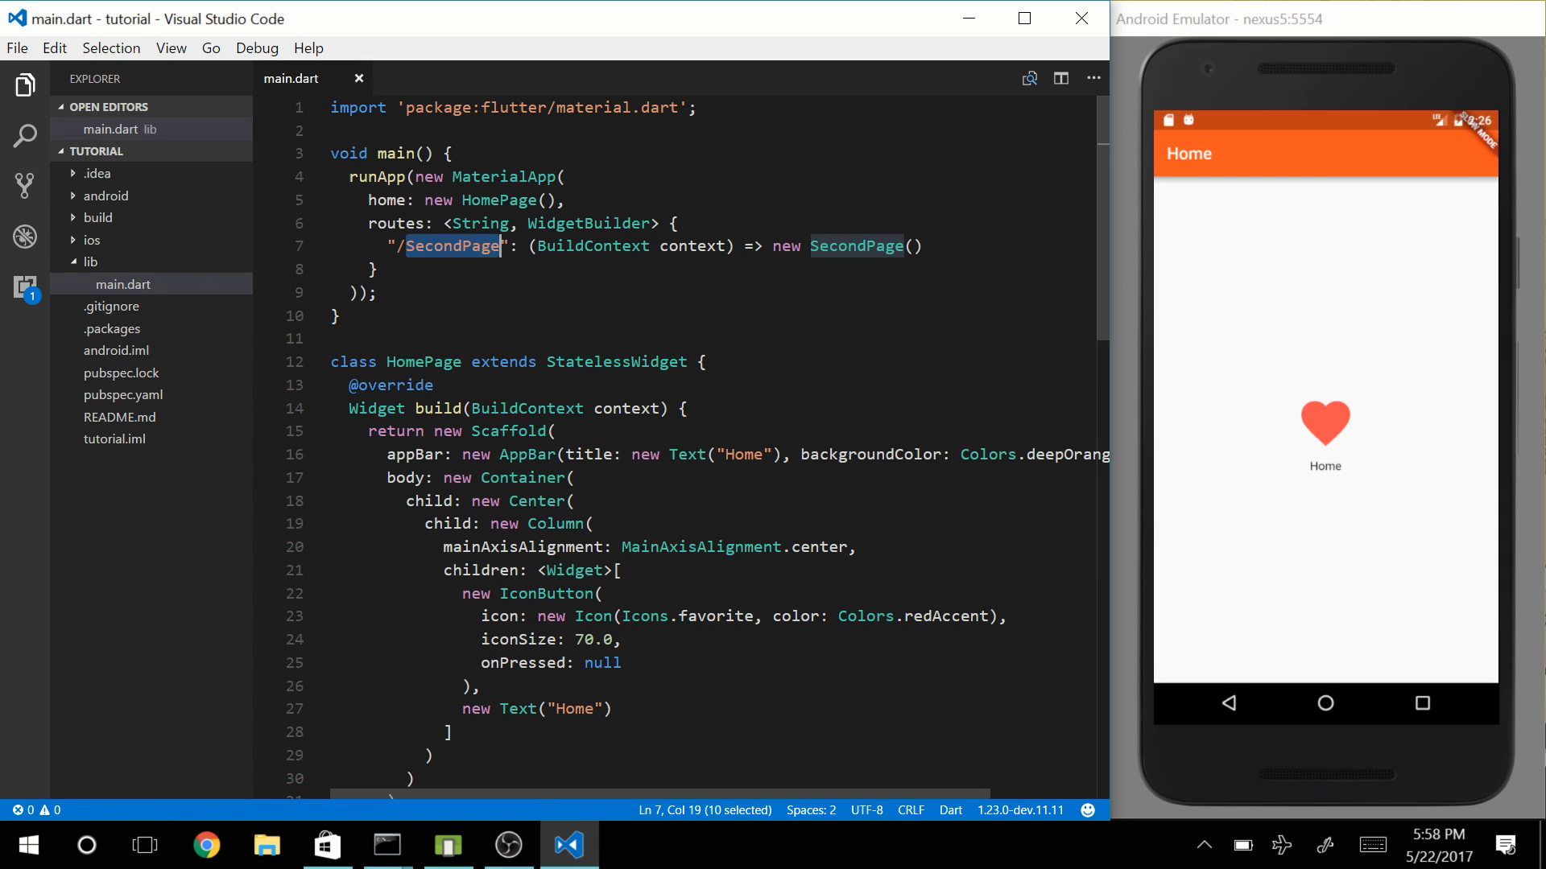
type("Cool")
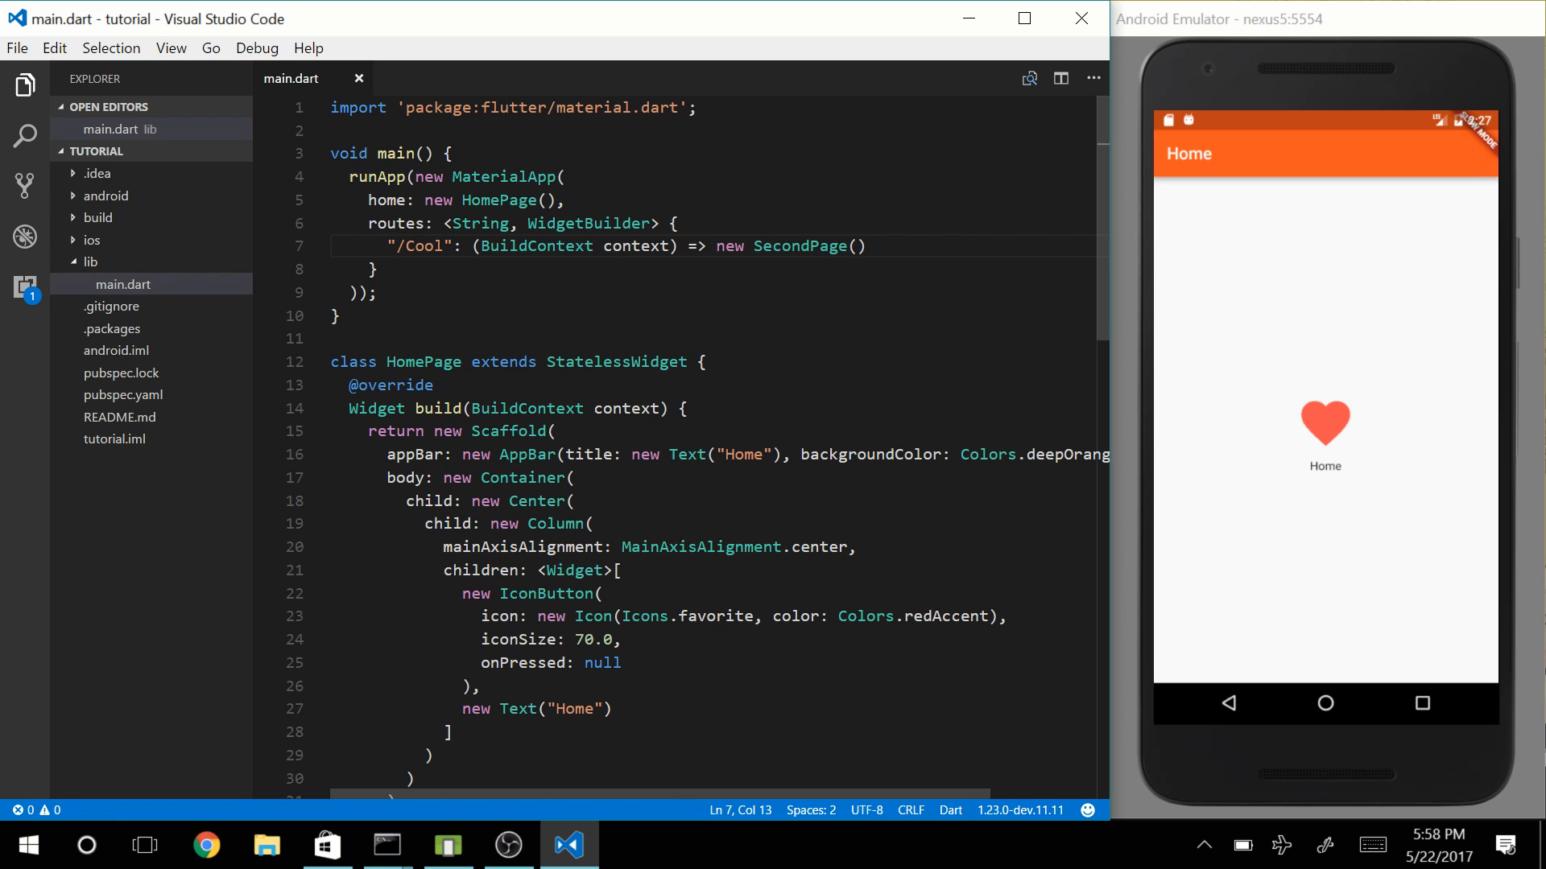
type("SecondPage")
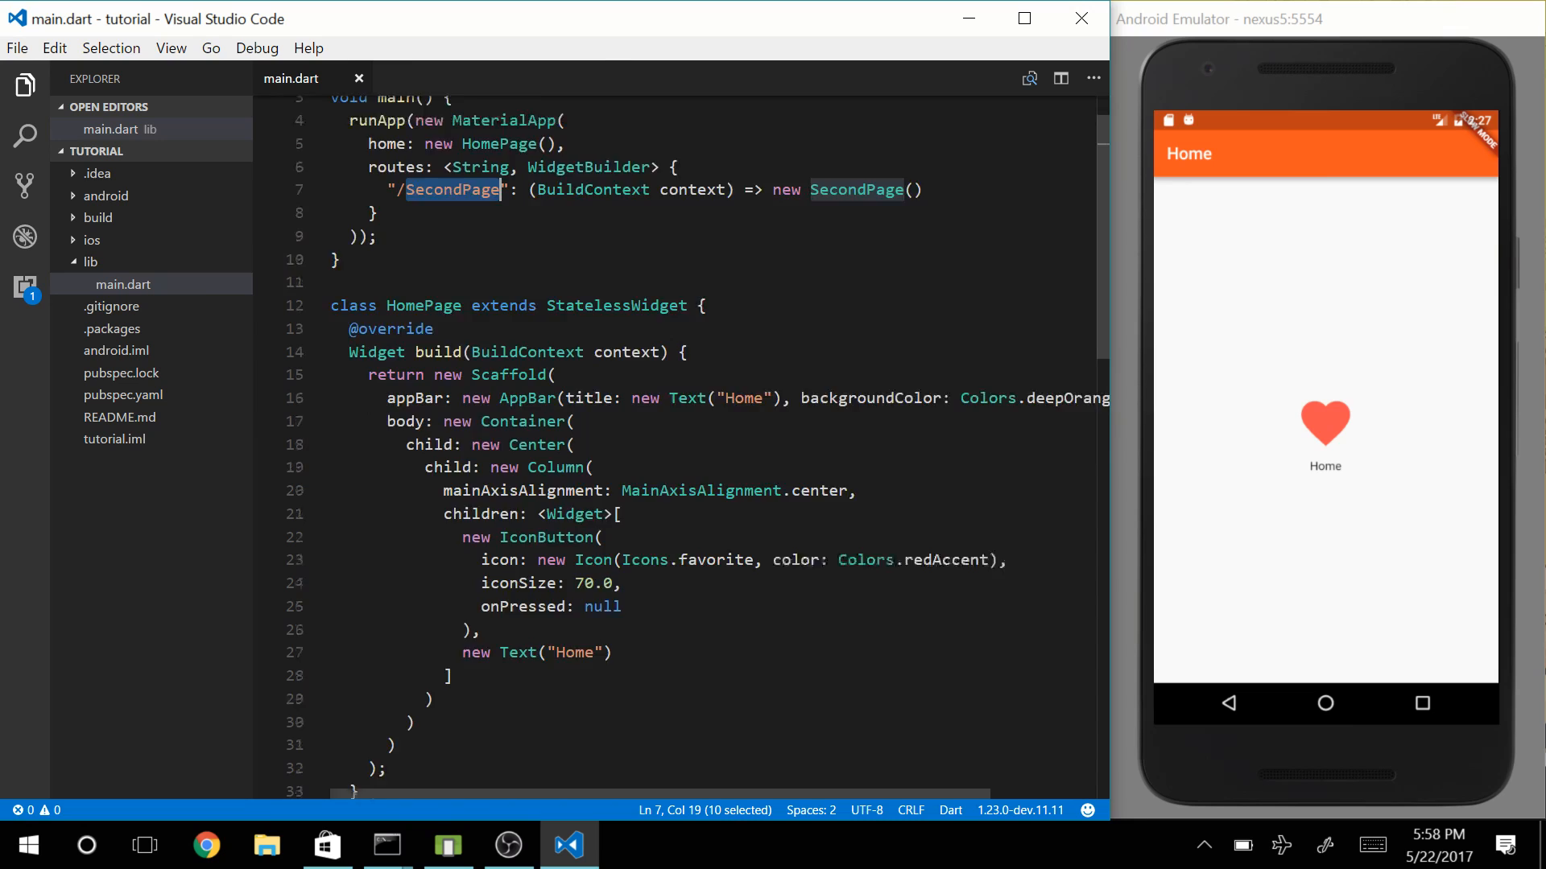
key("Enter")
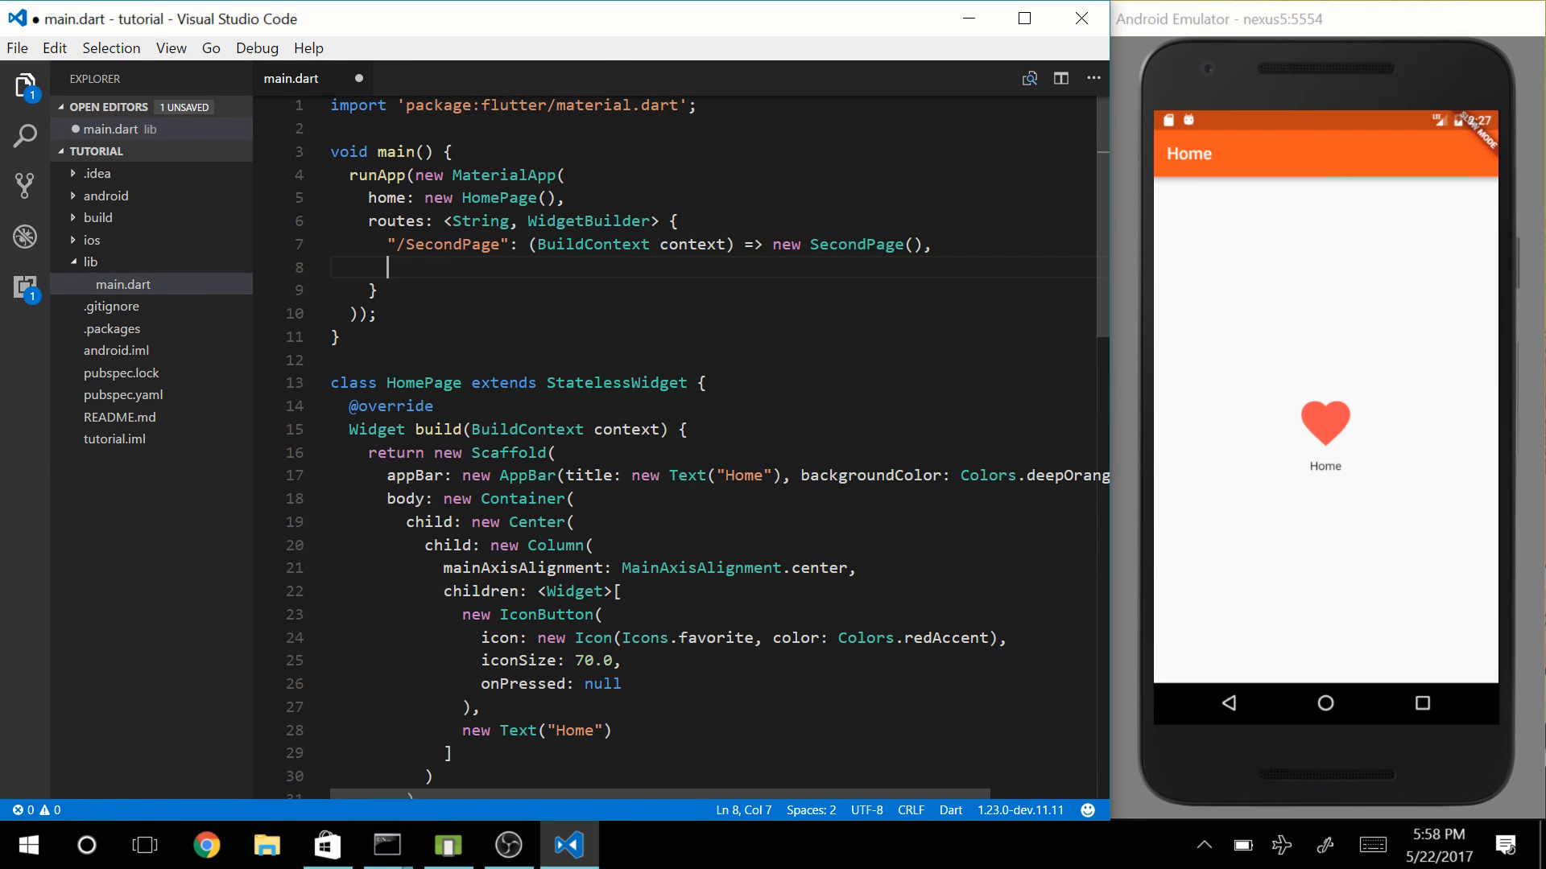
type("\"/")
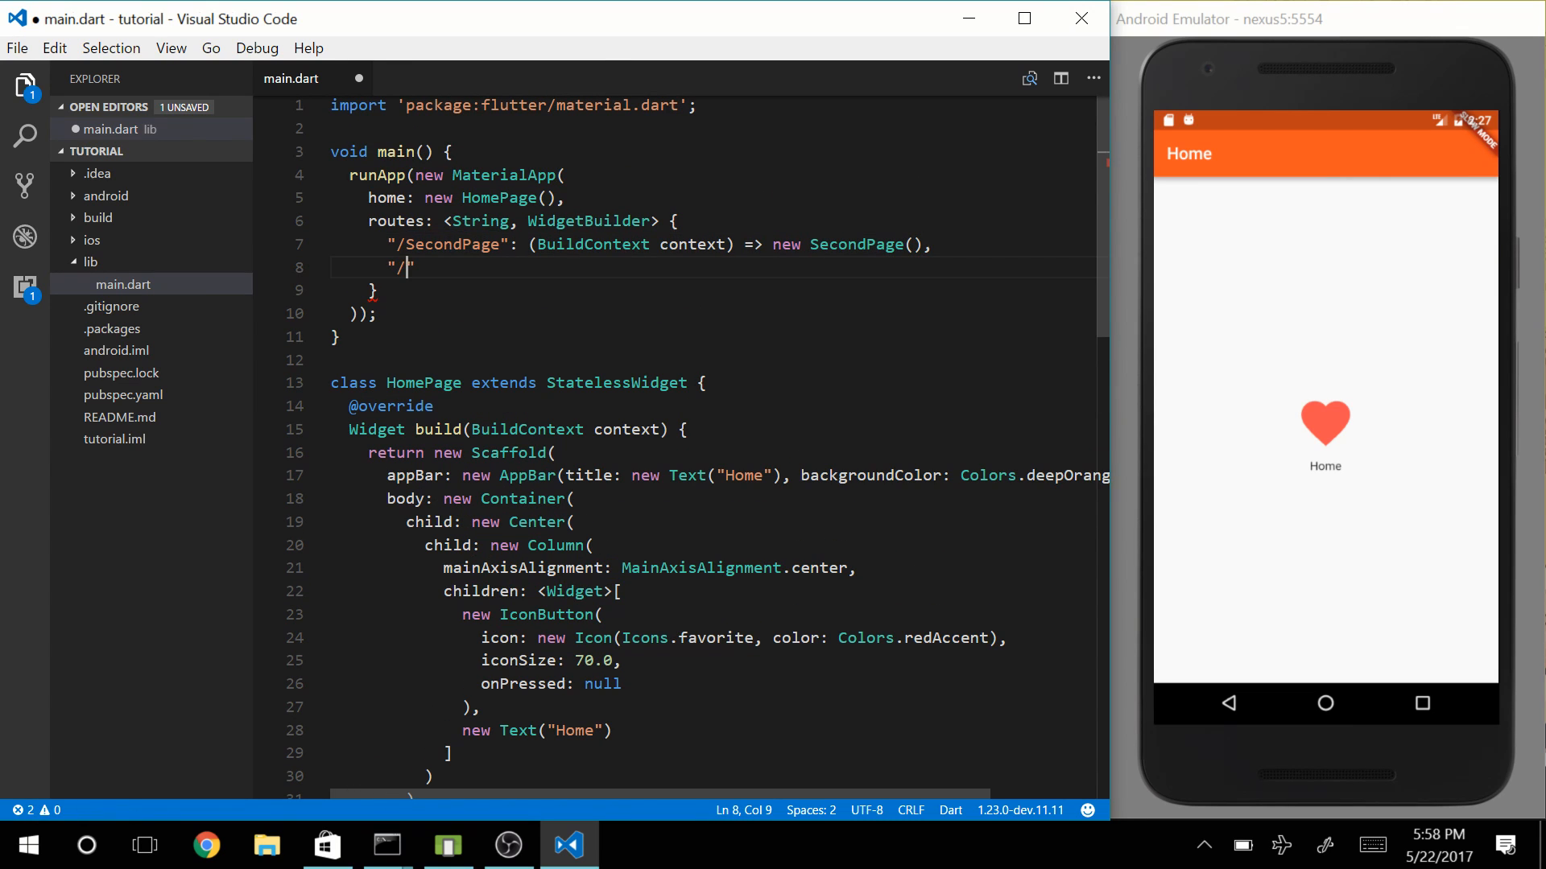
type("Thirdpag")
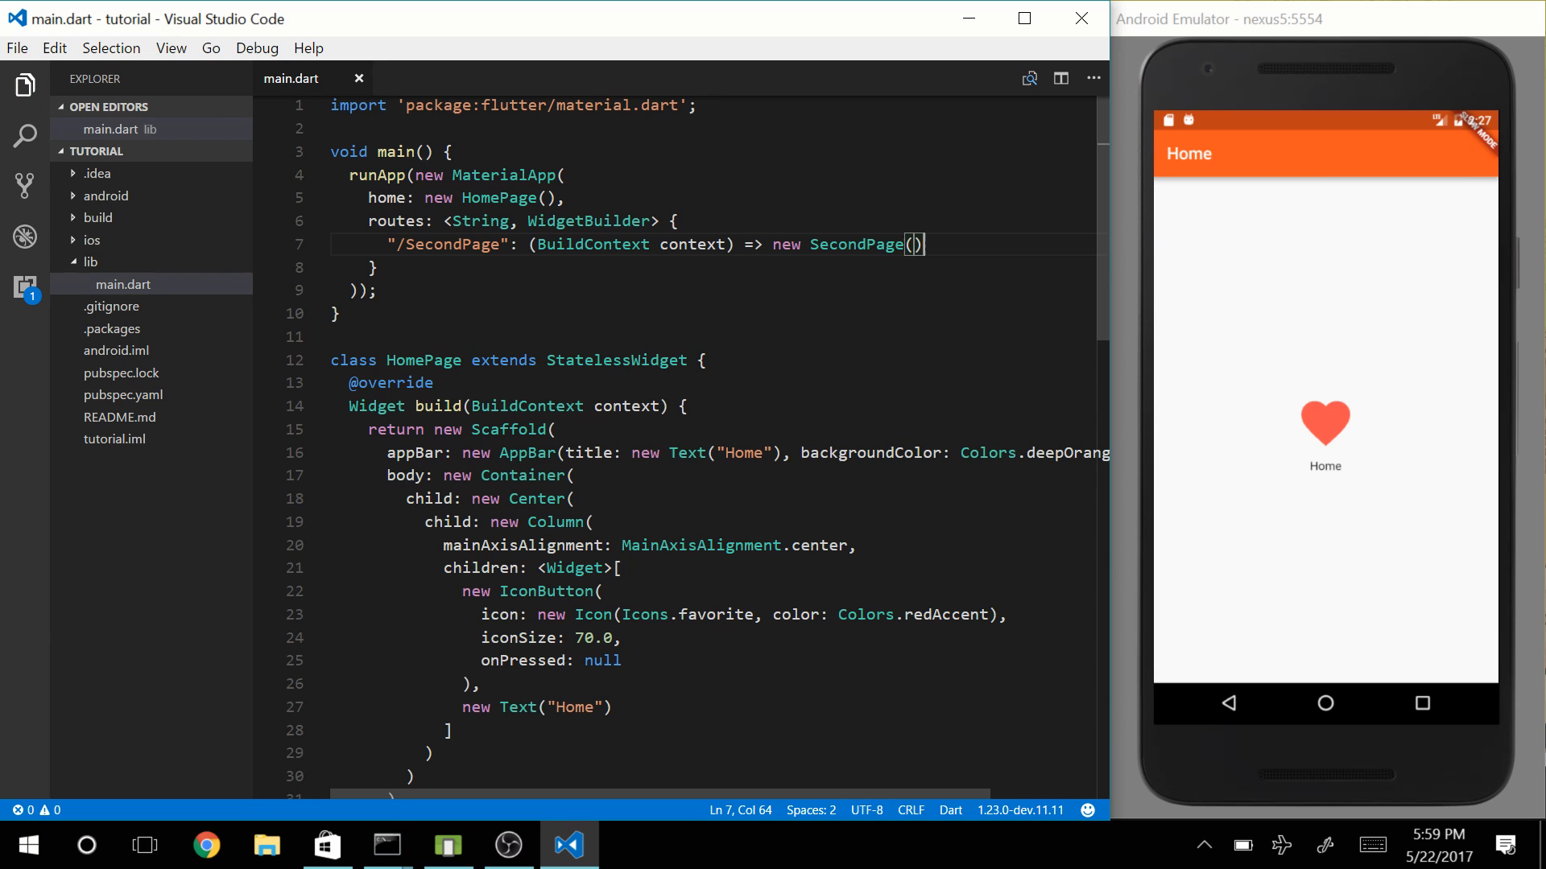
double_click(423, 359)
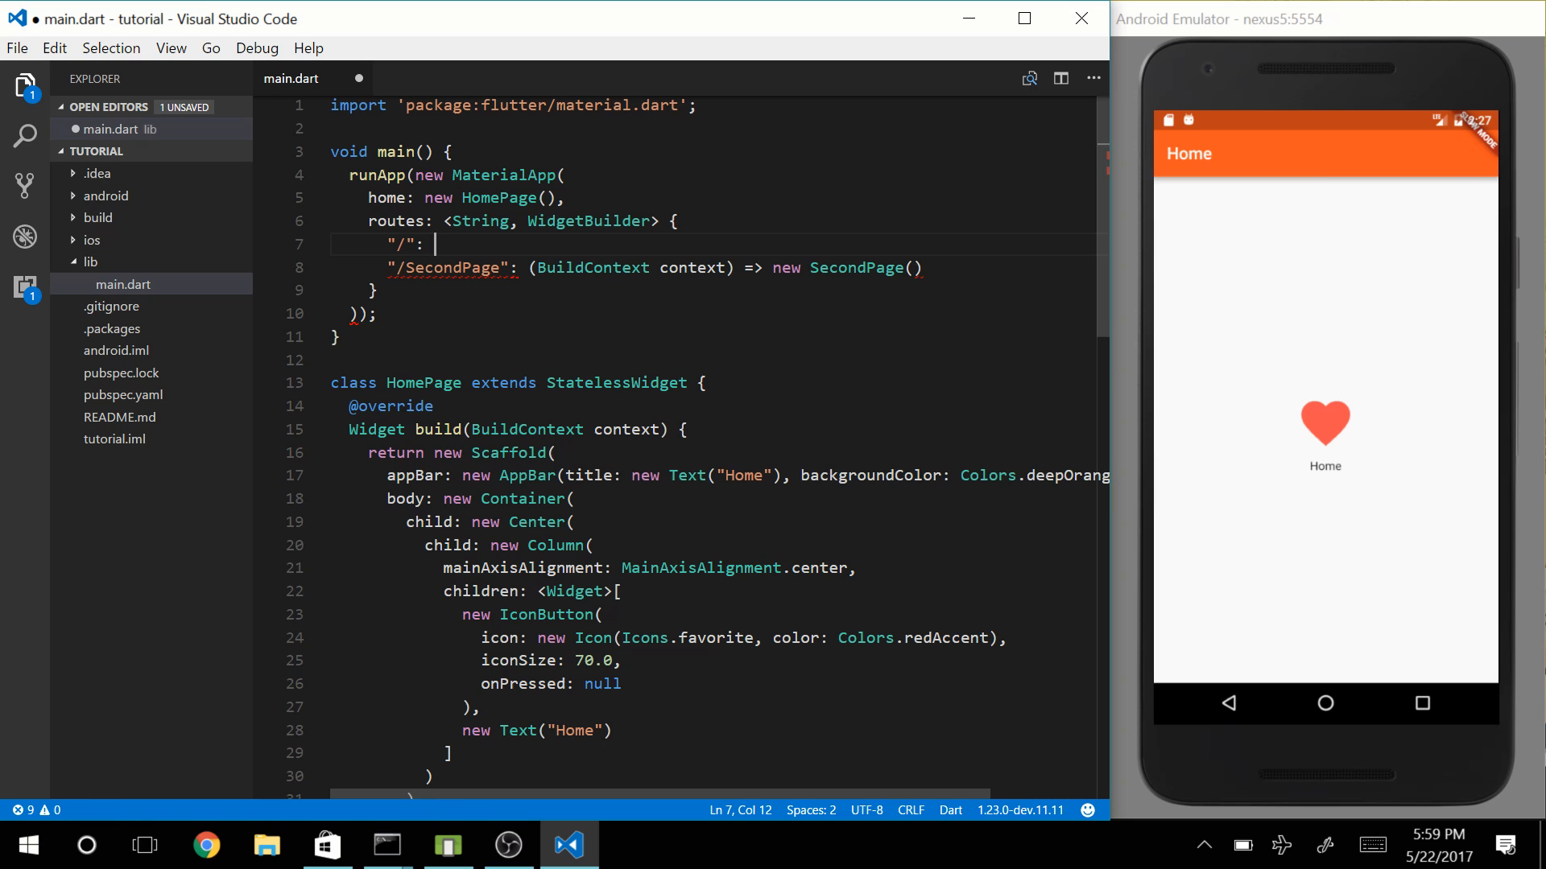
type("(BuildContext context")
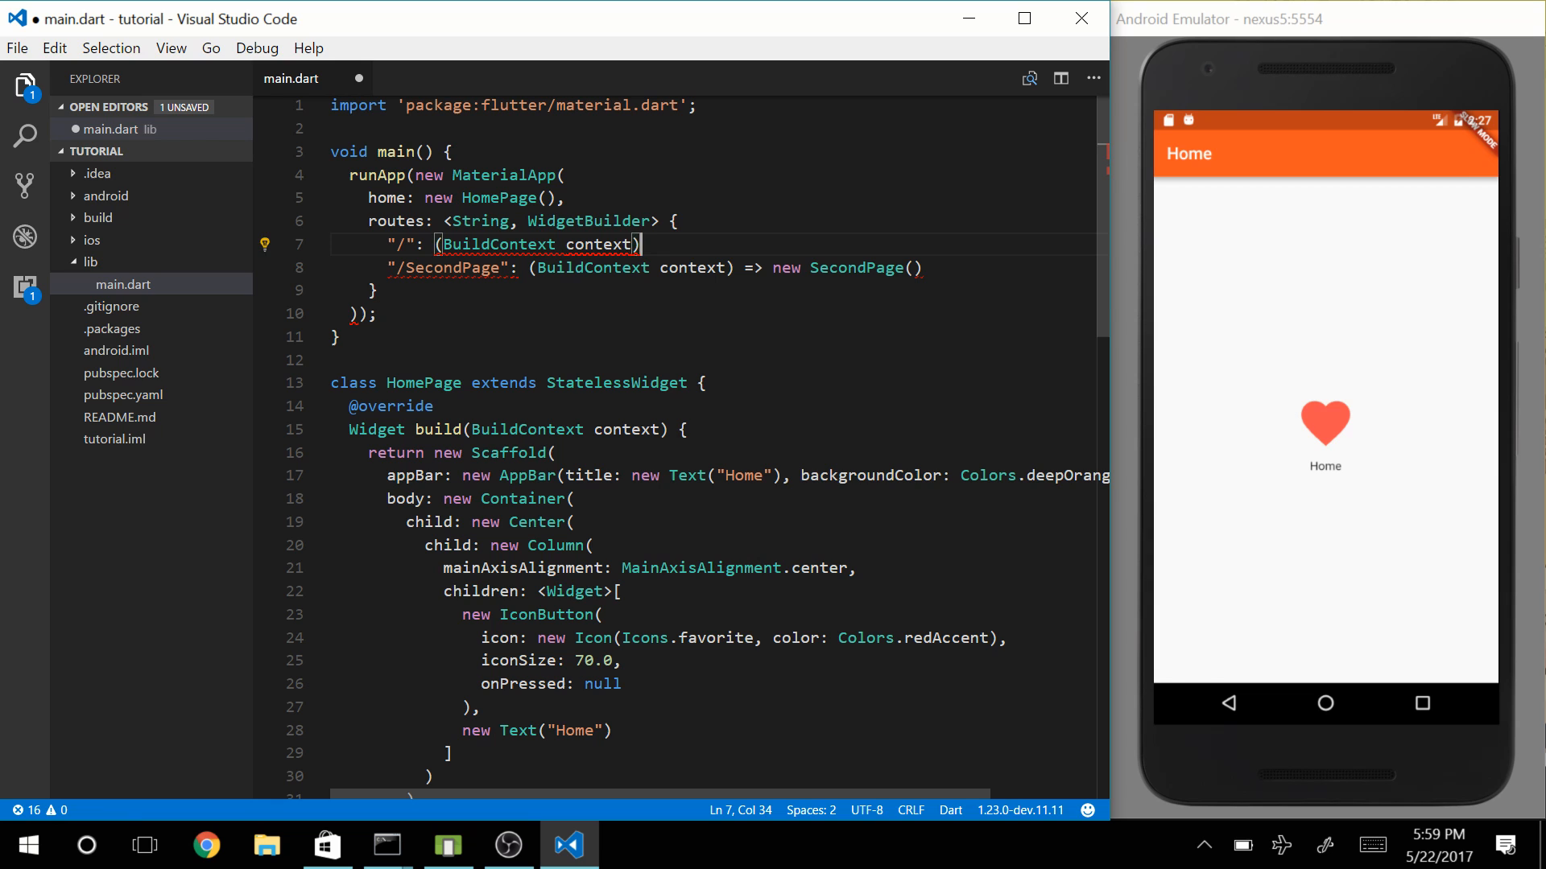
type("=> new")
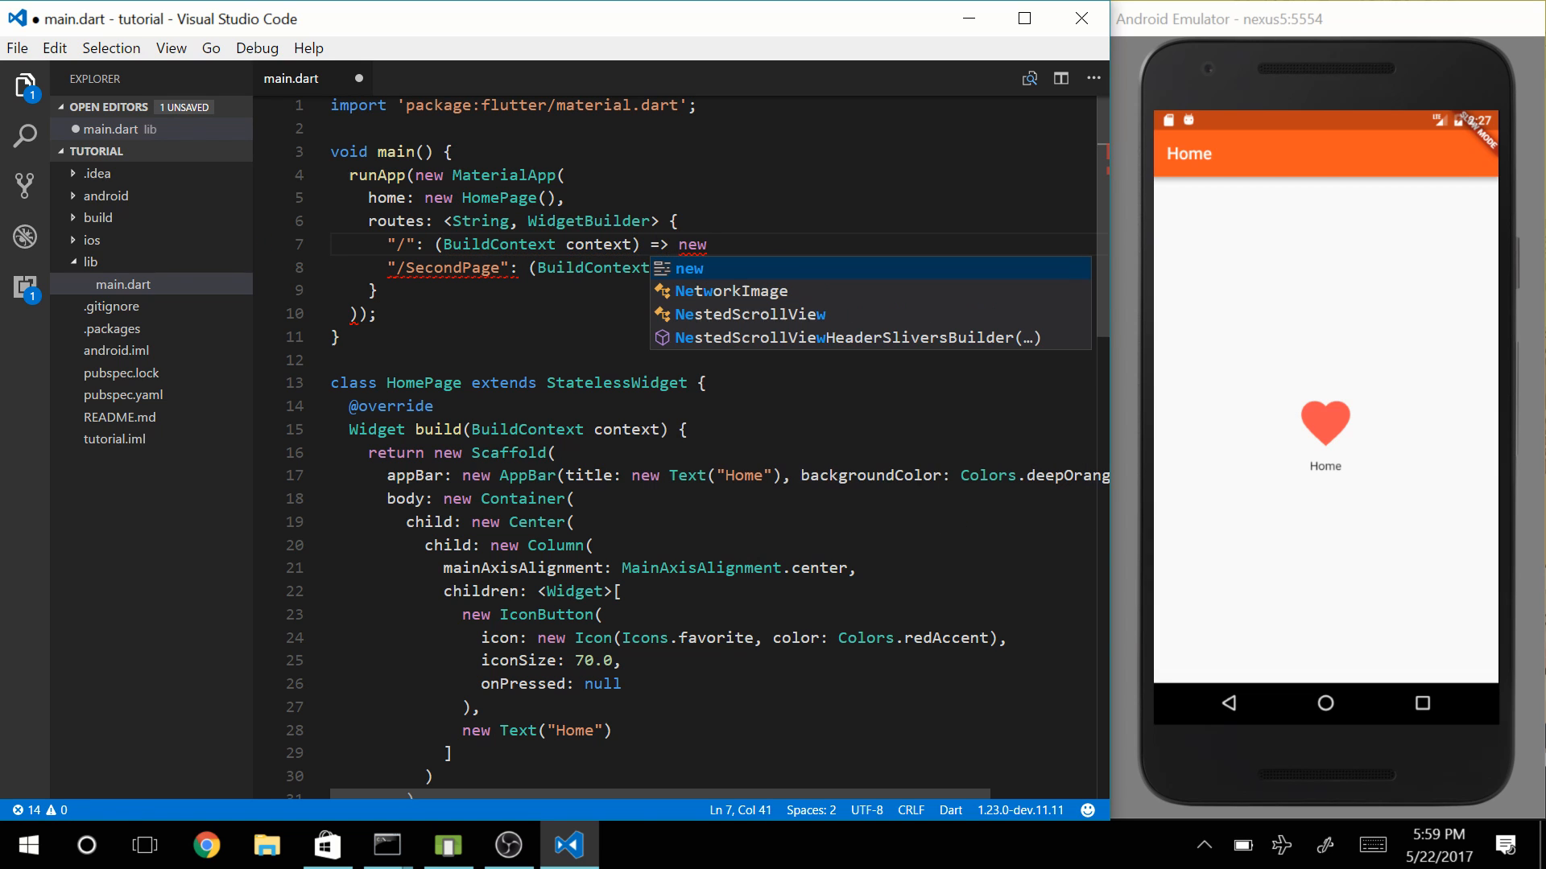
type("HomePage()")
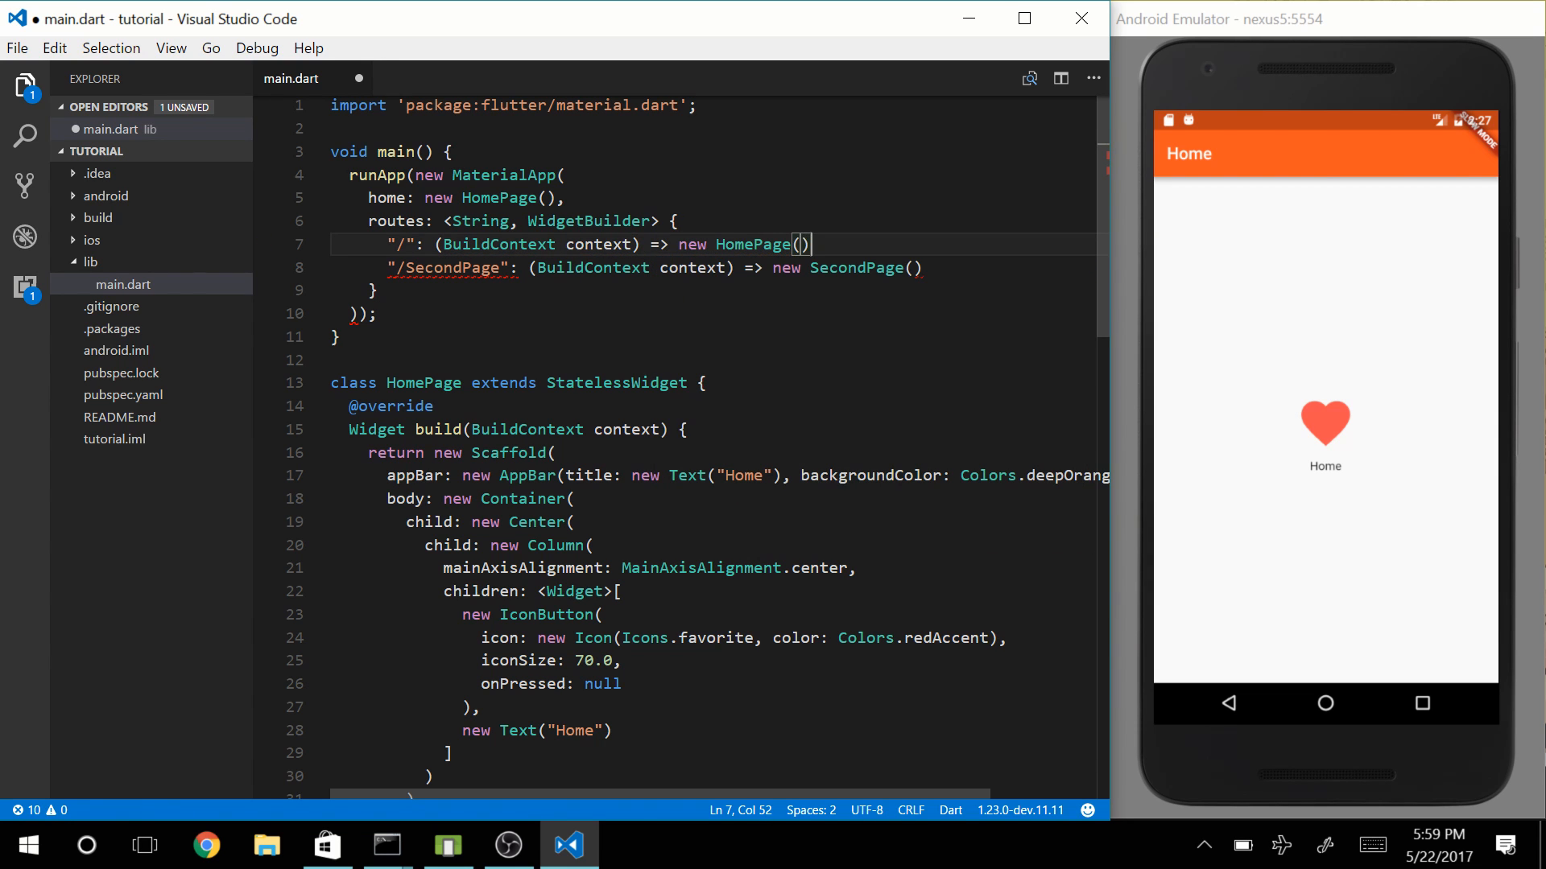
type(",")
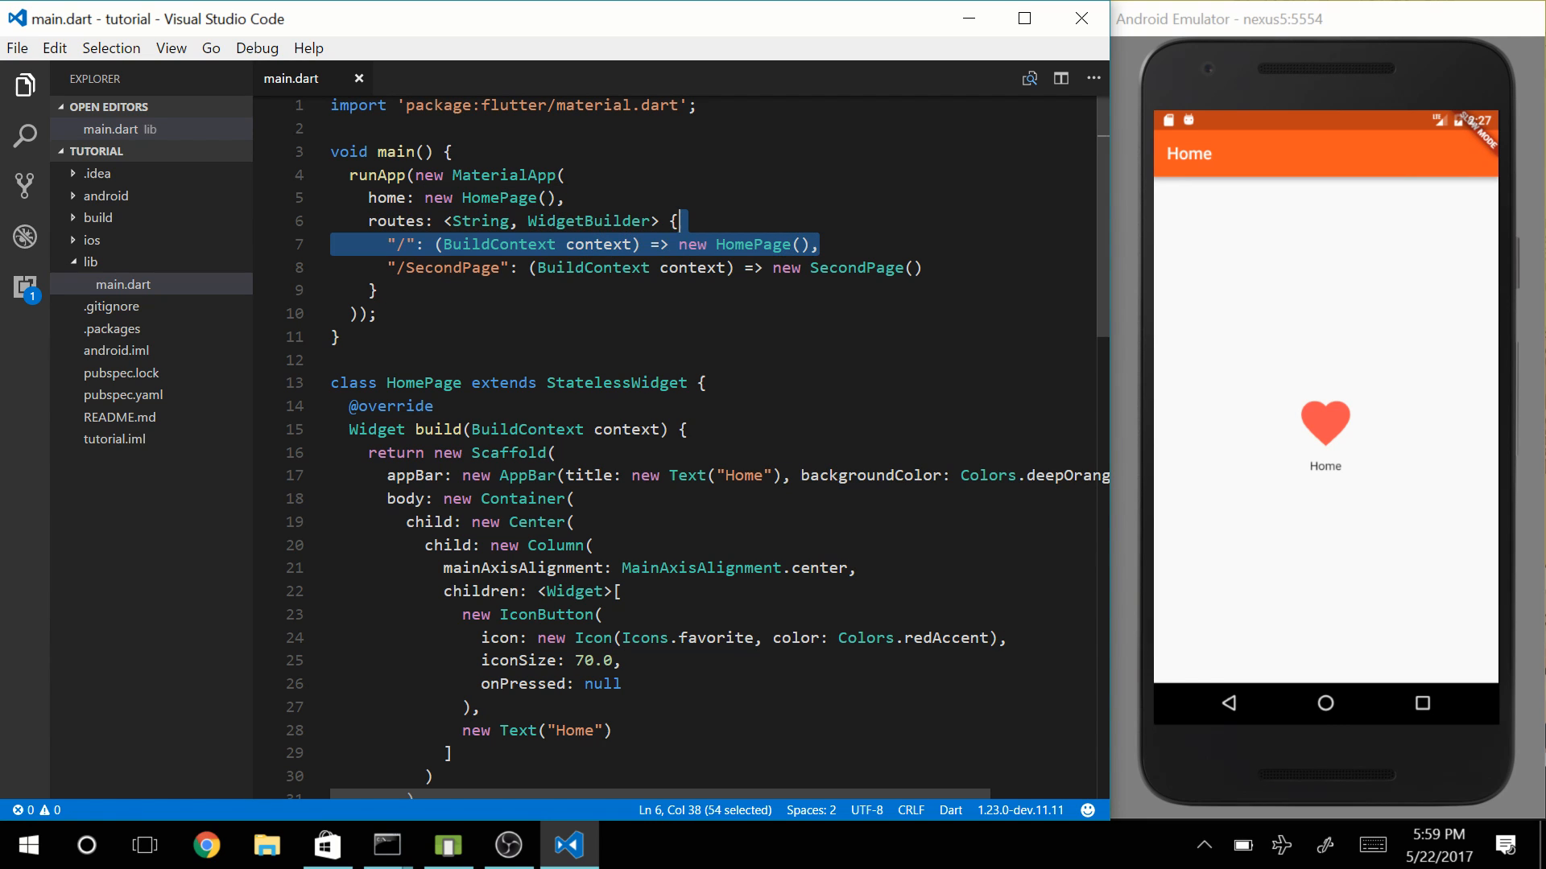
key("Delete")
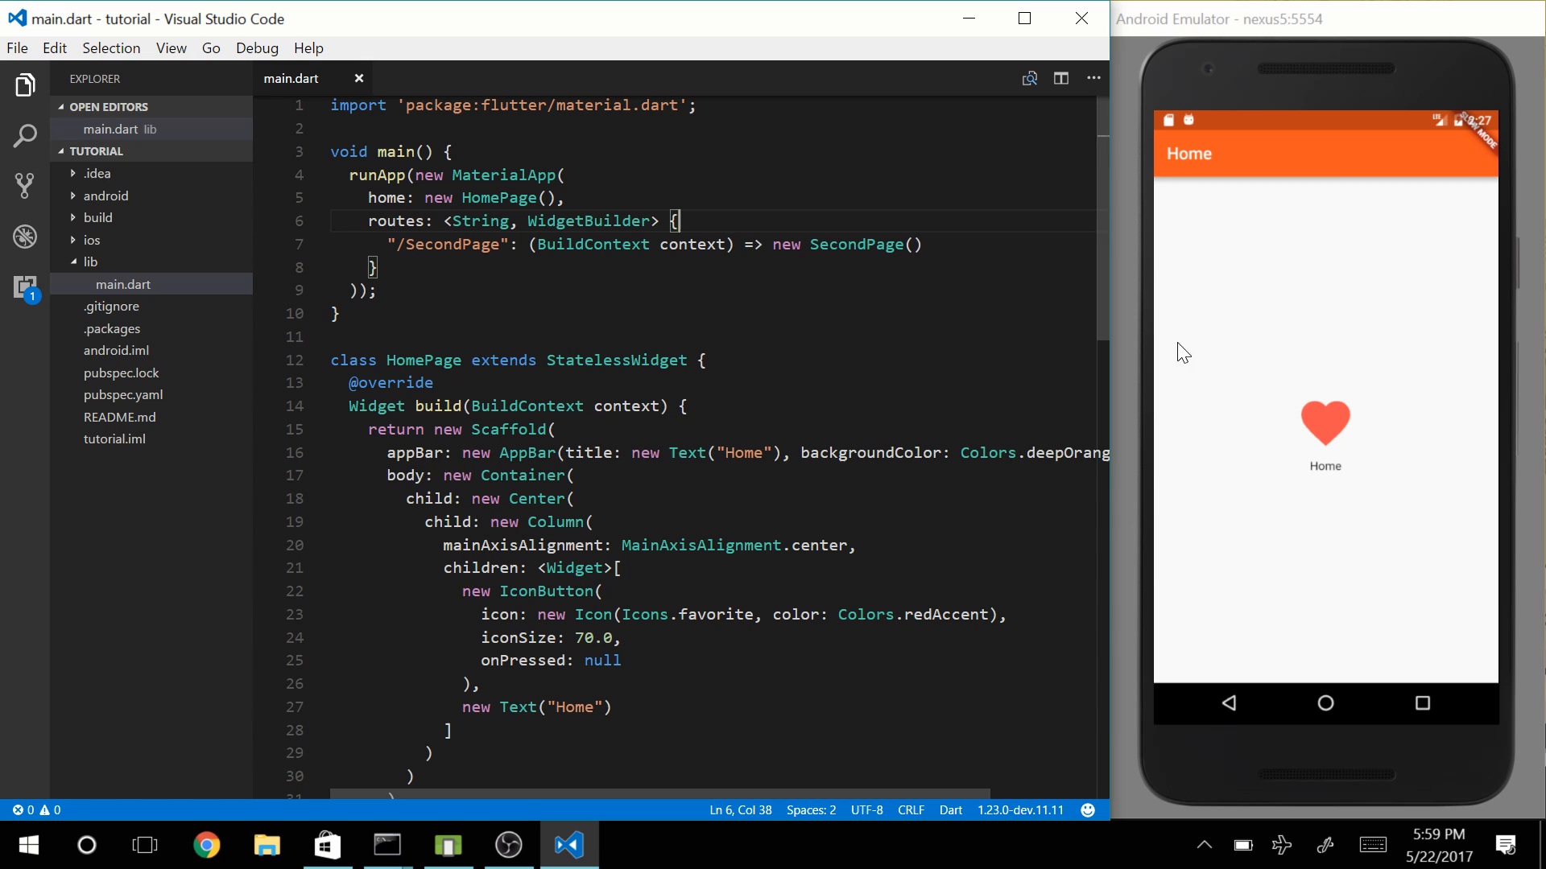
scroll("down", 3)
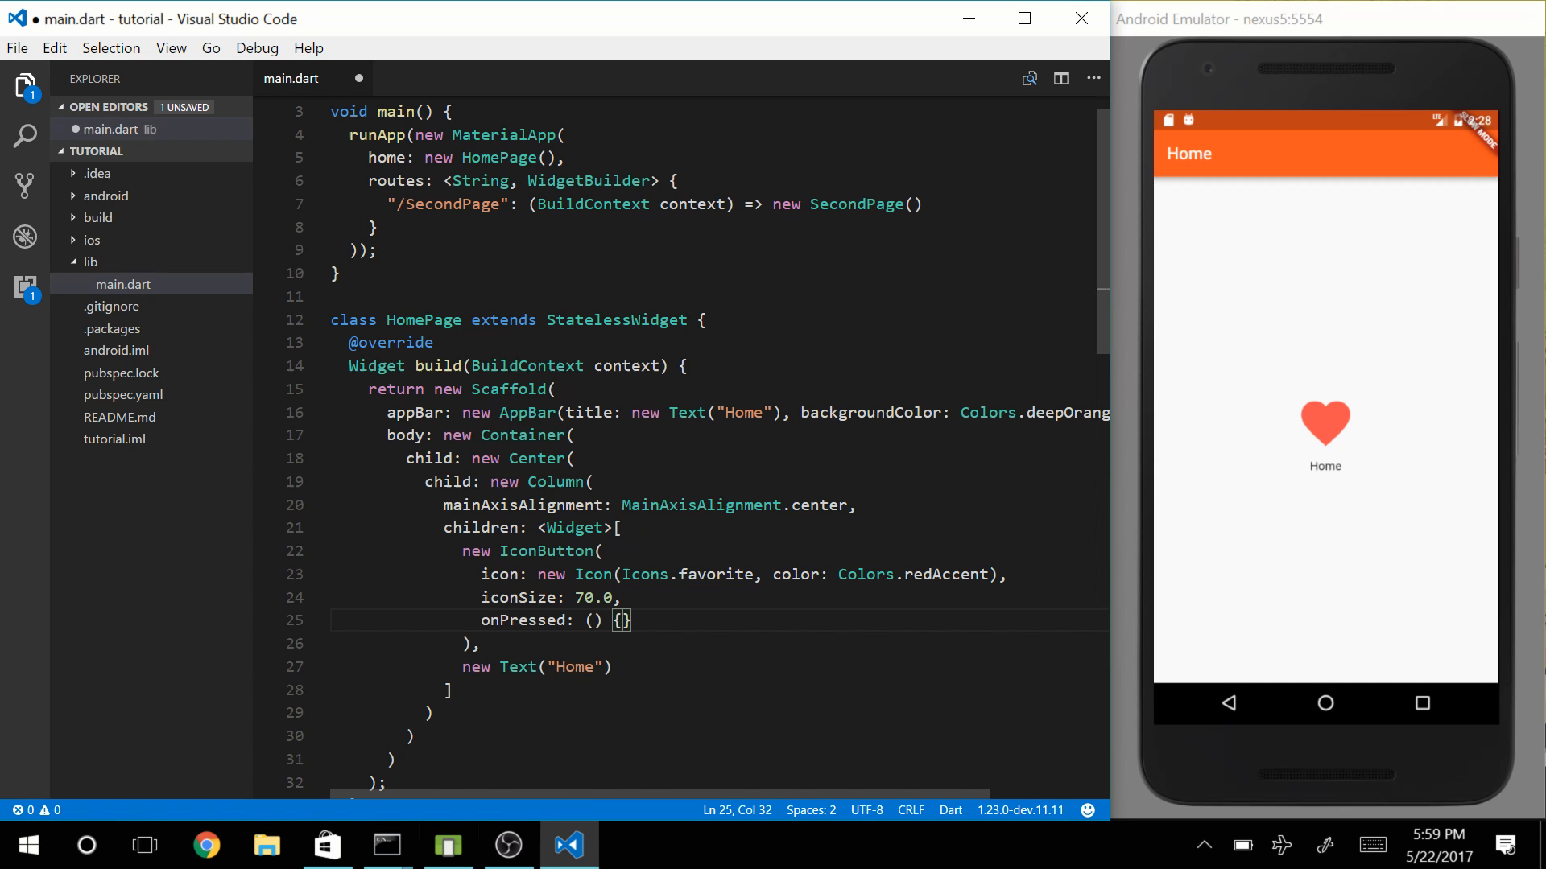
- Set onPressed to Navigator.of(context).pushNamed("/SecondPage");
type("Navigator.of(")
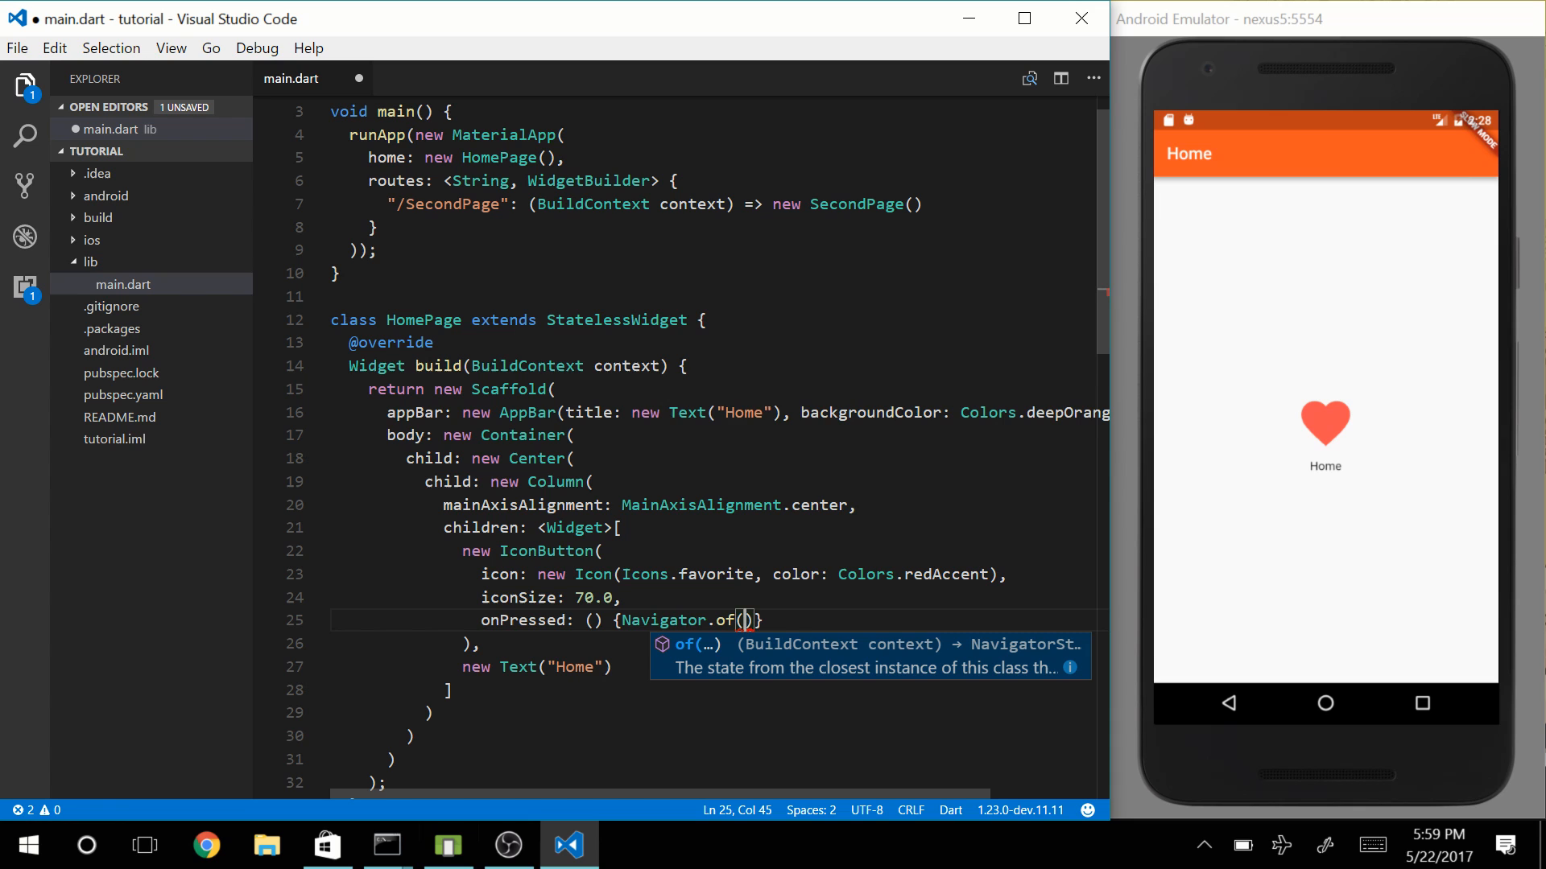
type("context")
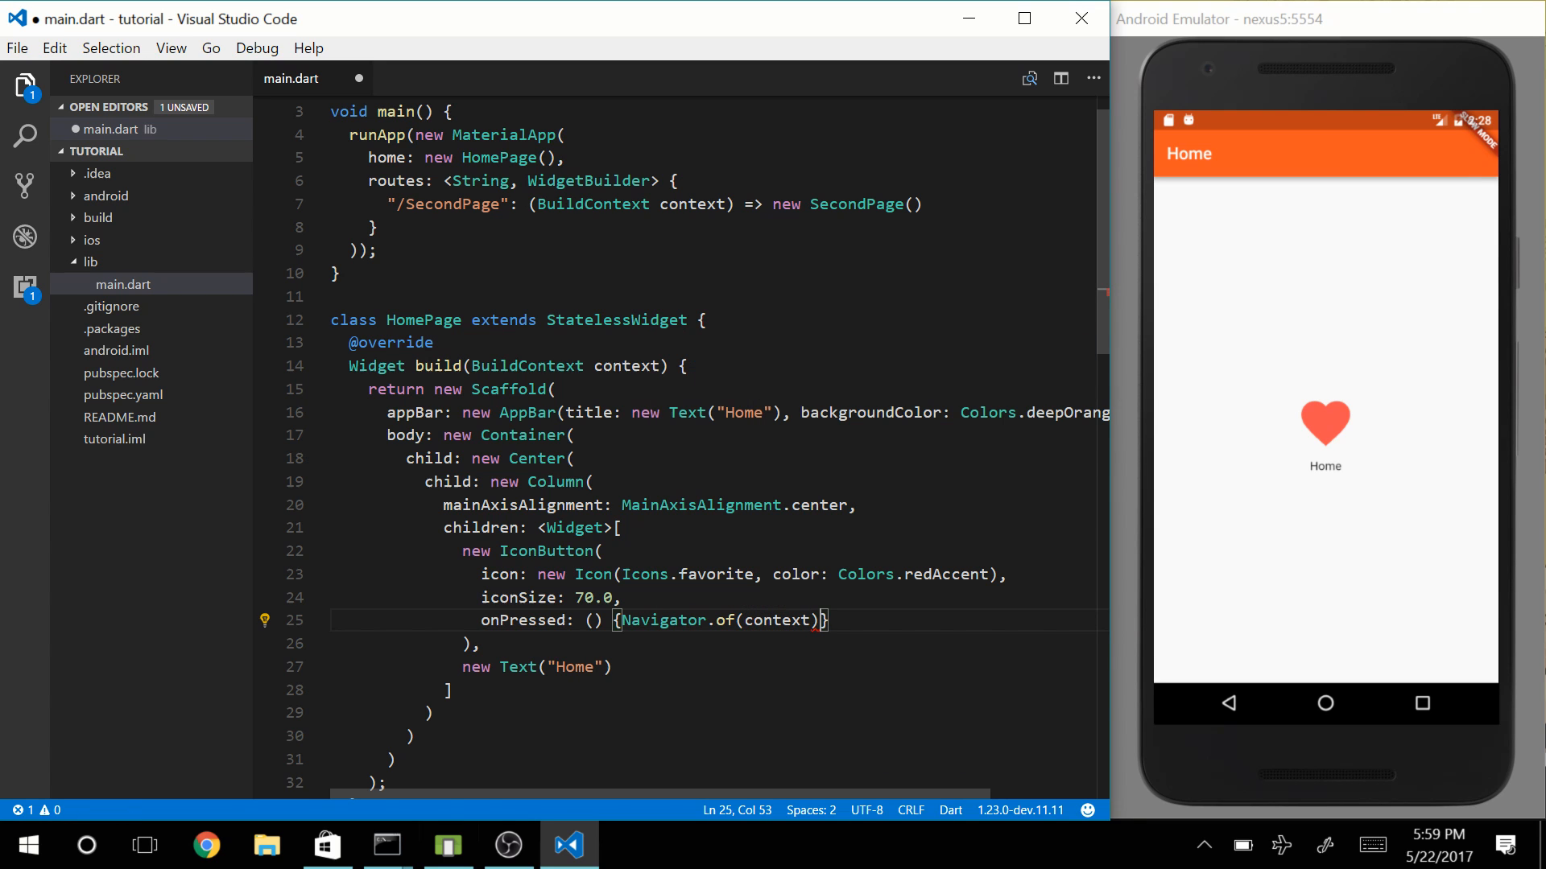
type(".push")
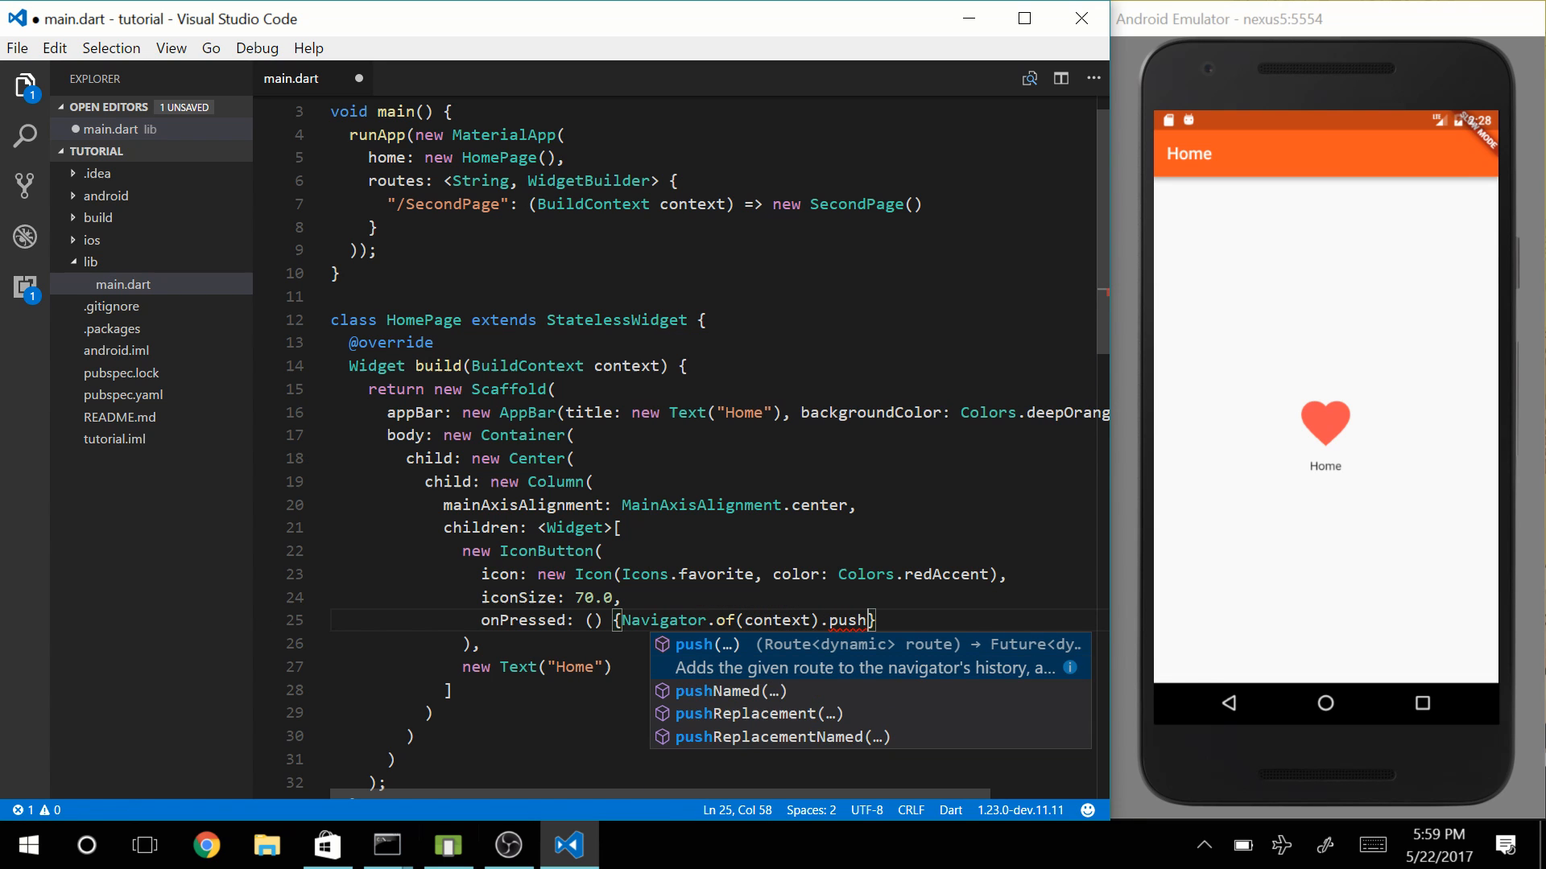
left_click(728, 690)
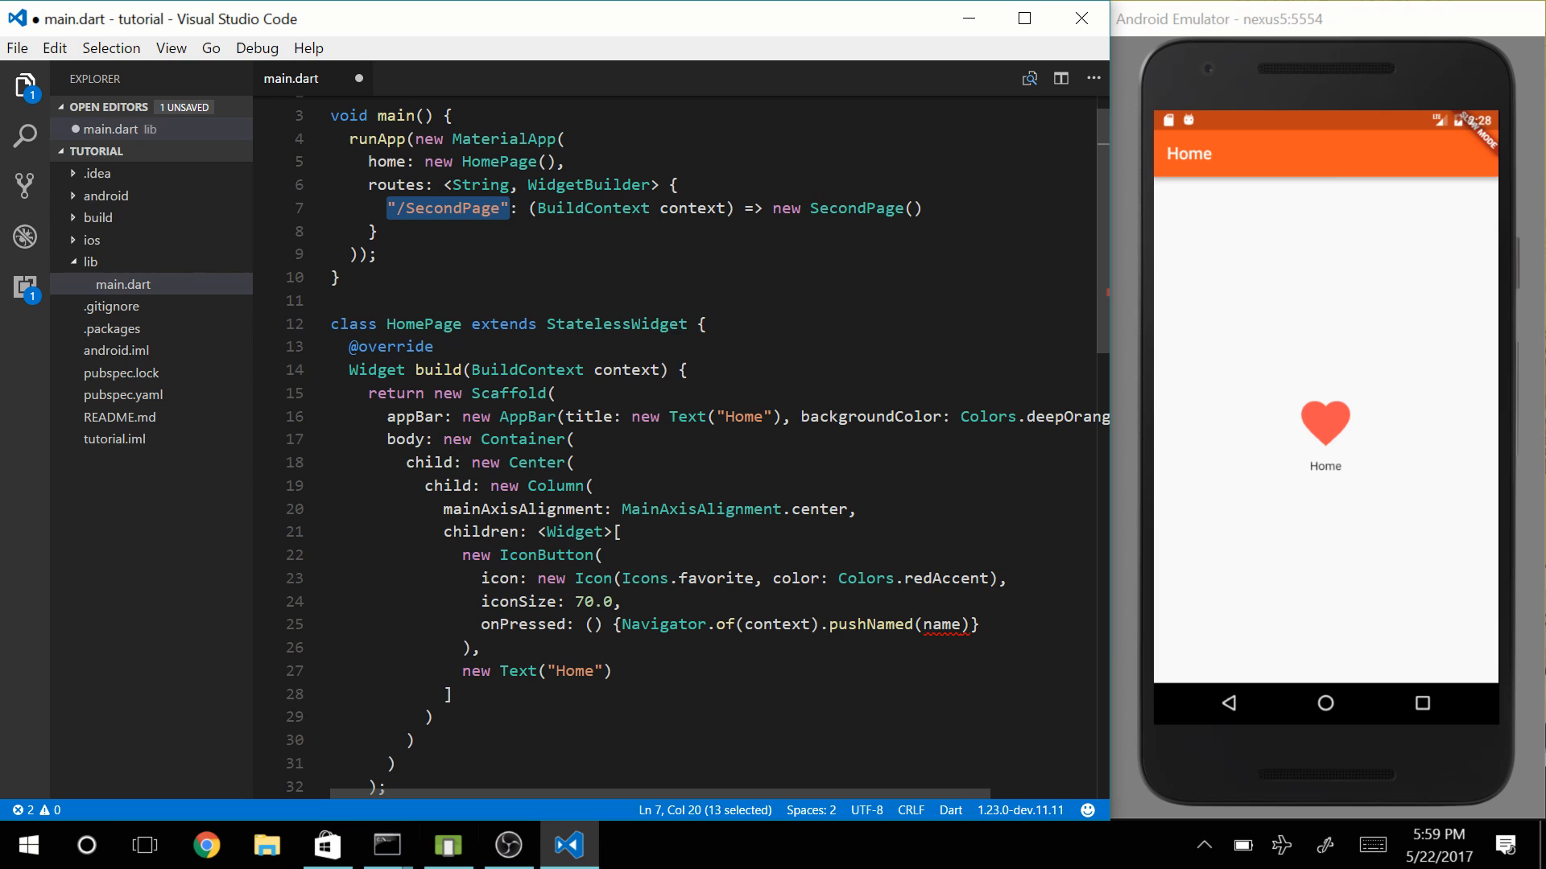
left_click(942, 625)
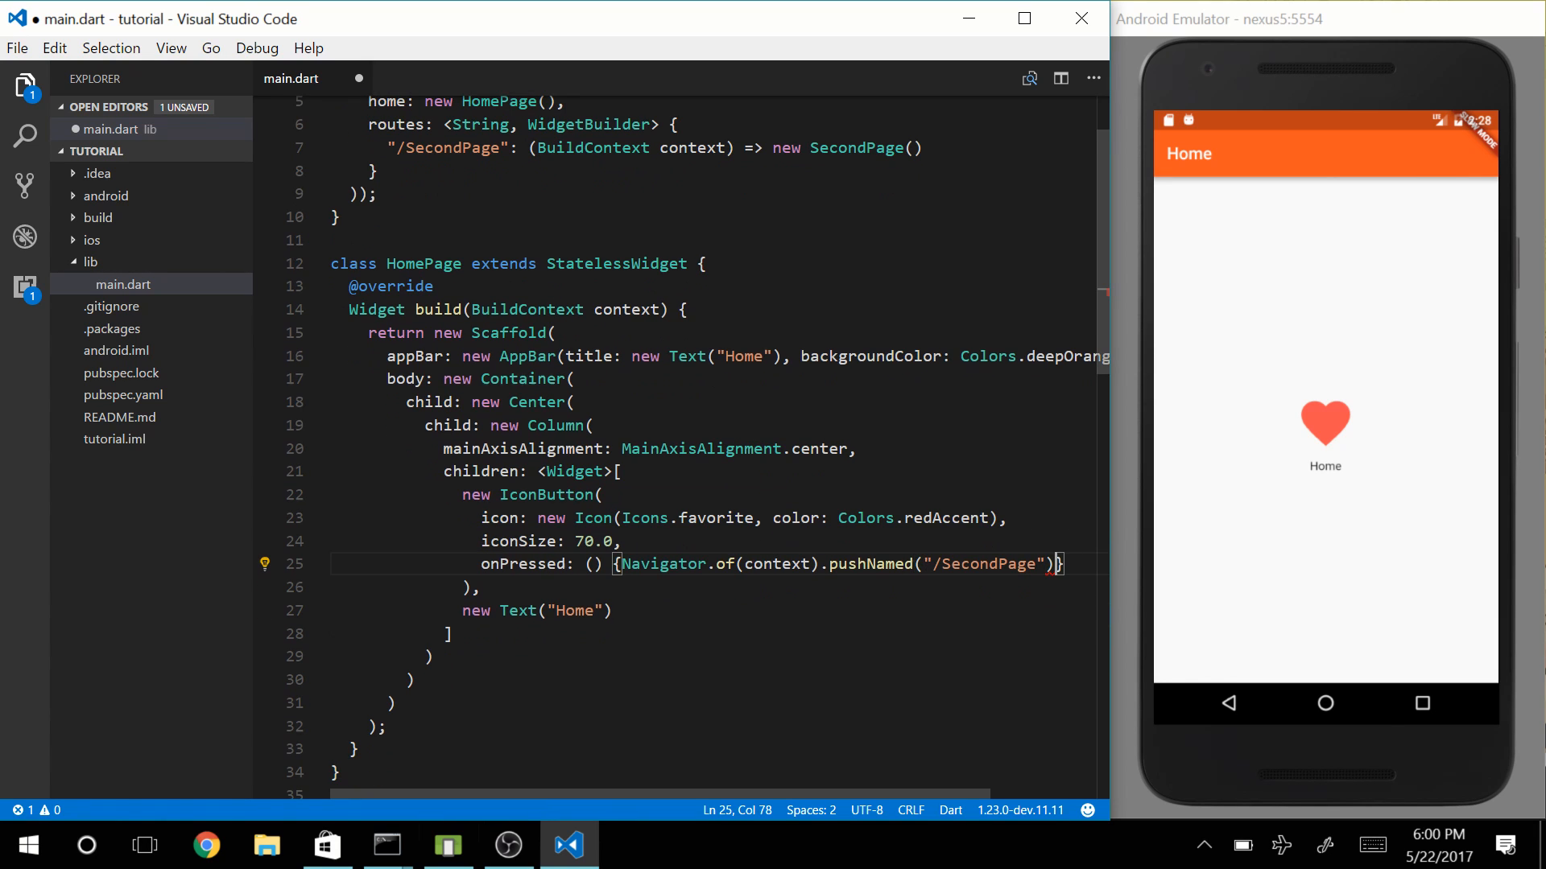
type(";")
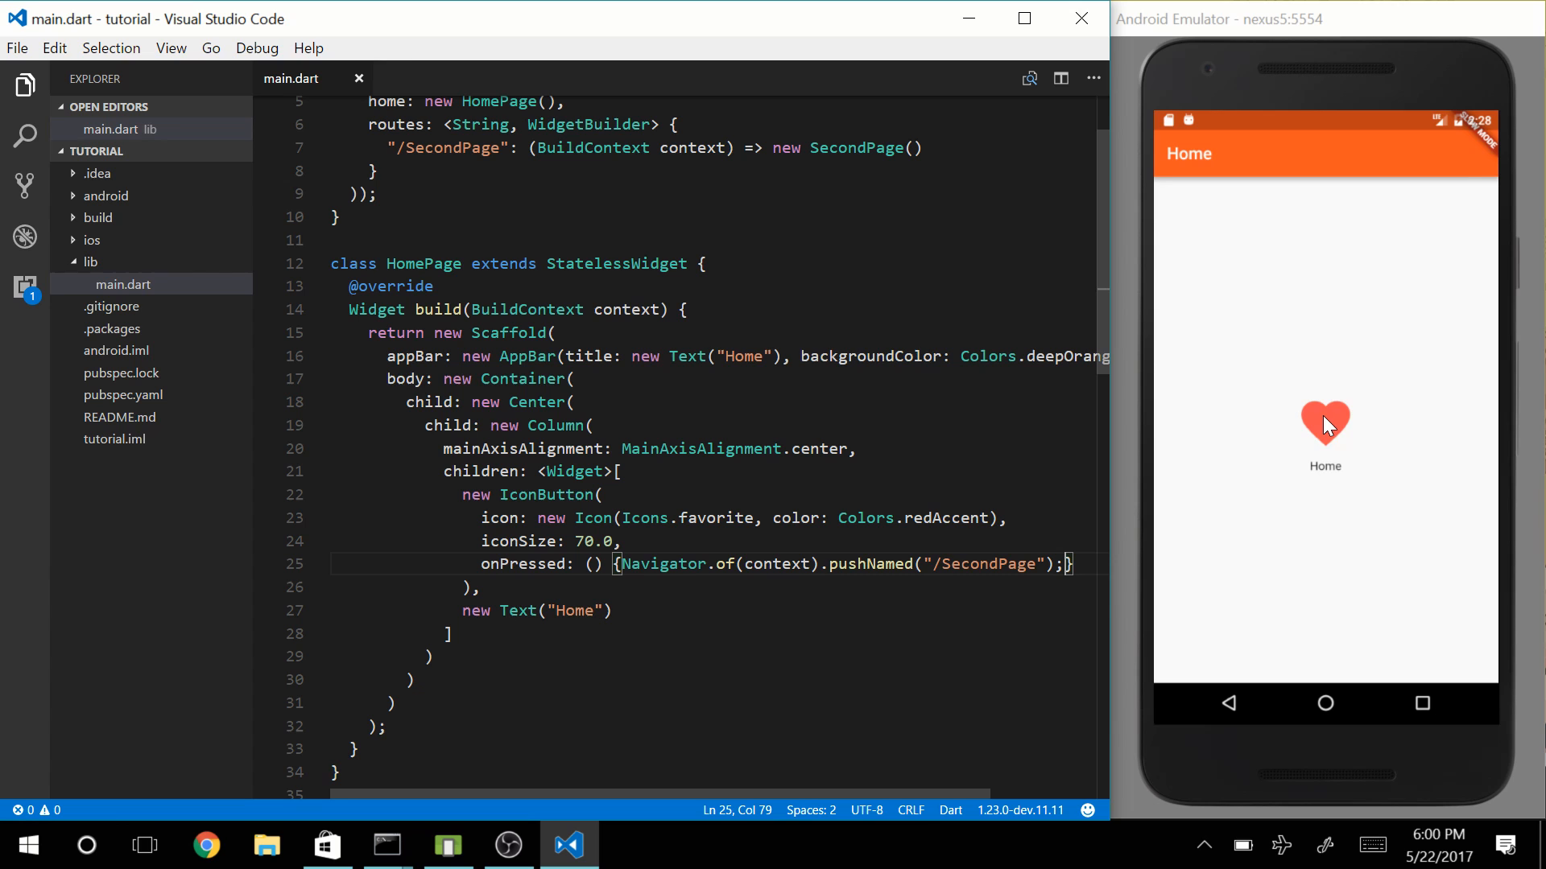
left_click(1323, 421)
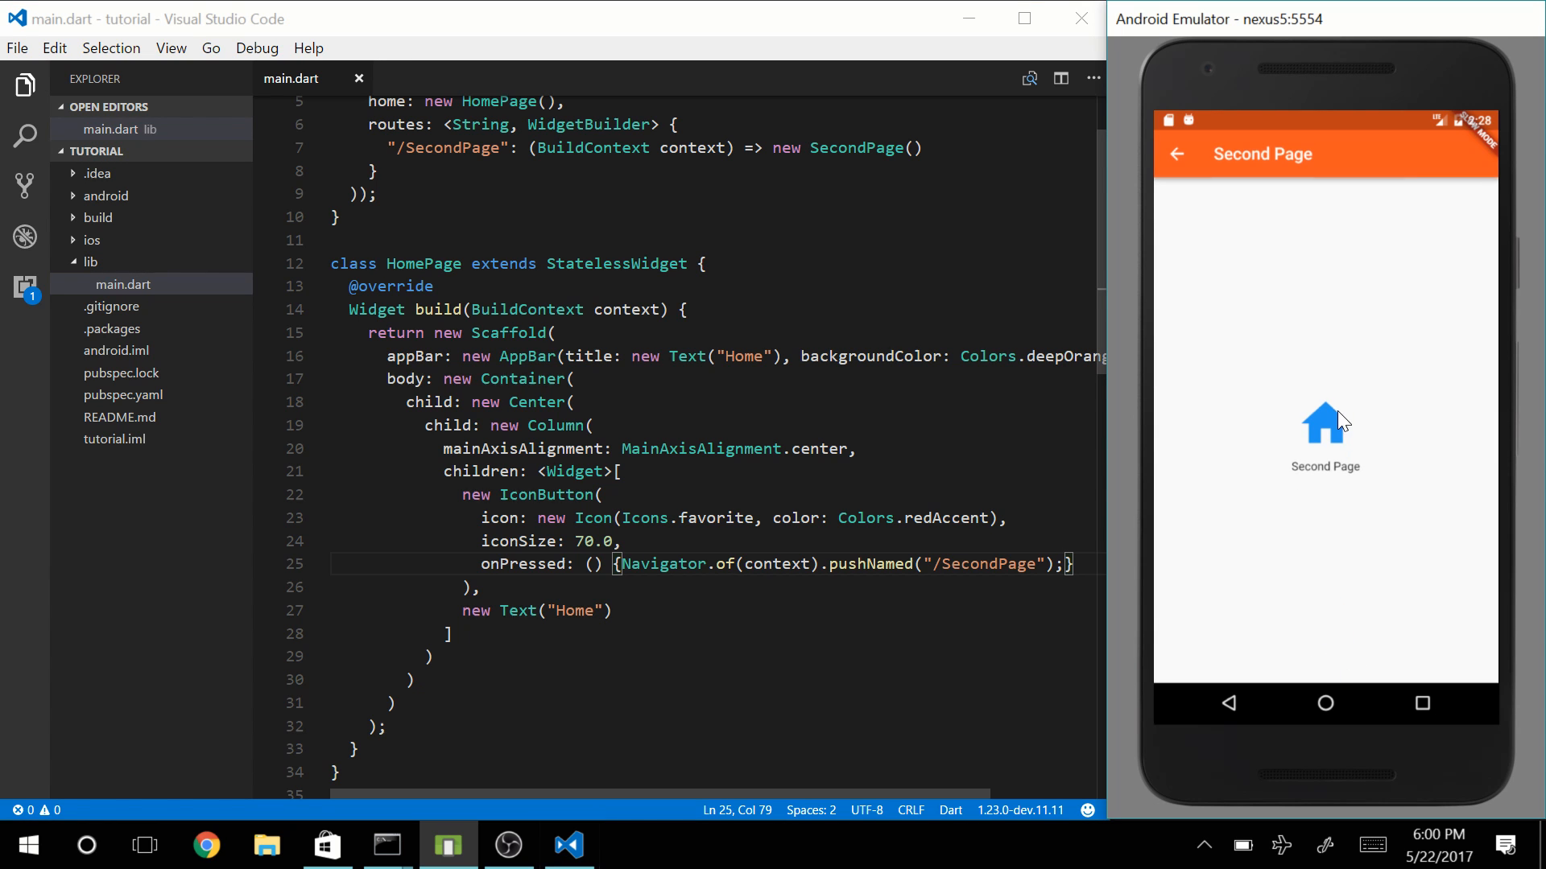
mouse_move(1372, 319)
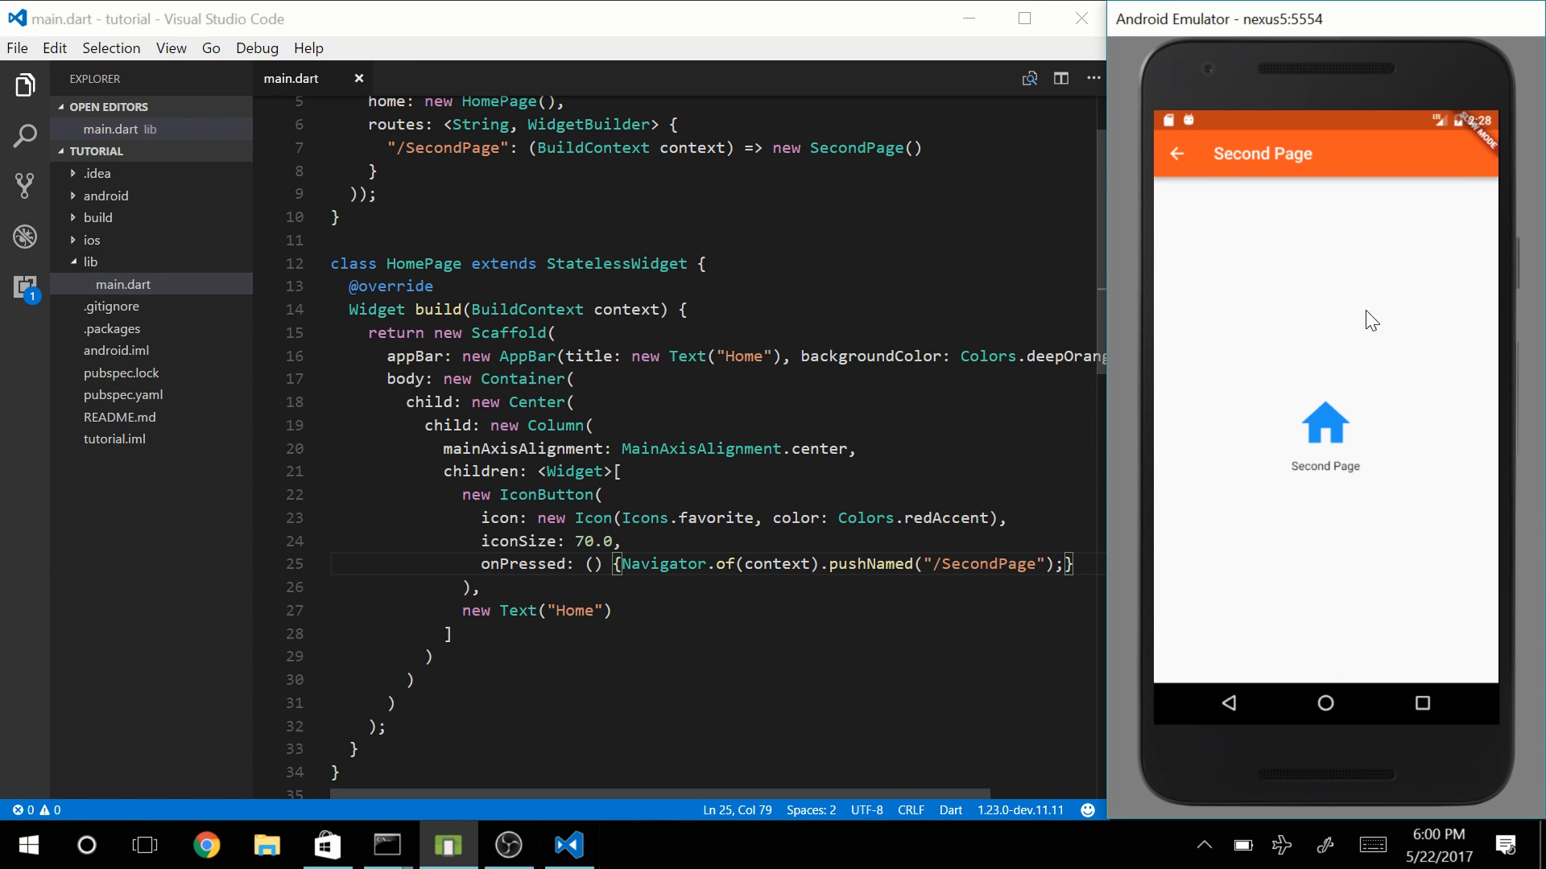
scroll("down", 3)
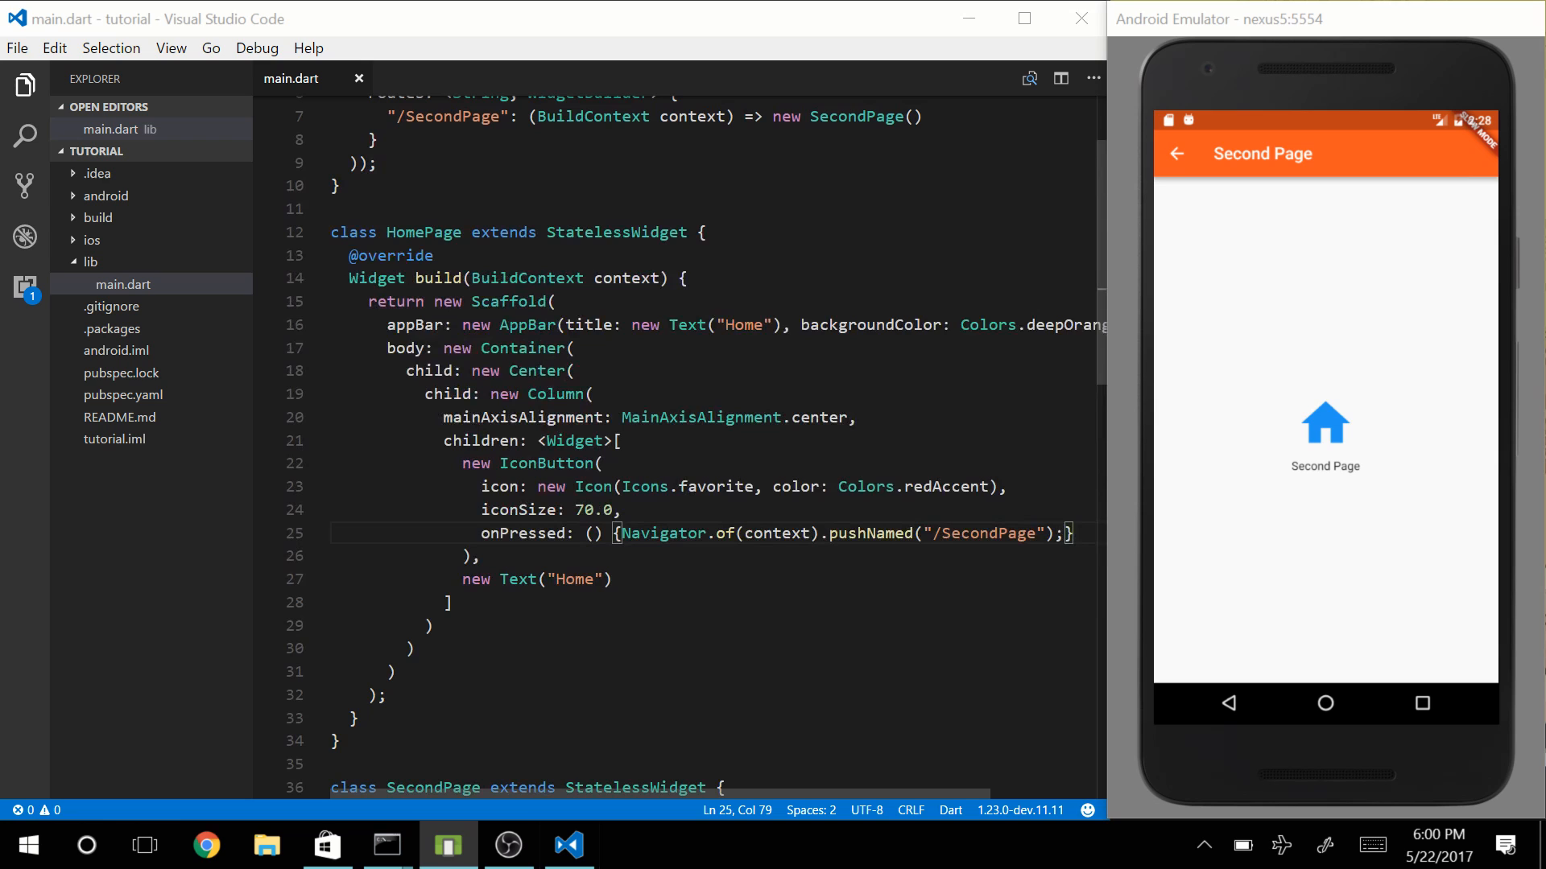
left_click(1175, 153)
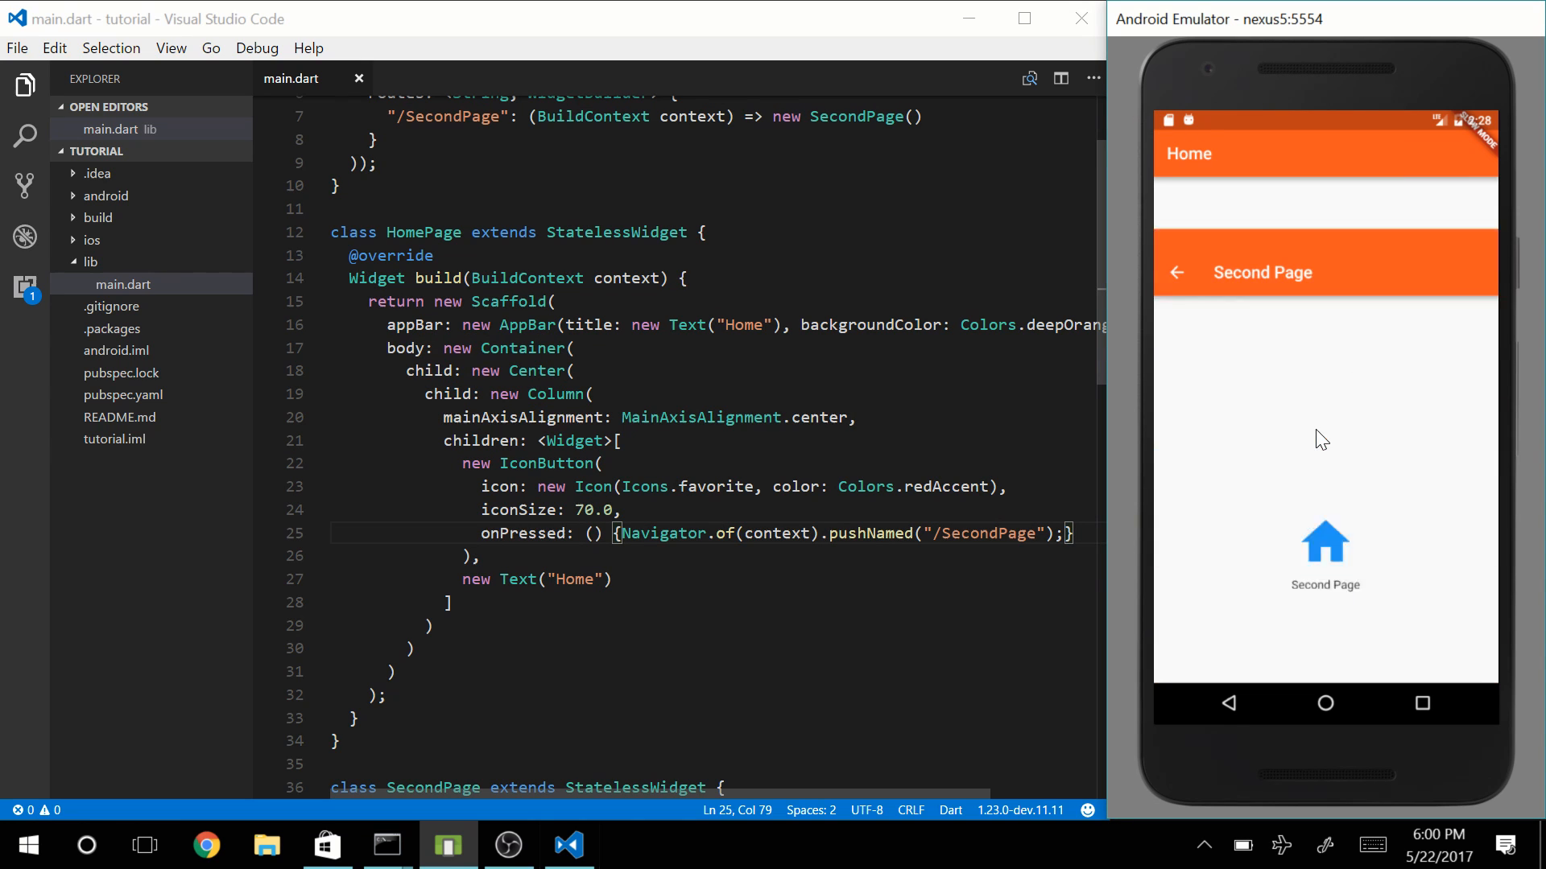